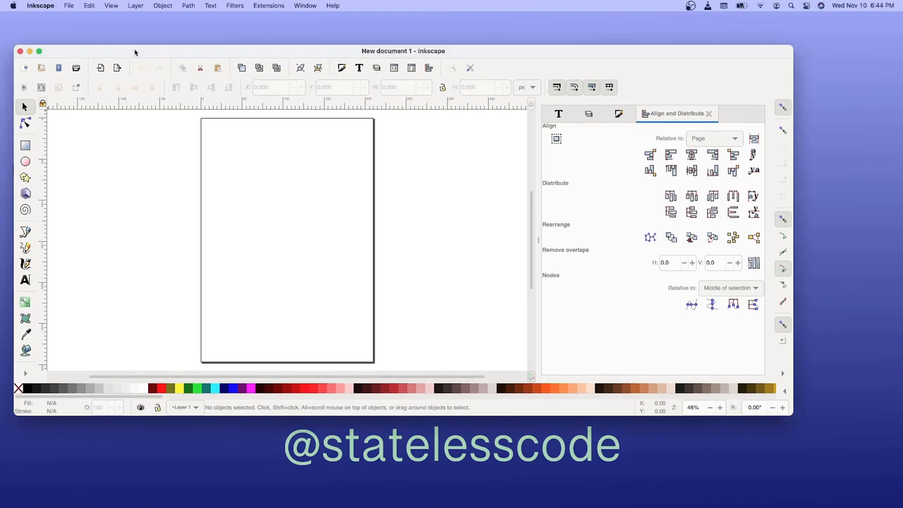
- Open stateless_logo_transparent.svg from the Pictures/StatelessCodeRebrand folder via File > Open
click(69, 5)
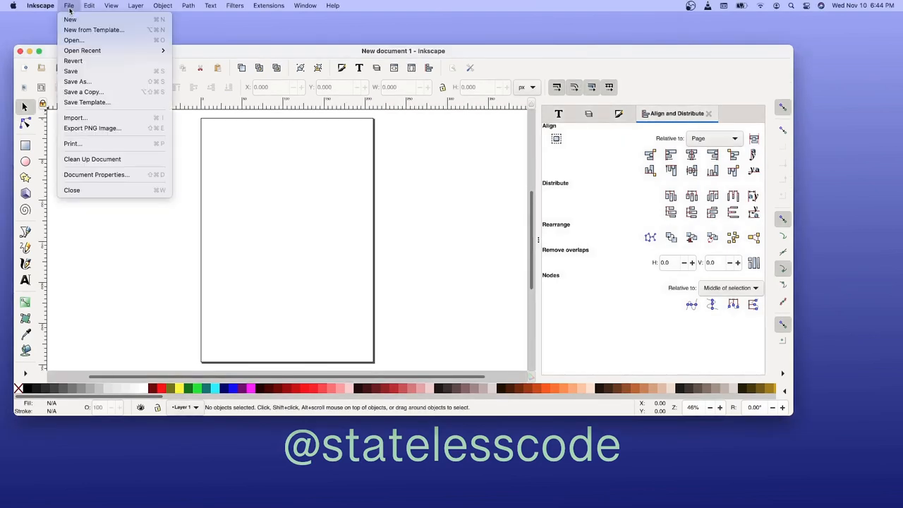
click(83, 50)
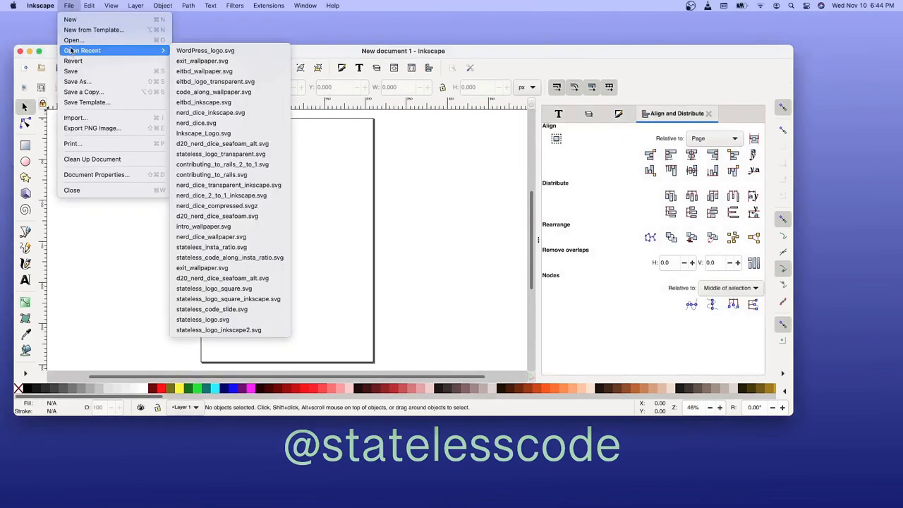
mouse_move(74, 61)
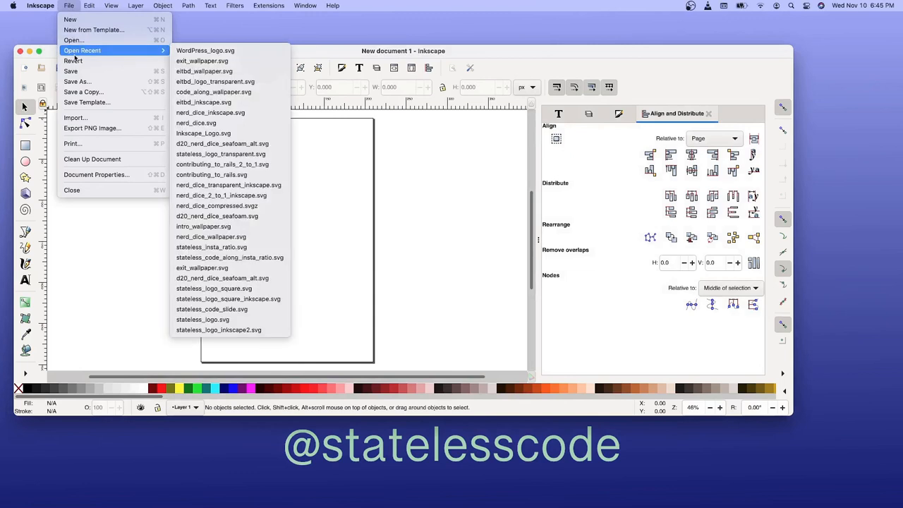
mouse_move(220, 154)
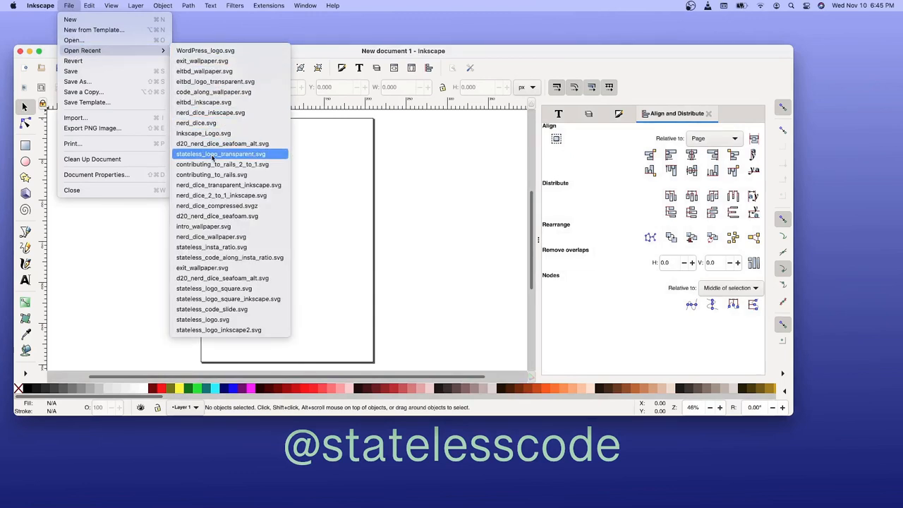
mouse_move(229, 185)
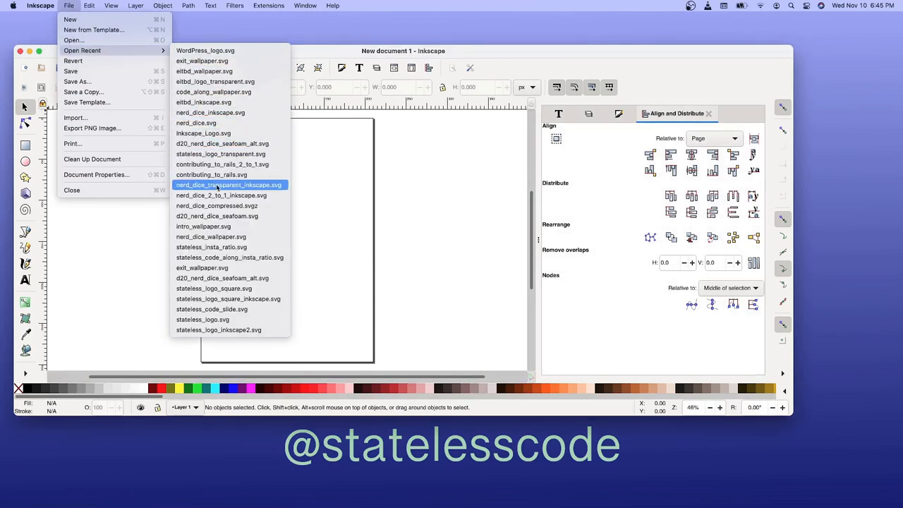
mouse_move(220, 154)
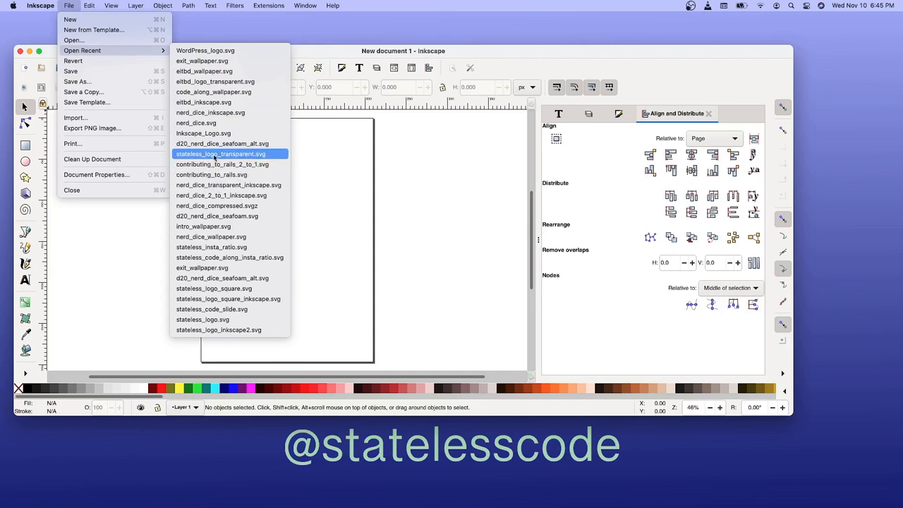
mouse_move(215, 157)
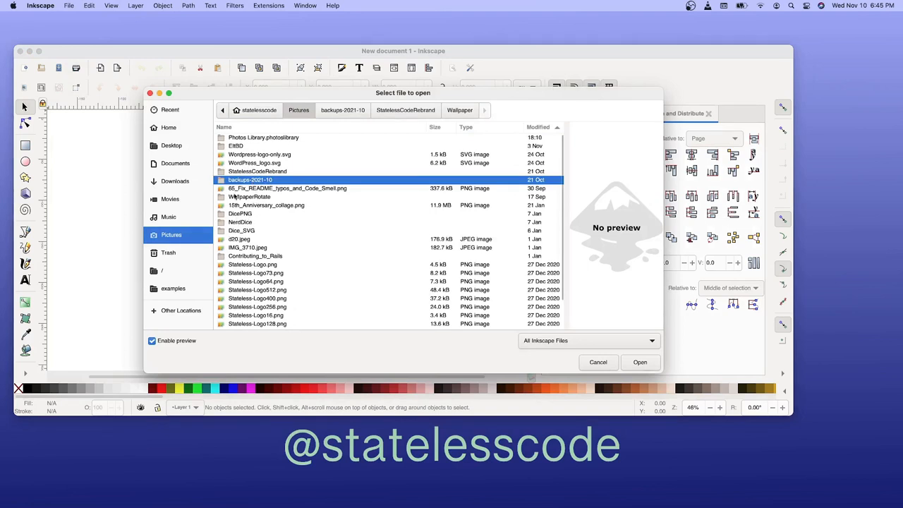
double_click(258, 171)
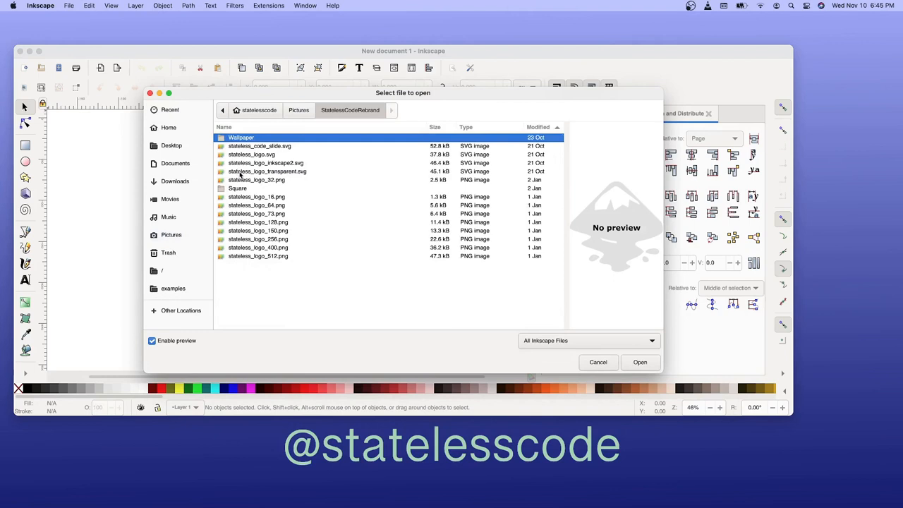
click(268, 163)
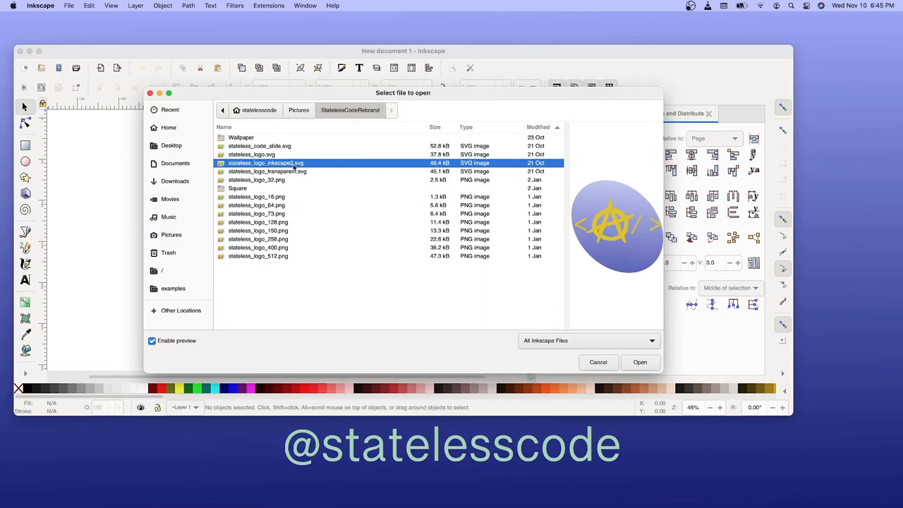
click(266, 172)
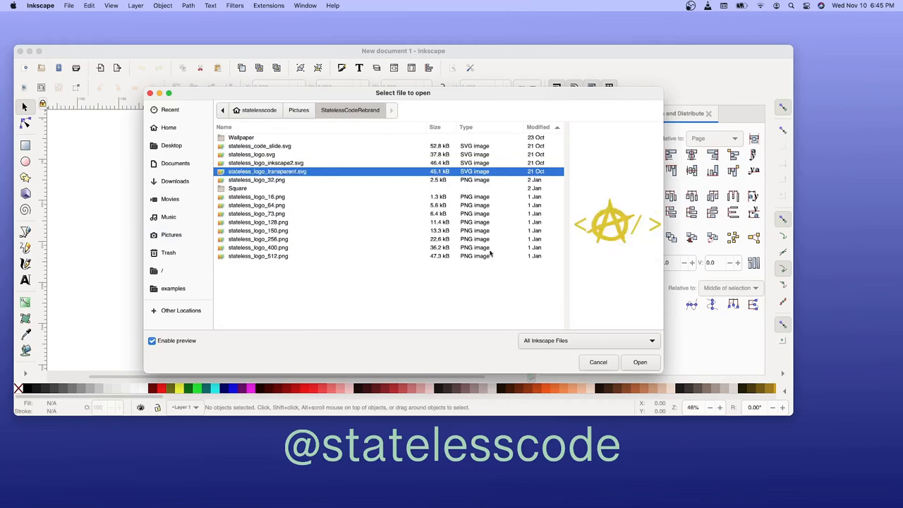
click(639, 362)
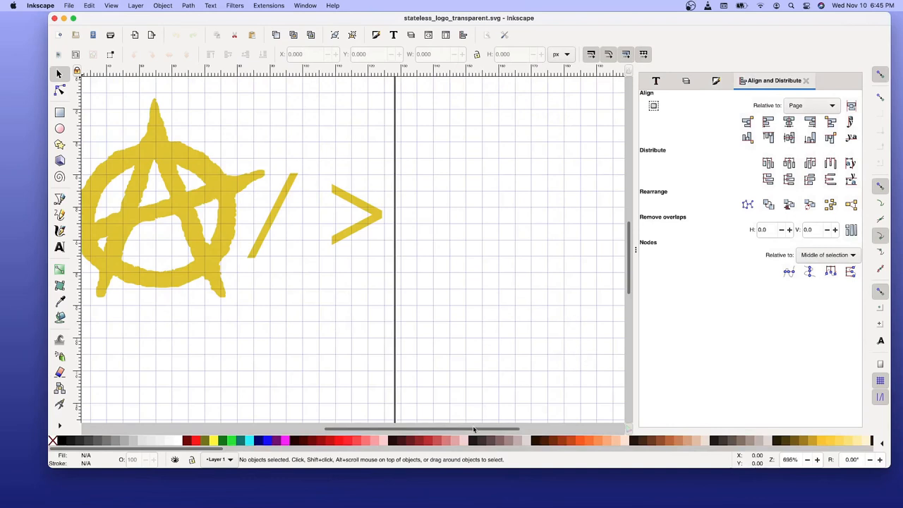
mouse_move(398, 424)
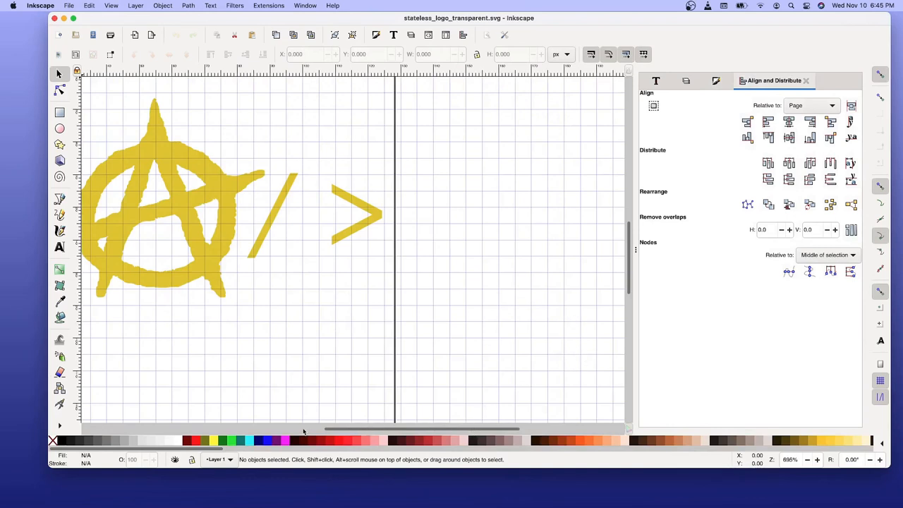
mouse_move(423, 423)
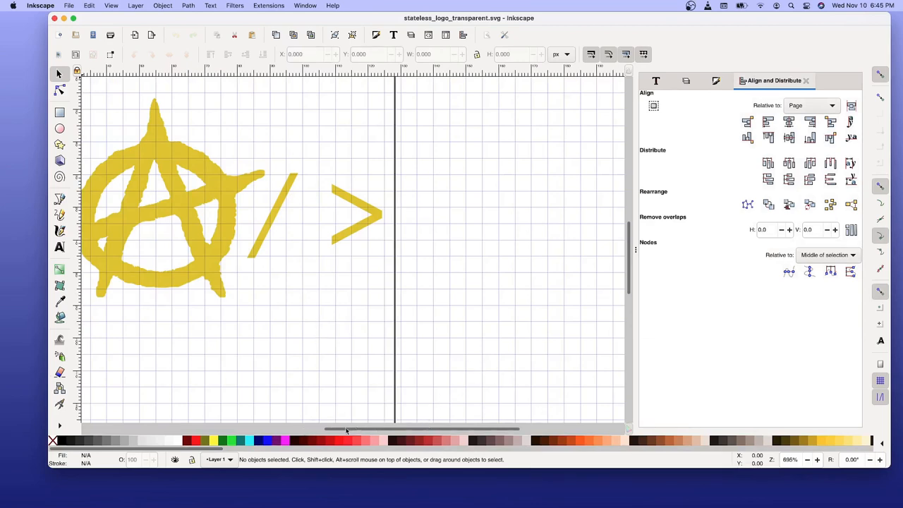
mouse_move(419, 313)
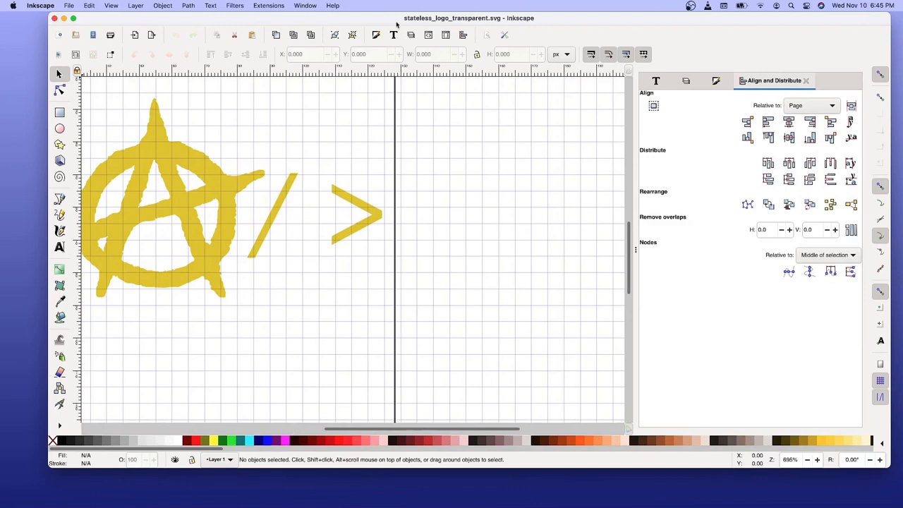
mouse_move(191, 25)
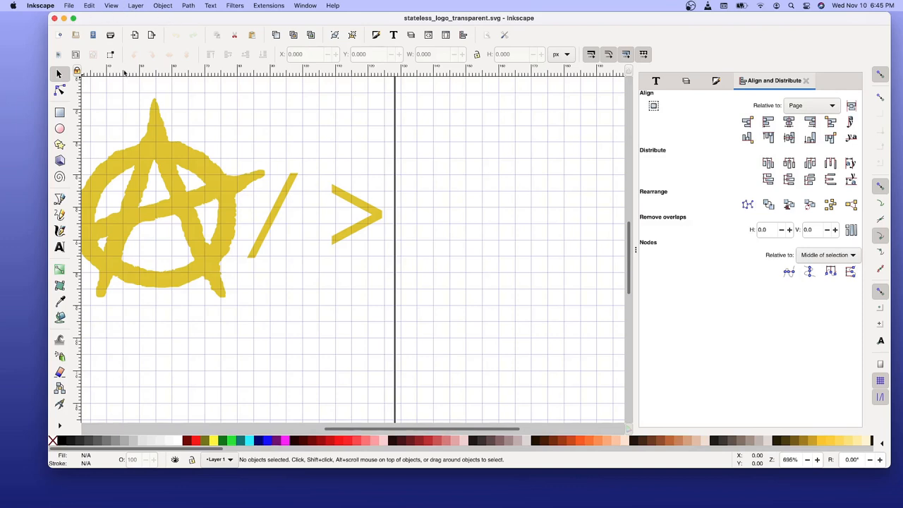
mouse_move(318, 168)
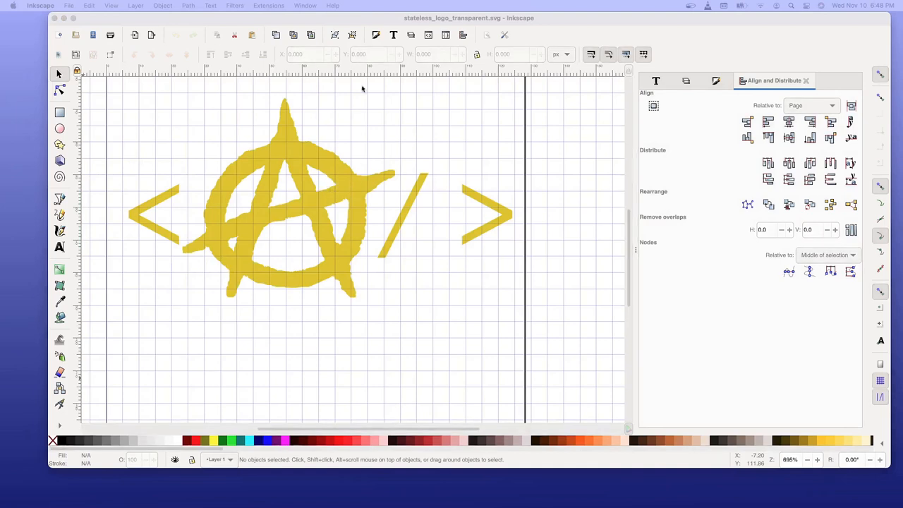
- Show the Layers panel and toggle Layer 2 (anarchy symbol) and Layer 1 (brackets) off and on
click(135, 6)
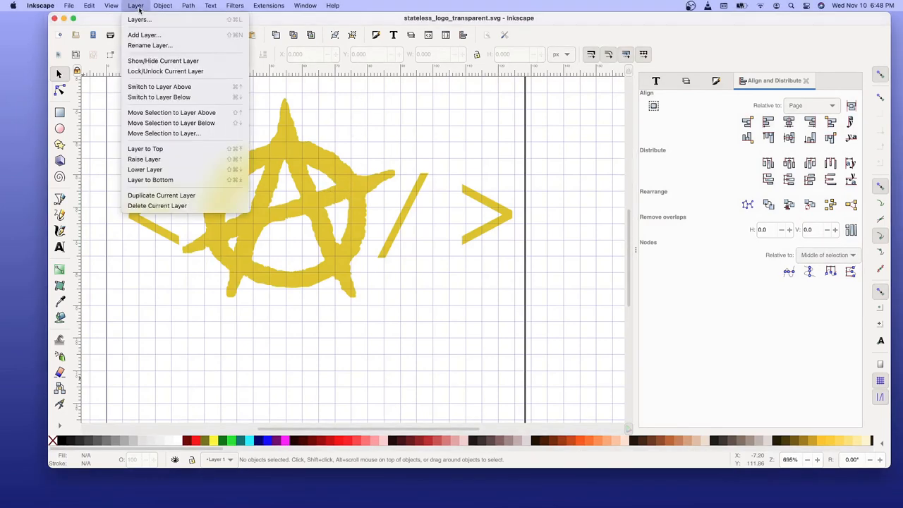
click(139, 19)
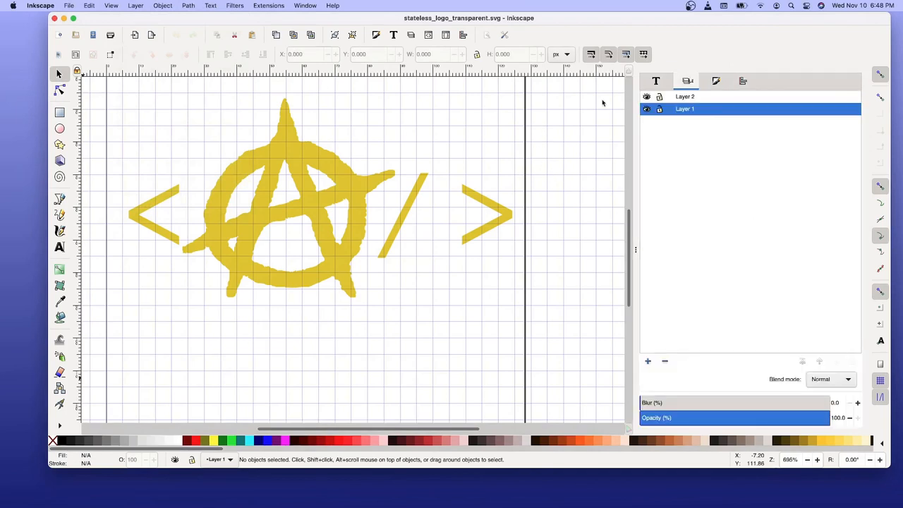
click(646, 108)
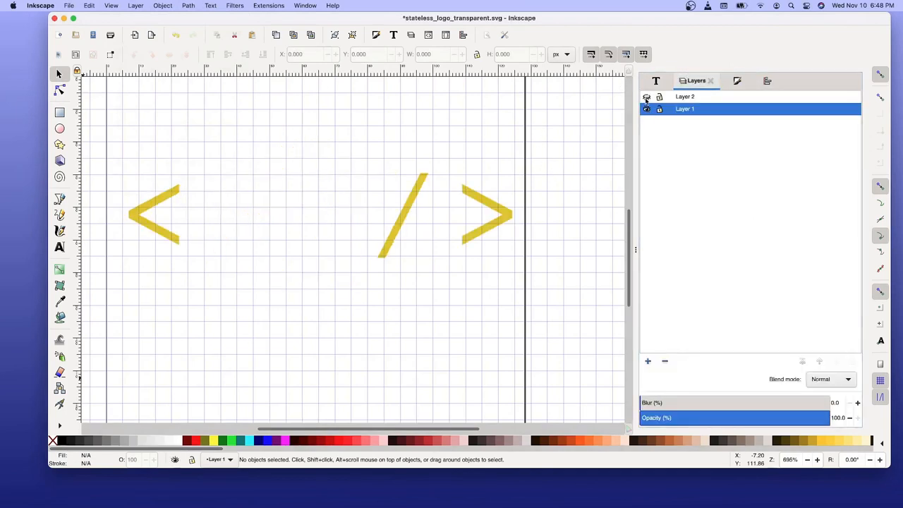
click(646, 109)
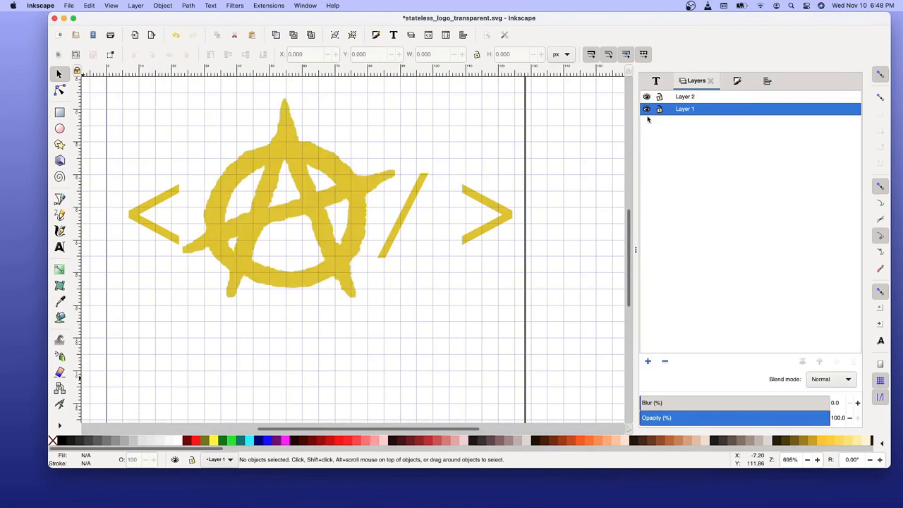
click(646, 109)
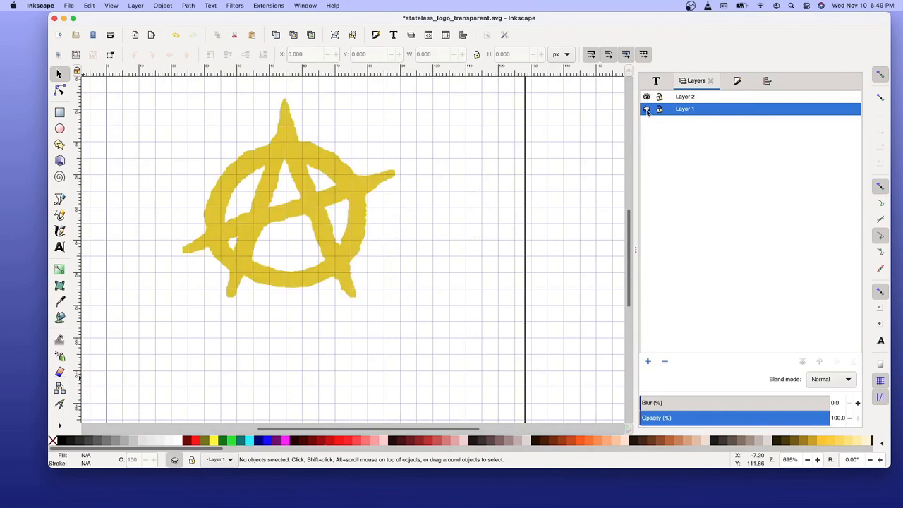
click(646, 109)
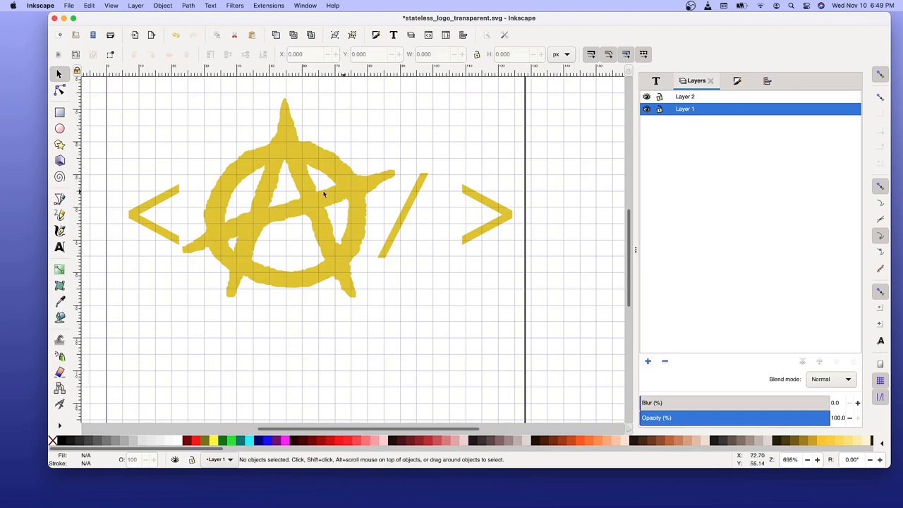
mouse_move(106, 48)
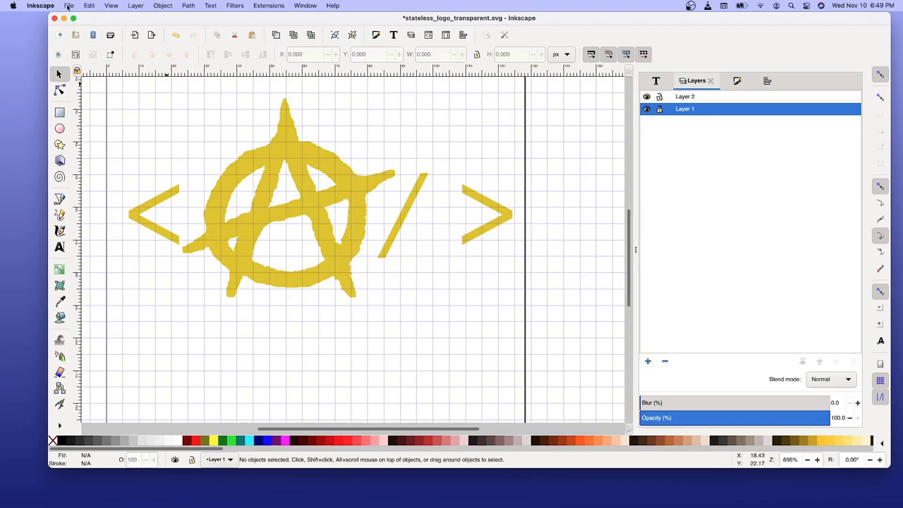
click(68, 6)
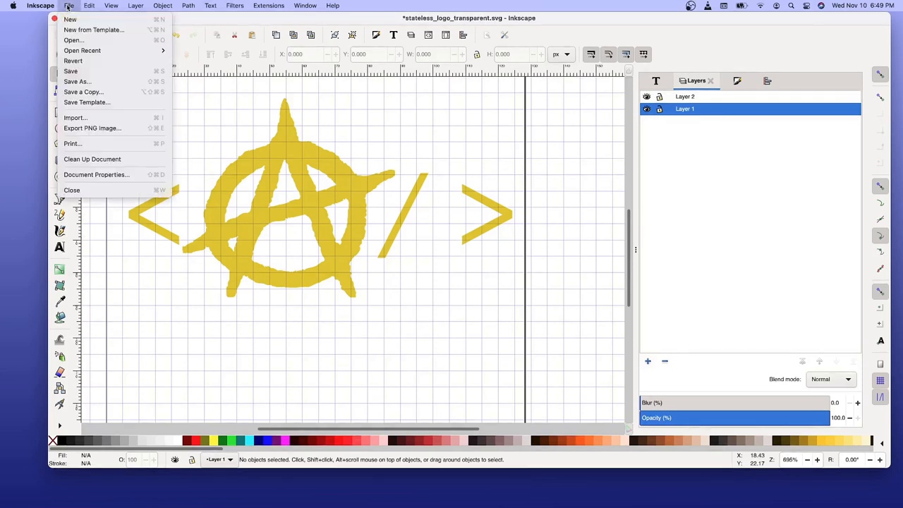
mouse_move(69, 19)
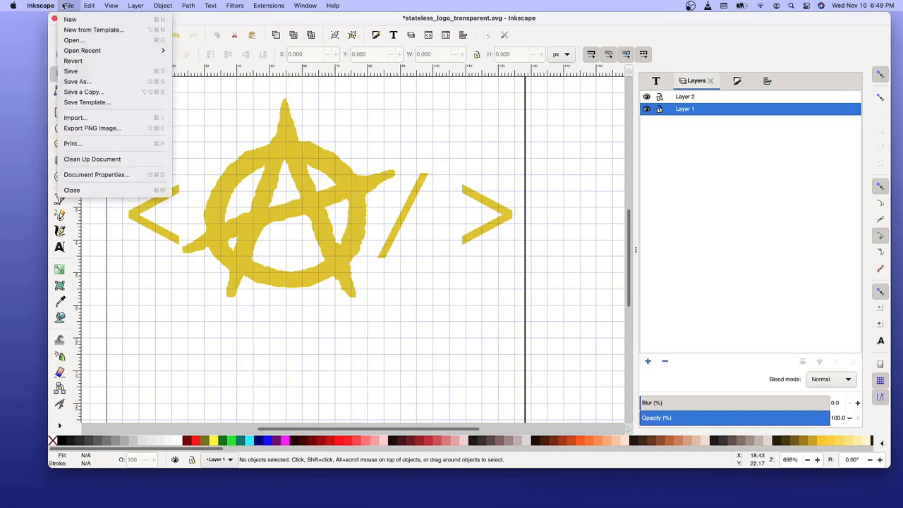
mouse_move(75, 117)
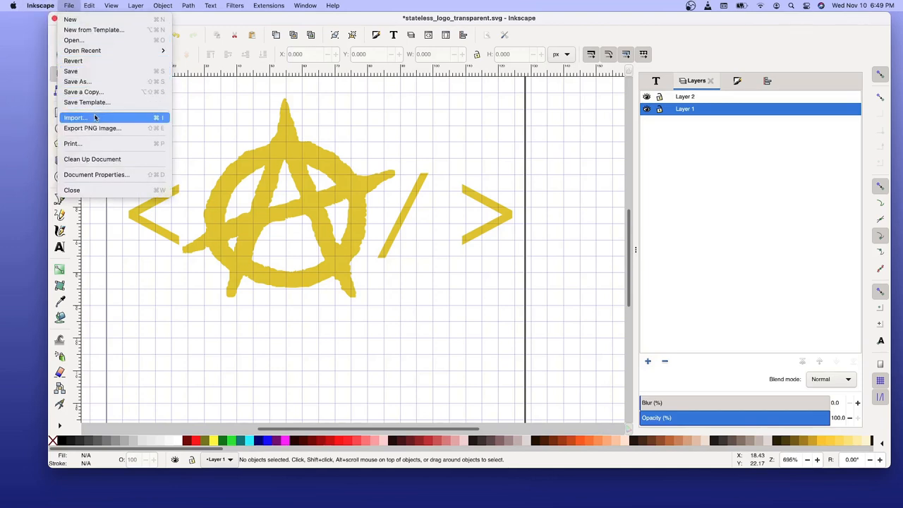
mouse_move(74, 41)
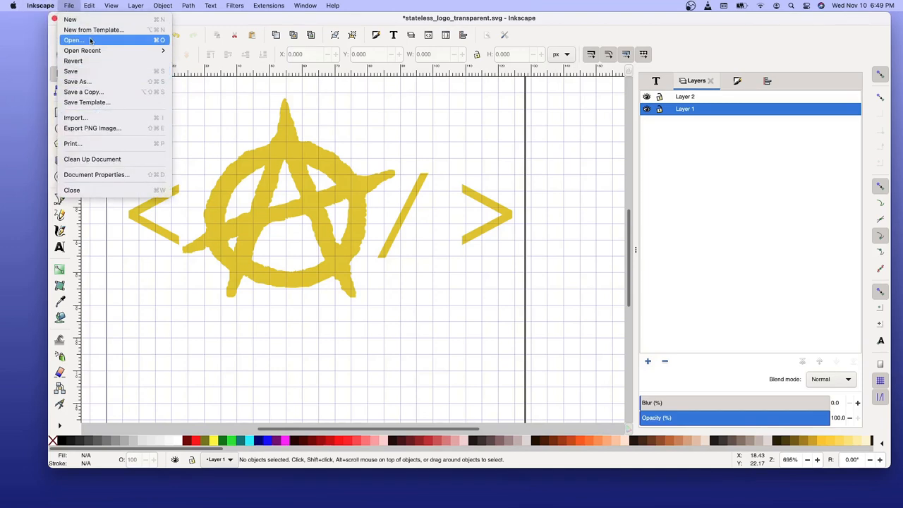
click(111, 6)
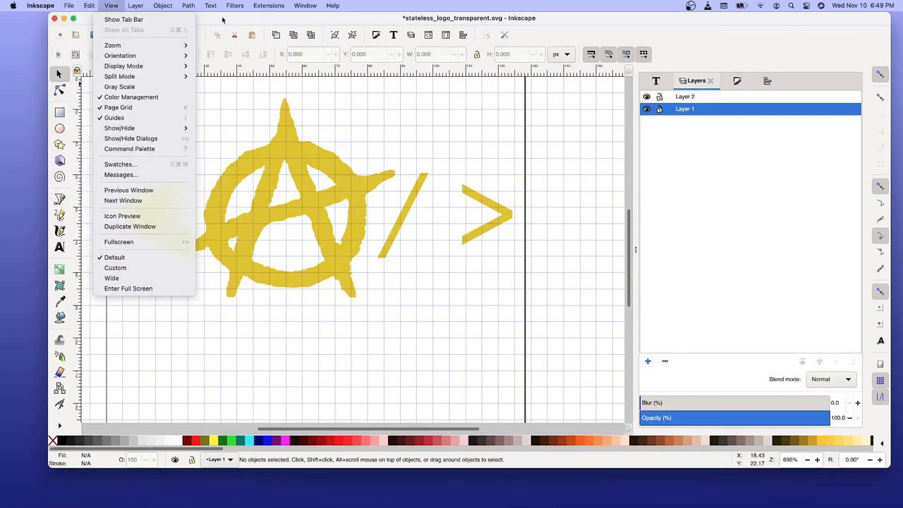
click(89, 6)
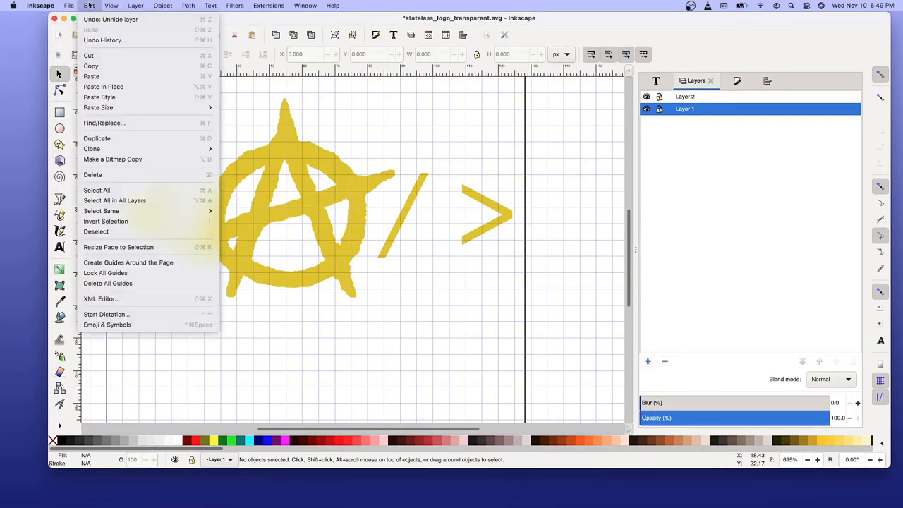
mouse_move(104, 40)
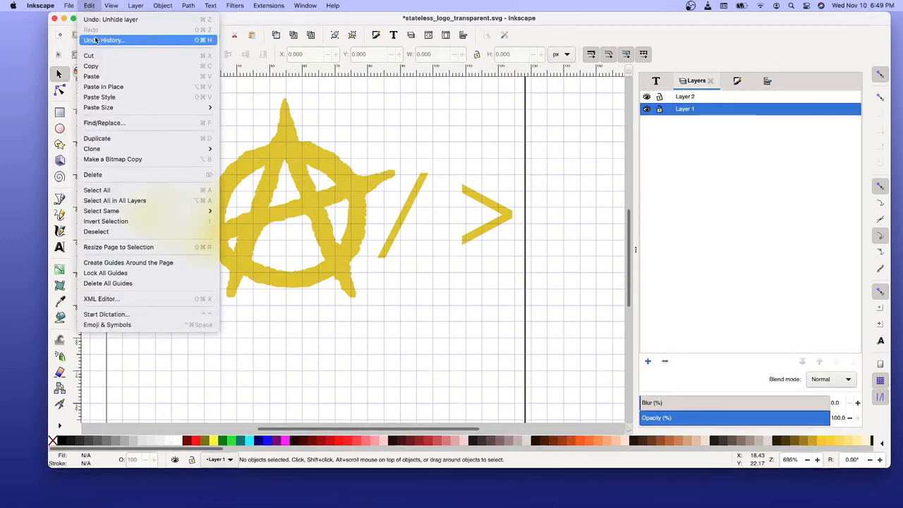
click(97, 189)
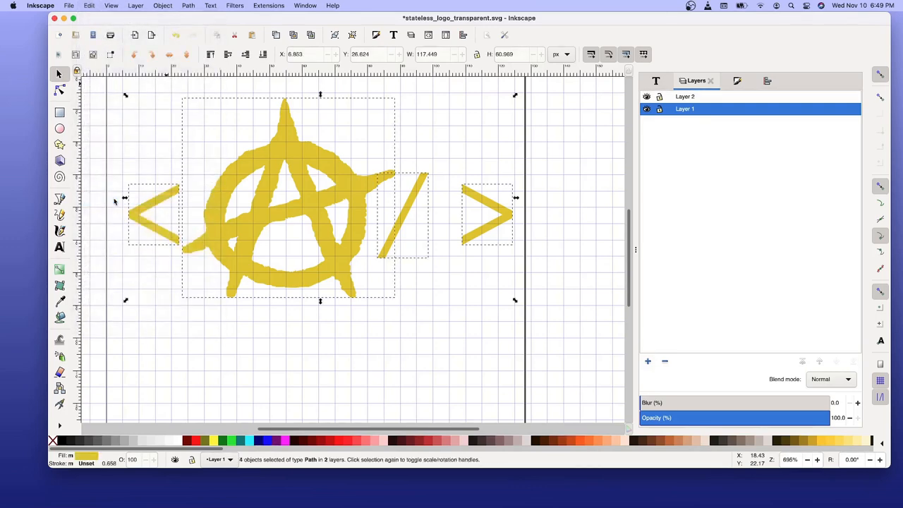
mouse_move(289, 204)
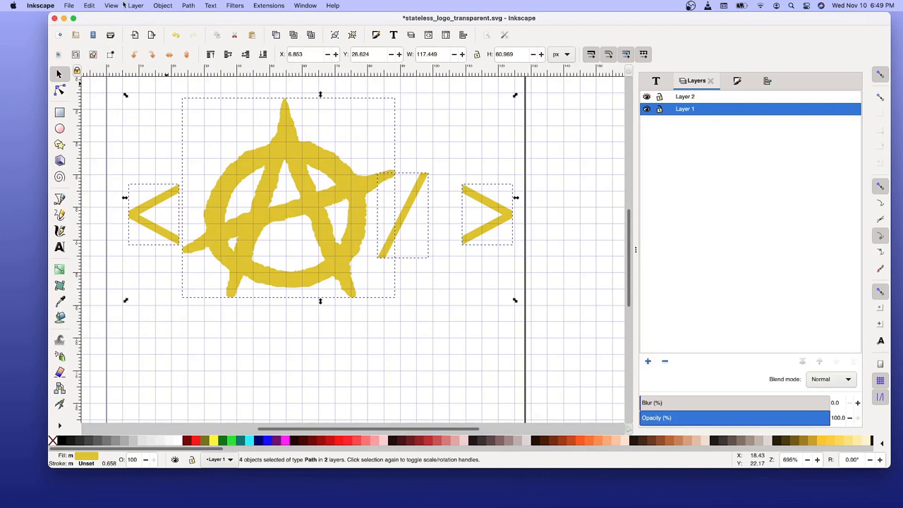
click(136, 5)
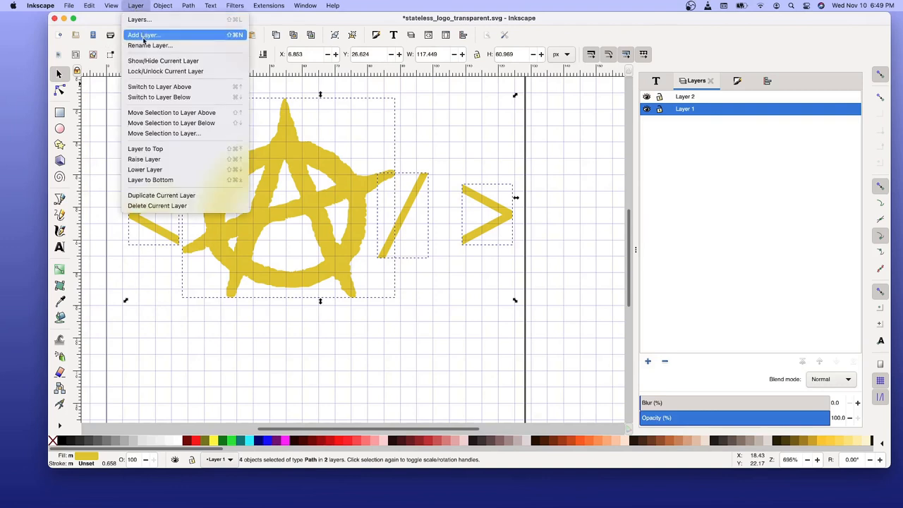
mouse_move(144, 159)
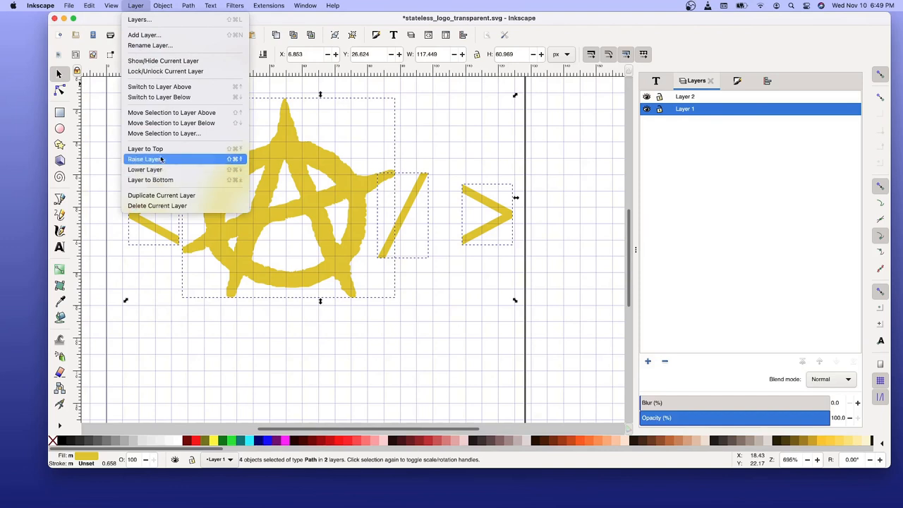
mouse_move(164, 133)
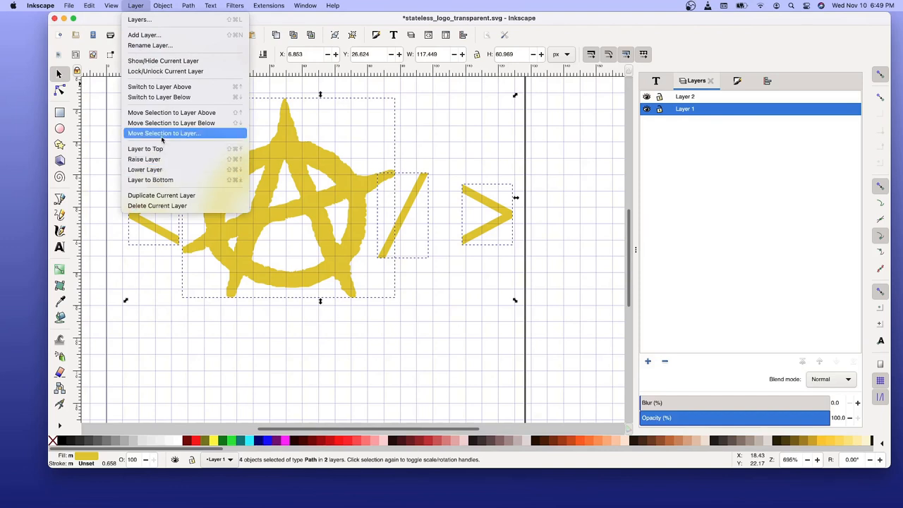
mouse_move(164, 133)
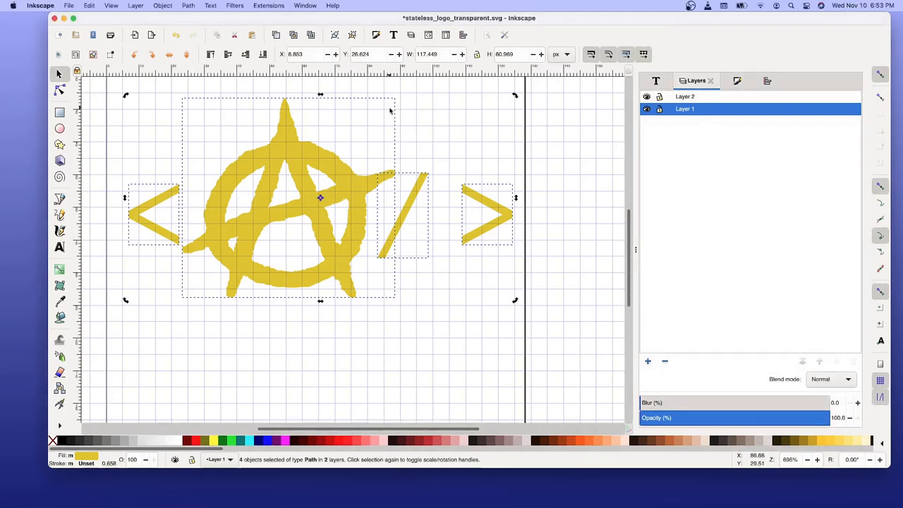
click(89, 6)
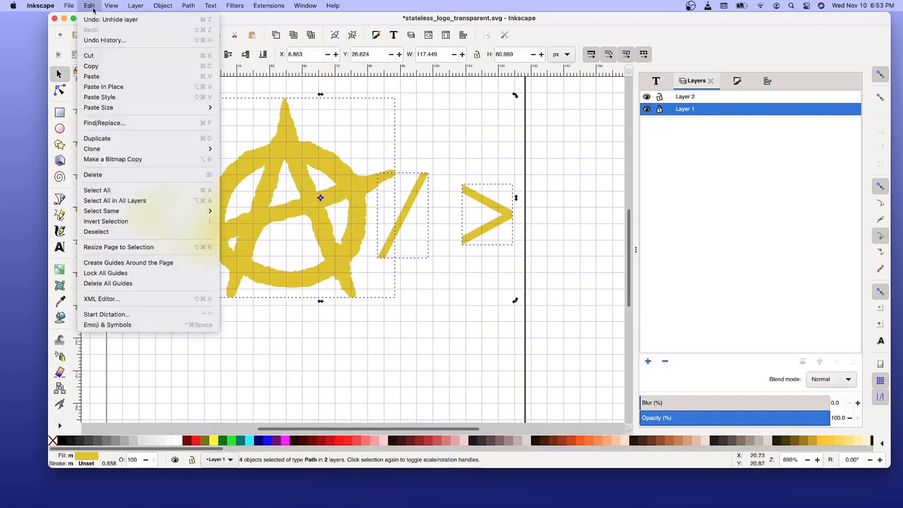
mouse_move(96, 190)
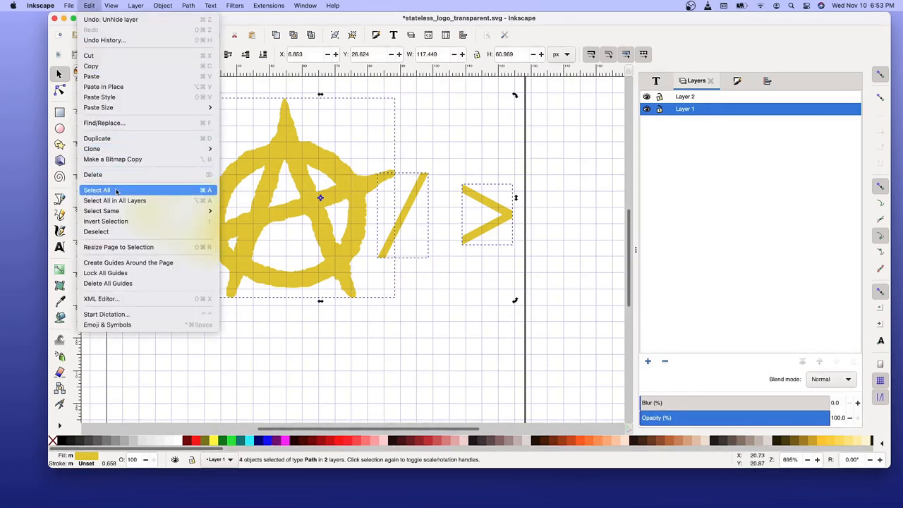
click(97, 190)
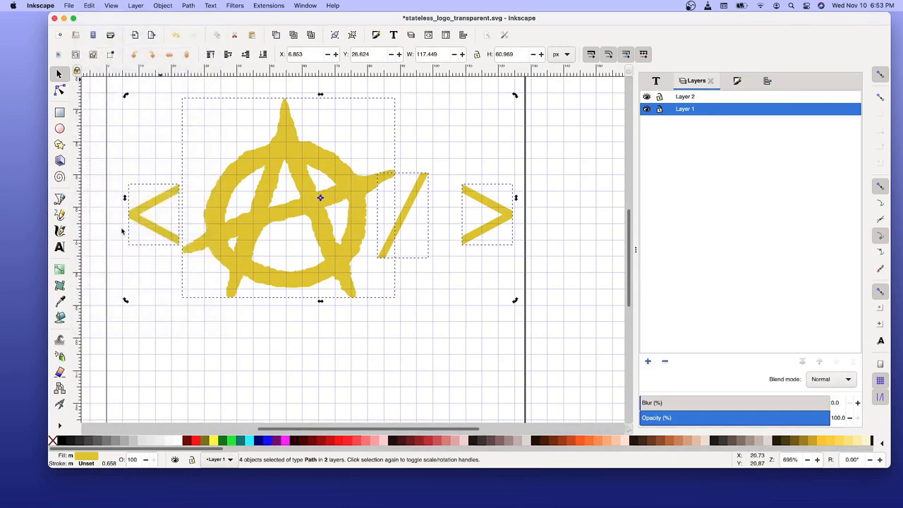
- Set the width of both angle brackets to 17.415 with the lock on
click(138, 214)
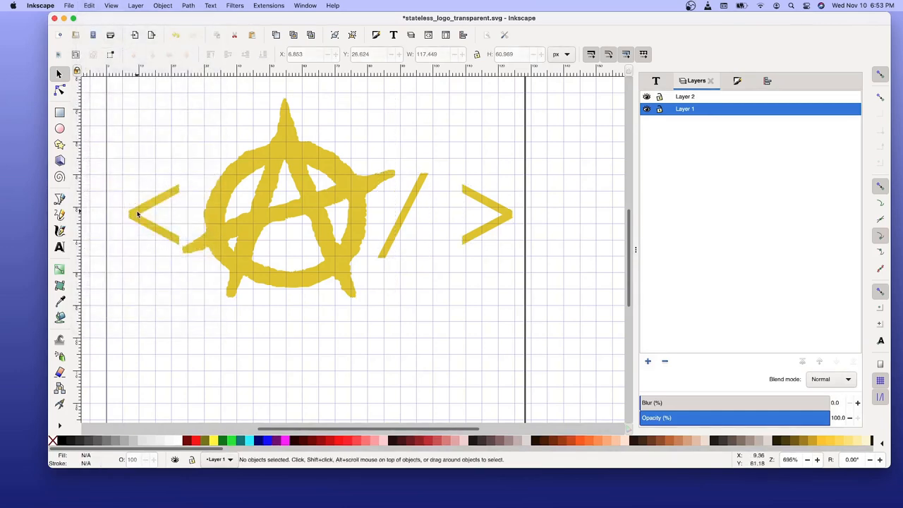
click(153, 212)
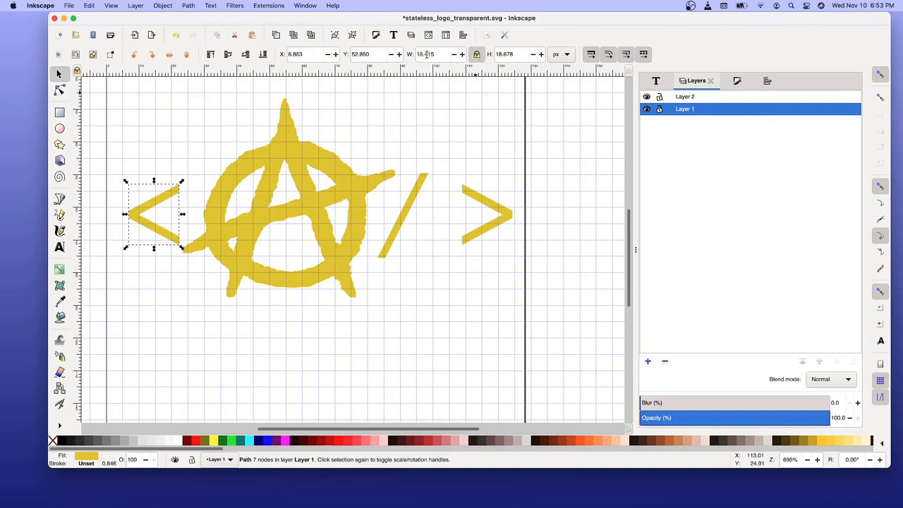
click(431, 54)
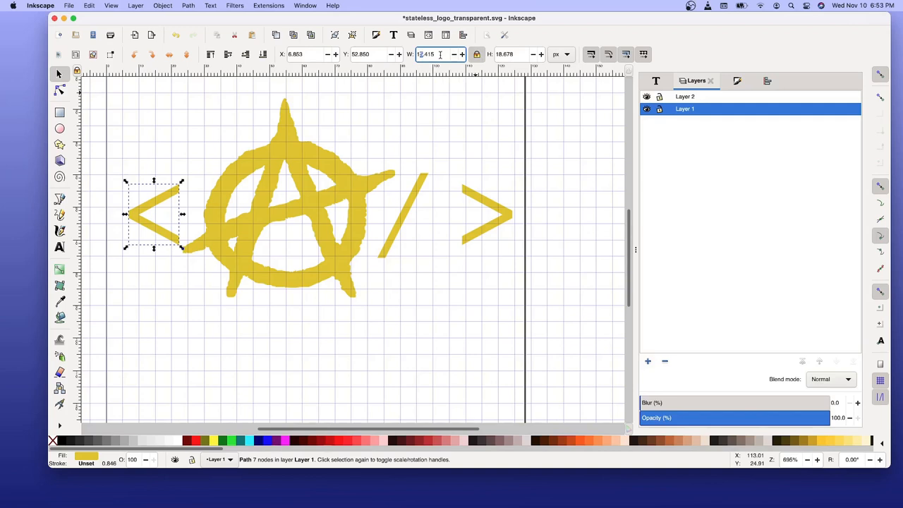
text(17.415)
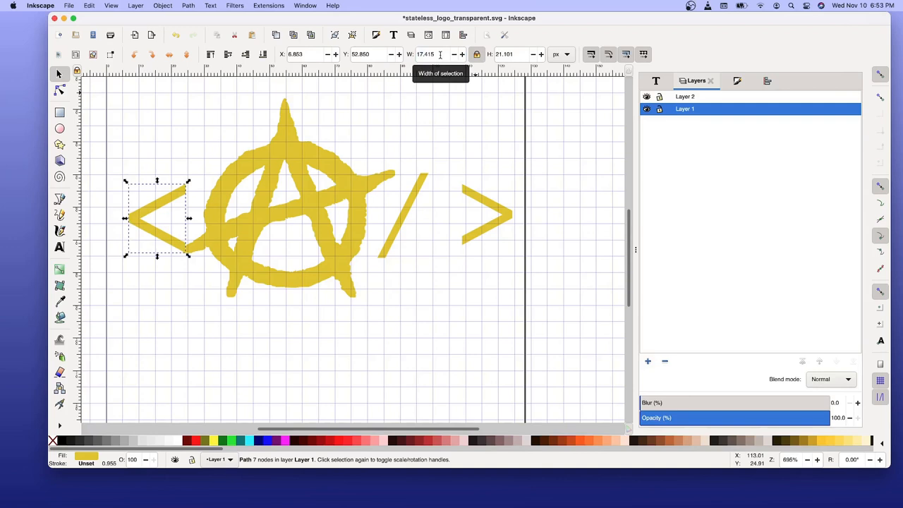
mouse_move(470, 195)
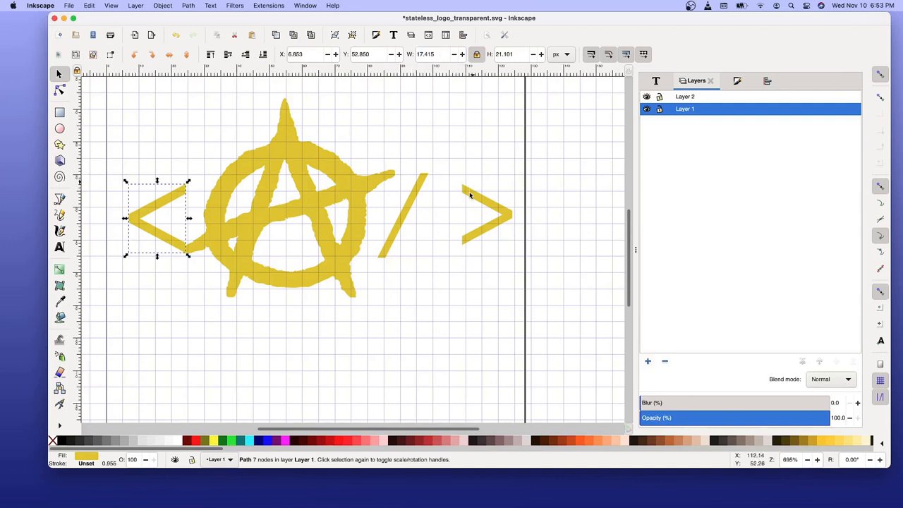
click(487, 212)
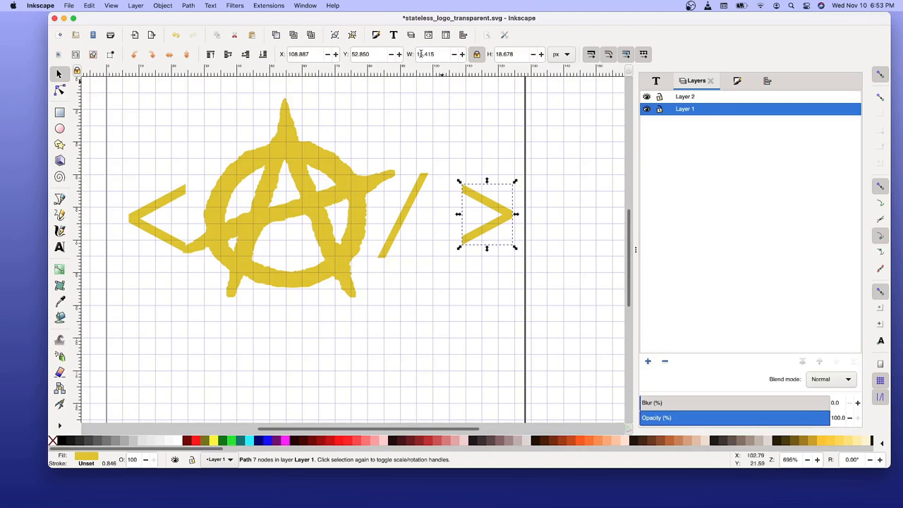
click(432, 54)
text(17.415)
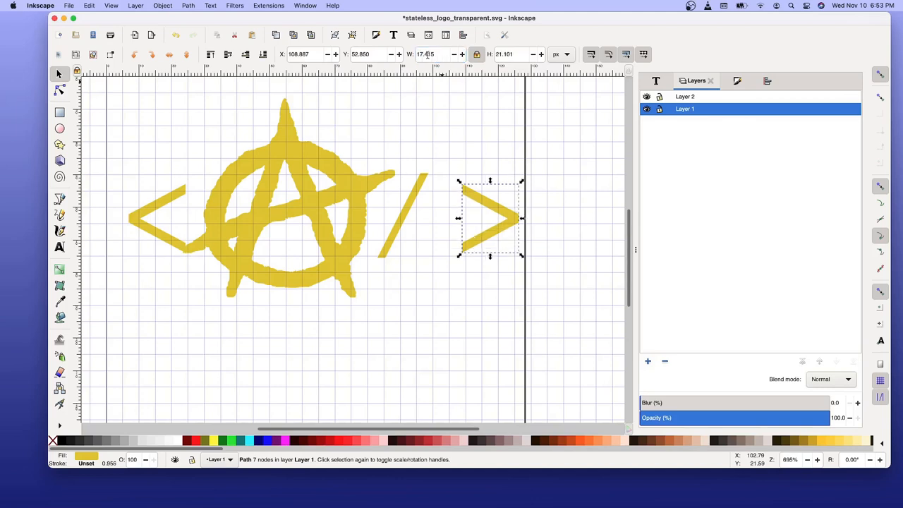
mouse_move(425, 55)
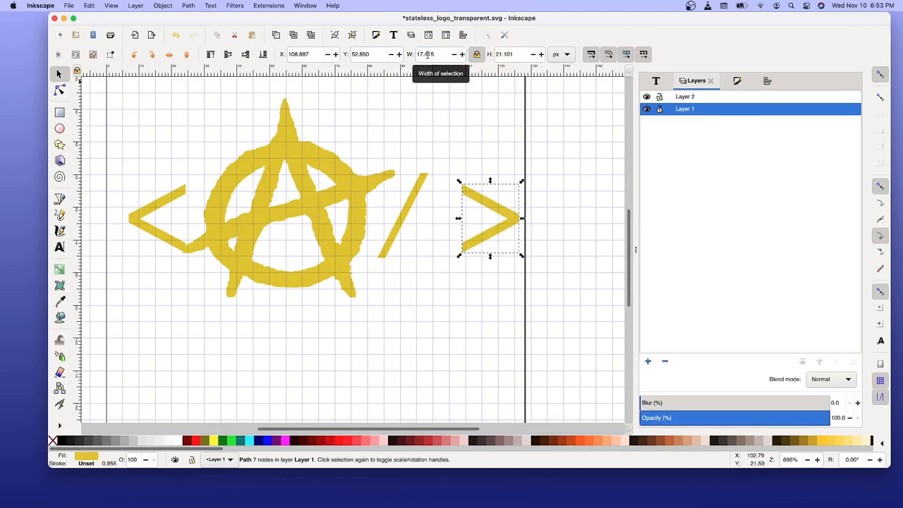
mouse_move(166, 198)
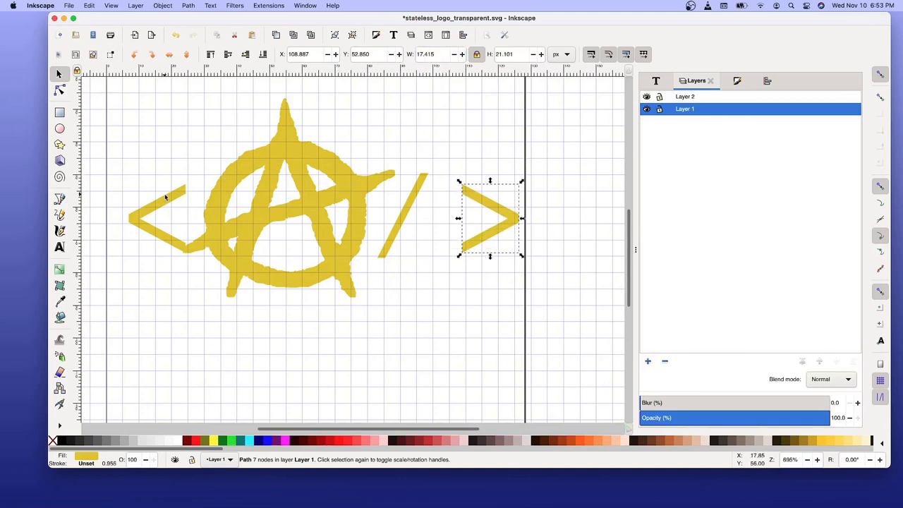
- Move the left bracket left by setting its X position to 5.463
drag(491, 219, 156, 218)
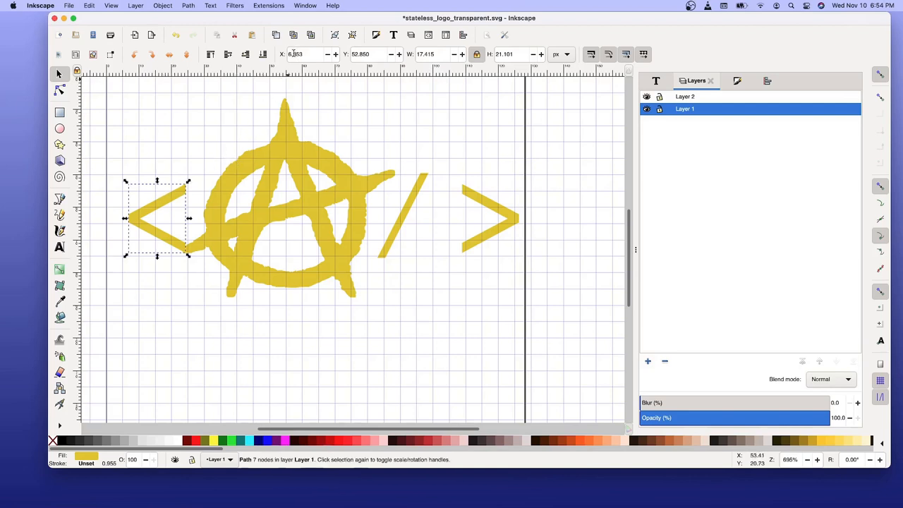
click(308, 54)
text(6.453)
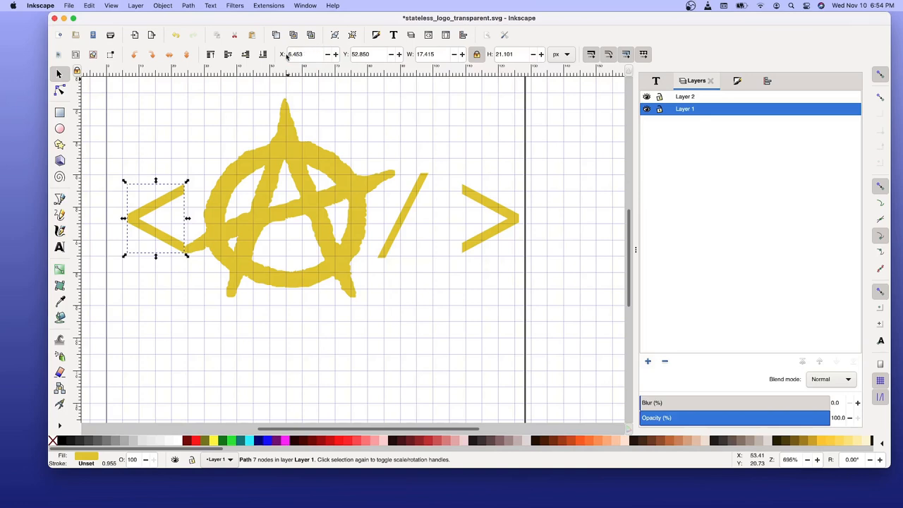
click(307, 55)
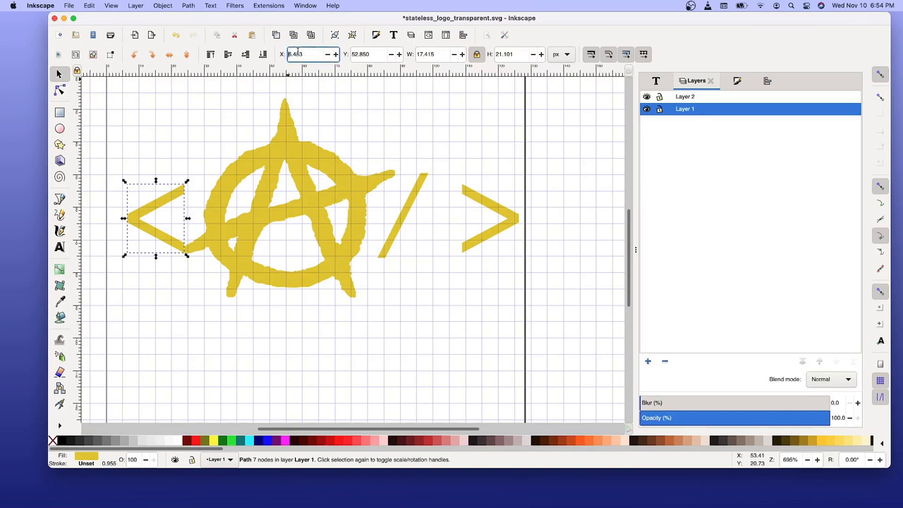
triple_click(307, 55)
text(5.983)
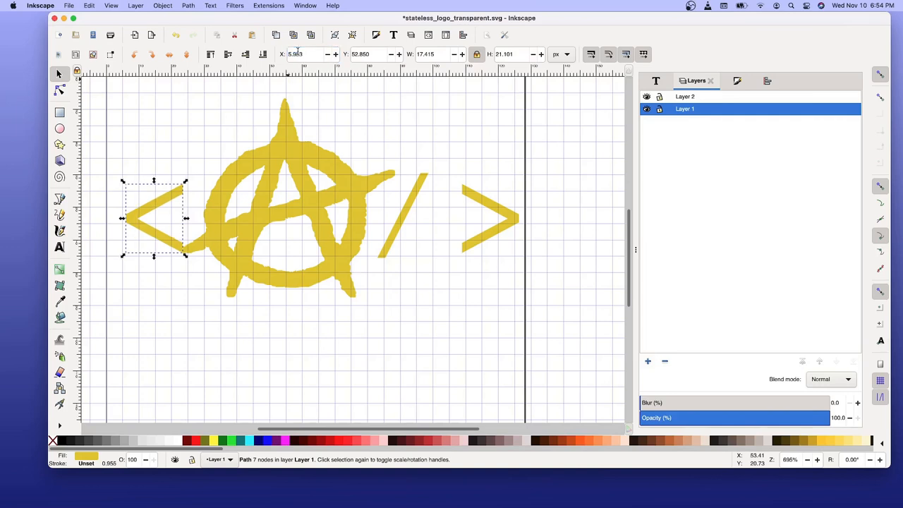
click(307, 54)
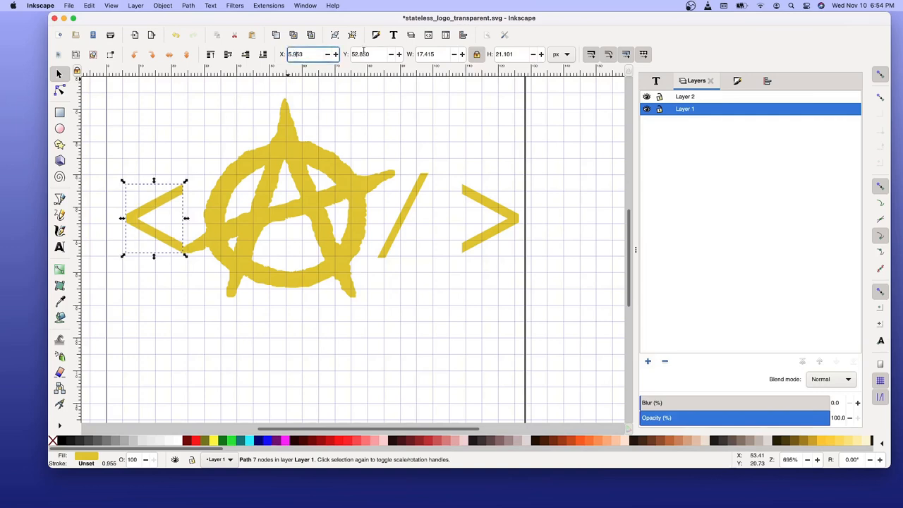
text(5.463)
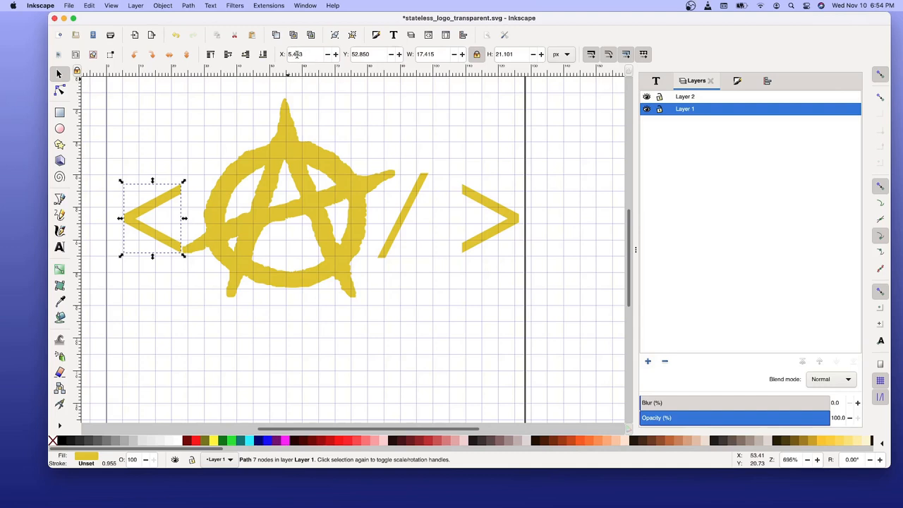
- Nudge the left bracket further left to an X position of 4.753
click(304, 54)
text(5.063)
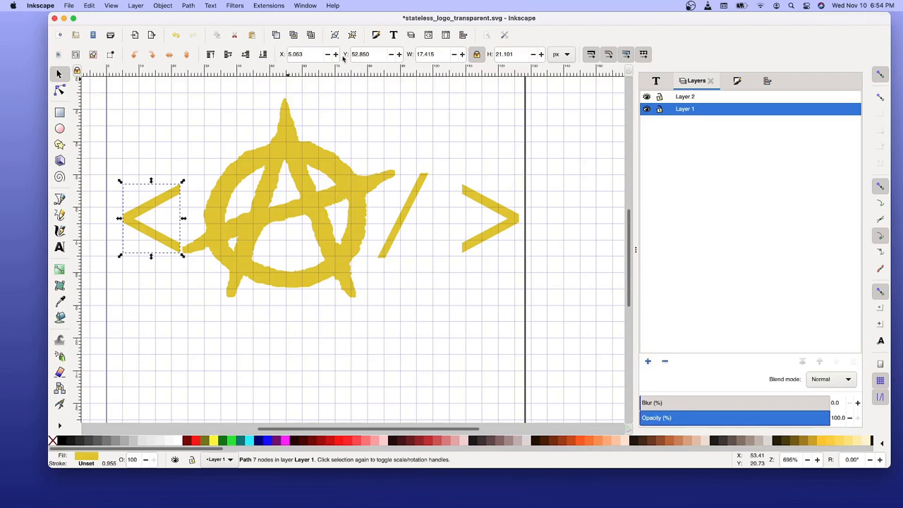
click(311, 54)
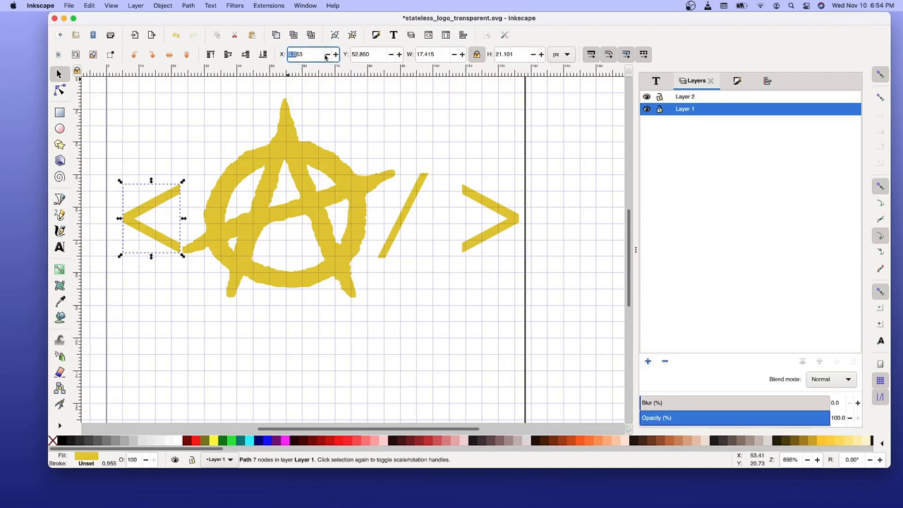
text(4.753)
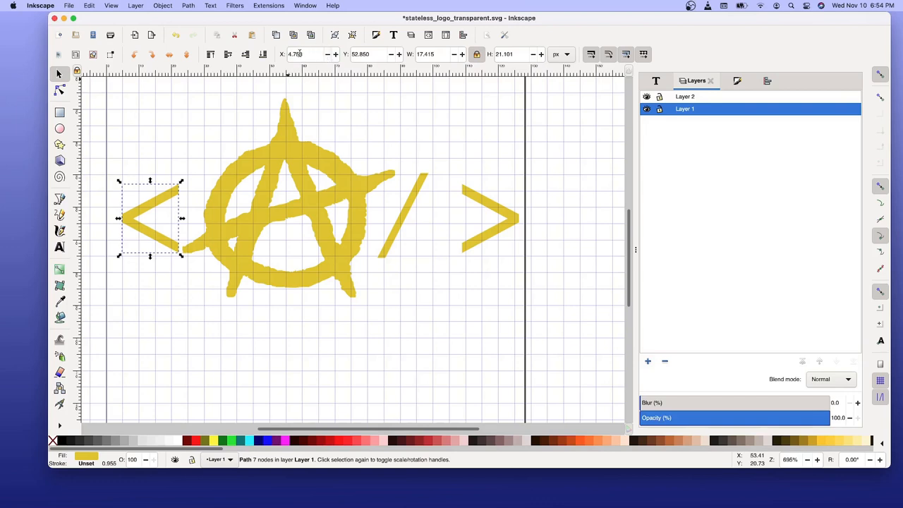
click(308, 54)
text(4.363)
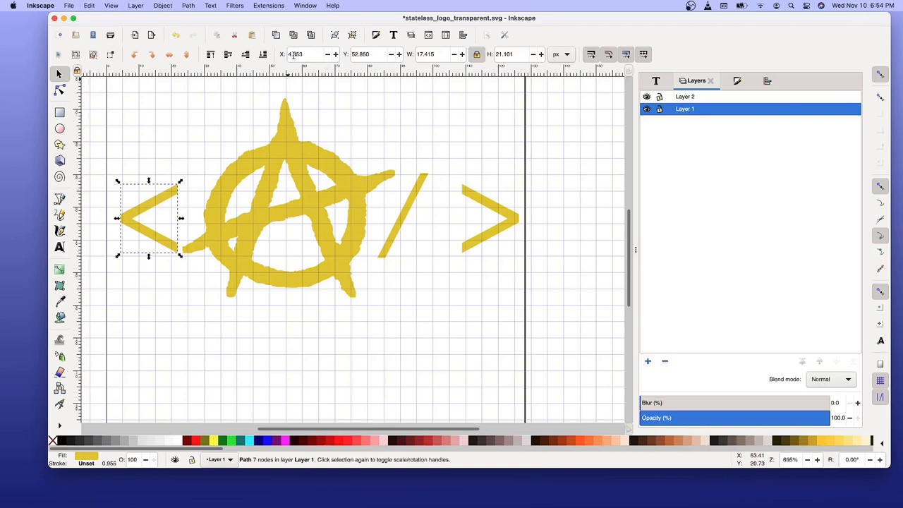
click(306, 55)
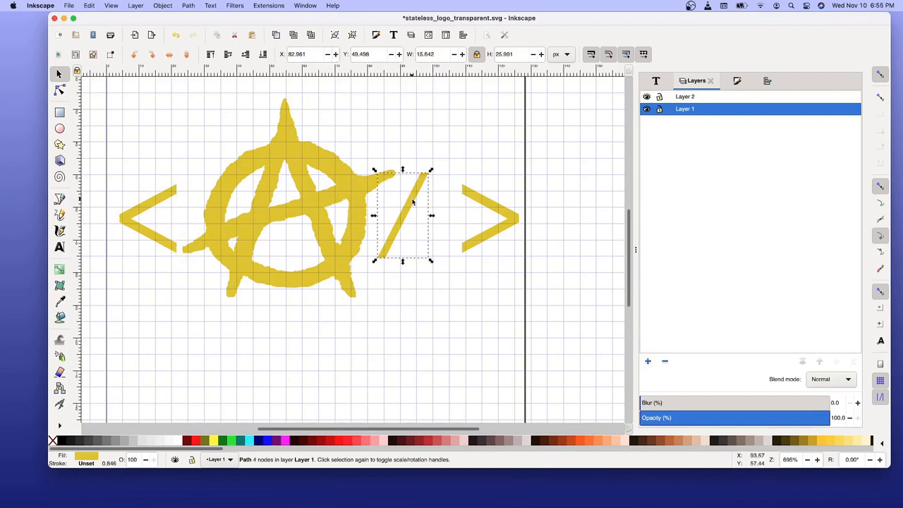
mouse_move(355, 146)
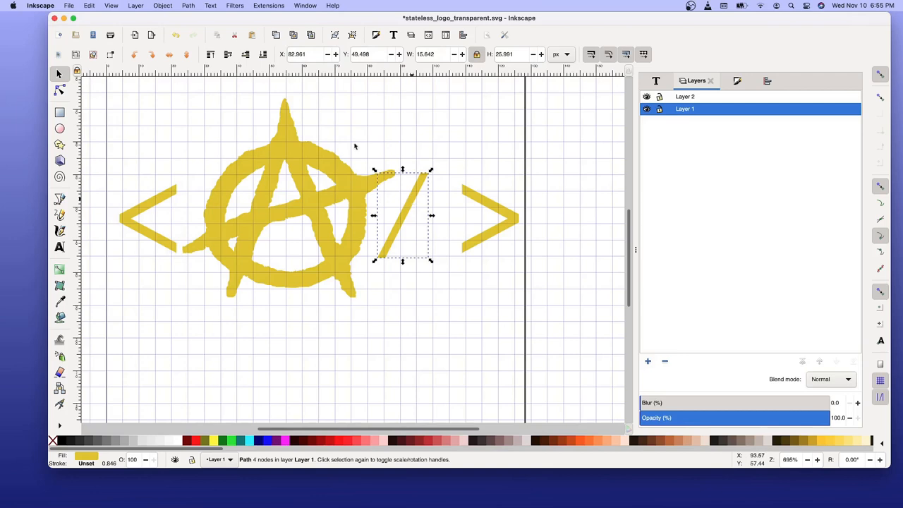
- Change the right bracket's X position from 108.887 to 98.887, nearer the slash
click(307, 54)
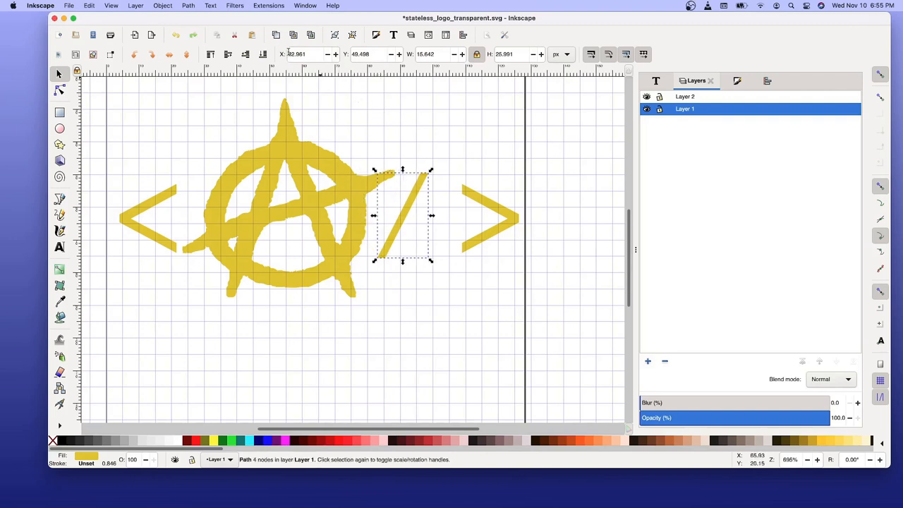
click(307, 54)
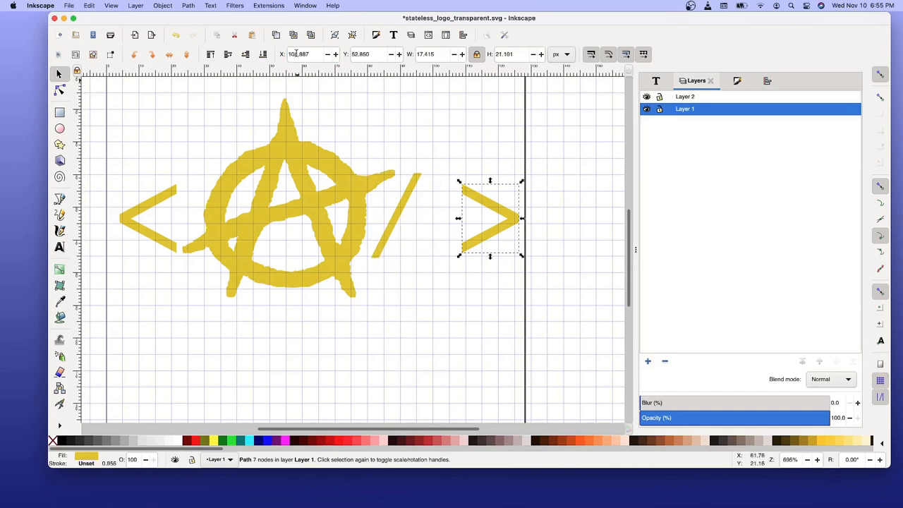
click(307, 55)
text(98.887)
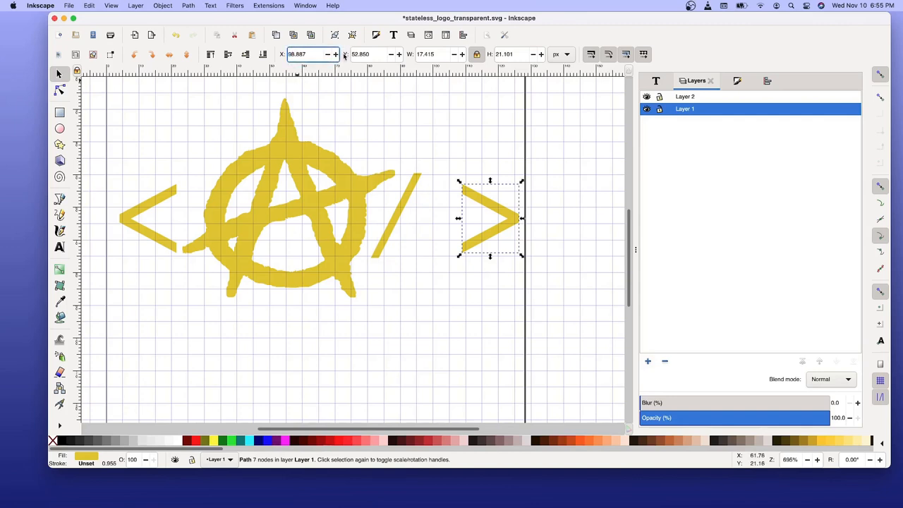
drag(491, 219, 457, 219)
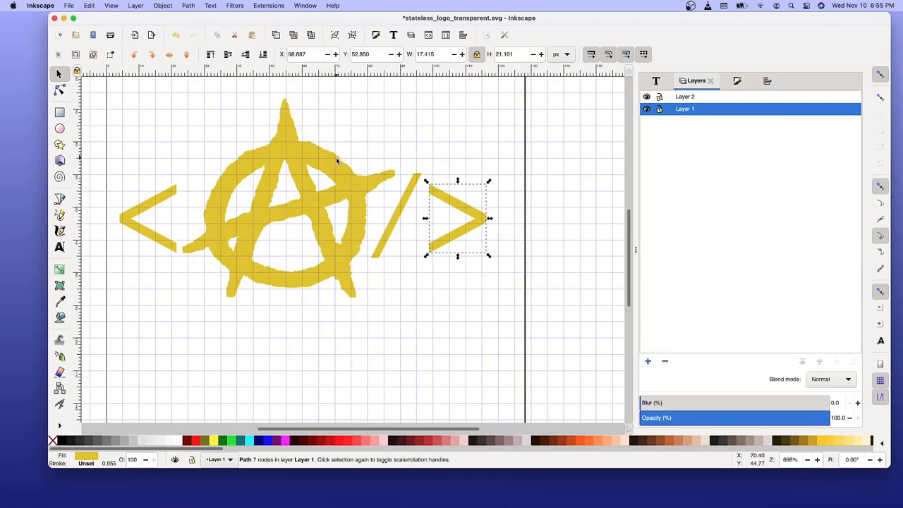
mouse_move(400, 141)
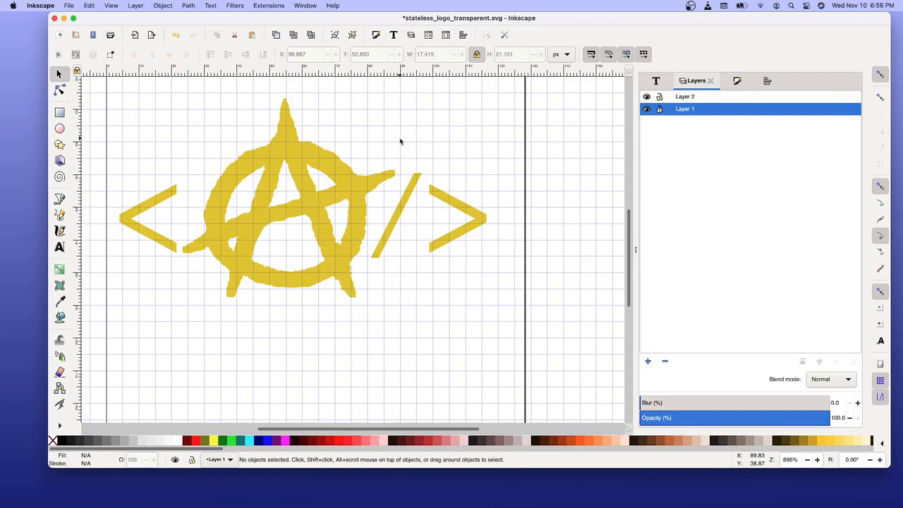
mouse_move(366, 149)
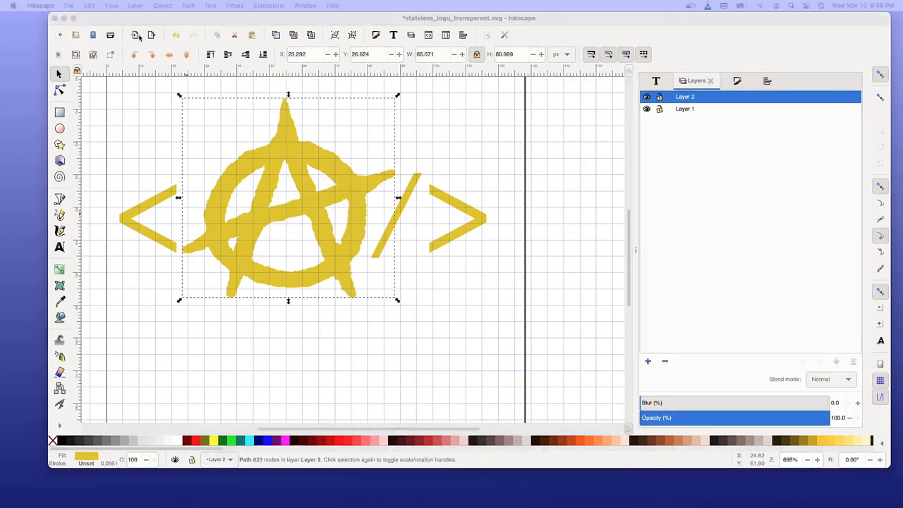
- Select all four shapes across layers, move them into Layer 1, and group them
click(89, 5)
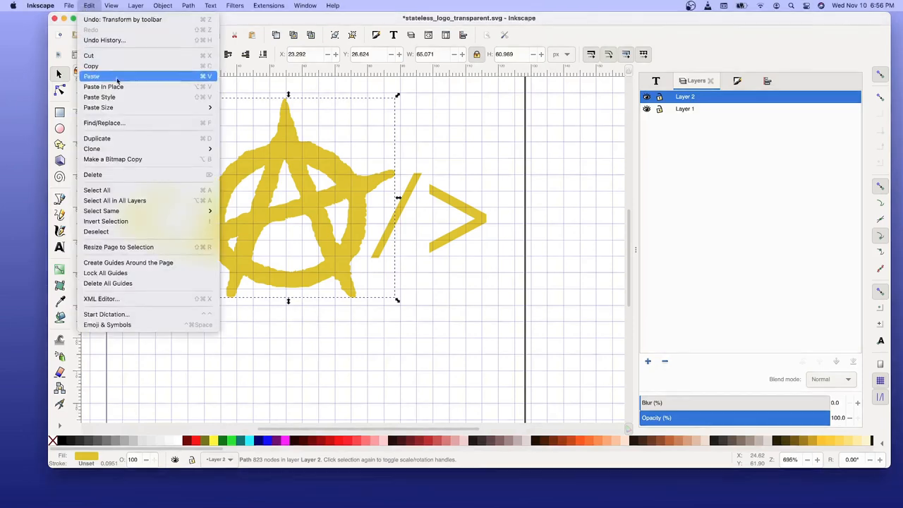
mouse_move(101, 211)
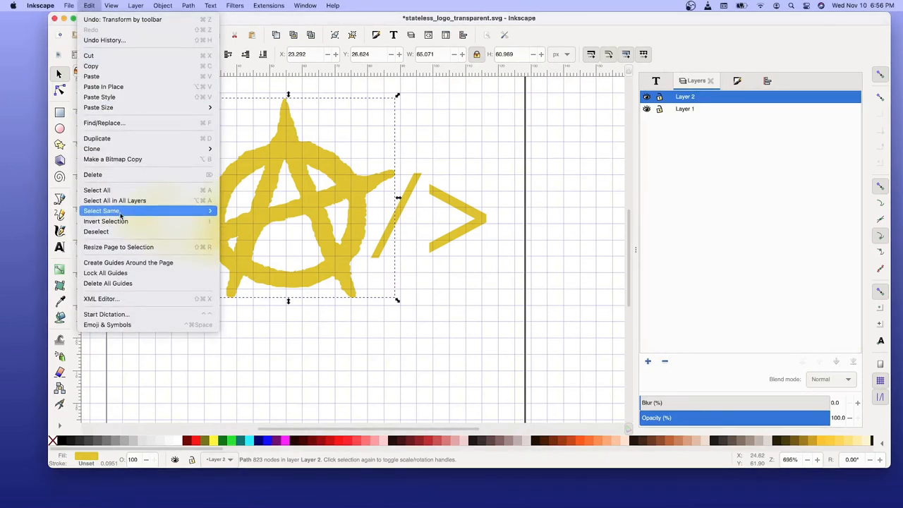
mouse_move(115, 201)
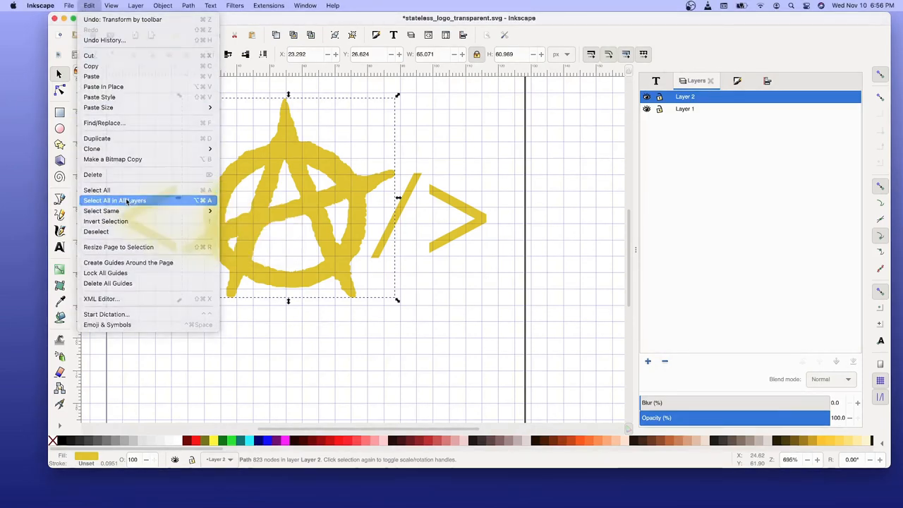
click(114, 201)
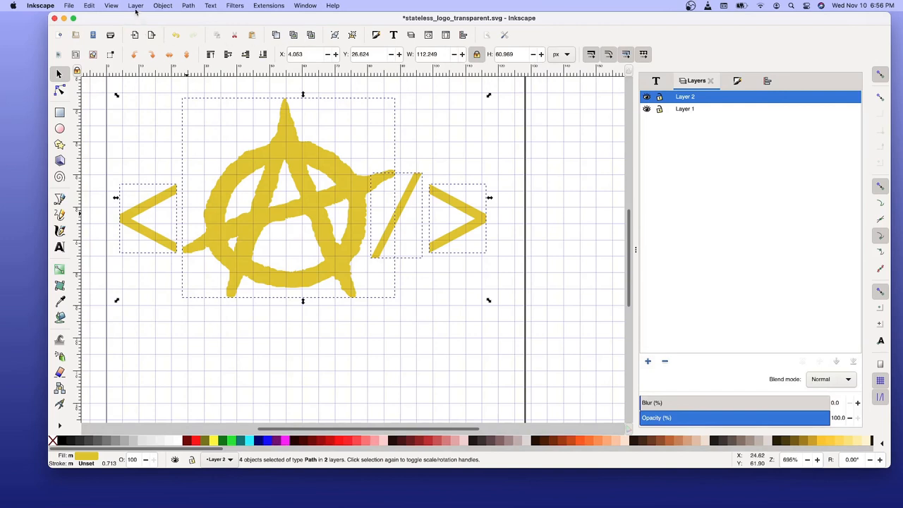
click(136, 5)
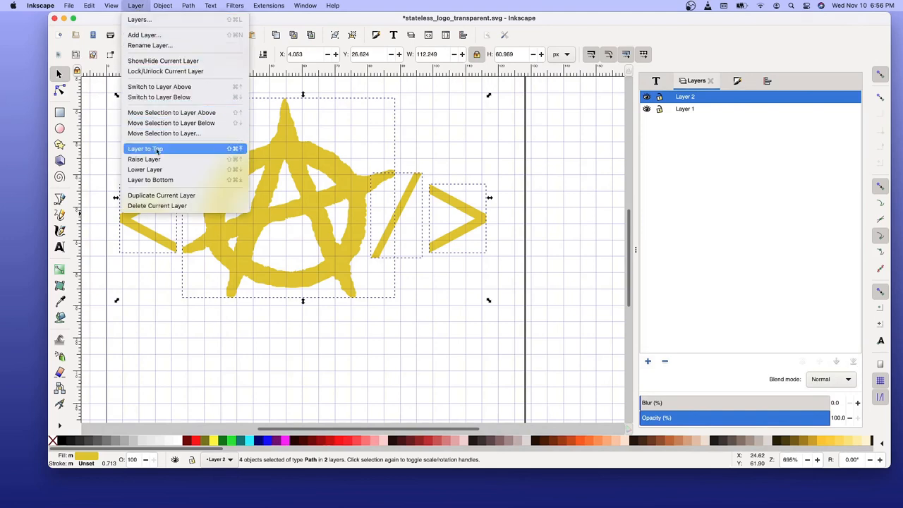
mouse_move(163, 133)
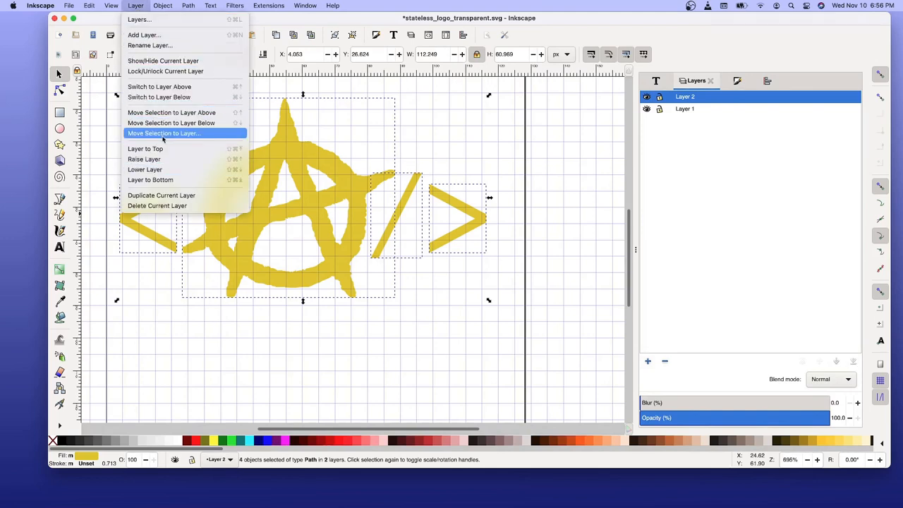
click(163, 133)
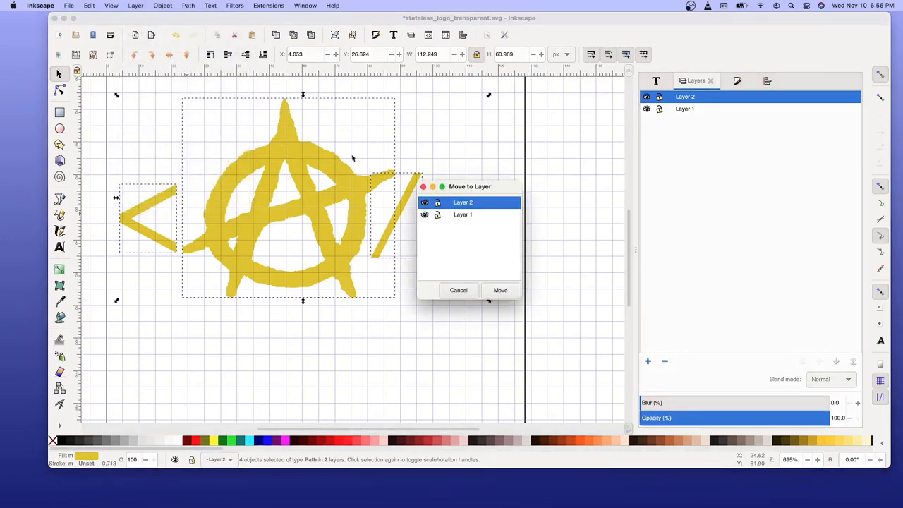
click(463, 214)
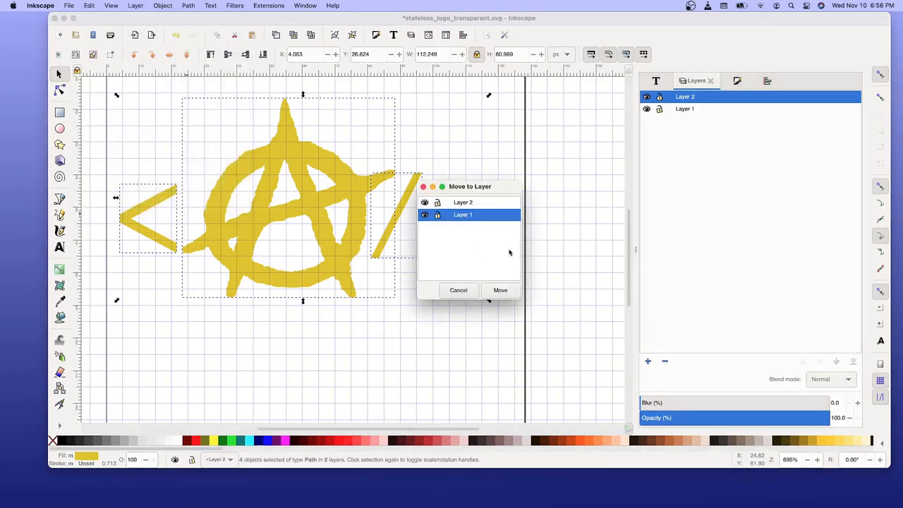
click(499, 289)
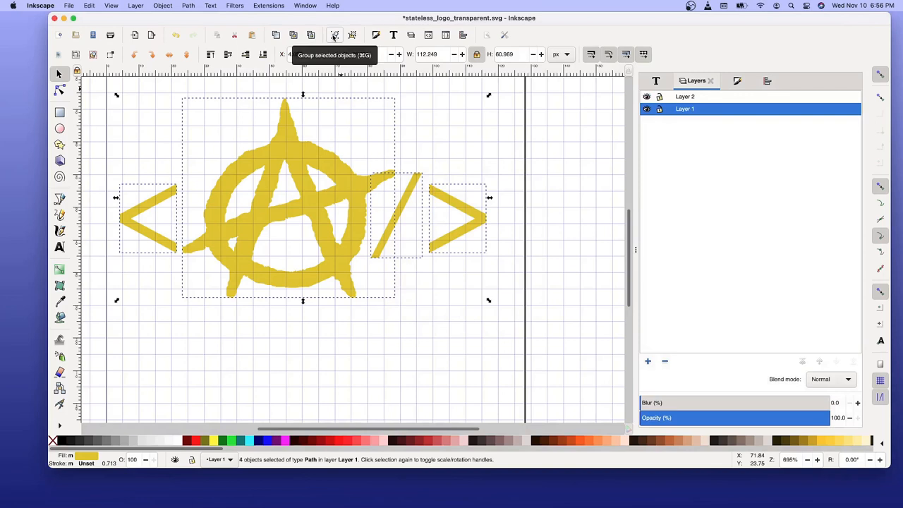
click(334, 35)
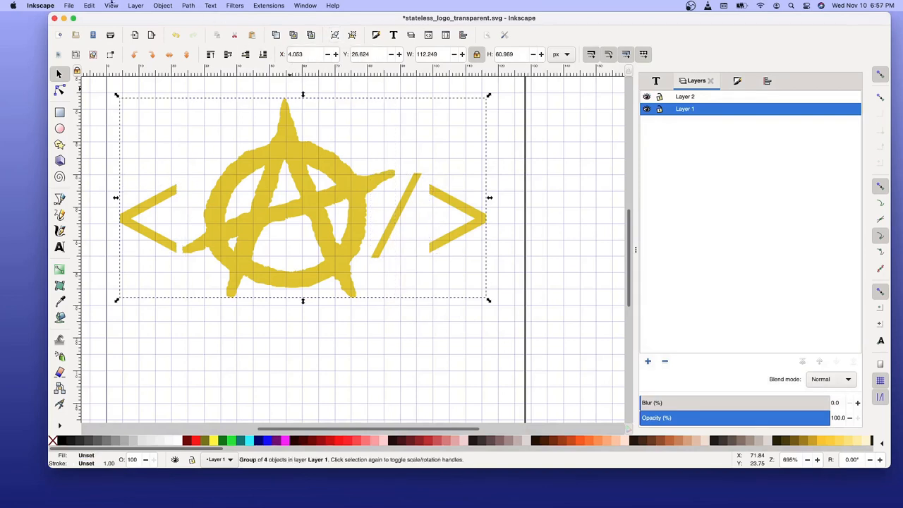
- Save stateless_logo_transparent.svg from the File menu
click(69, 5)
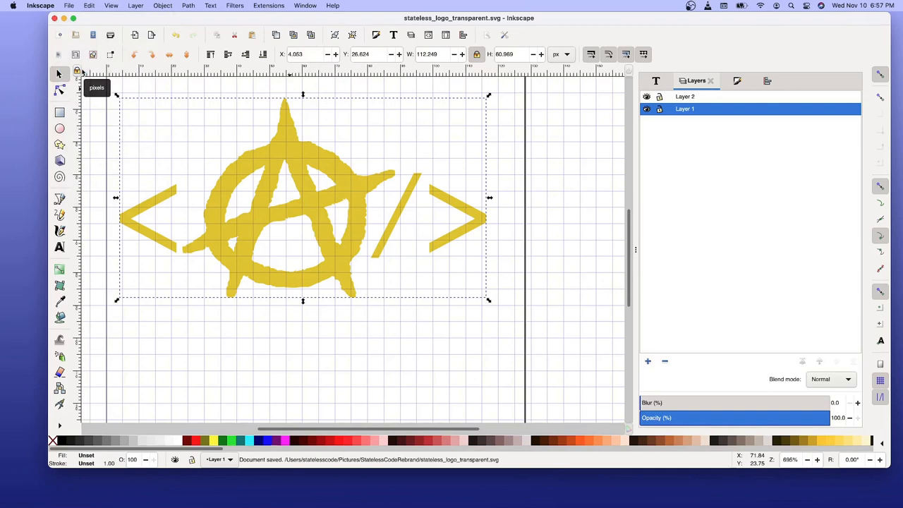
click(162, 194)
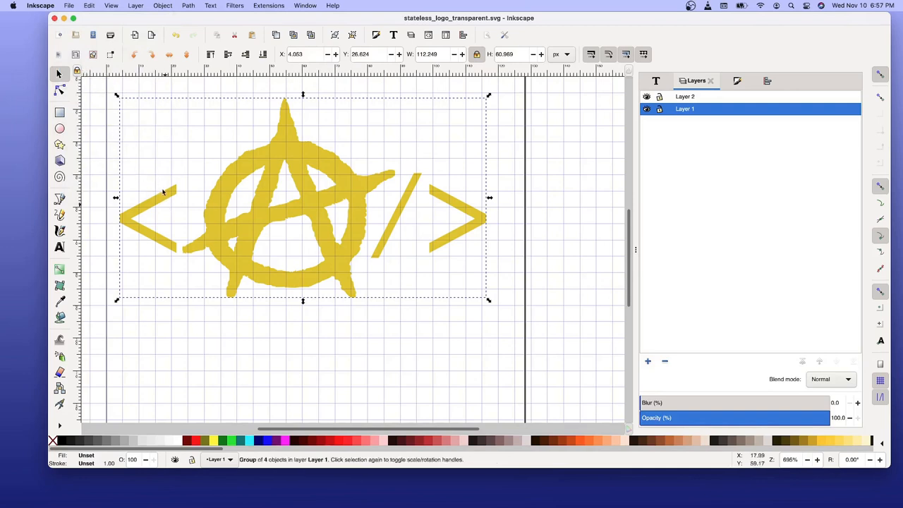
mouse_move(167, 256)
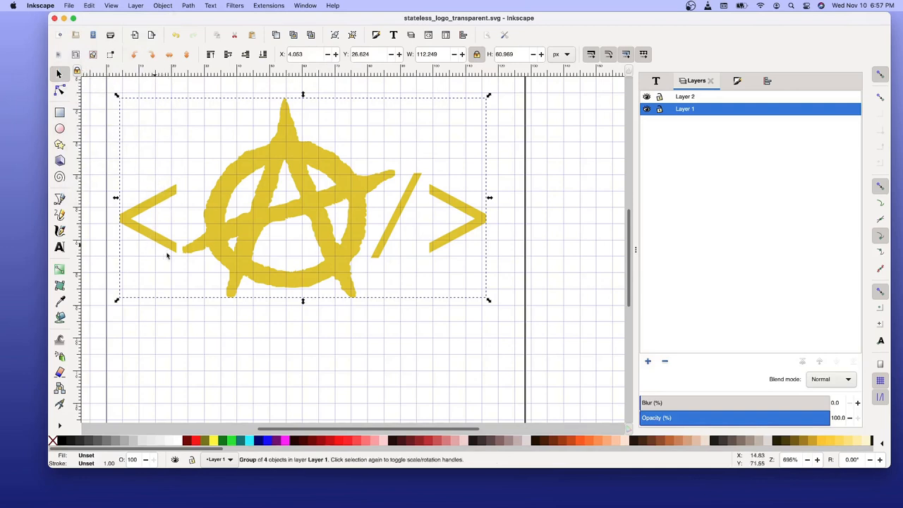
mouse_move(150, 253)
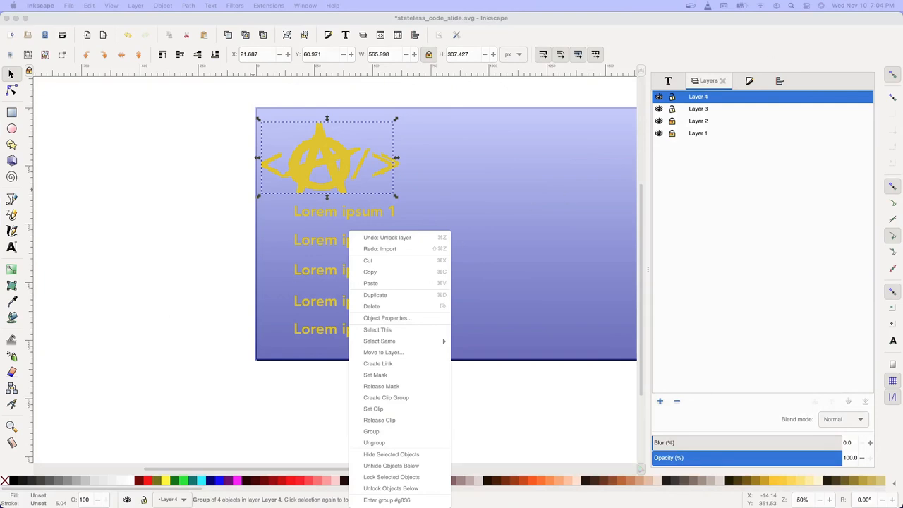
mouse_move(335, 161)
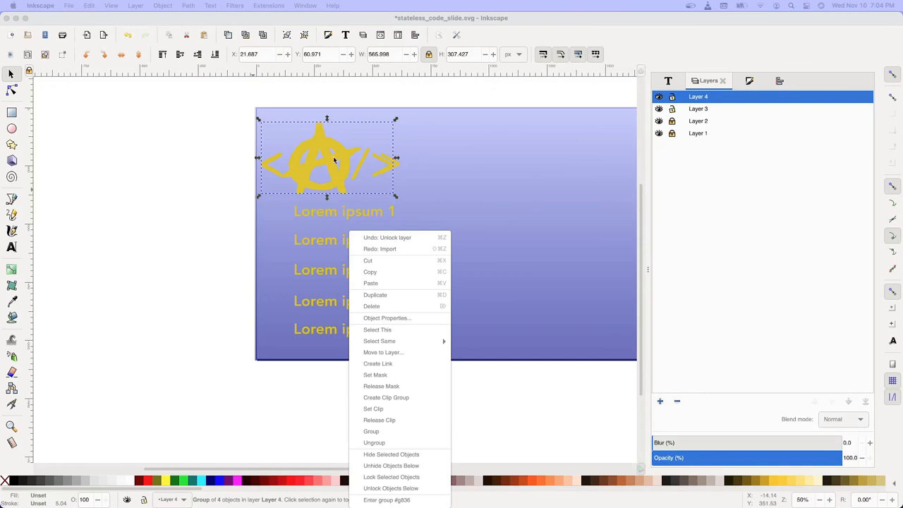
mouse_move(298, 165)
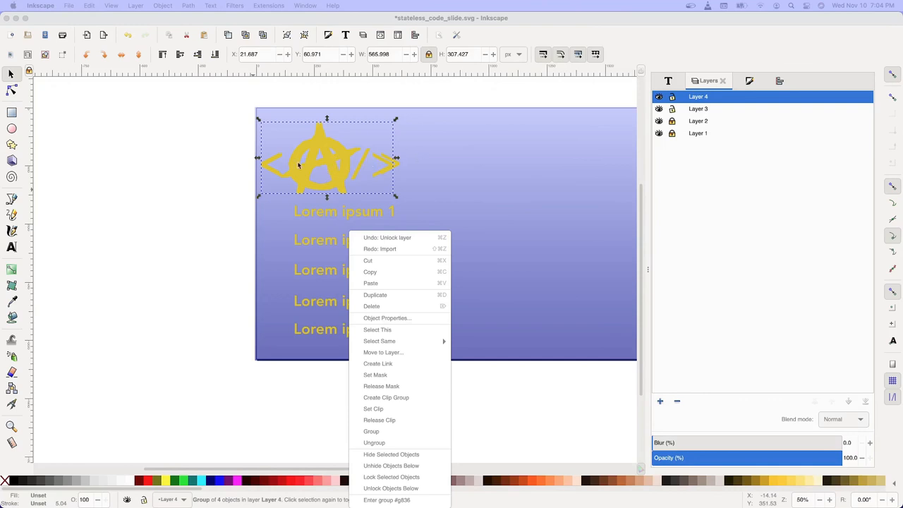
mouse_move(348, 203)
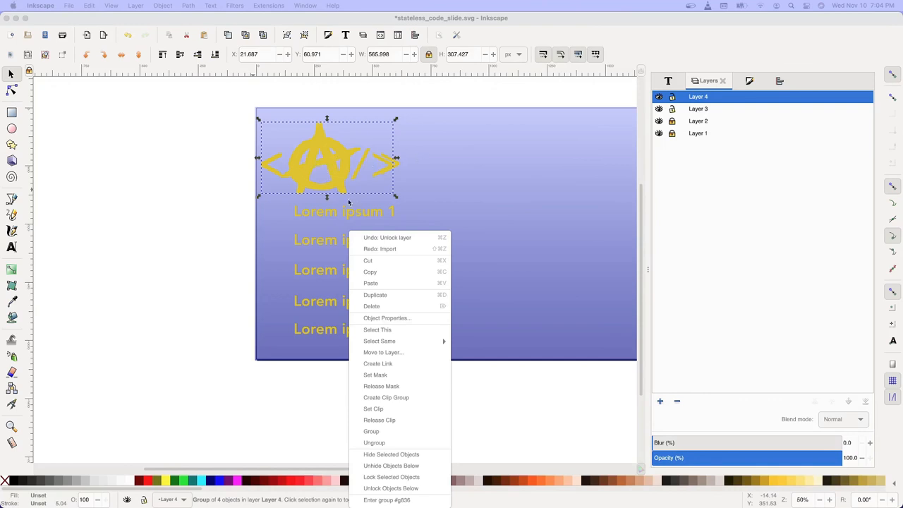
mouse_move(385, 167)
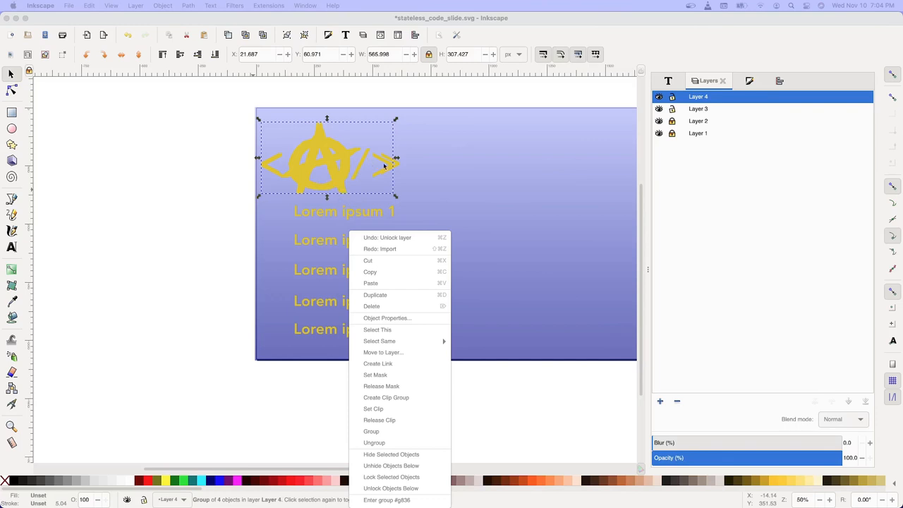
mouse_move(35, 324)
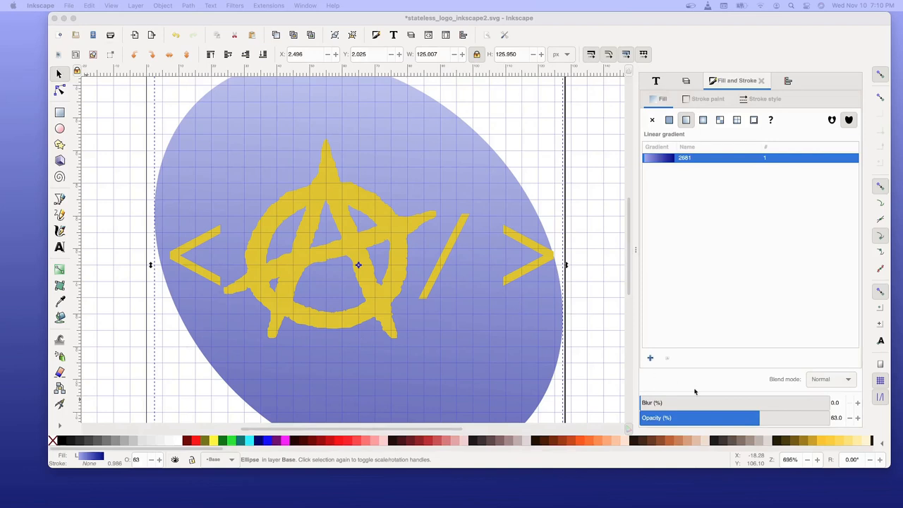
mouse_move(769, 422)
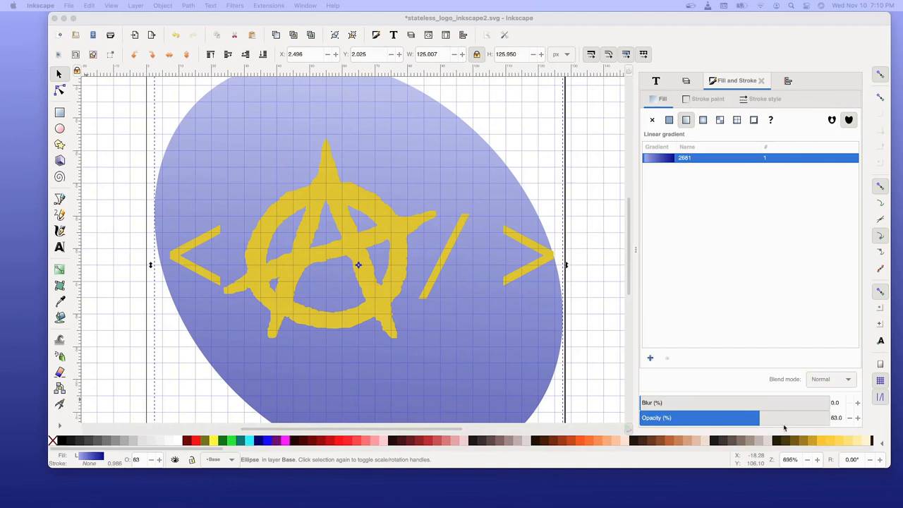
mouse_move(801, 423)
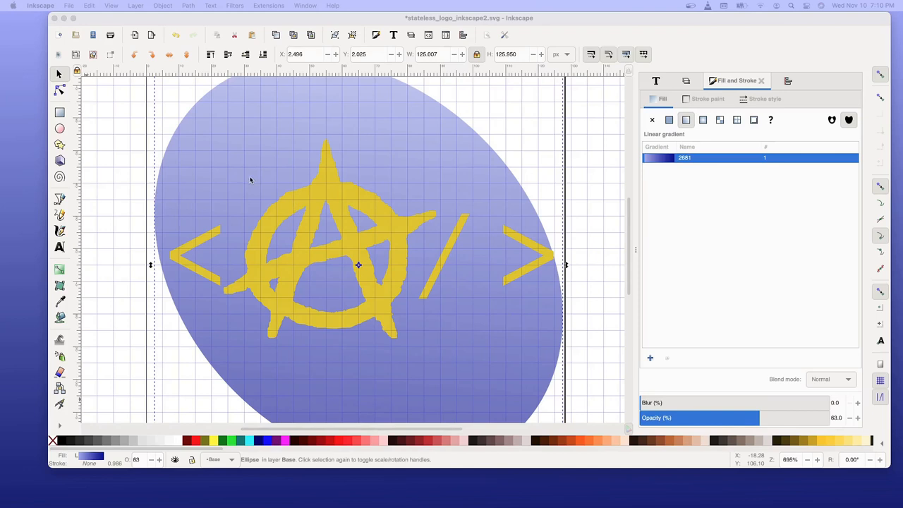
mouse_move(548, 322)
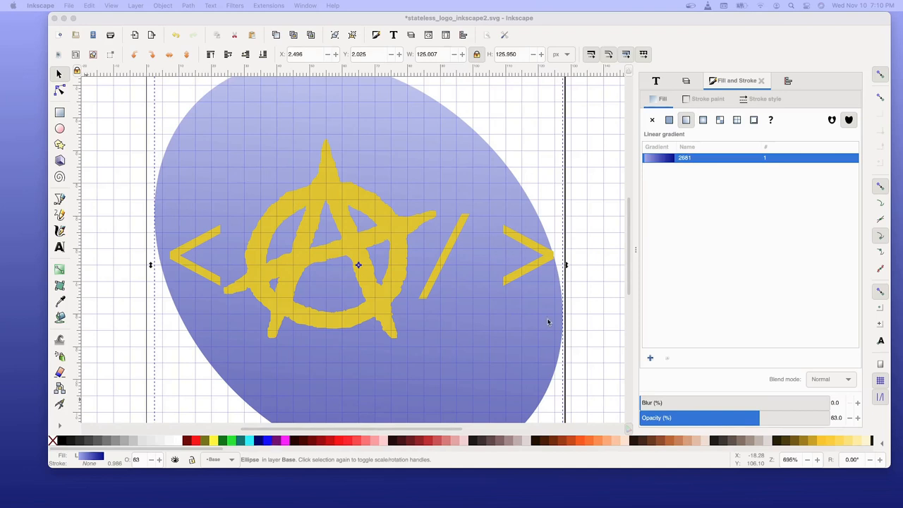
mouse_move(559, 346)
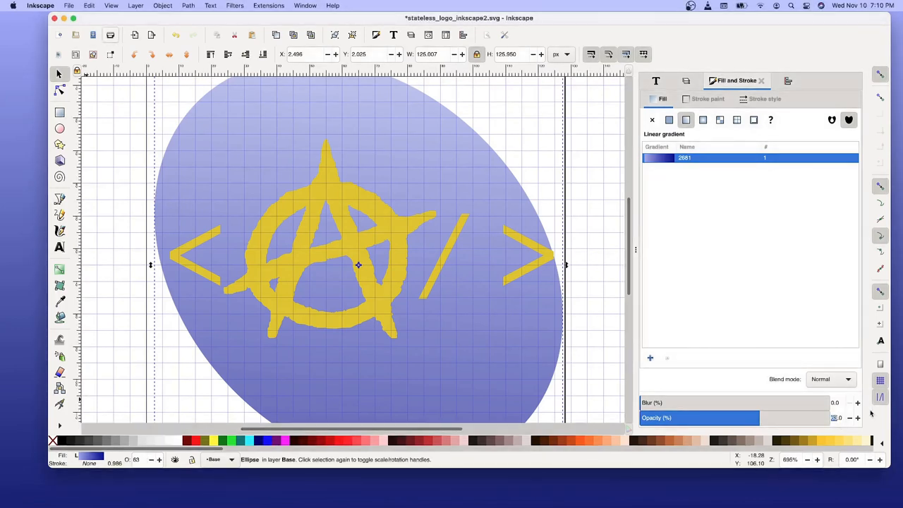
- Raise the blue ellipse's opacity to 100%
click(858, 418)
text(100)
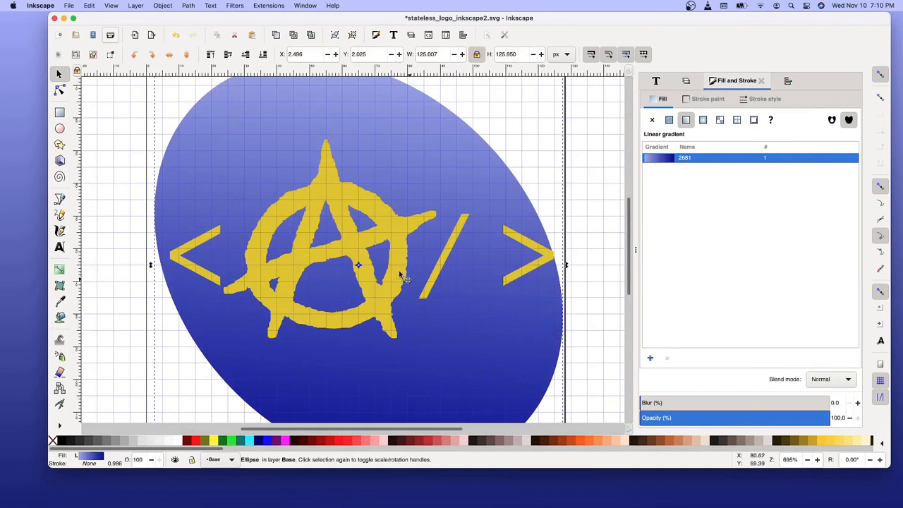
mouse_move(271, 135)
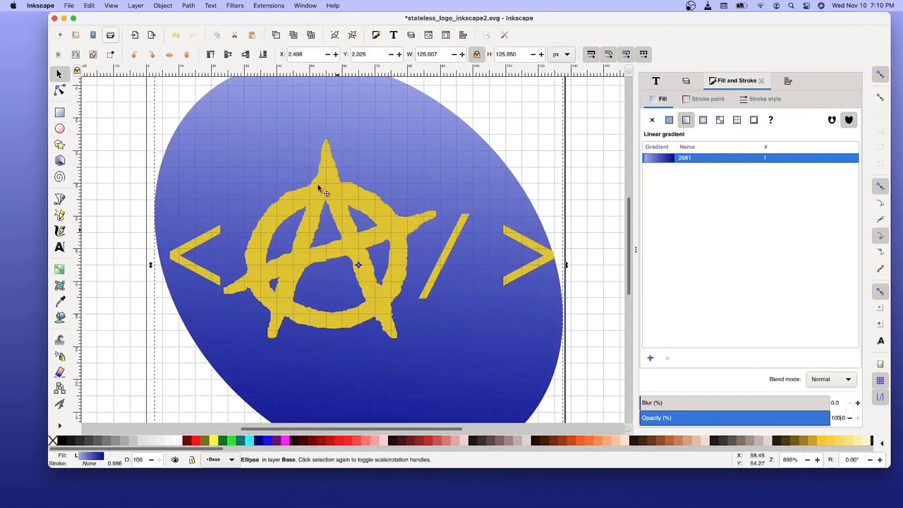
mouse_move(359, 234)
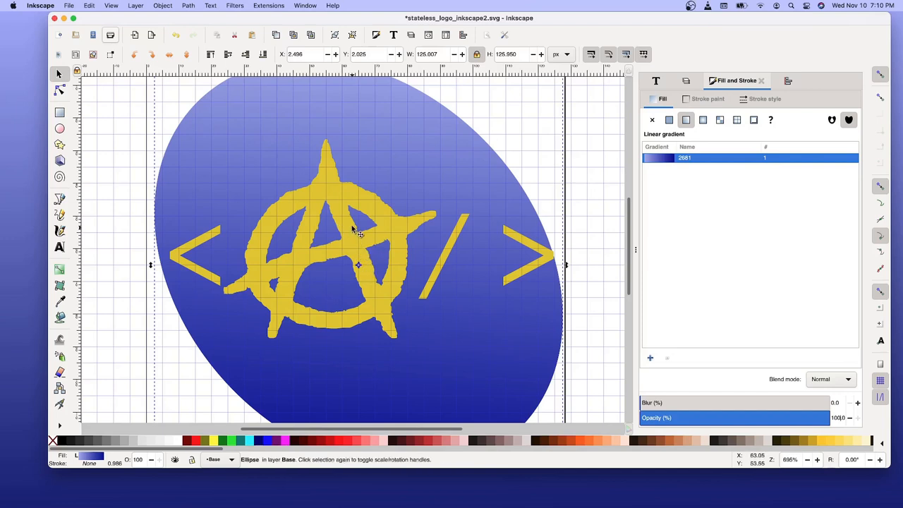
mouse_move(297, 156)
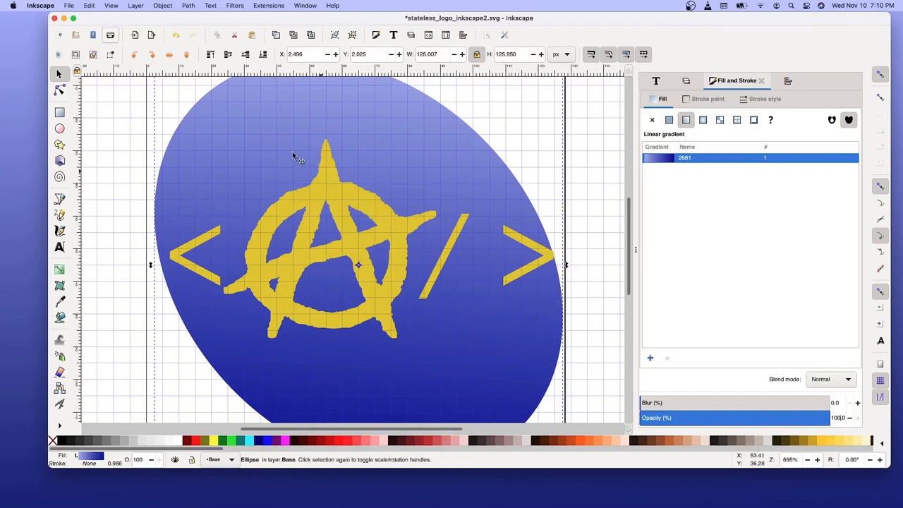
mouse_move(551, 266)
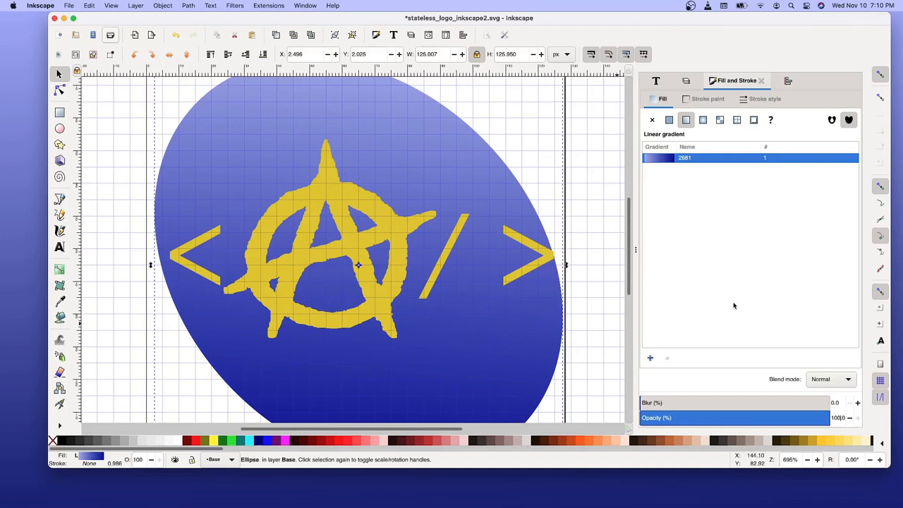
mouse_move(592, 274)
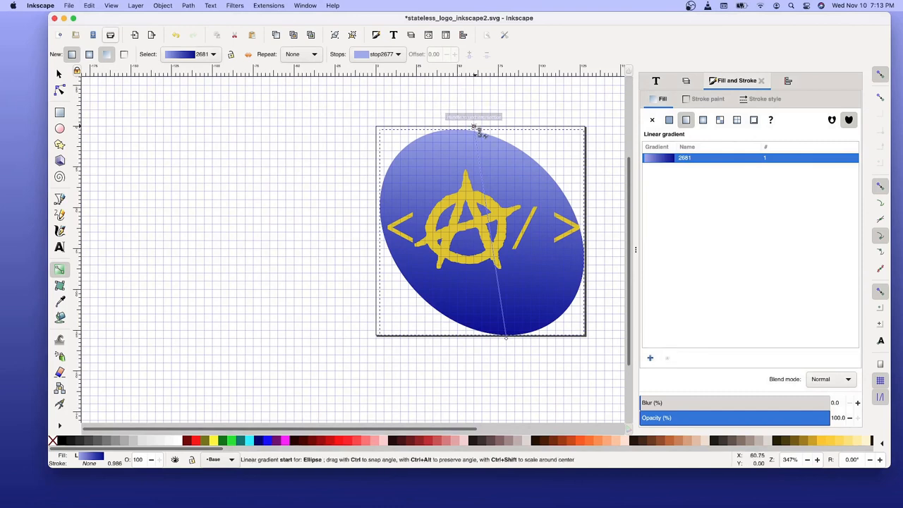
- Select the ellipse gradient's start stop, then deselect the gradient and drag on the canvas
click(669, 120)
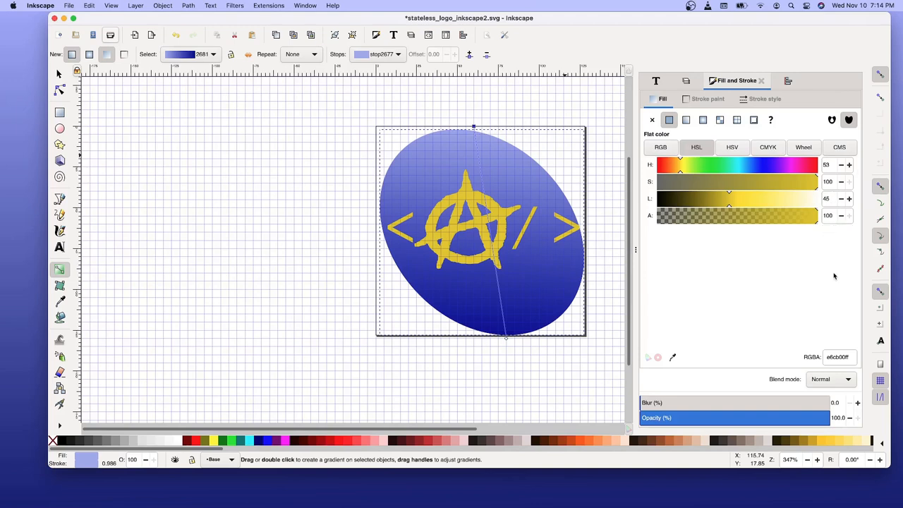
mouse_move(830, 282)
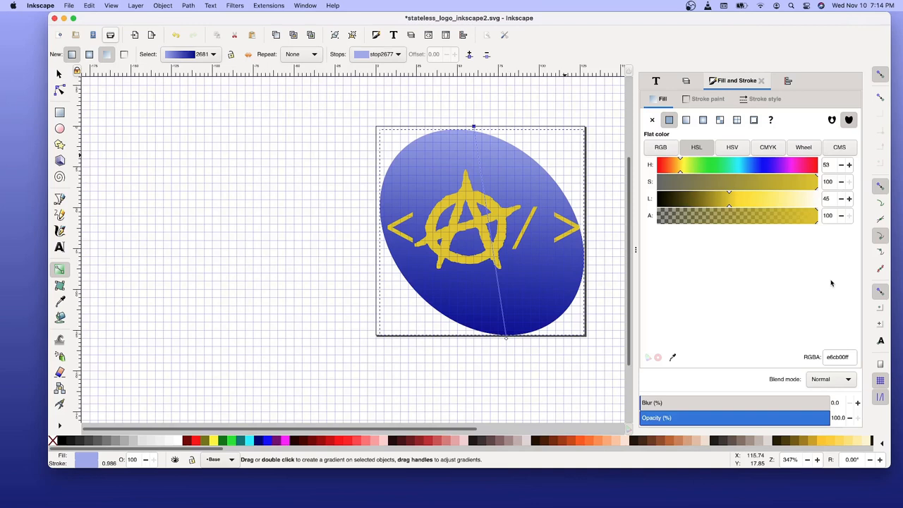
mouse_move(827, 170)
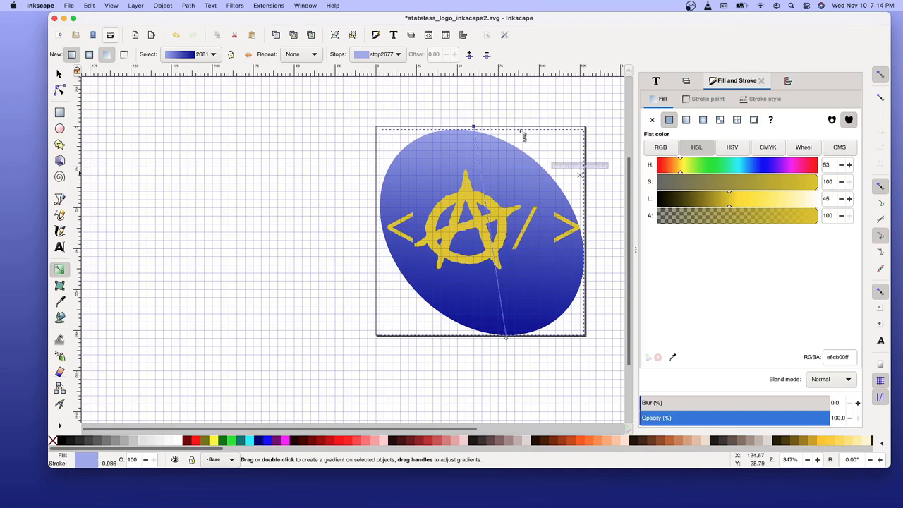
click(686, 119)
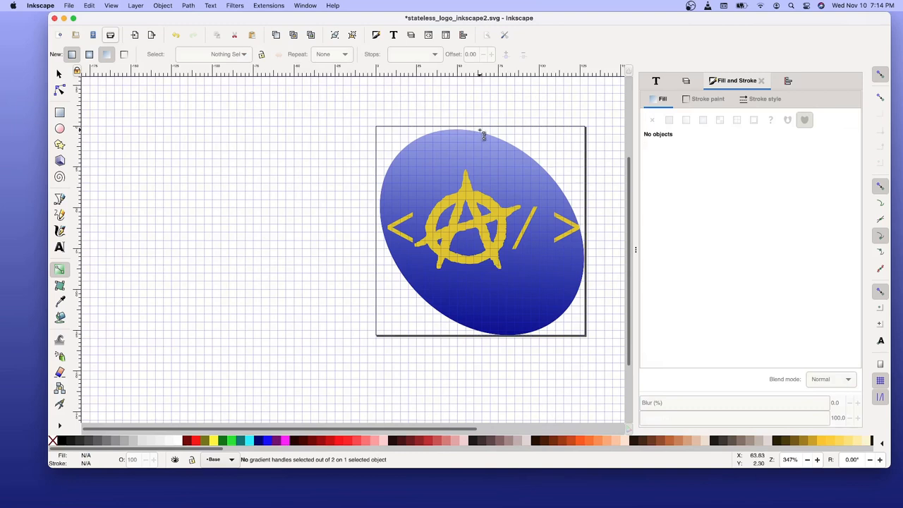
mouse_move(650, 276)
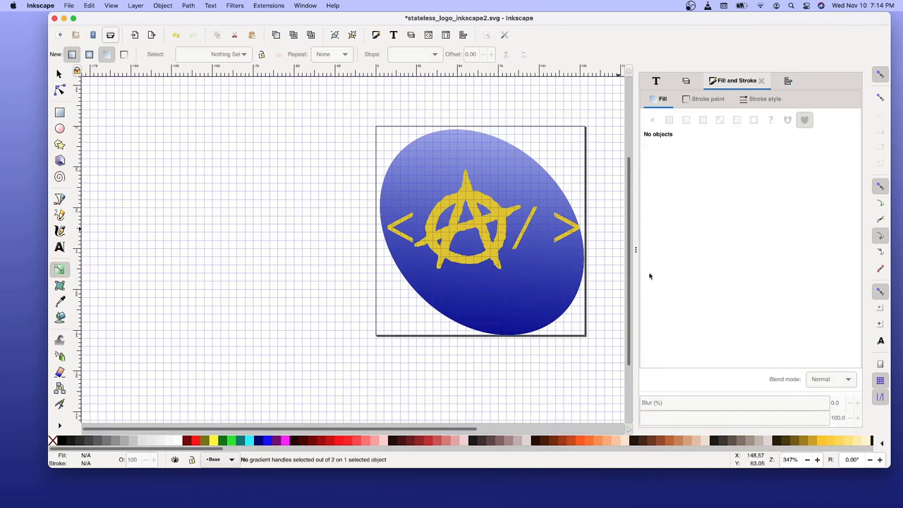
mouse_move(686, 120)
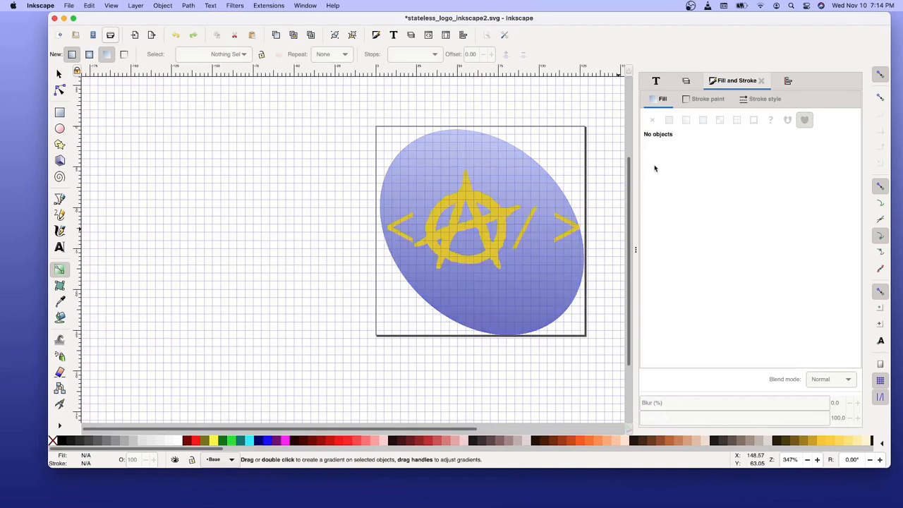
mouse_move(551, 285)
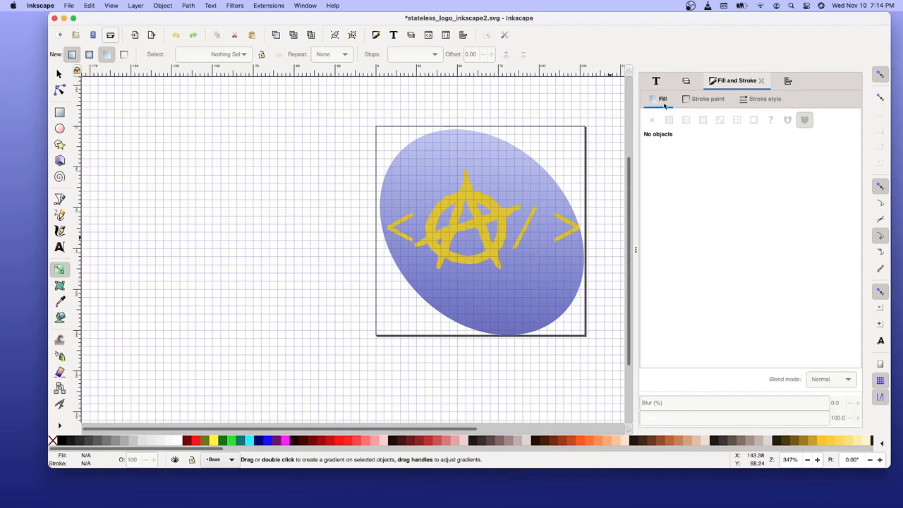
mouse_move(303, 275)
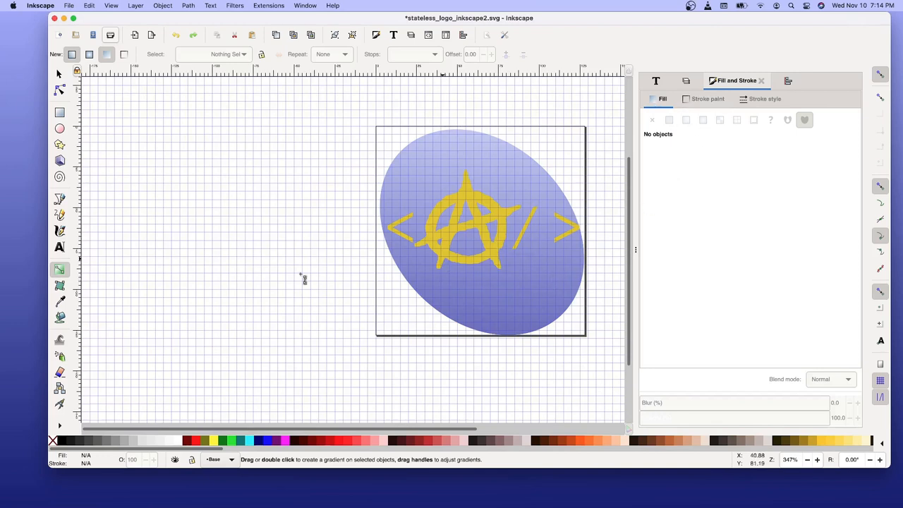
drag(474, 127, 506, 337)
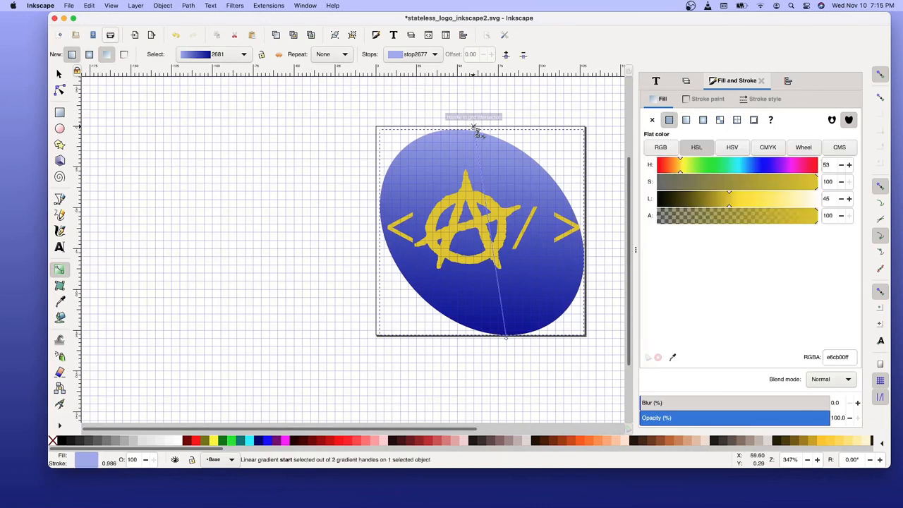
mouse_move(474, 131)
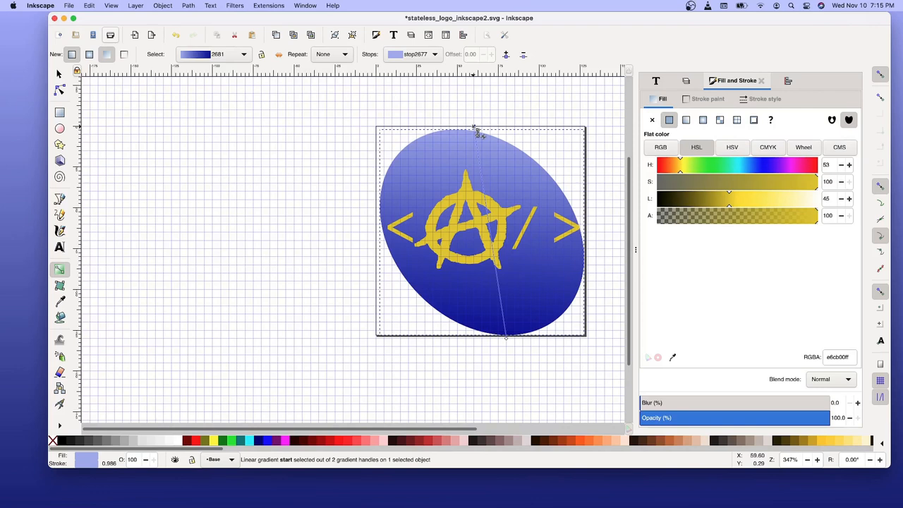
- Set the gradient's top stop colour to hex bab4f0ff
click(839, 357)
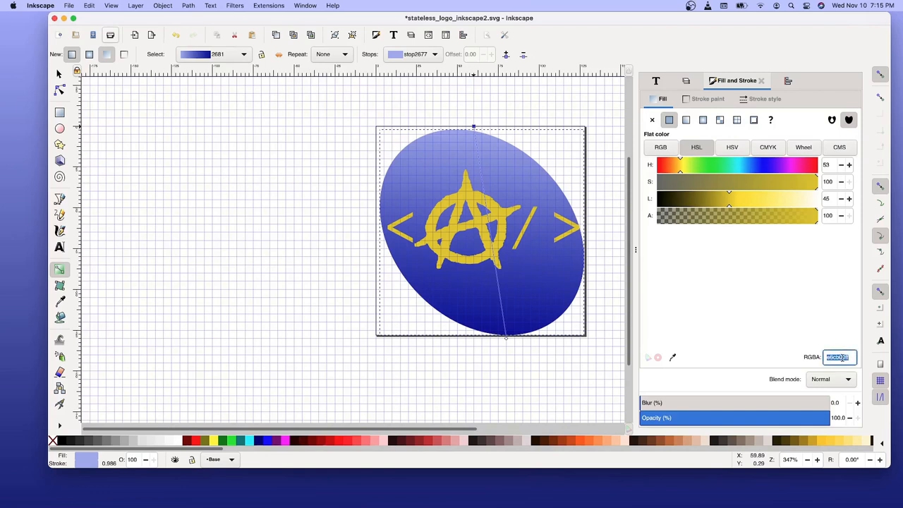
text(e6cb00ff)
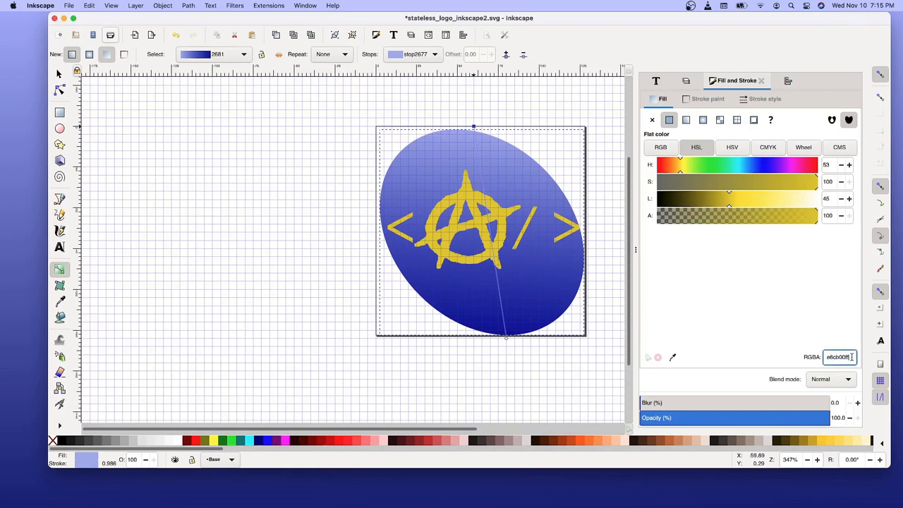
text(bab4f0ff)
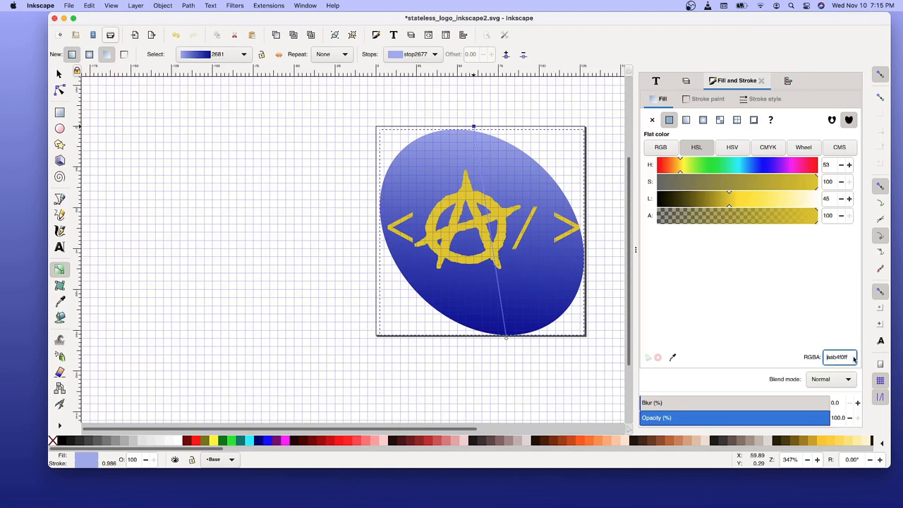
mouse_move(840, 357)
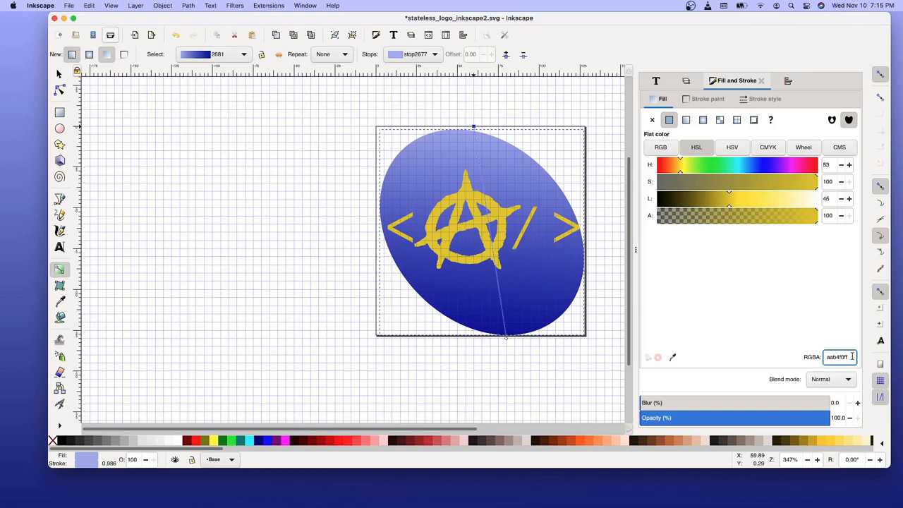
click(686, 120)
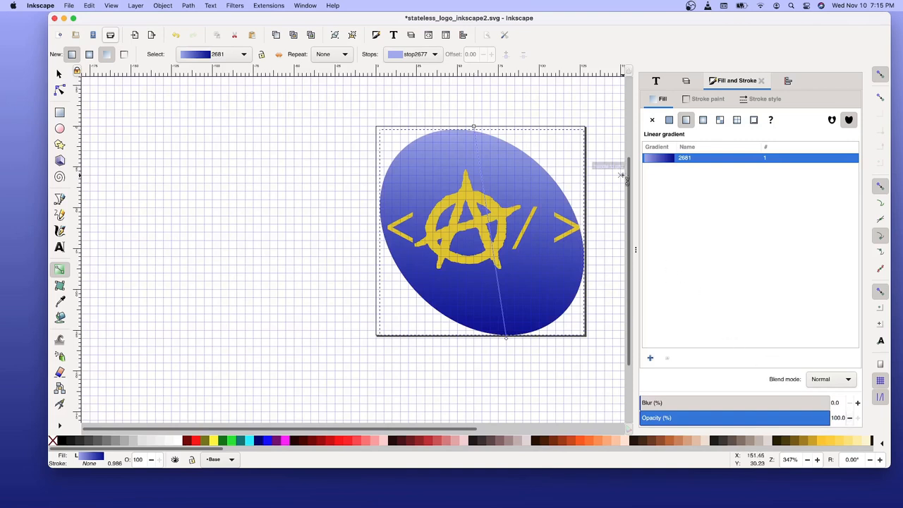
mouse_move(669, 356)
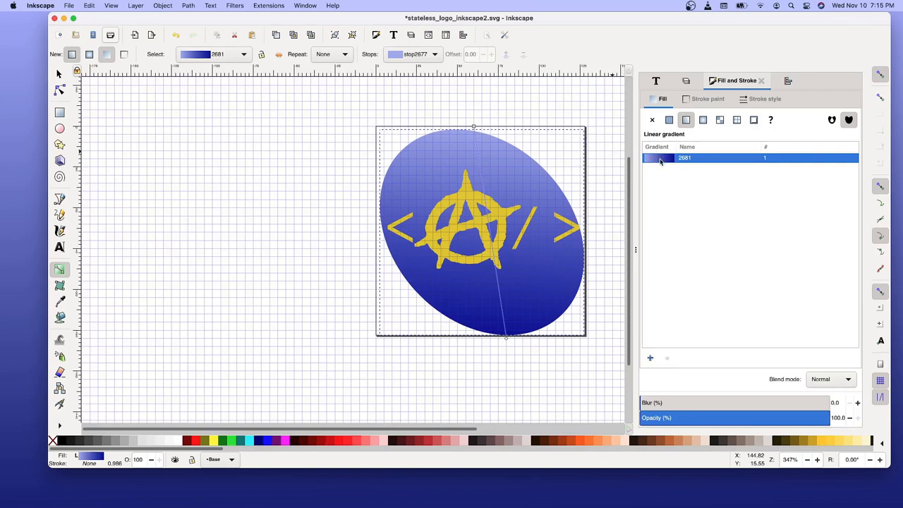
mouse_move(667, 358)
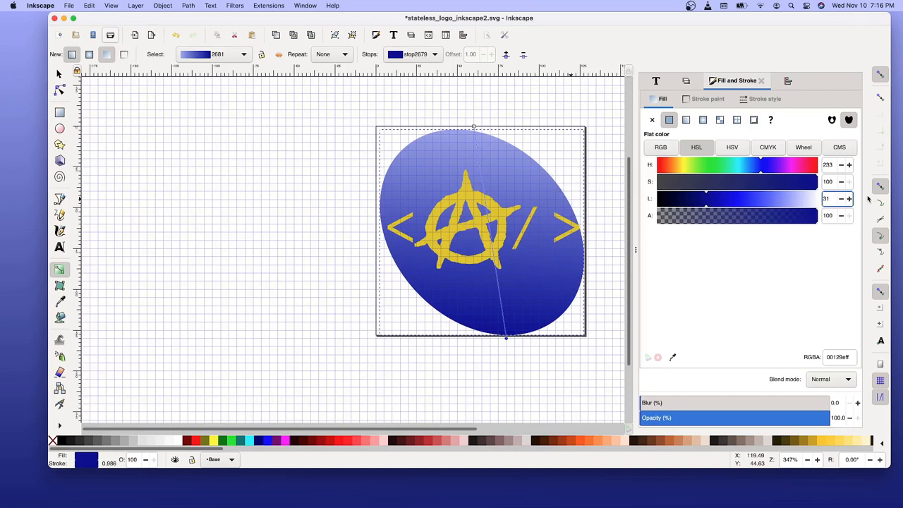
- Adjust the bottom stop's lightness and the top stop's hue in Fill and Stroke
triple_click(827, 198)
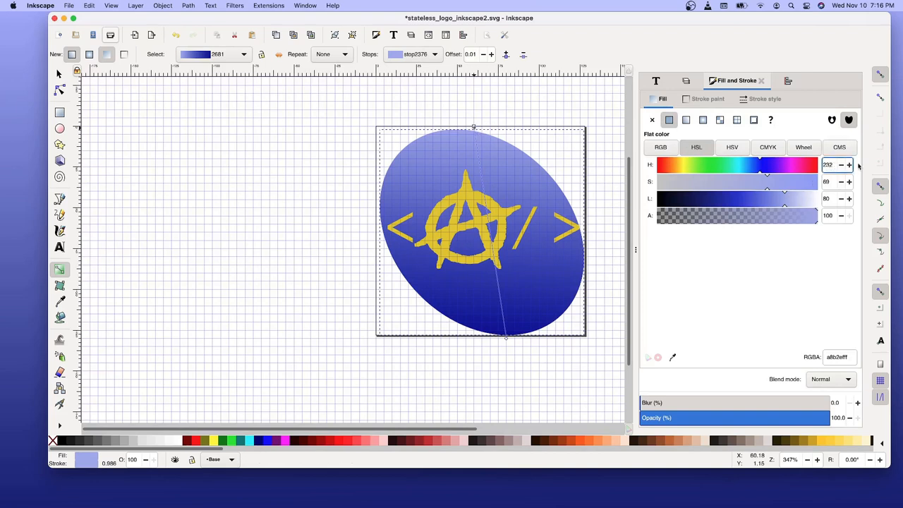
click(849, 161)
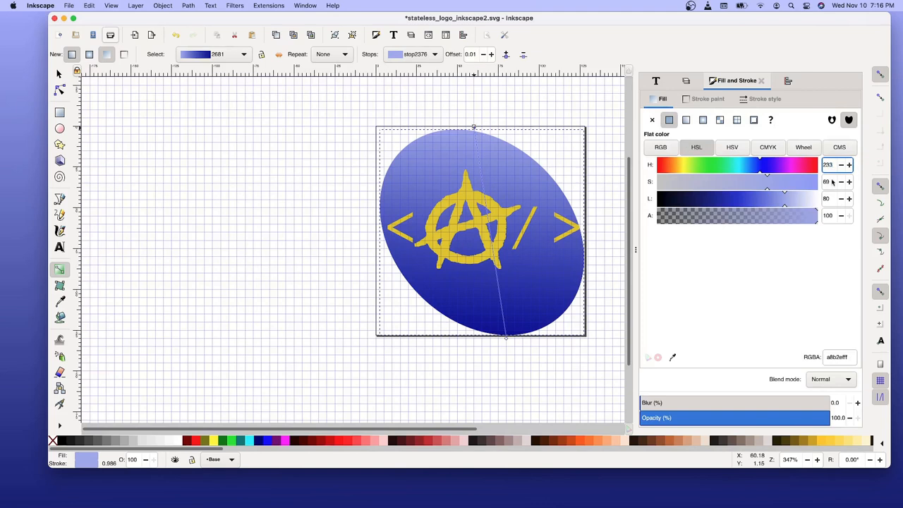
mouse_move(832, 198)
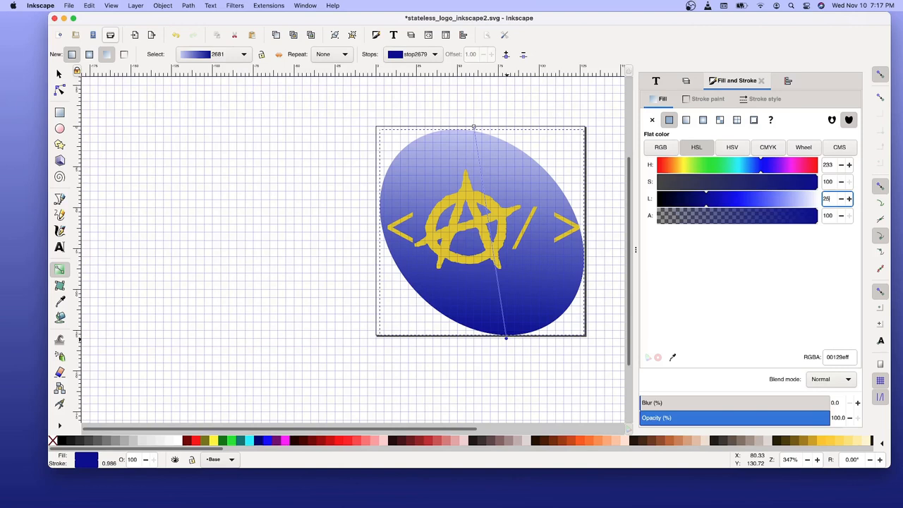
click(686, 119)
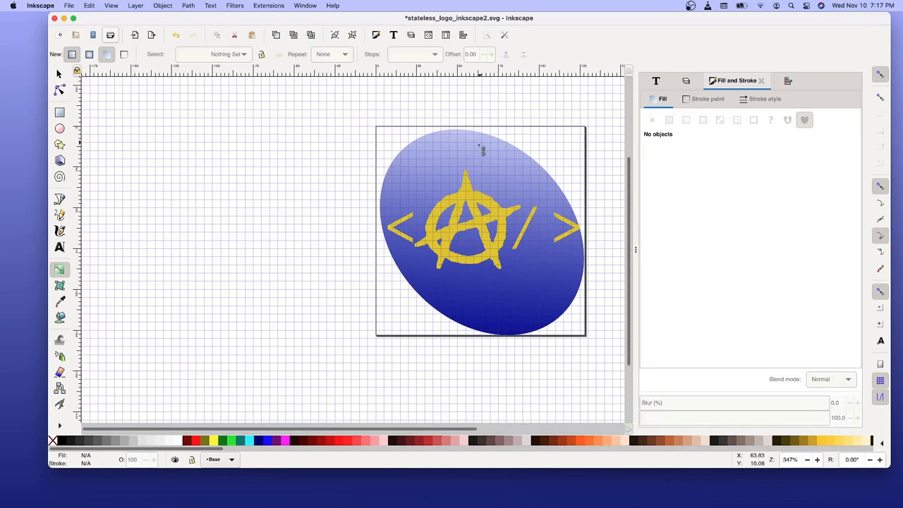
mouse_move(554, 305)
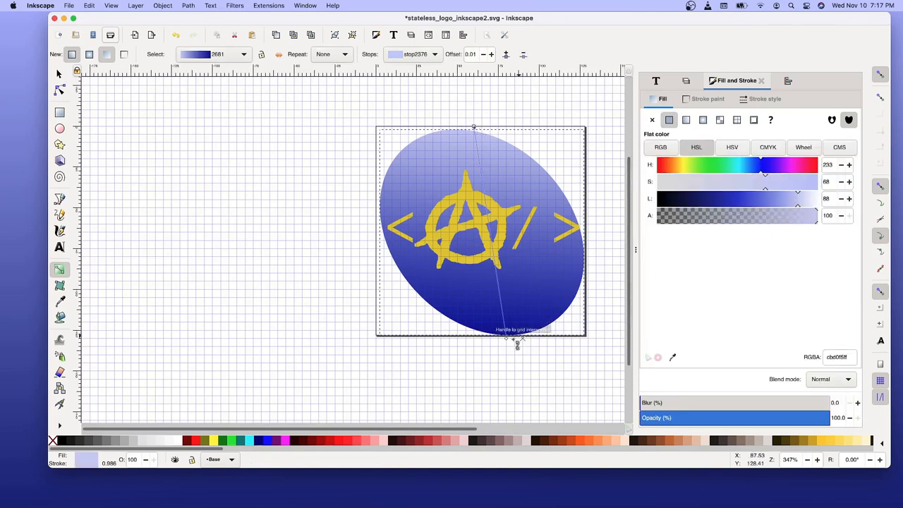
- Select the dark bottom gradient stop and enter HSL values 40 and 88, finishing lightness at 88
click(686, 120)
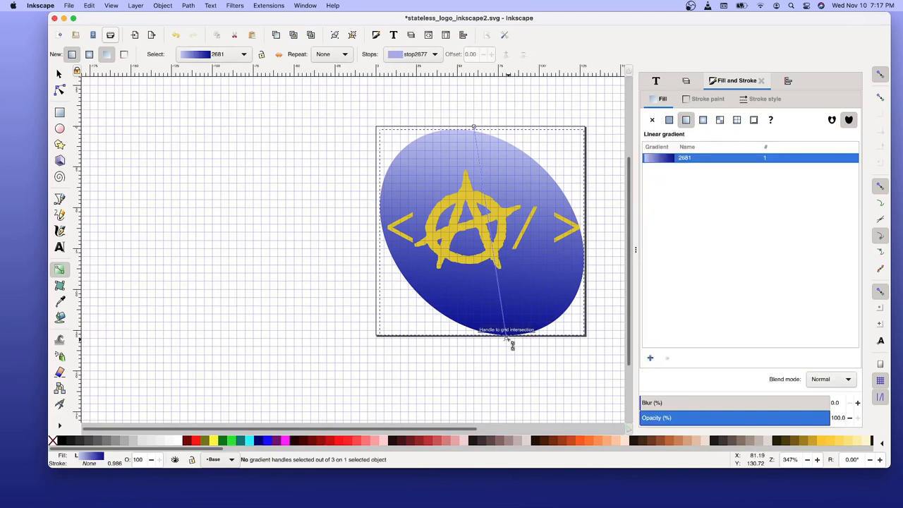
mouse_move(508, 343)
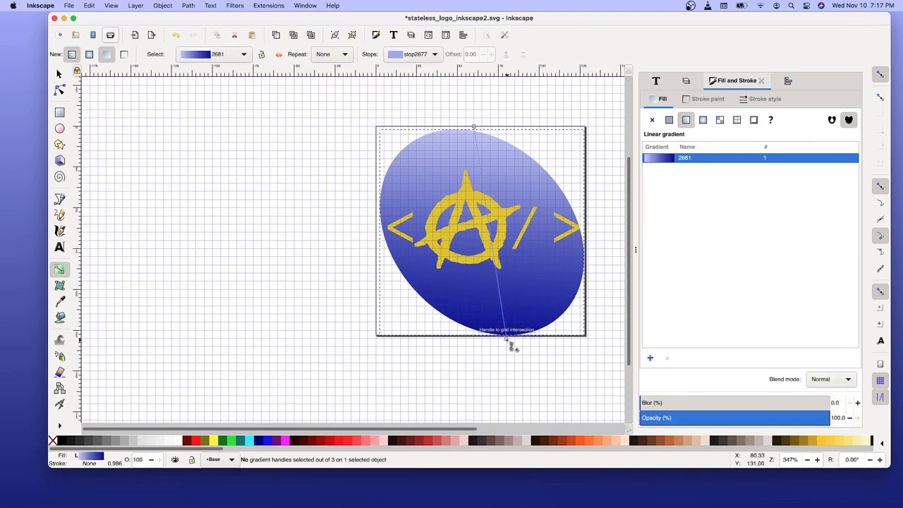
click(669, 119)
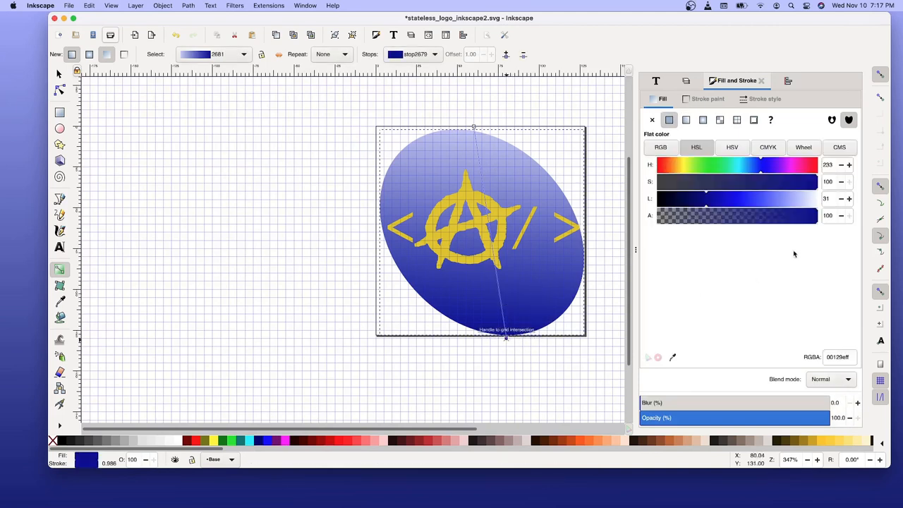
click(833, 198)
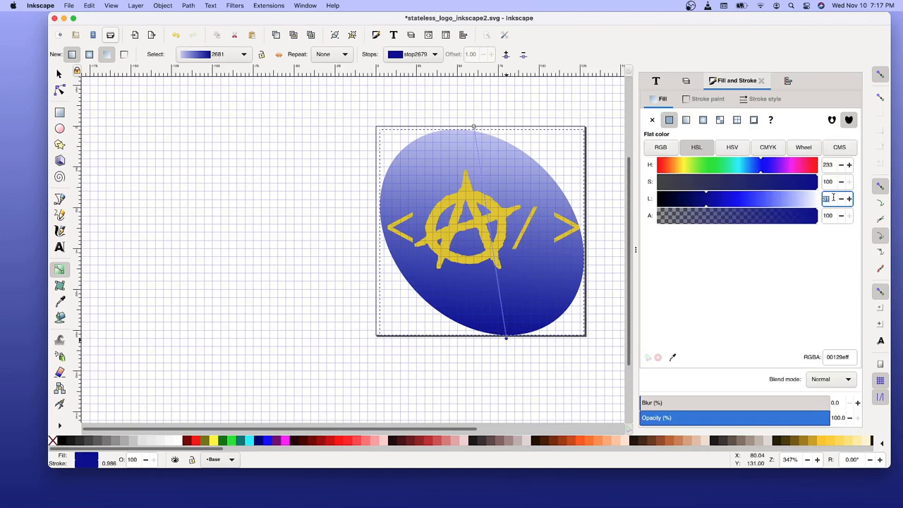
text(40)
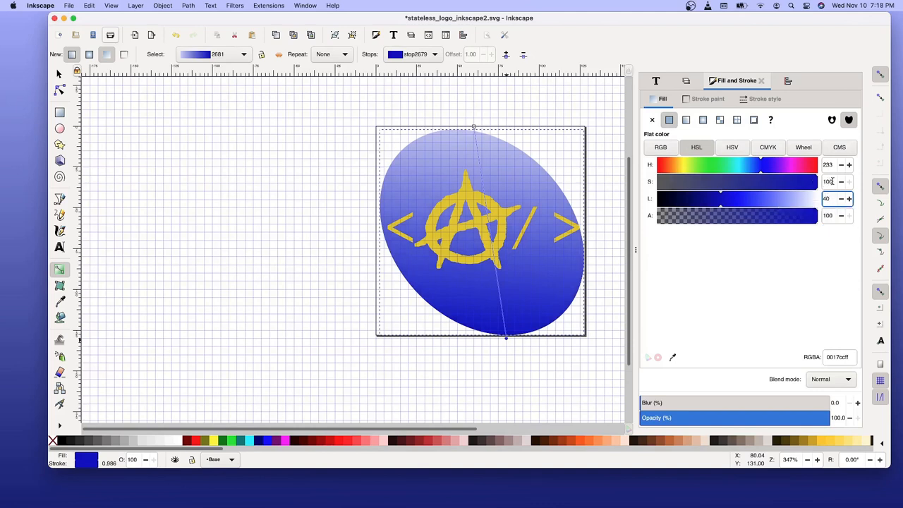
click(828, 182)
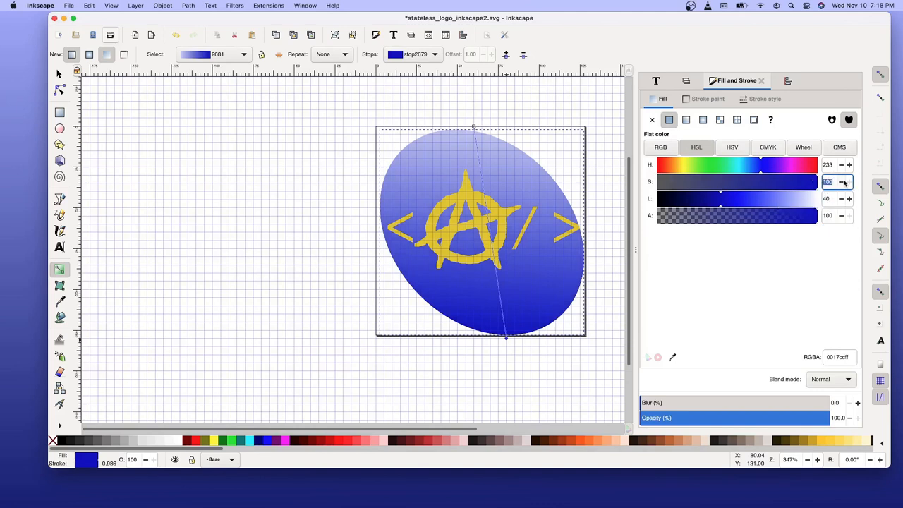
text(88)
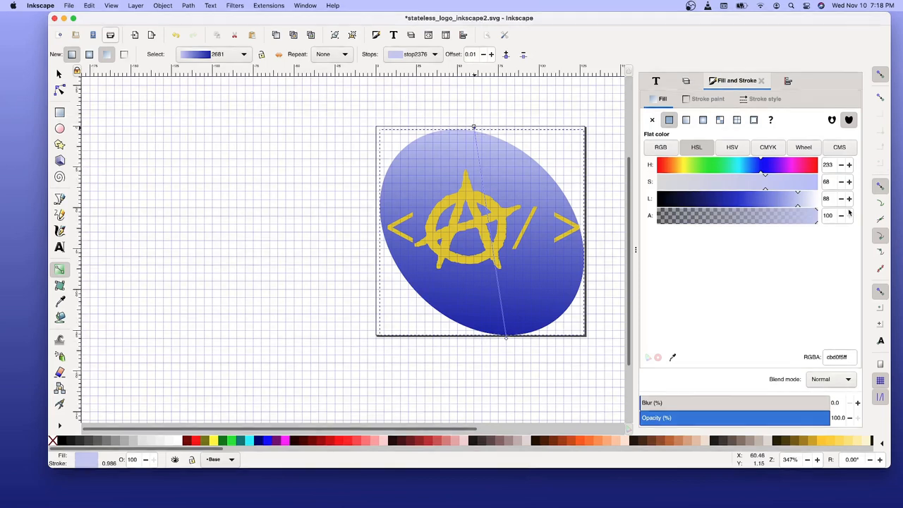
click(829, 199)
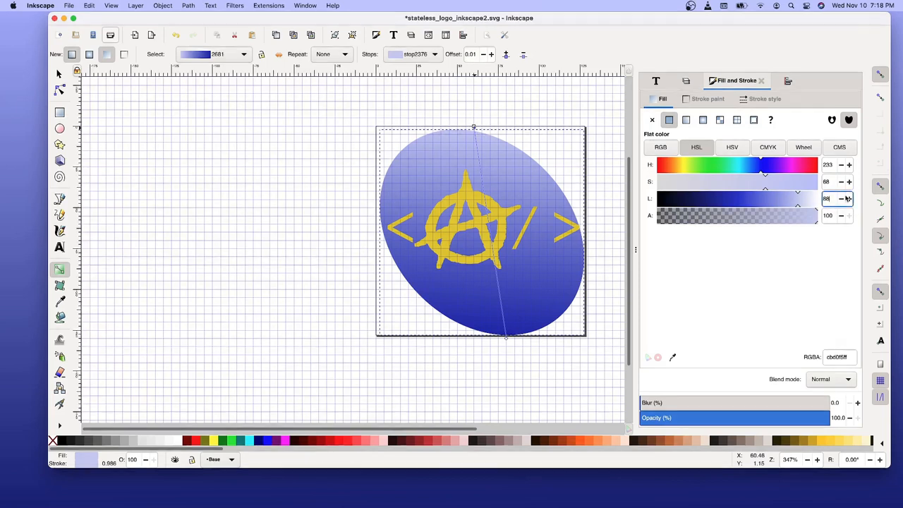
click(840, 198)
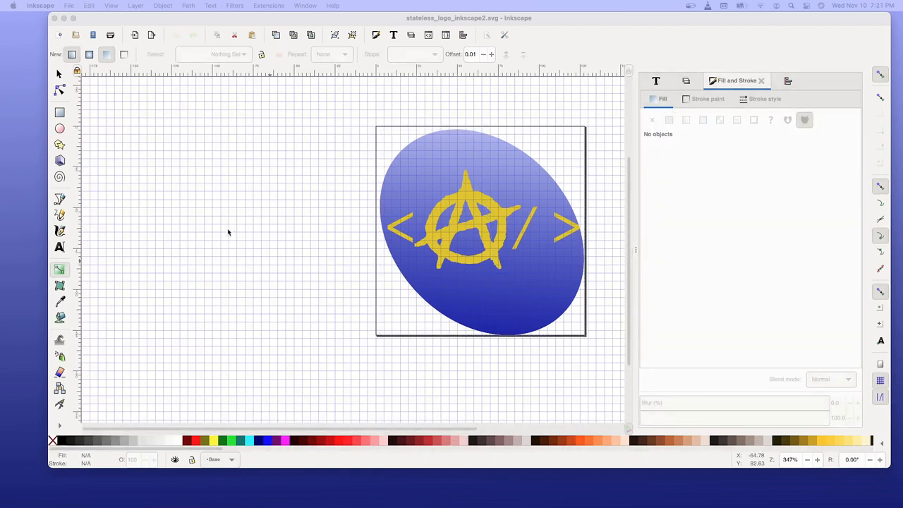
mouse_move(399, 198)
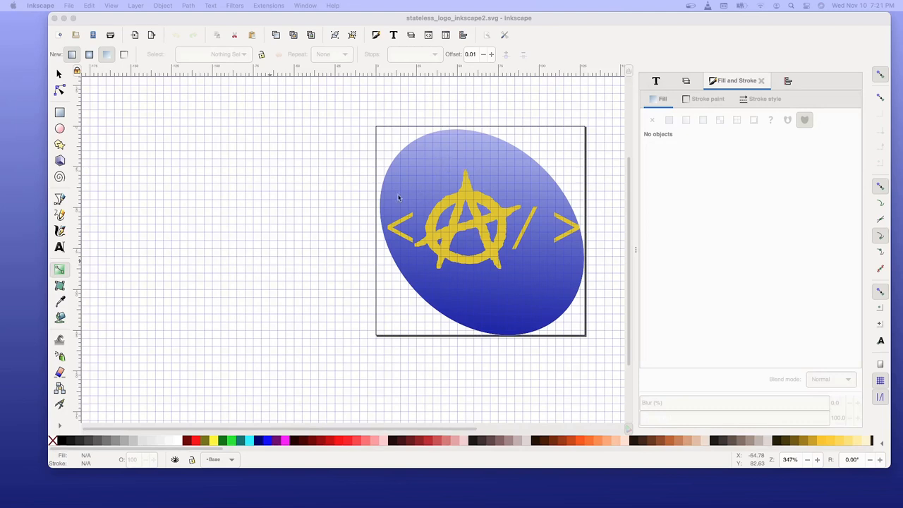
mouse_move(432, 210)
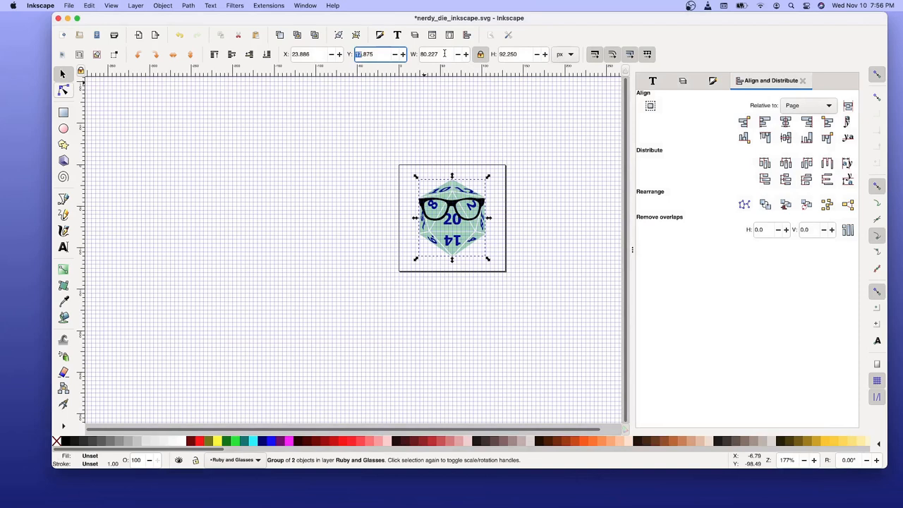
- Set the locked group's width to 100.227 px in the select toolbar
click(434, 55)
text(100.227)
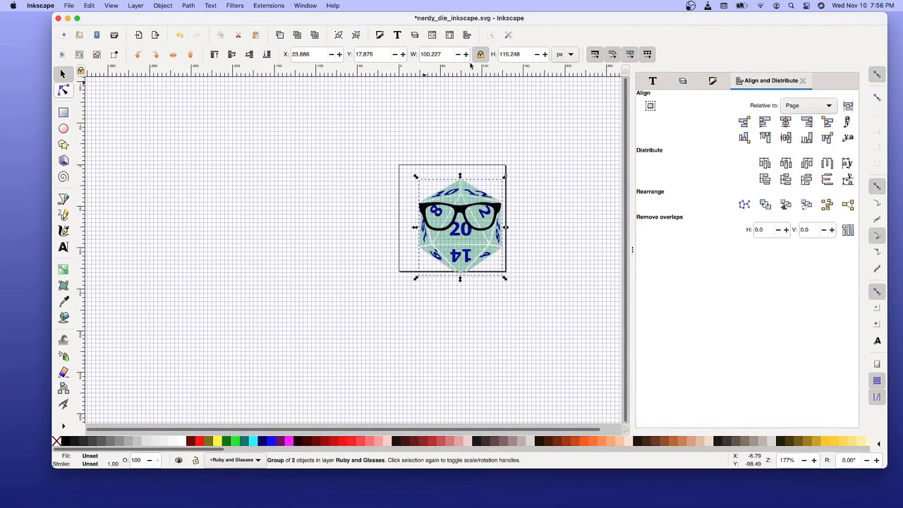
mouse_move(743, 132)
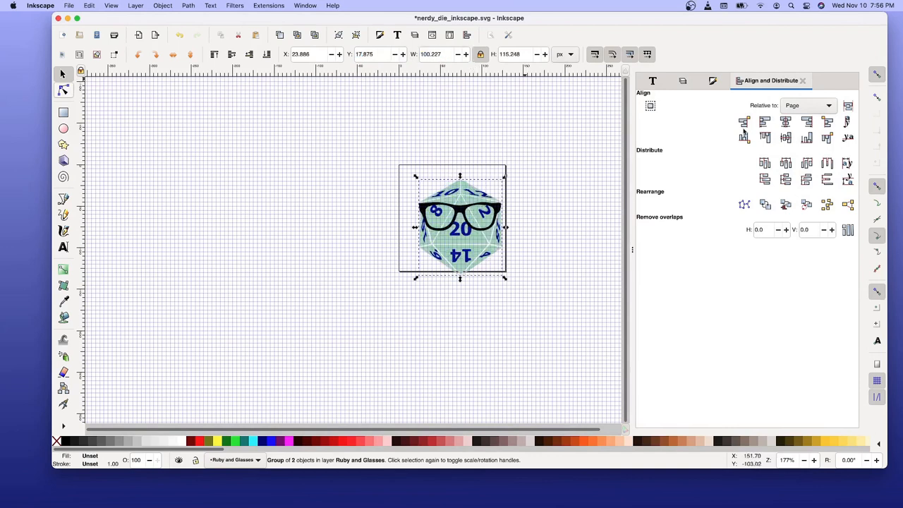
- Align the die-and-glasses group to the page centre on both axes
click(785, 122)
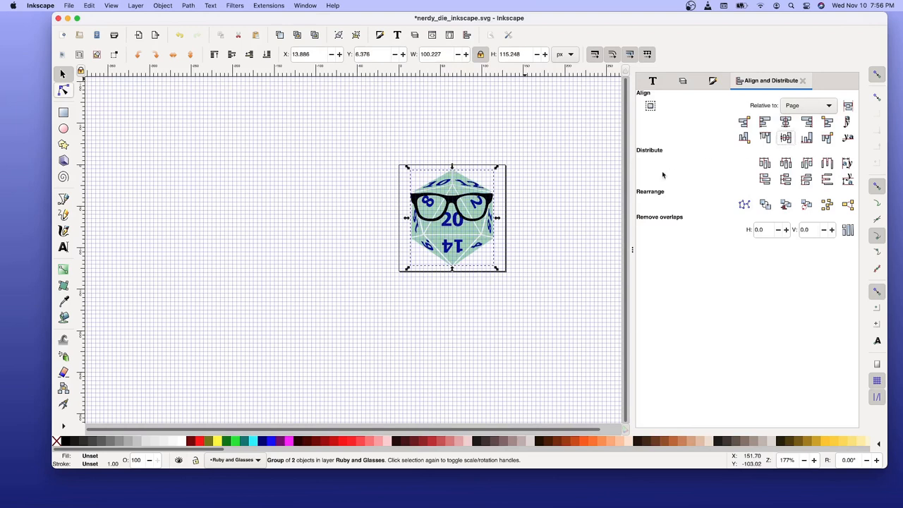
mouse_move(470, 201)
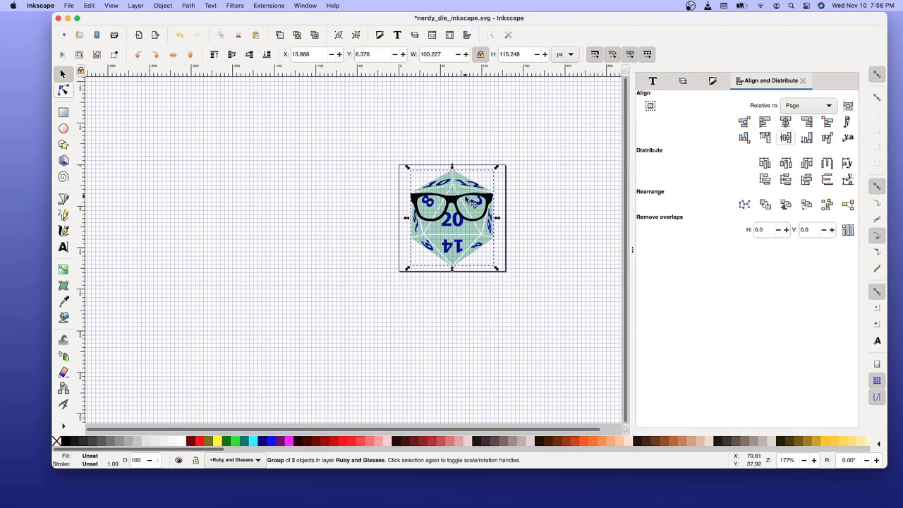
- Save nerdy_die_inkscape.svg with Cmd+S
key(cmd+s)
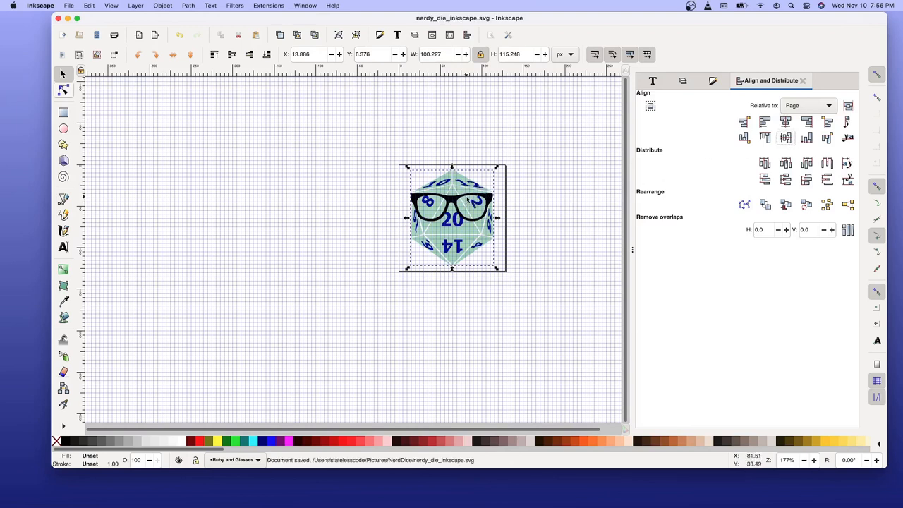
click(462, 198)
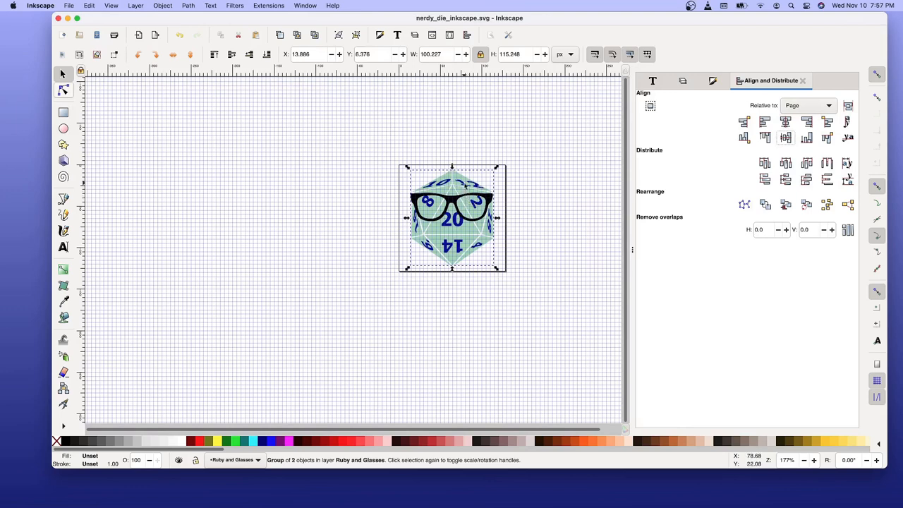
mouse_move(463, 185)
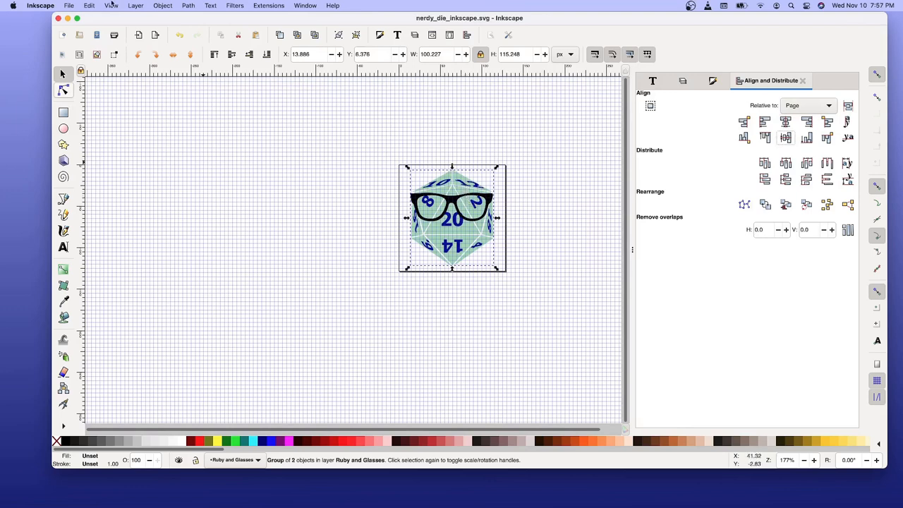
- Use File > Save As to save a copy named nerdy_die_red.svg
click(68, 6)
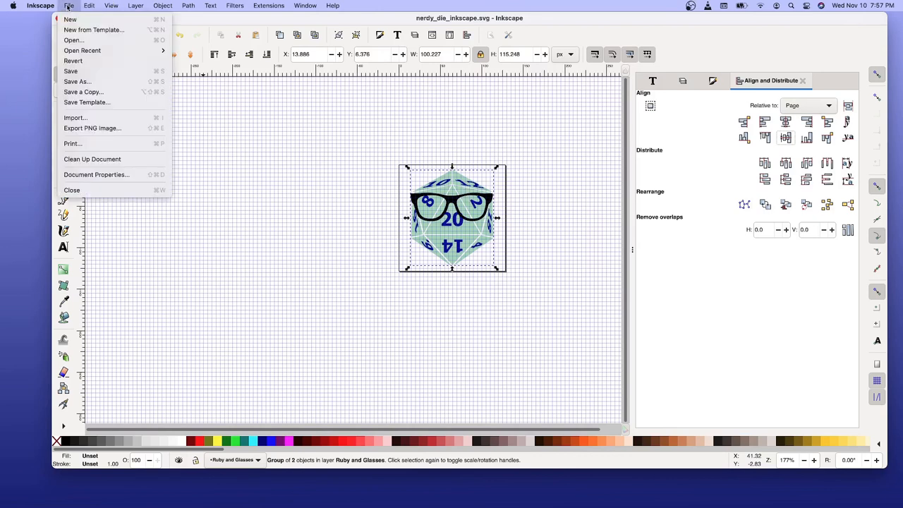
mouse_move(92, 128)
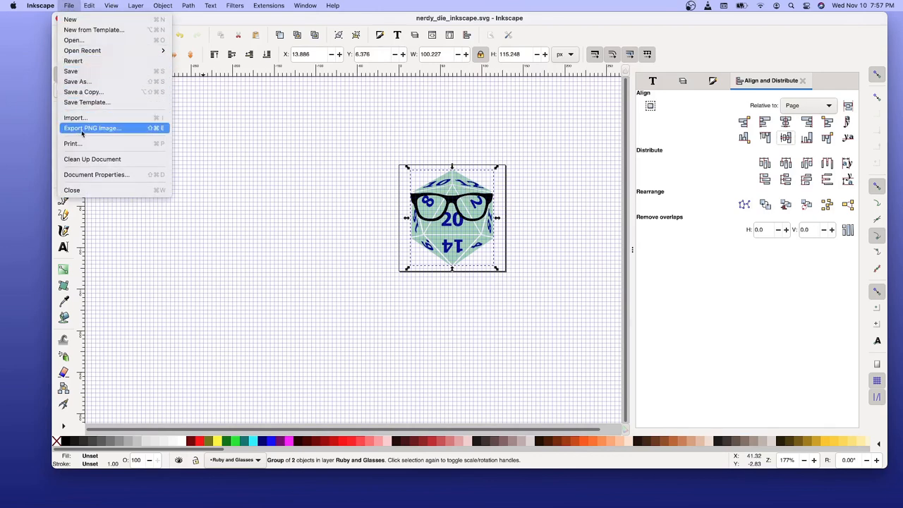
mouse_move(76, 81)
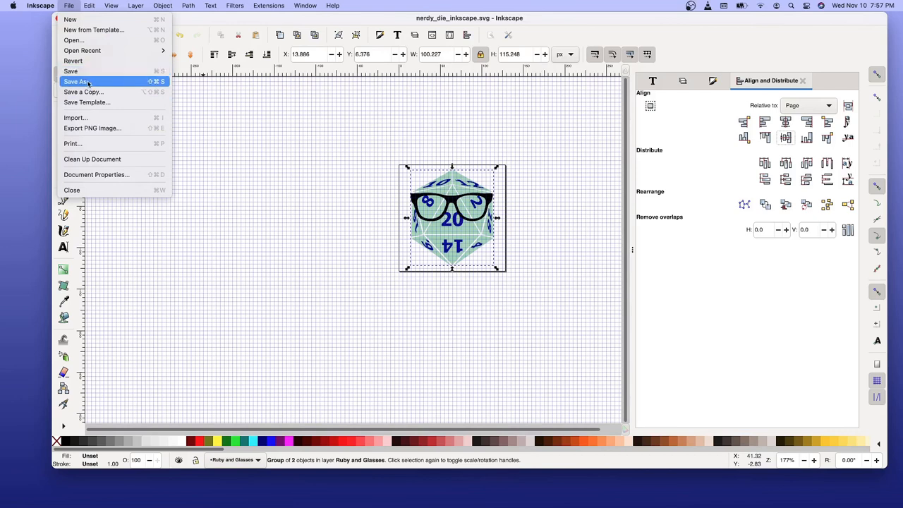
click(77, 81)
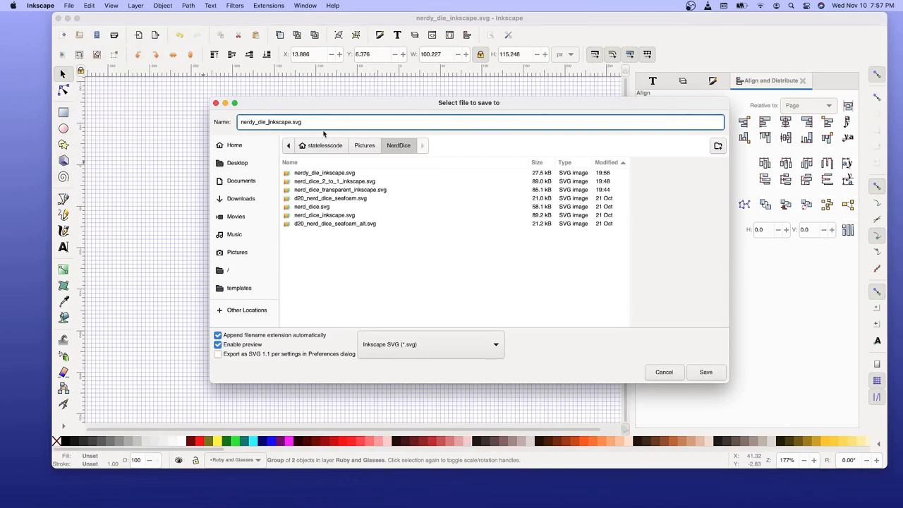
double_click(280, 122)
text(red)
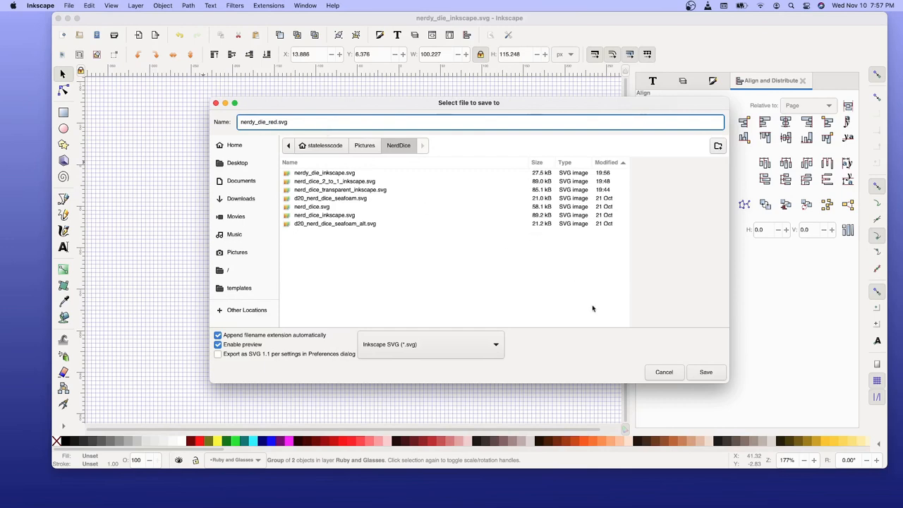
click(705, 372)
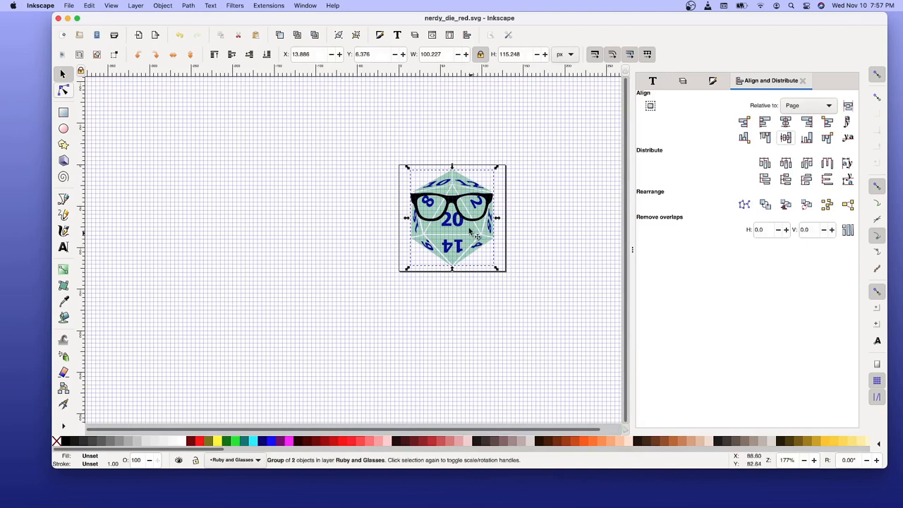
mouse_move(387, 159)
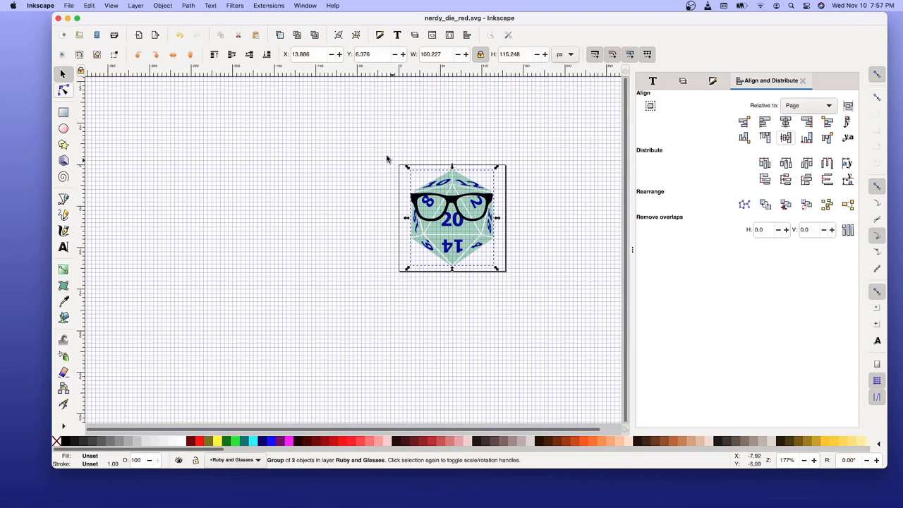
- Show the Layers panel and make the Die layer current
click(69, 6)
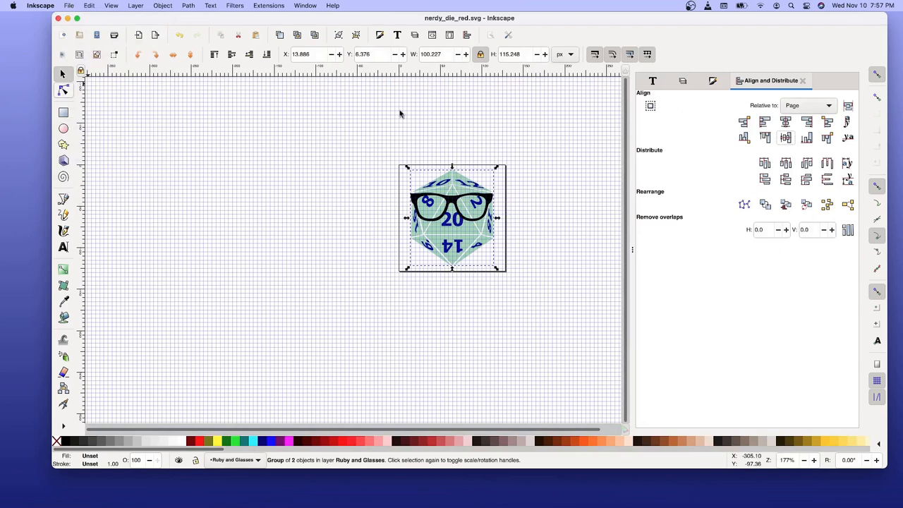
click(136, 6)
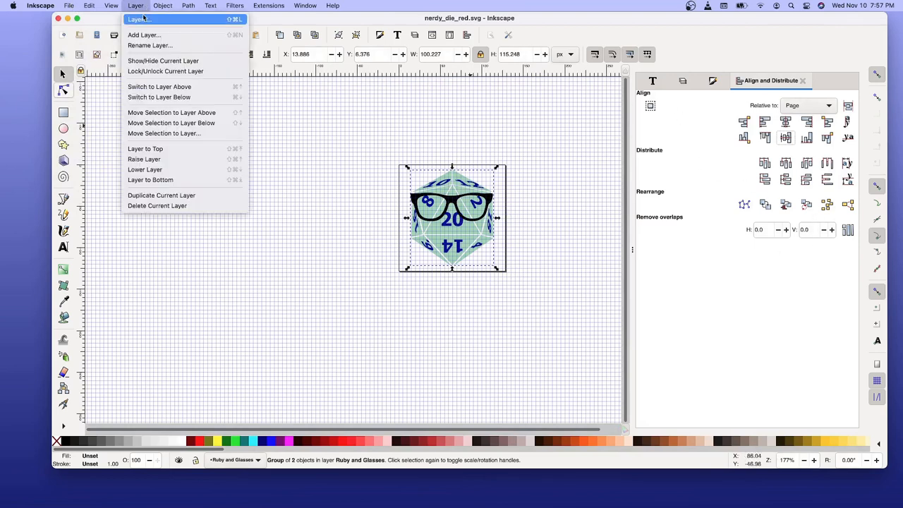
click(139, 19)
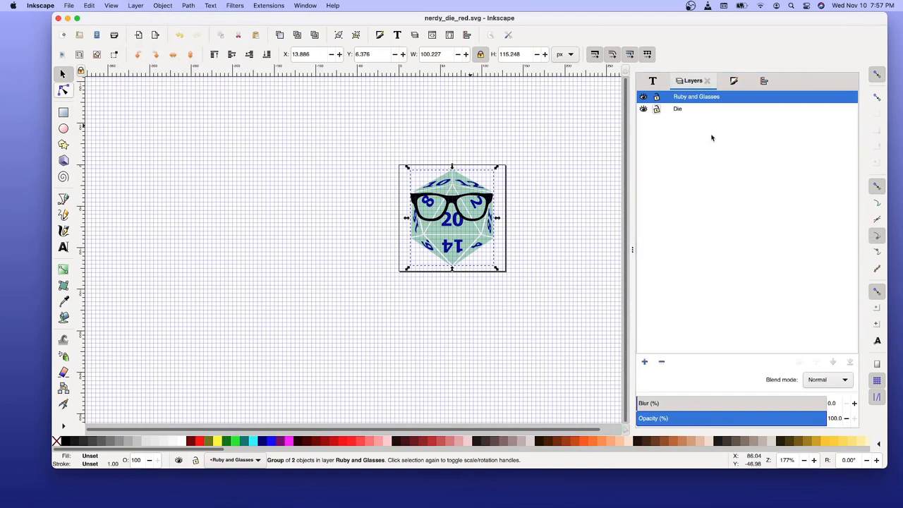
mouse_move(690, 99)
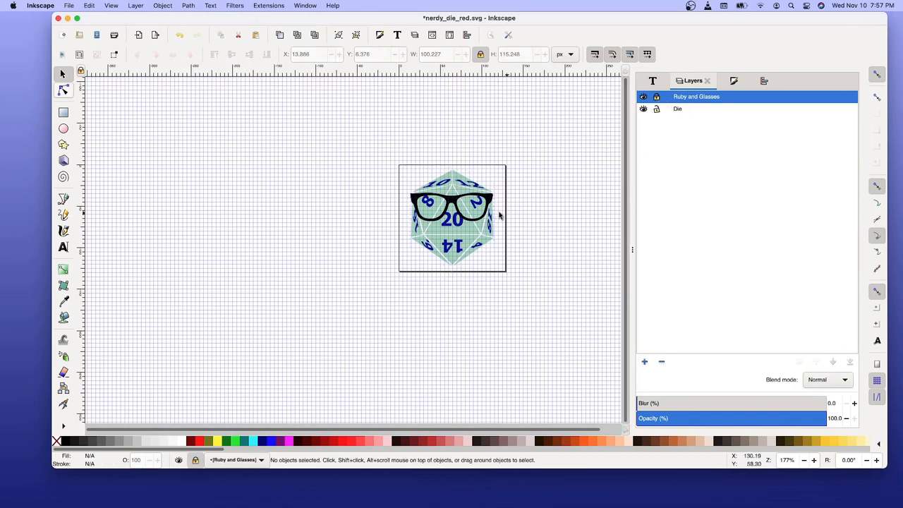
mouse_move(465, 228)
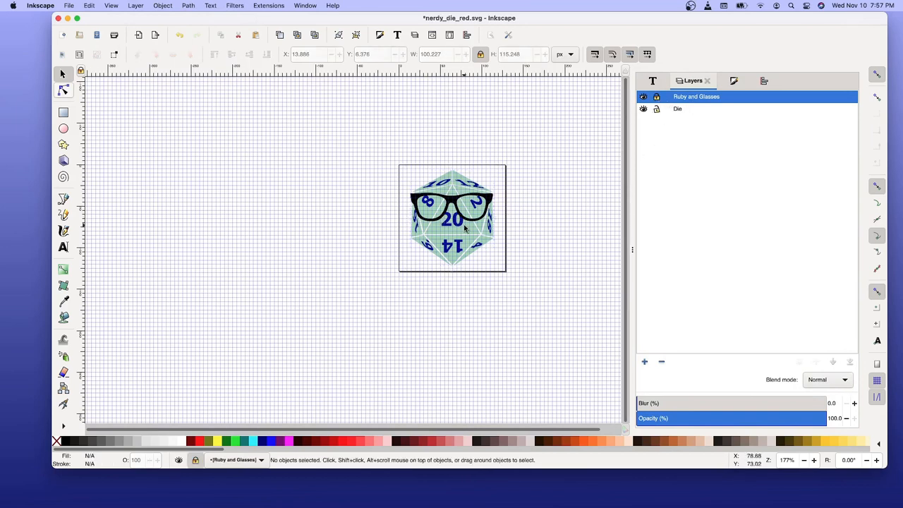
mouse_move(711, 134)
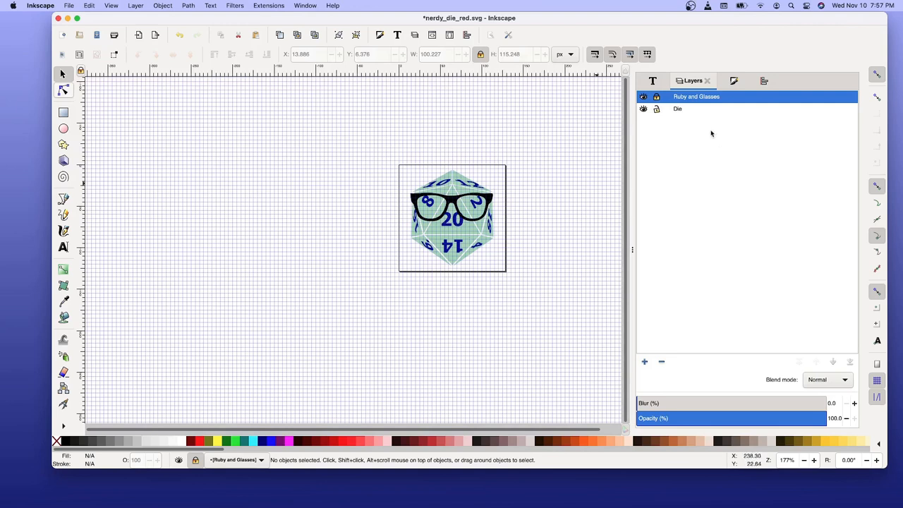
click(677, 108)
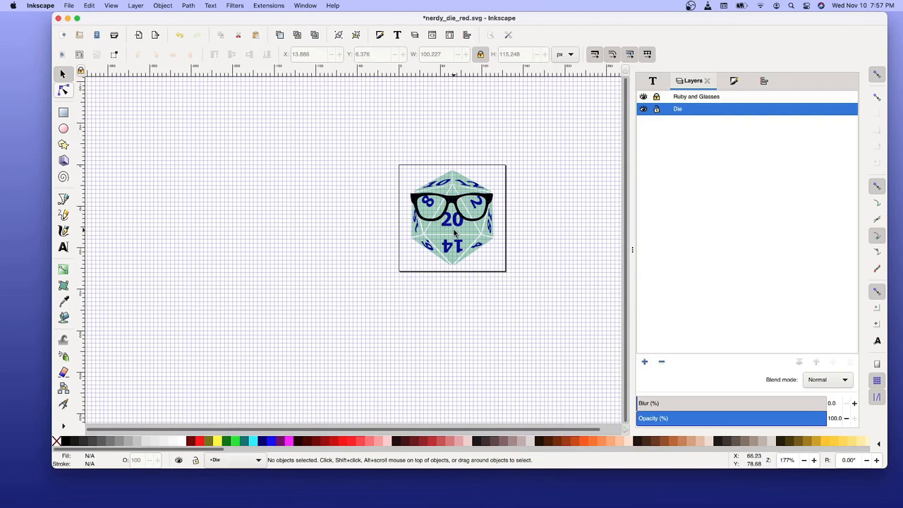
mouse_move(580, 190)
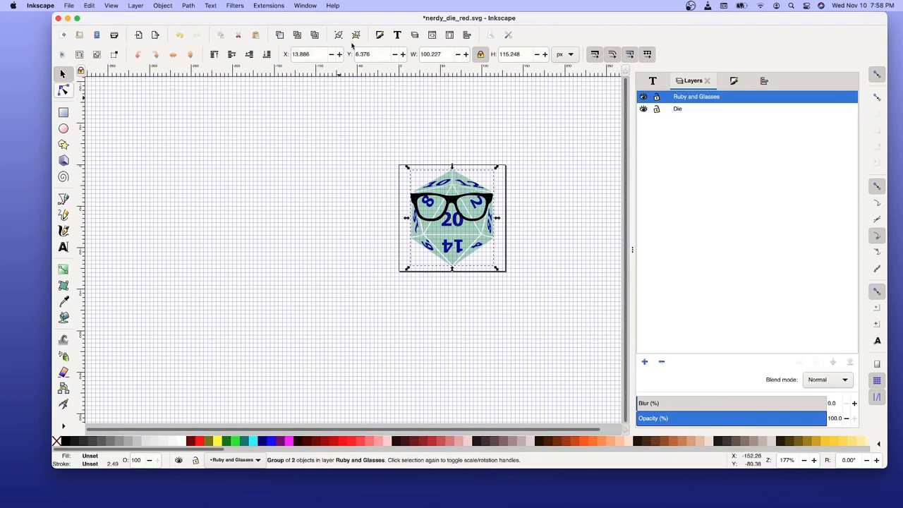
mouse_move(356, 35)
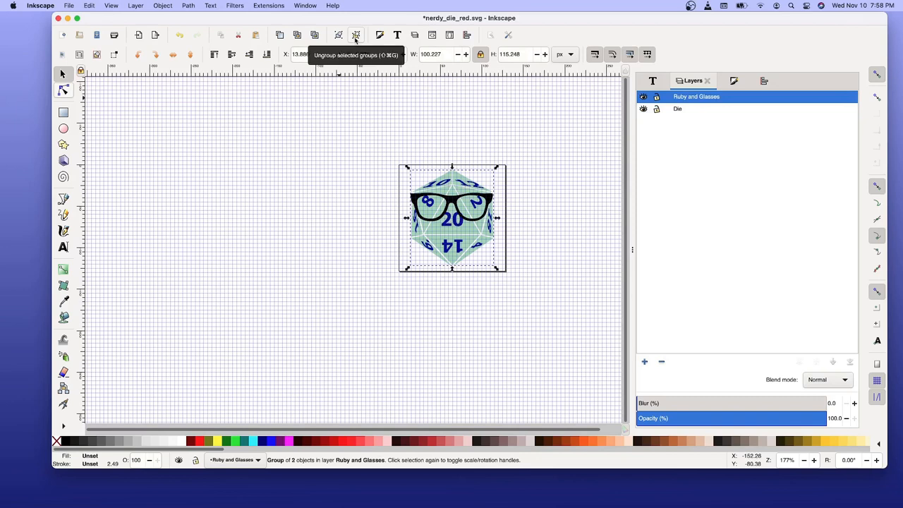
- Ungroup the combined die-and-glasses artwork and browse the View and Edit menus
click(356, 36)
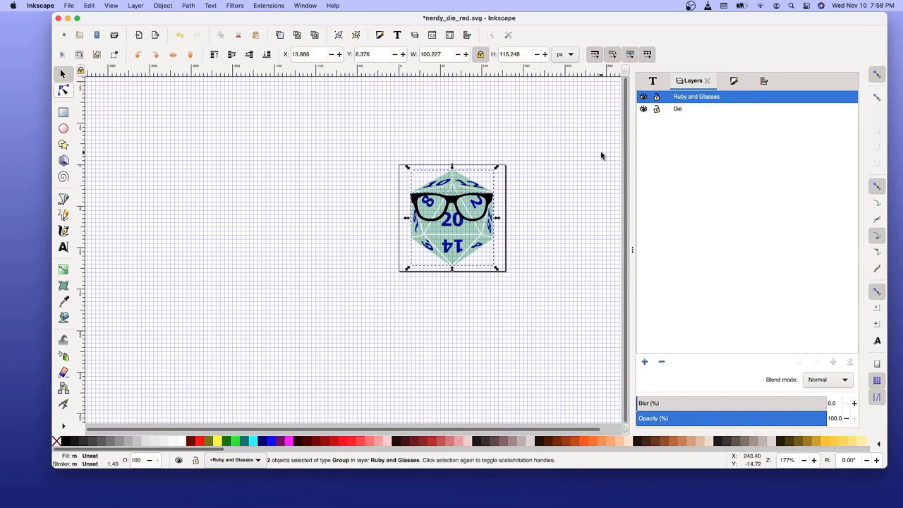
mouse_move(558, 194)
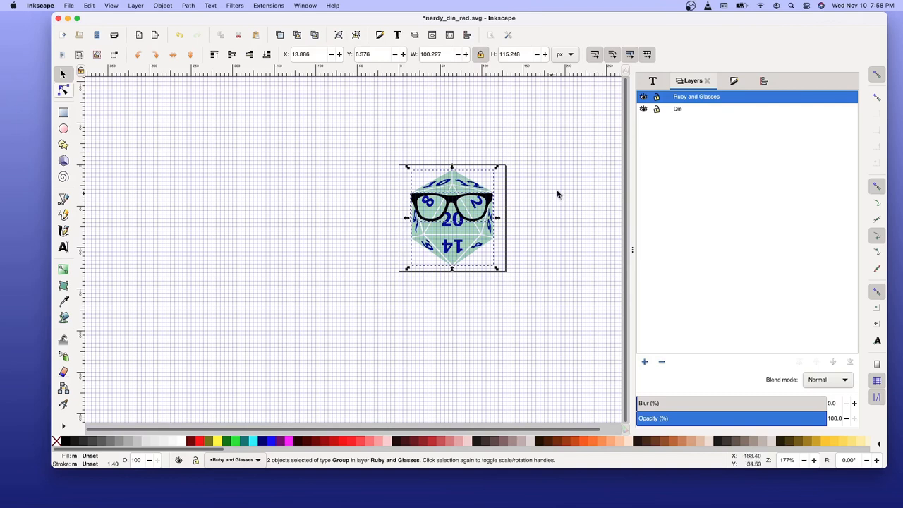
mouse_move(471, 250)
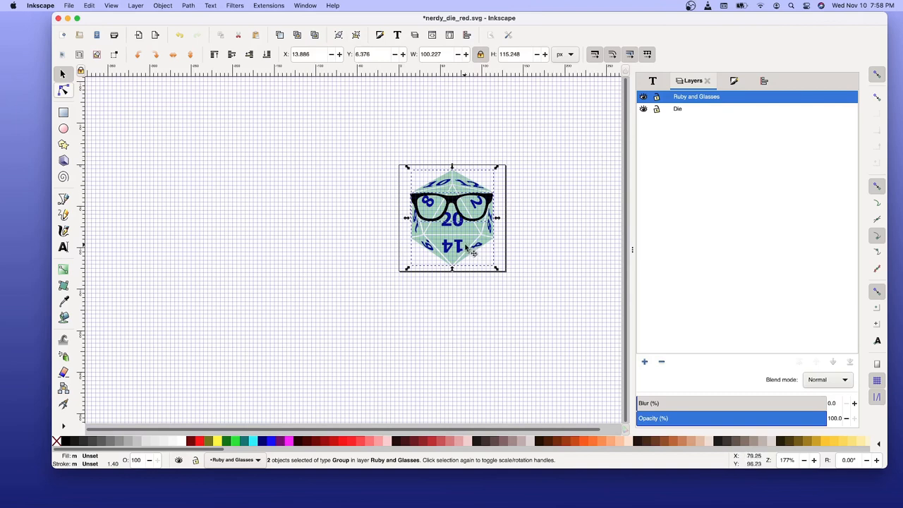
mouse_move(469, 254)
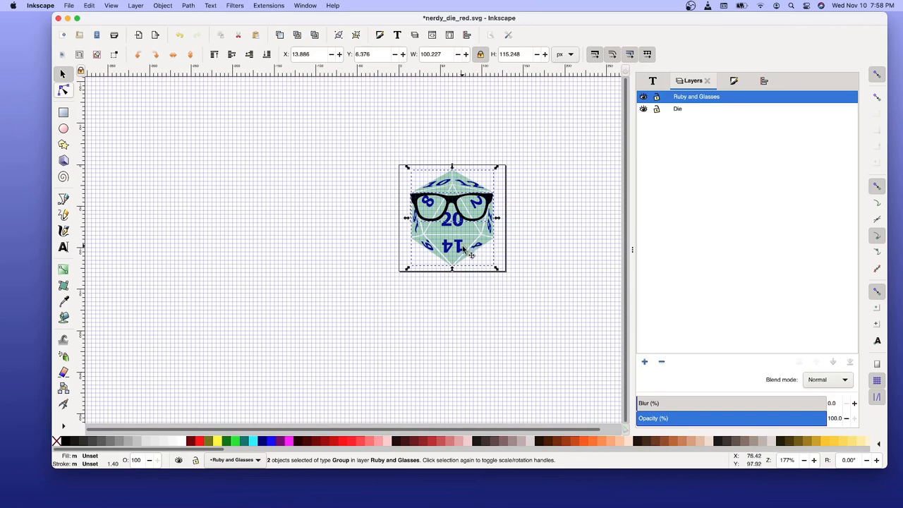
mouse_move(199, 111)
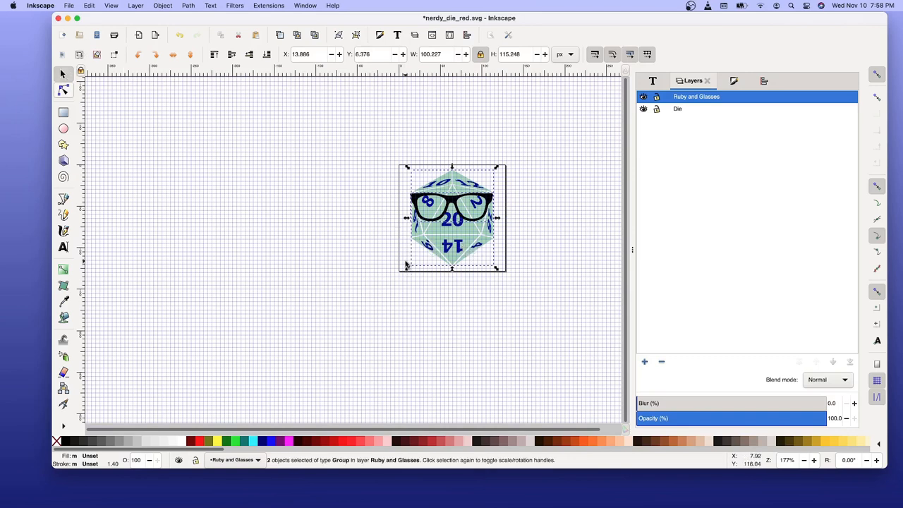
click(111, 6)
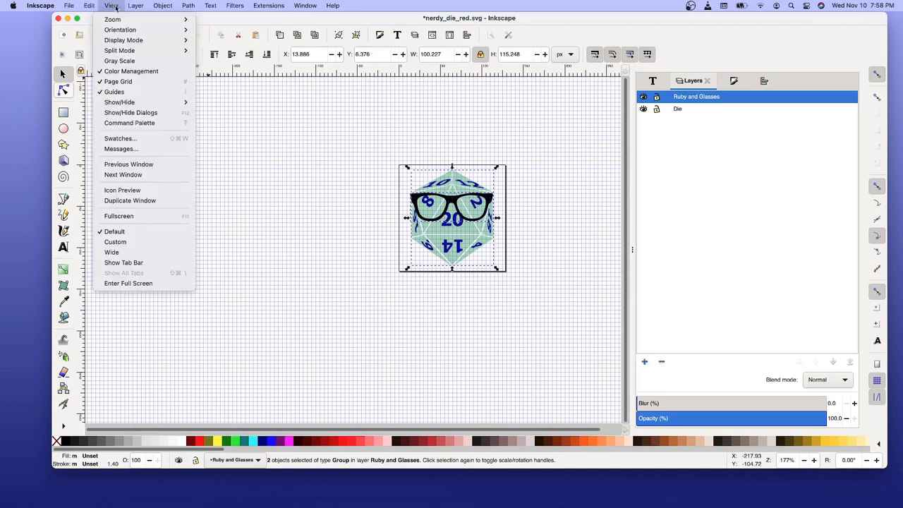
click(88, 5)
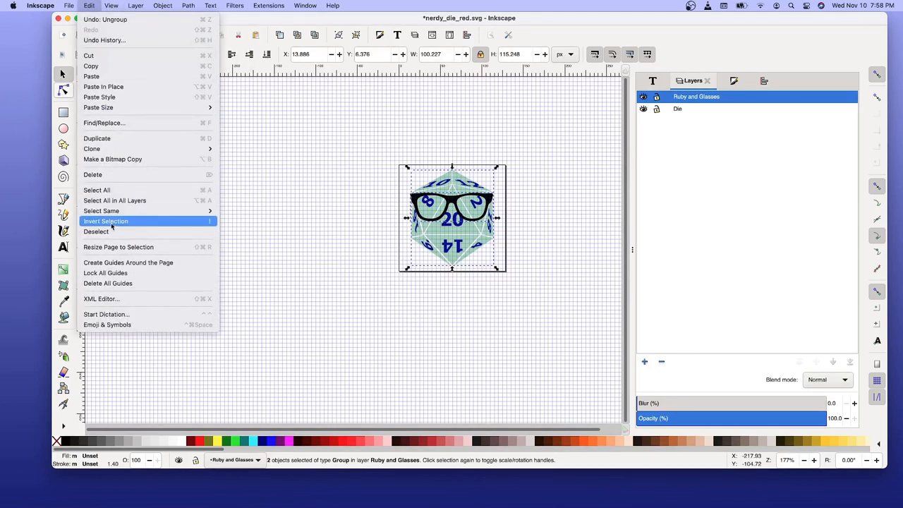
mouse_move(127, 262)
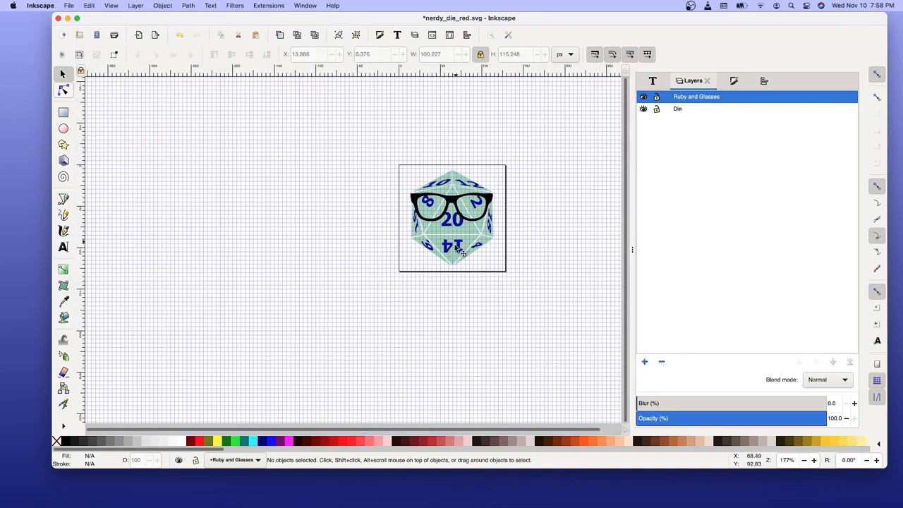
- Move the die group to the Die layer and hide the Ruby and Glasses layer
click(455, 250)
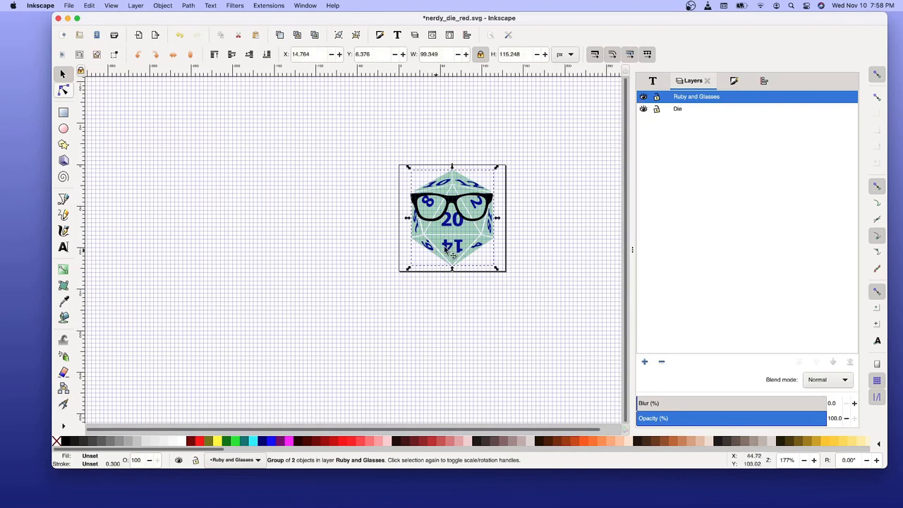
right_click(451, 251)
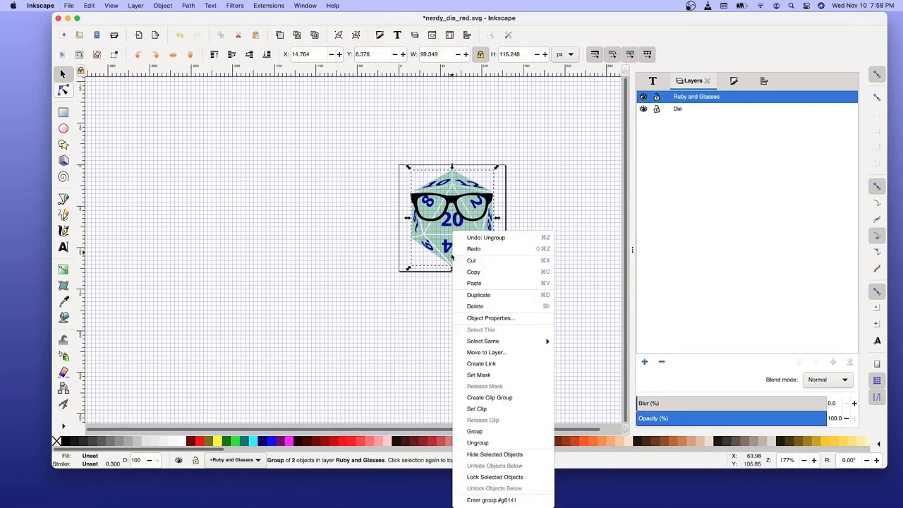
click(486, 352)
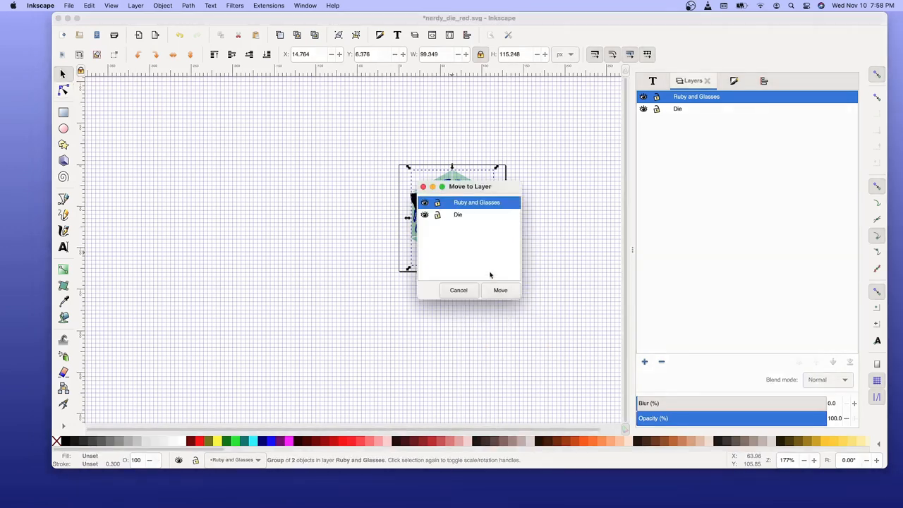
click(499, 290)
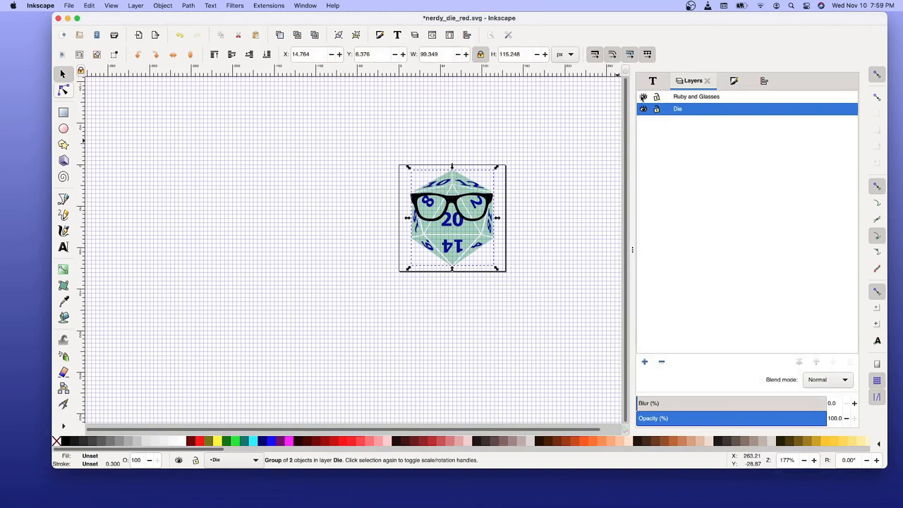
click(643, 97)
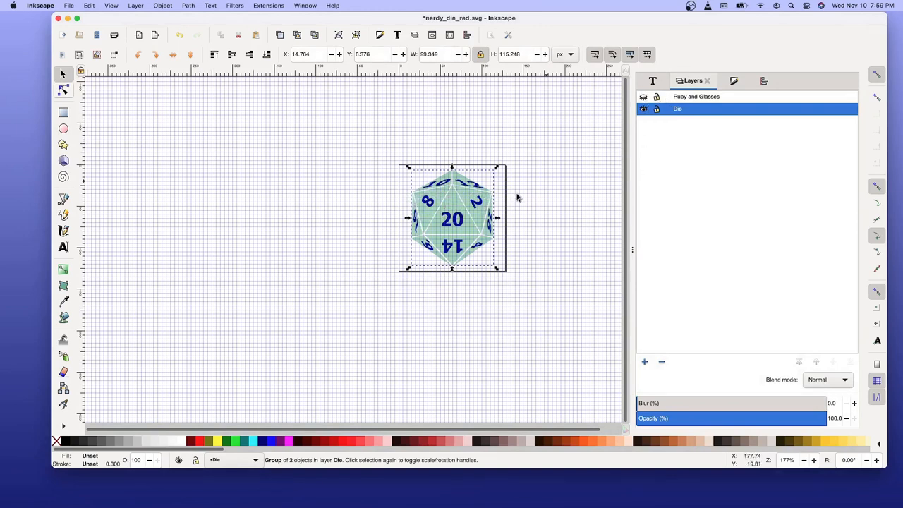
mouse_move(473, 203)
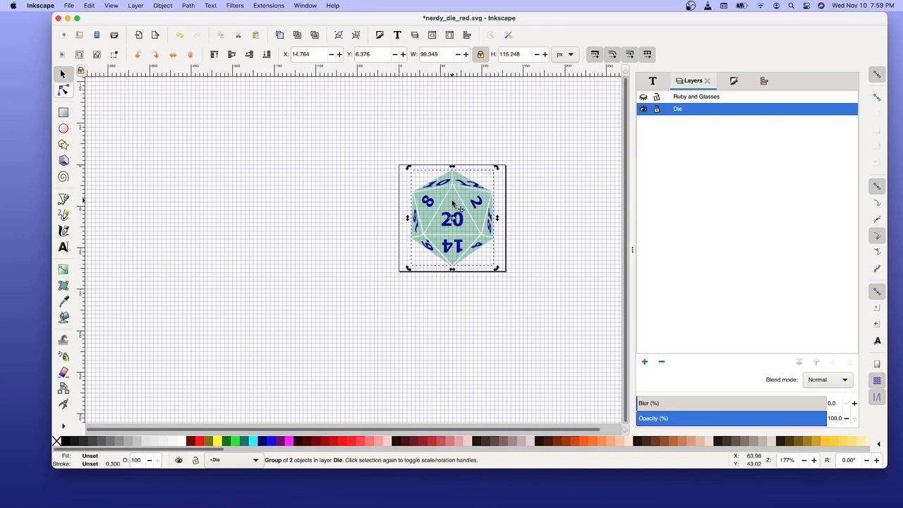
- Enter the die group and ungroup its inner group of parts
click(318, 318)
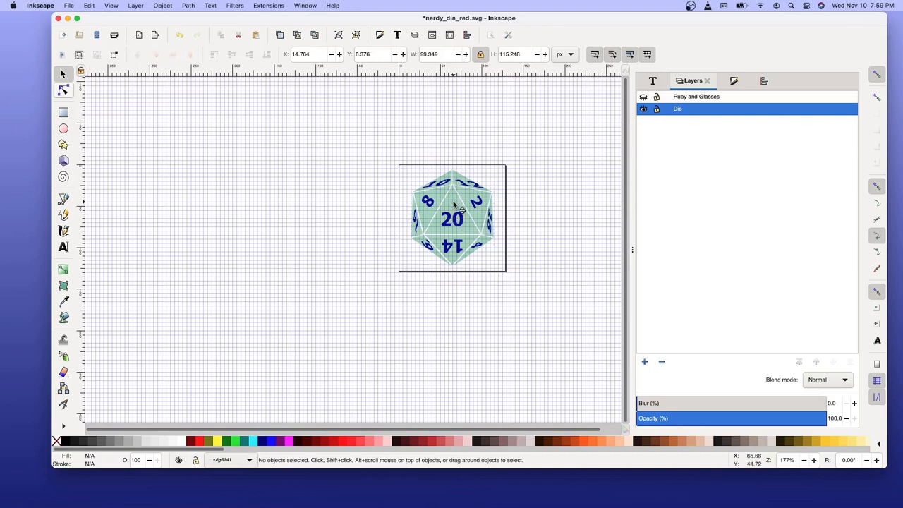
click(452, 219)
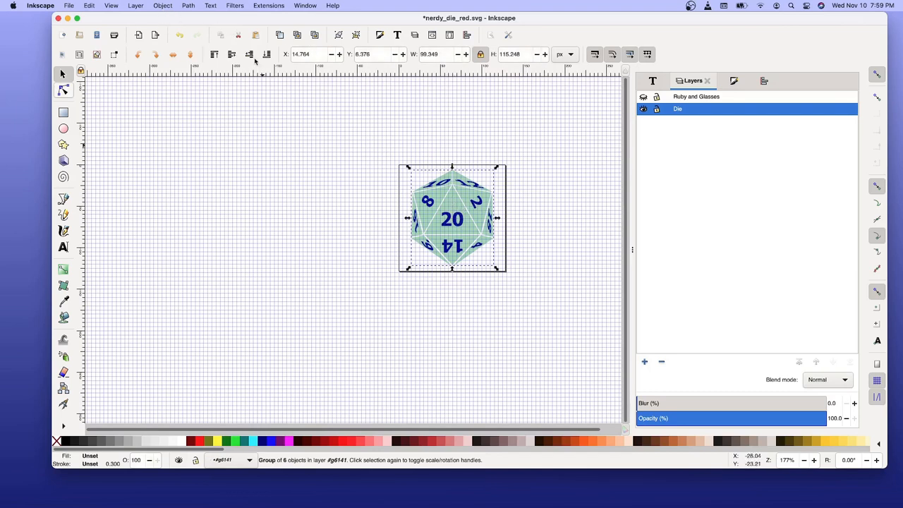
mouse_move(356, 35)
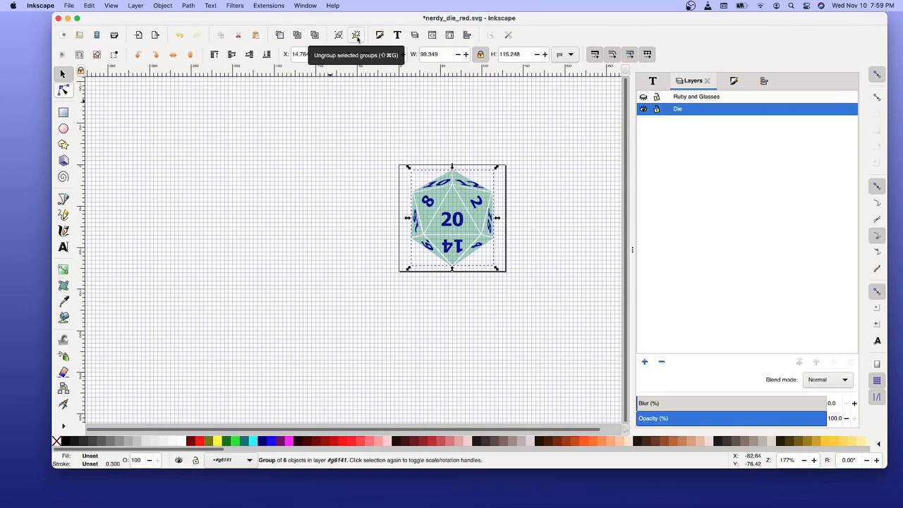
click(356, 34)
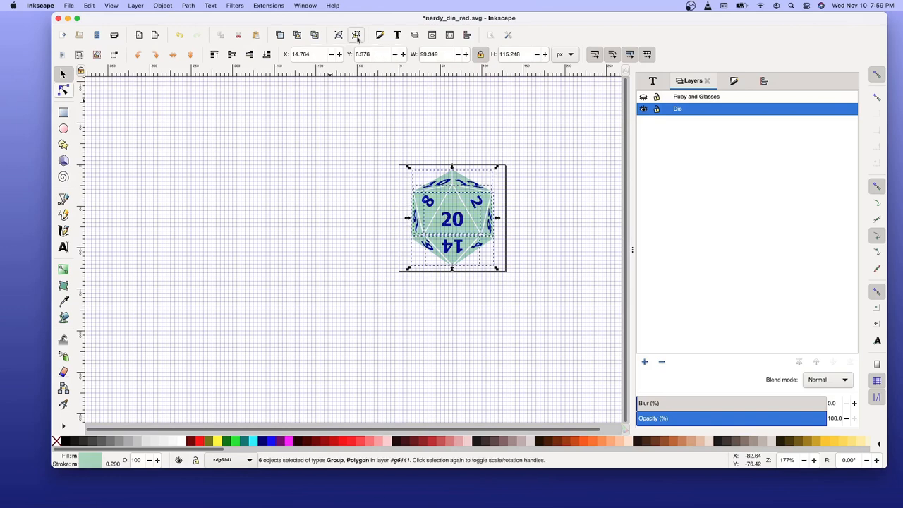
mouse_move(493, 265)
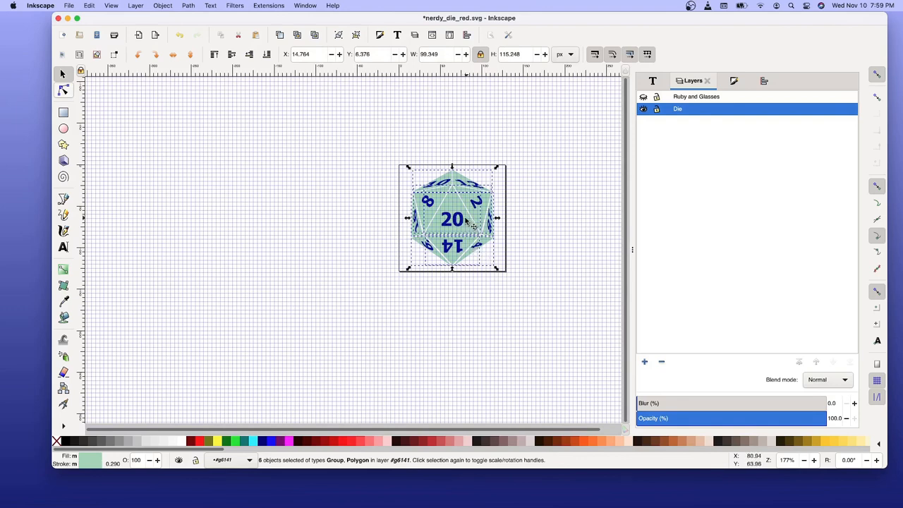
mouse_move(468, 210)
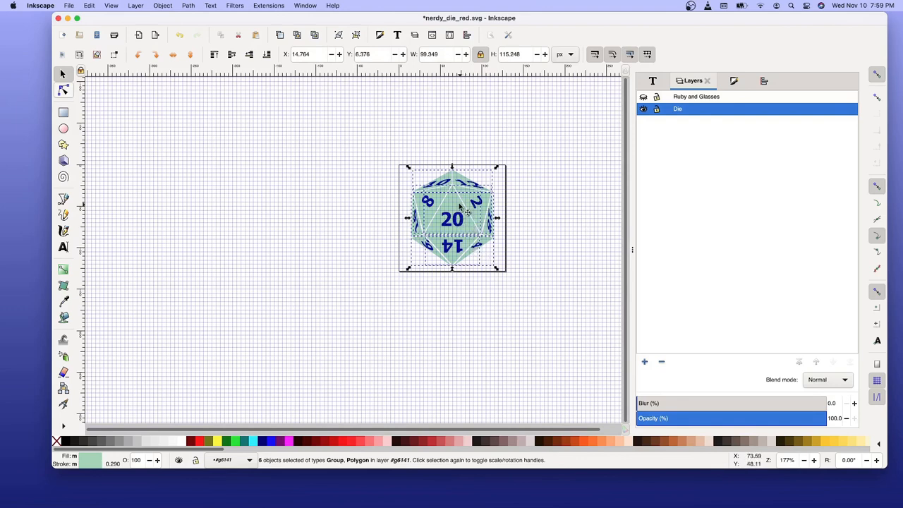
mouse_move(342, 250)
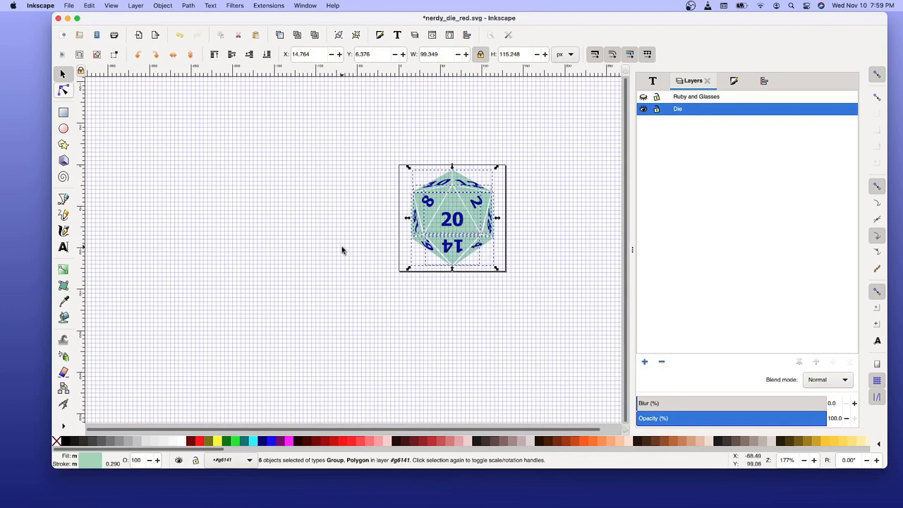
- Deselect everything, then enter the numbers group and select the big 20
click(69, 6)
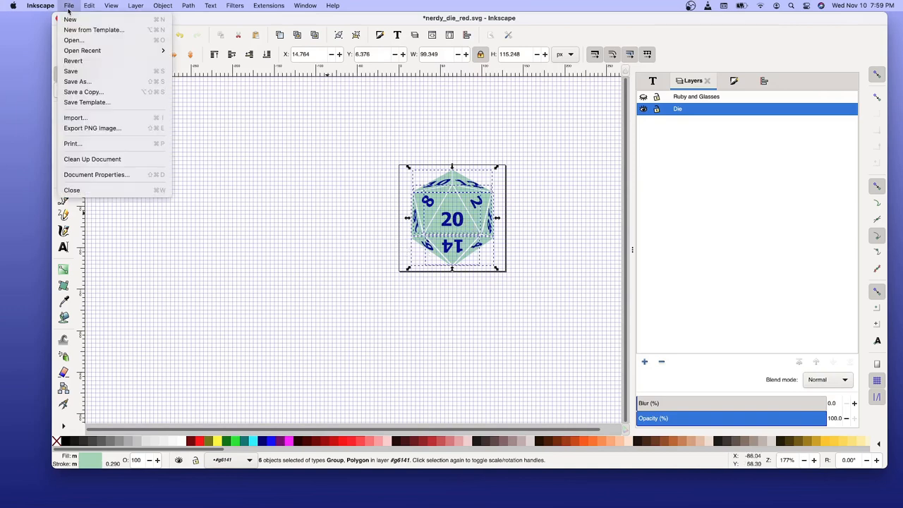
mouse_move(74, 117)
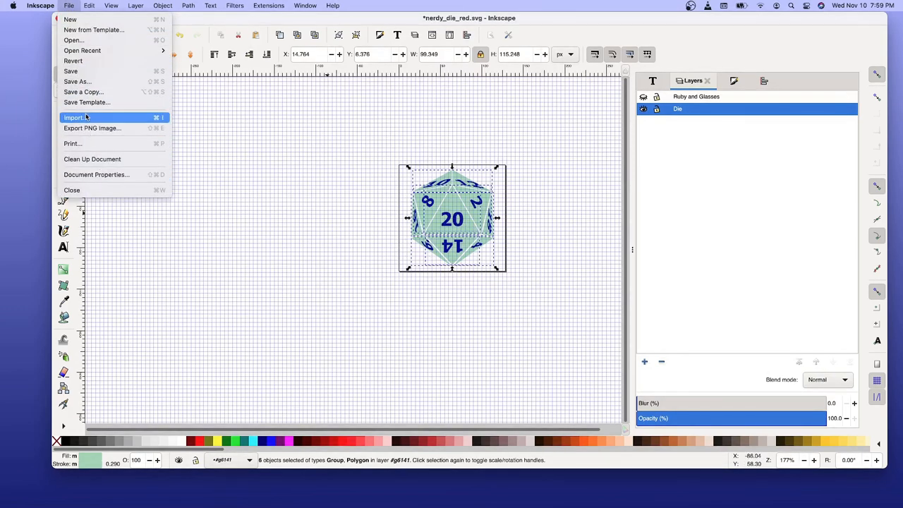
click(89, 5)
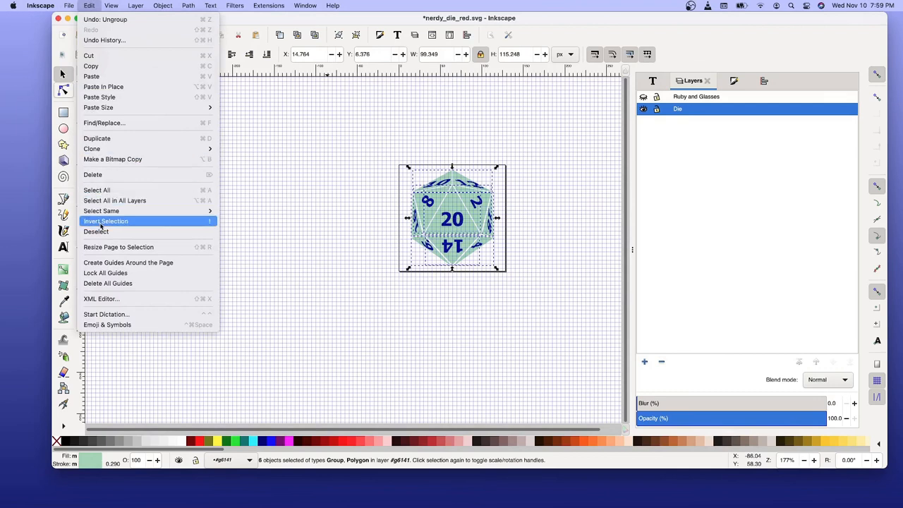
click(96, 232)
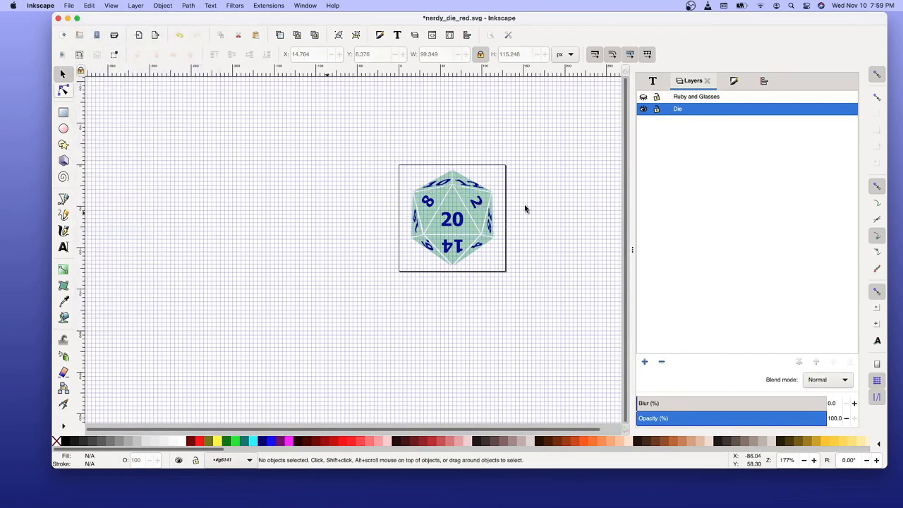
mouse_move(450, 179)
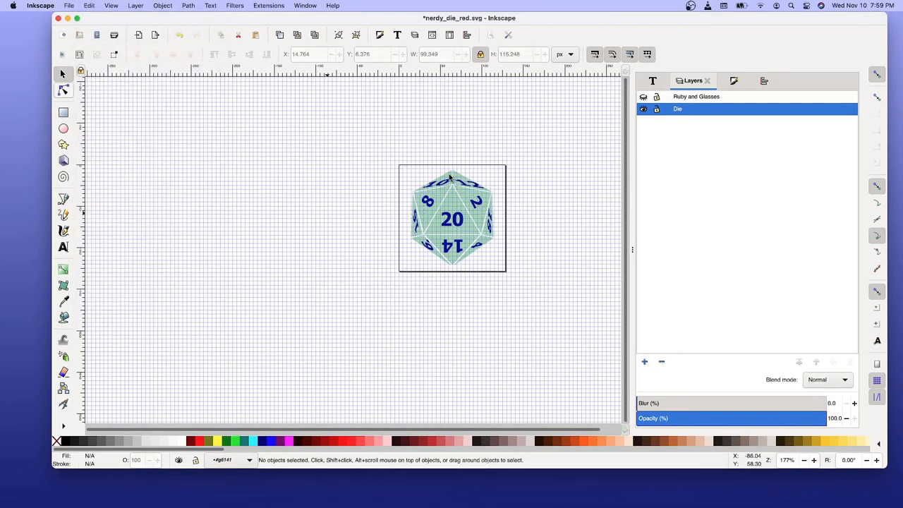
click(452, 215)
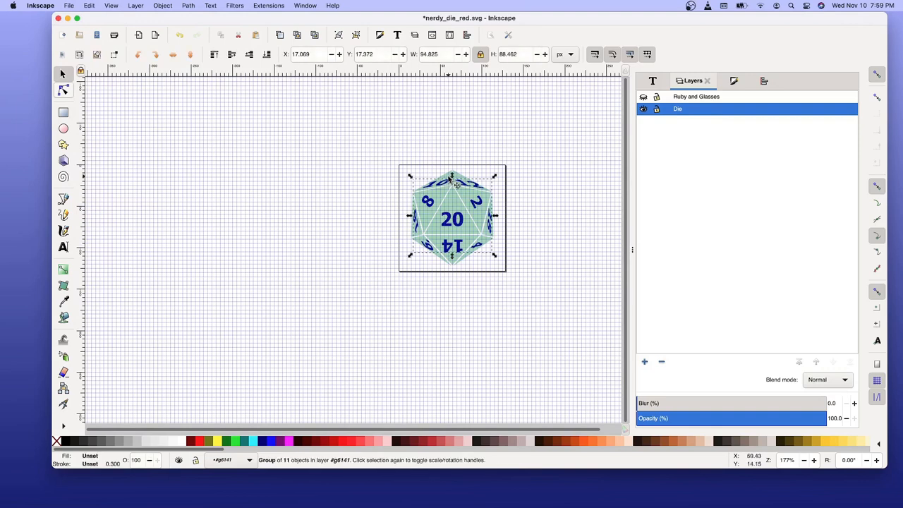
mouse_move(469, 232)
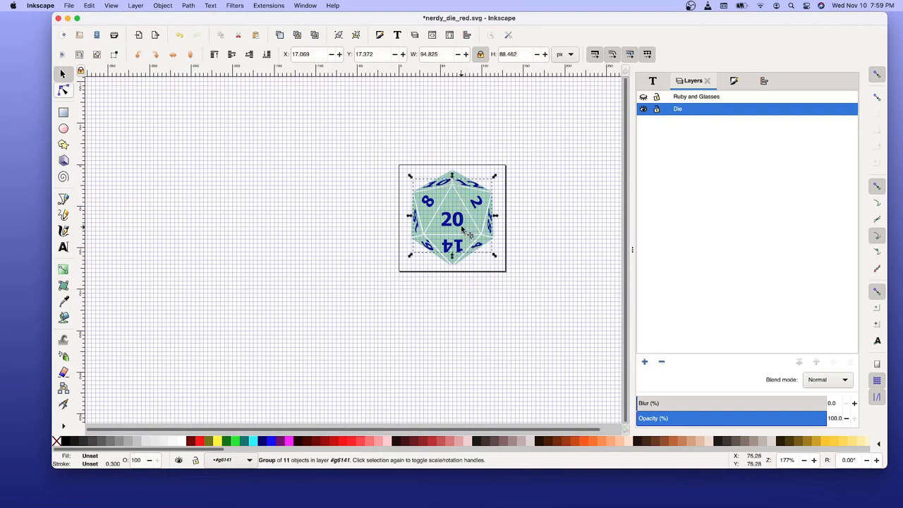
mouse_move(455, 225)
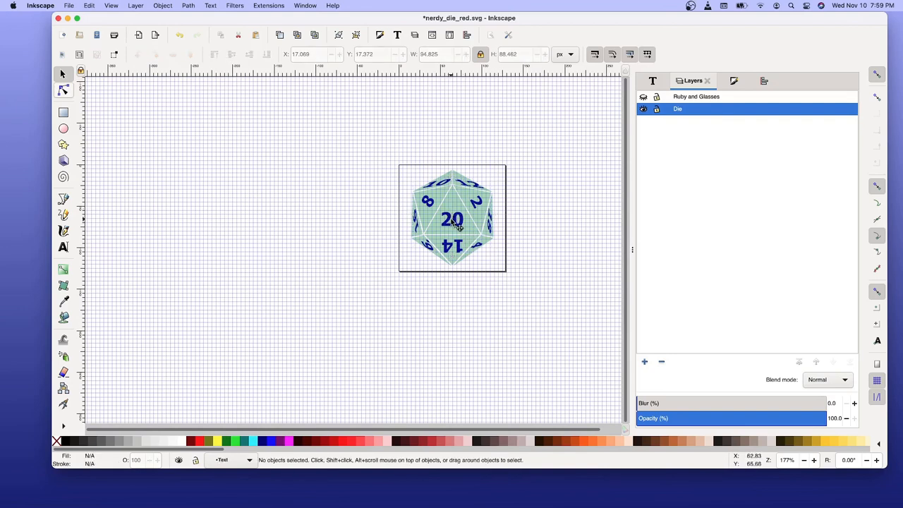
click(451, 218)
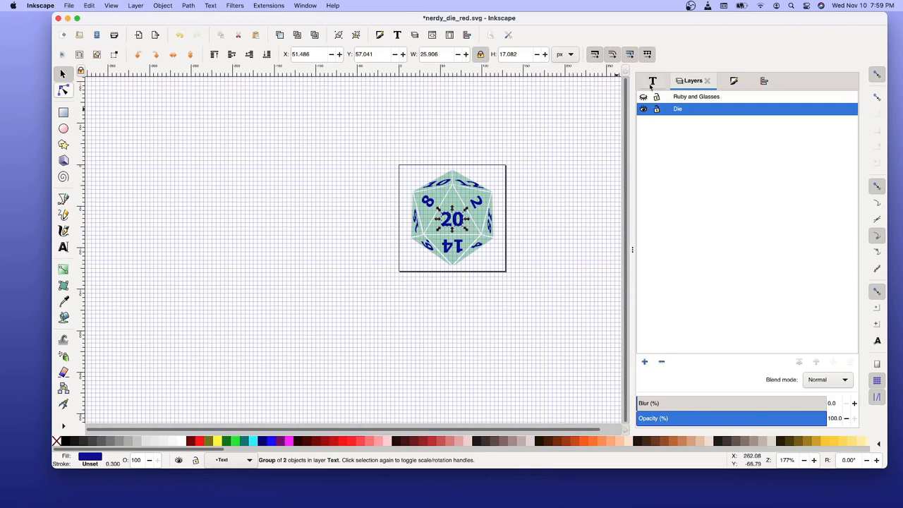
- Edit the 20 number's fill colour code in Fill and Stroke, entering dddd then reselecting it
click(649, 80)
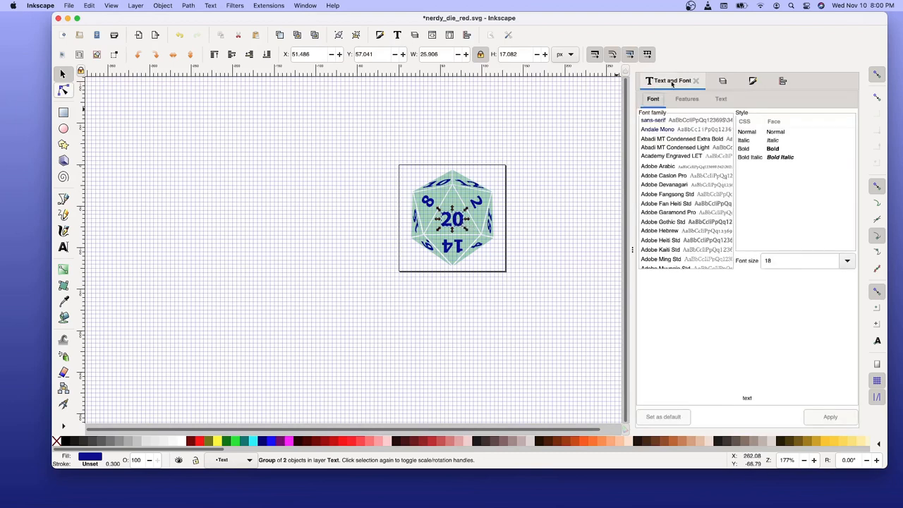
mouse_move(455, 229)
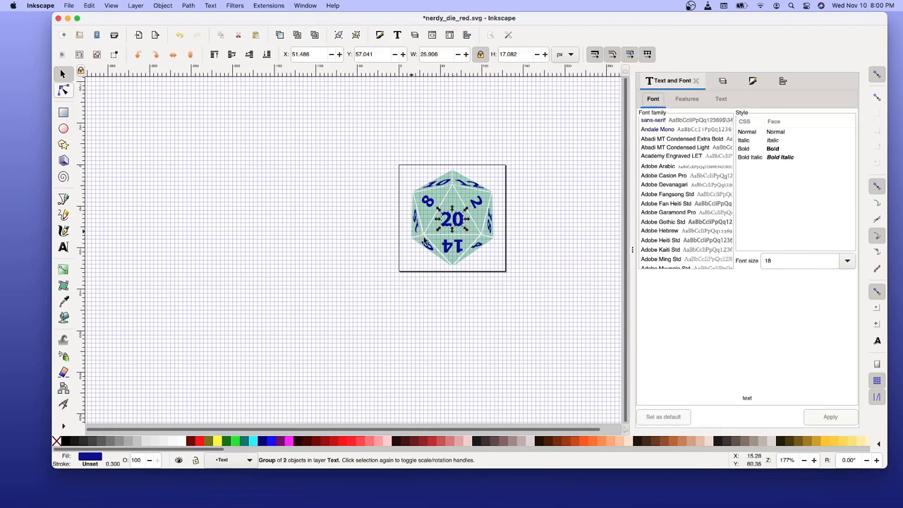
mouse_move(96, 419)
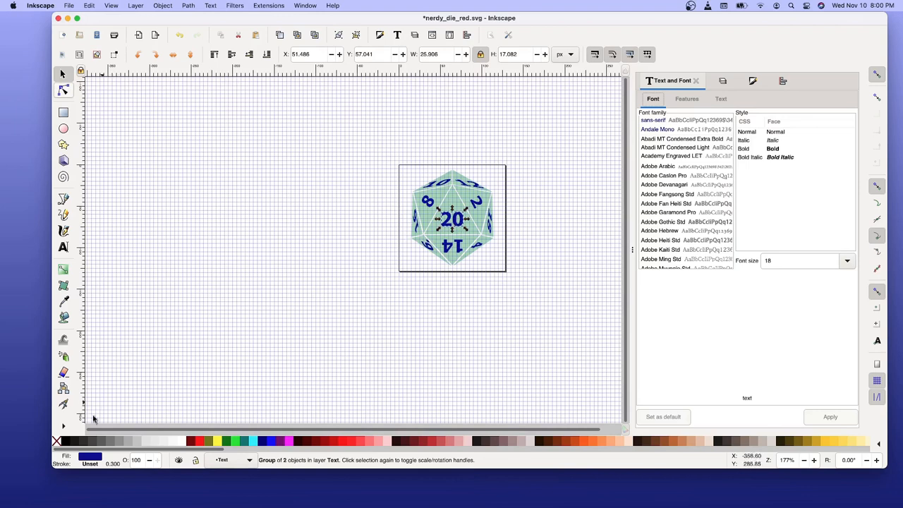
click(732, 81)
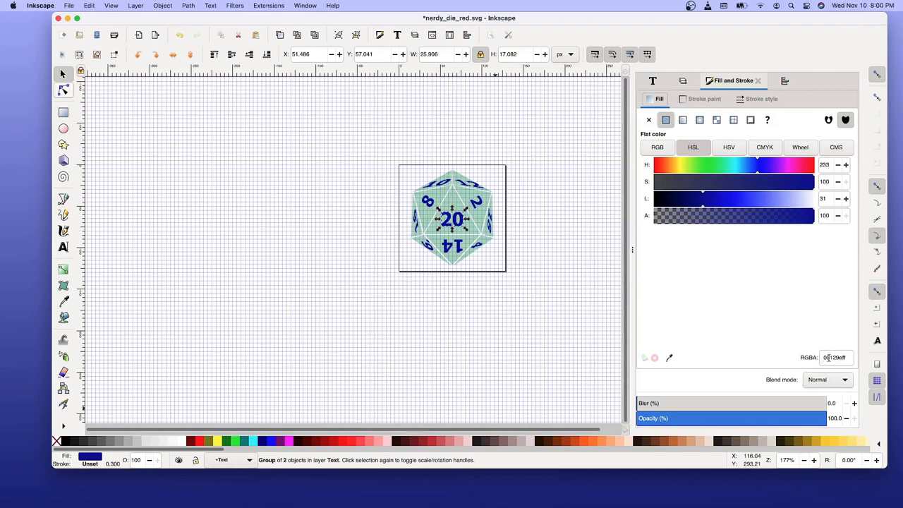
click(835, 357)
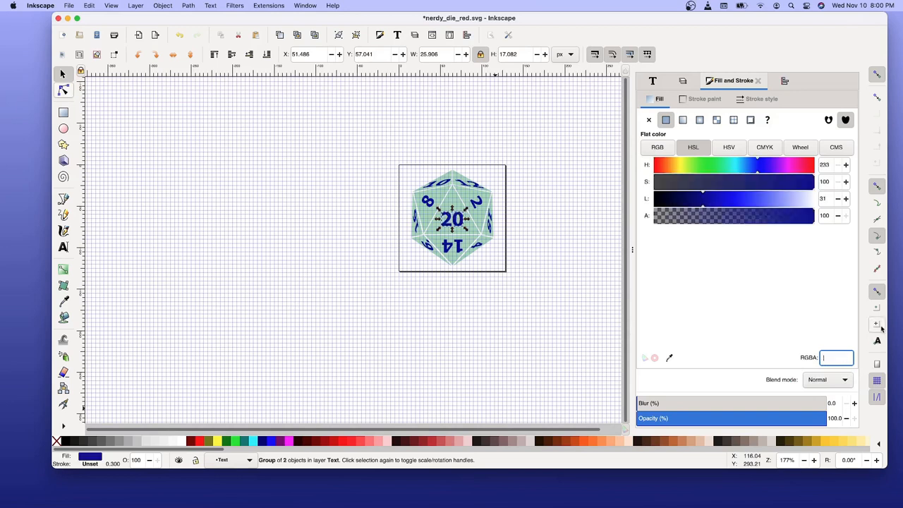
text(ddddddff)
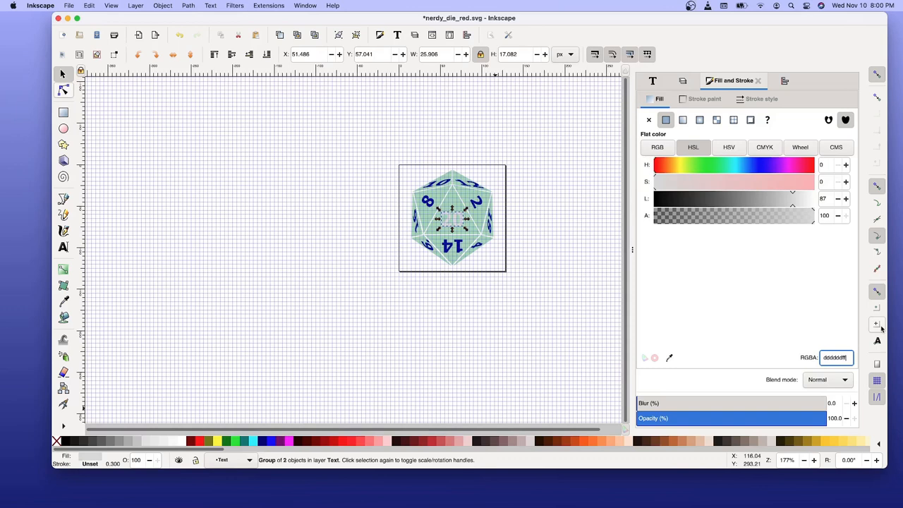
triple_click(836, 357)
text(eeeeeeff)
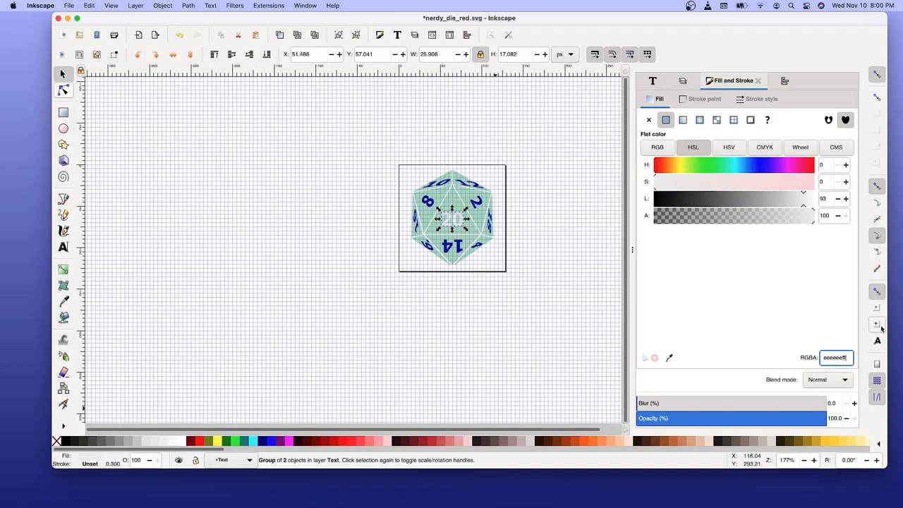
mouse_move(501, 300)
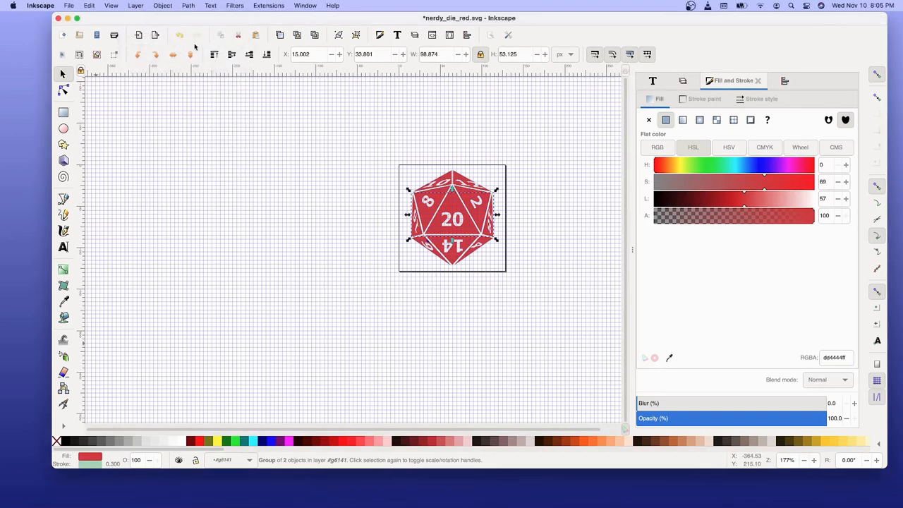
- Make the Ruby and Glasses layer visible and rename it 'Glasses'
click(692, 81)
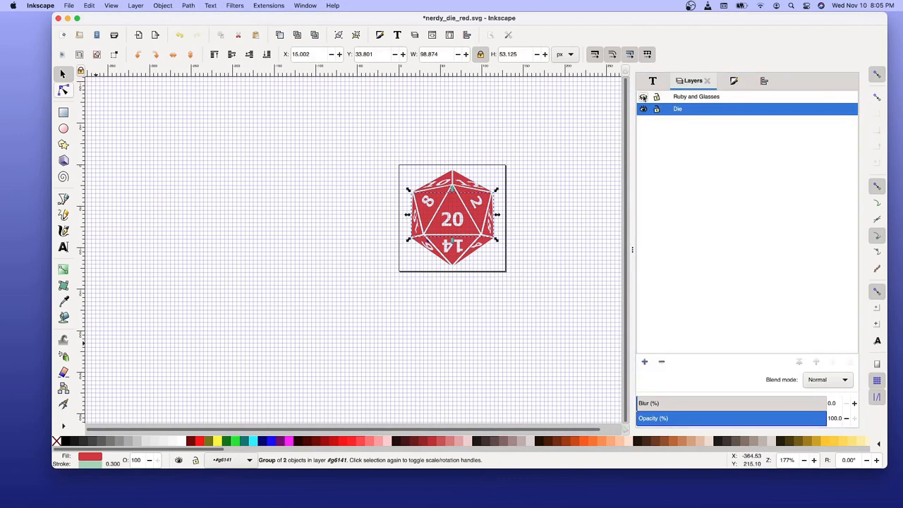
click(643, 97)
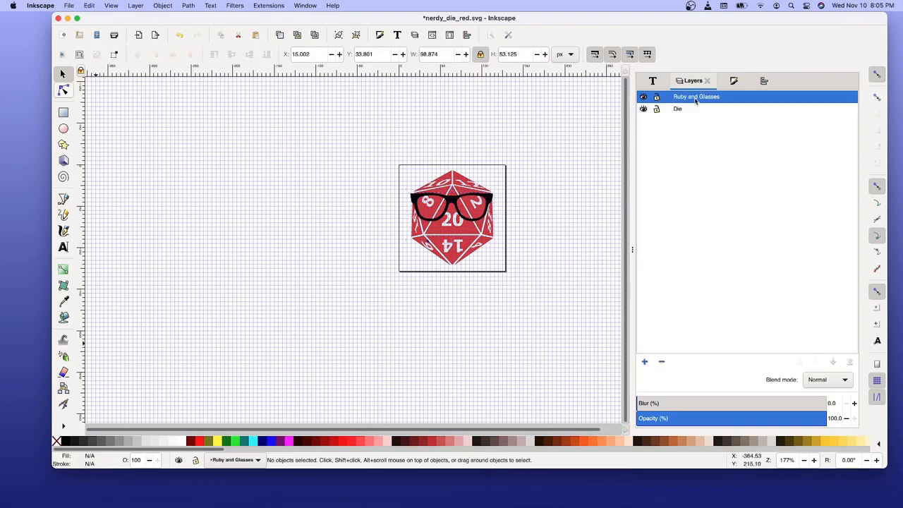
right_click(695, 97)
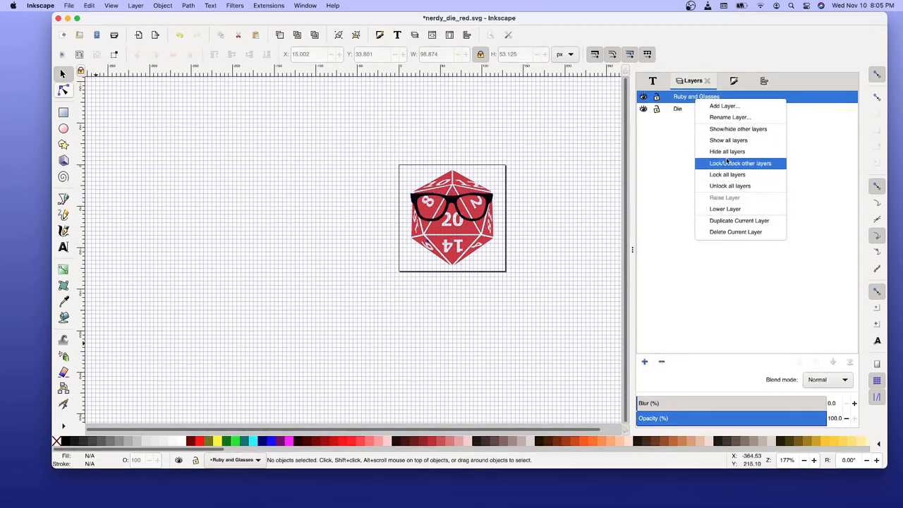
click(729, 117)
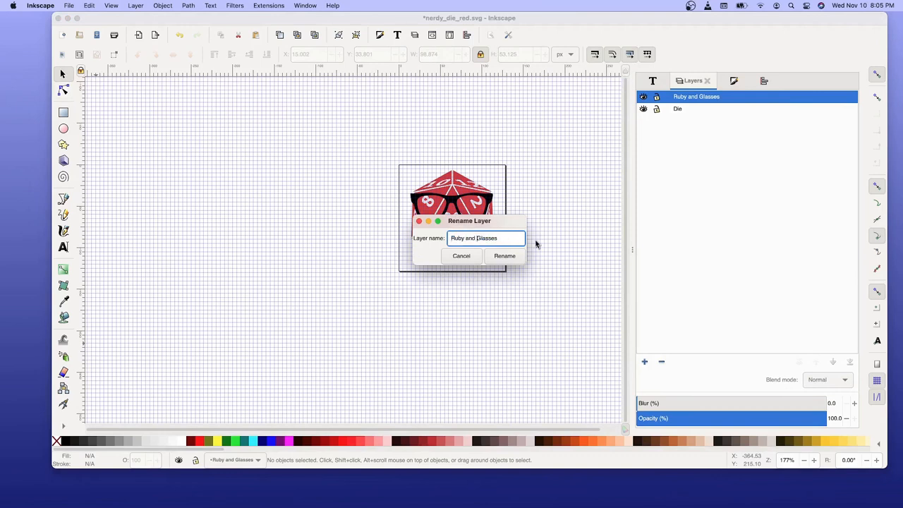
text(Glasses)
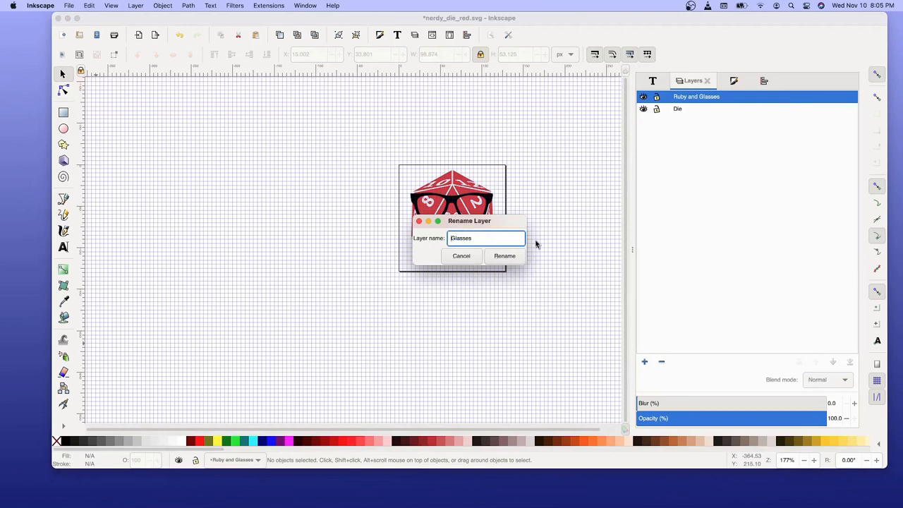
click(504, 255)
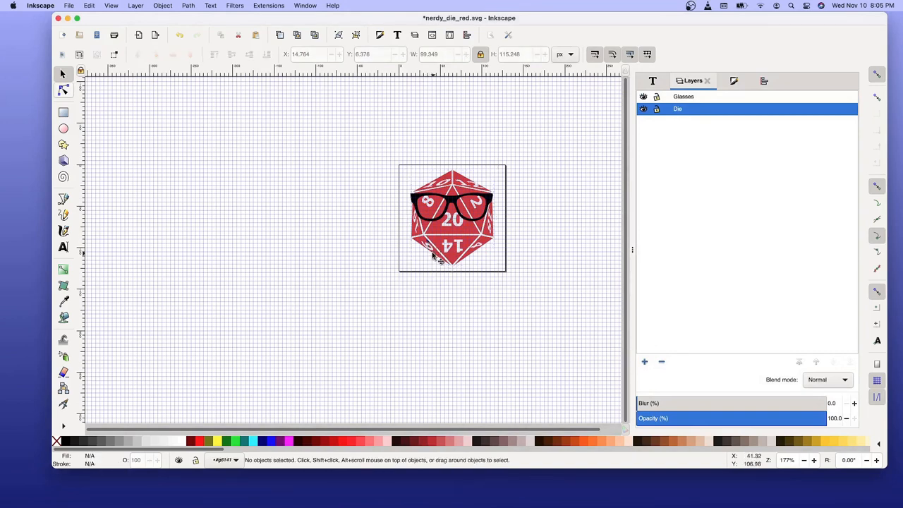
mouse_move(688, 169)
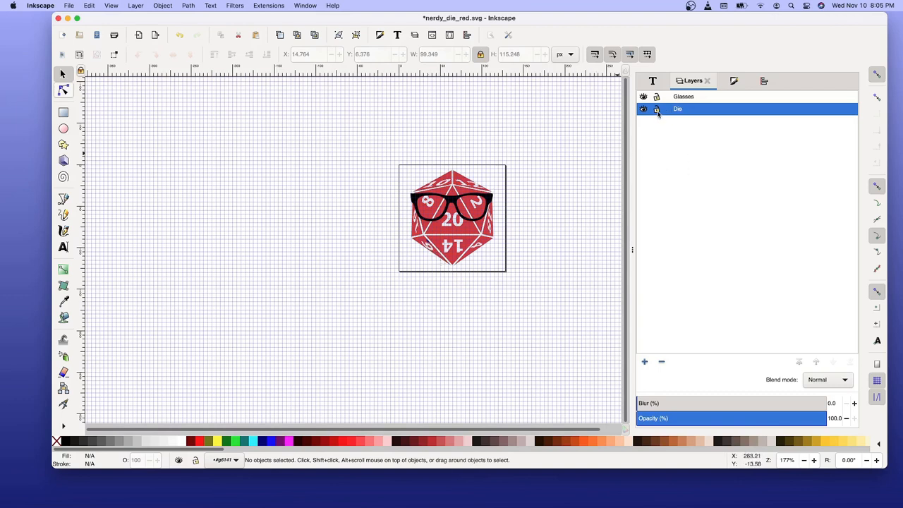
- Lock the Glasses layer, then select into the die group holding the blue 6
click(656, 97)
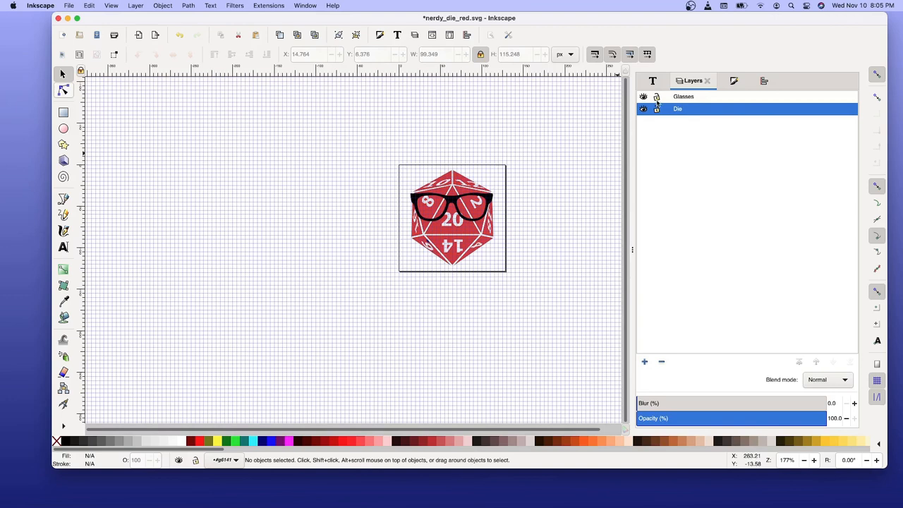
click(656, 97)
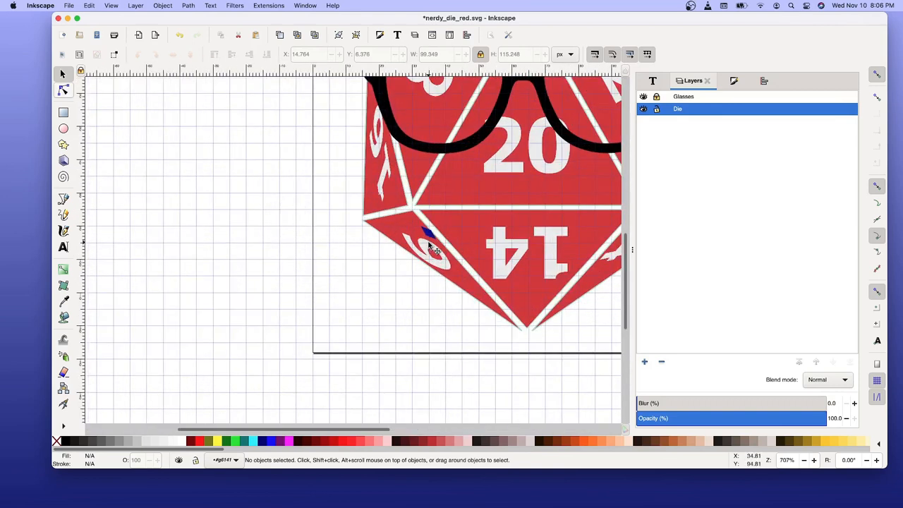
click(430, 243)
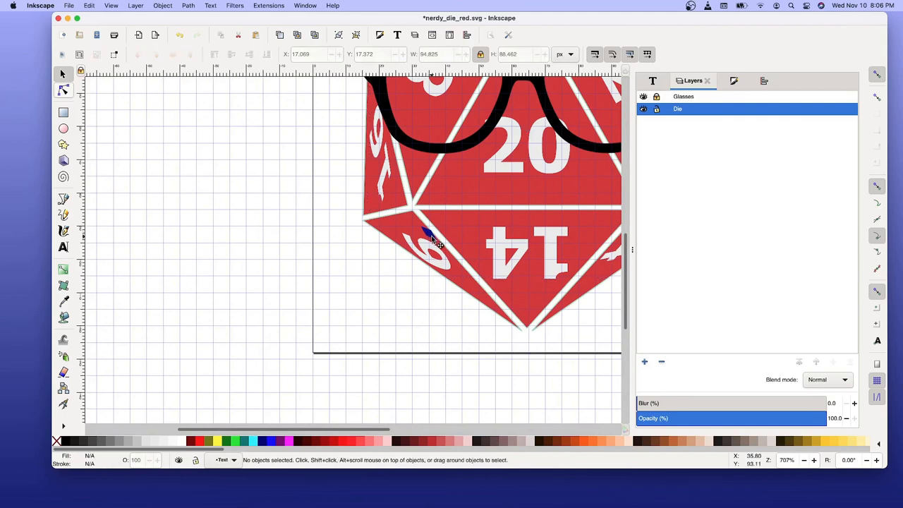
click(427, 247)
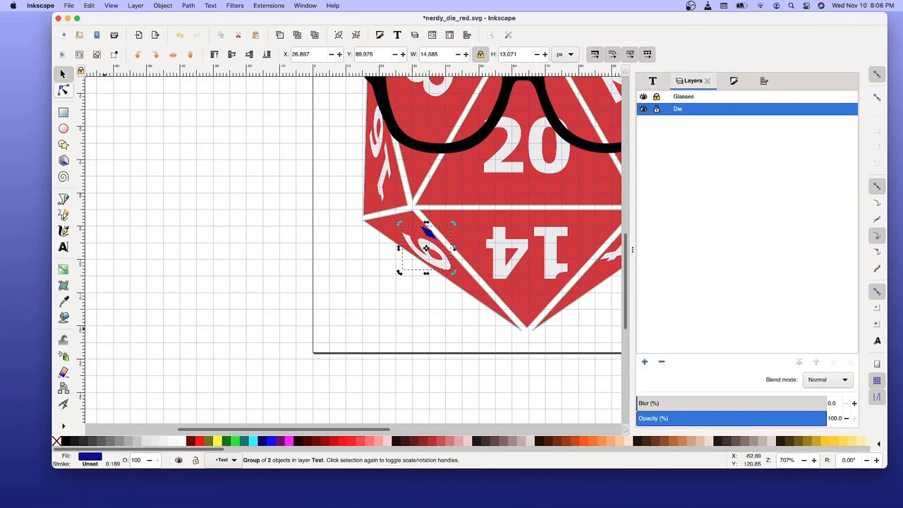
click(733, 81)
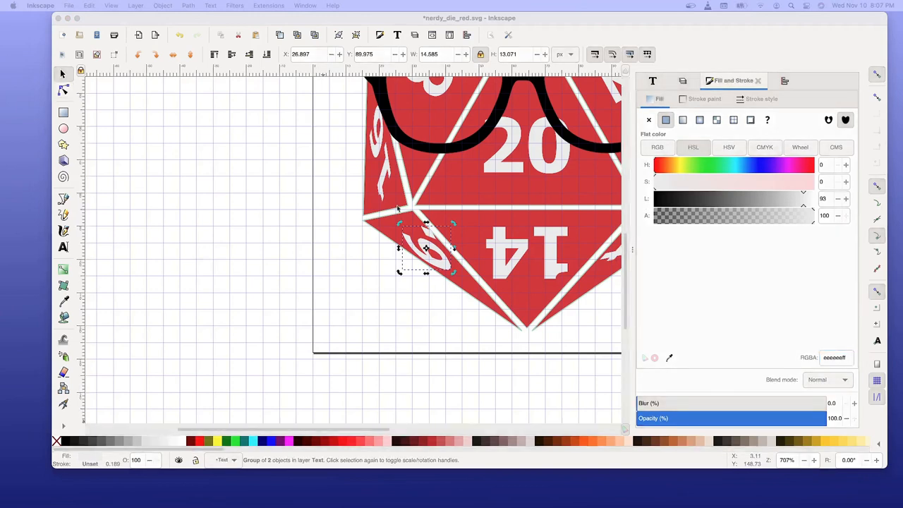
mouse_move(543, 192)
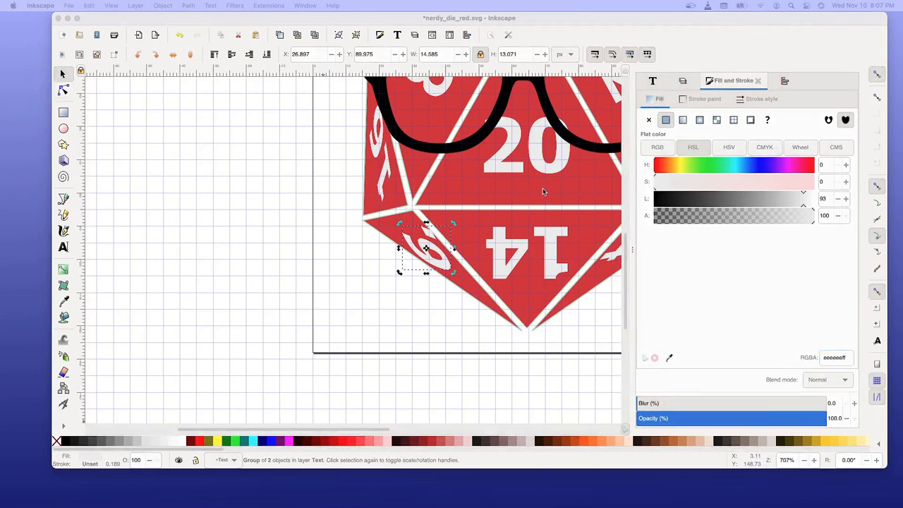
mouse_move(557, 190)
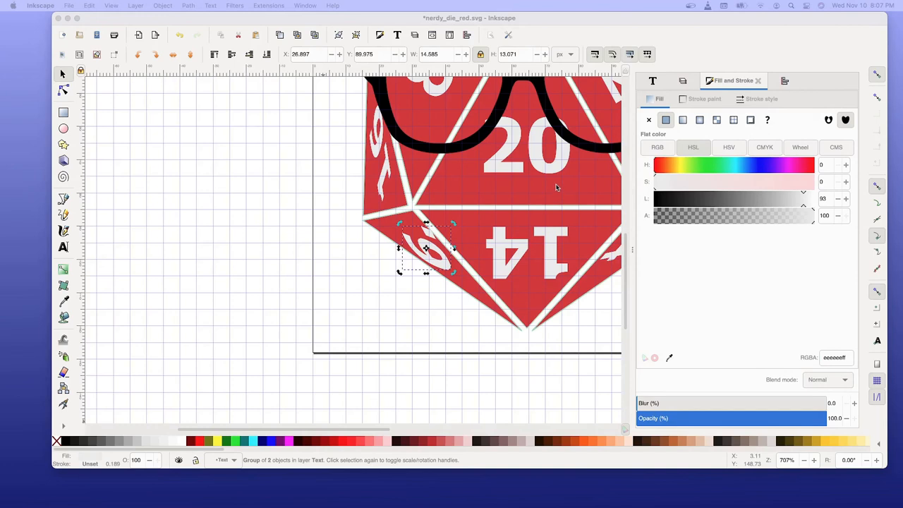
mouse_move(550, 191)
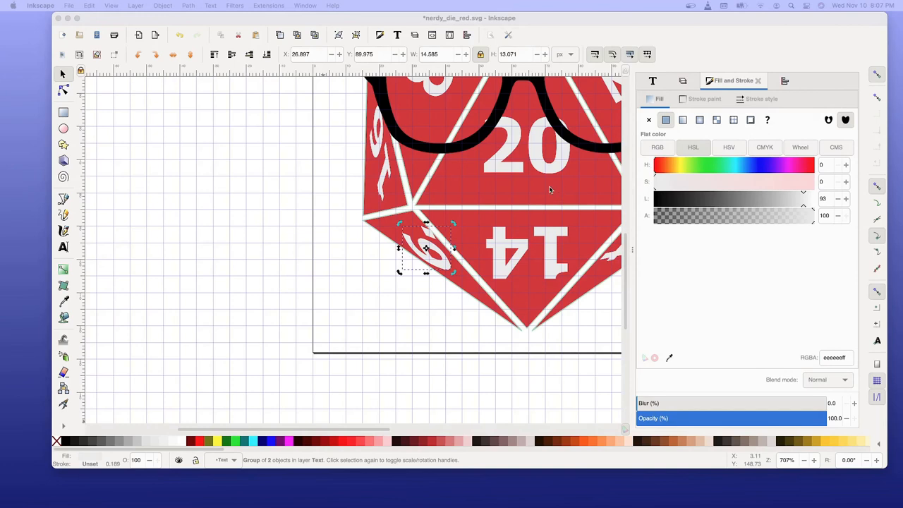
mouse_move(543, 199)
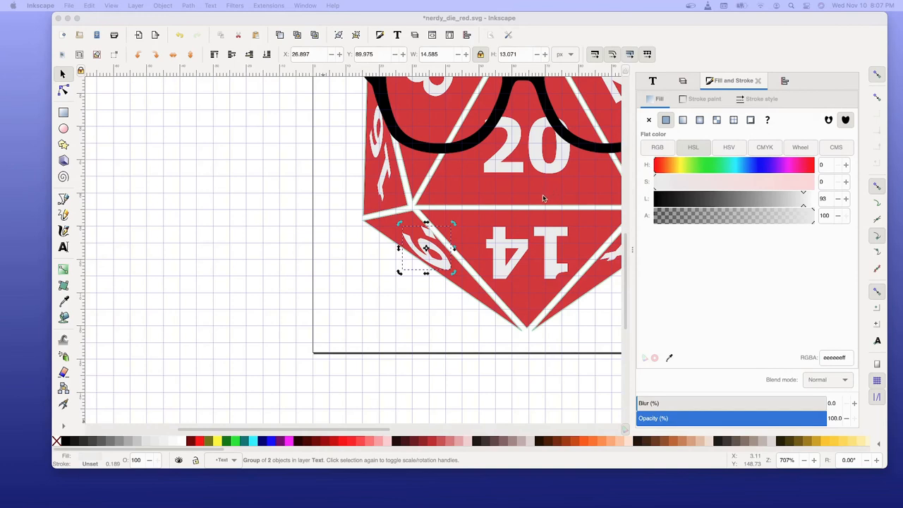
mouse_move(526, 213)
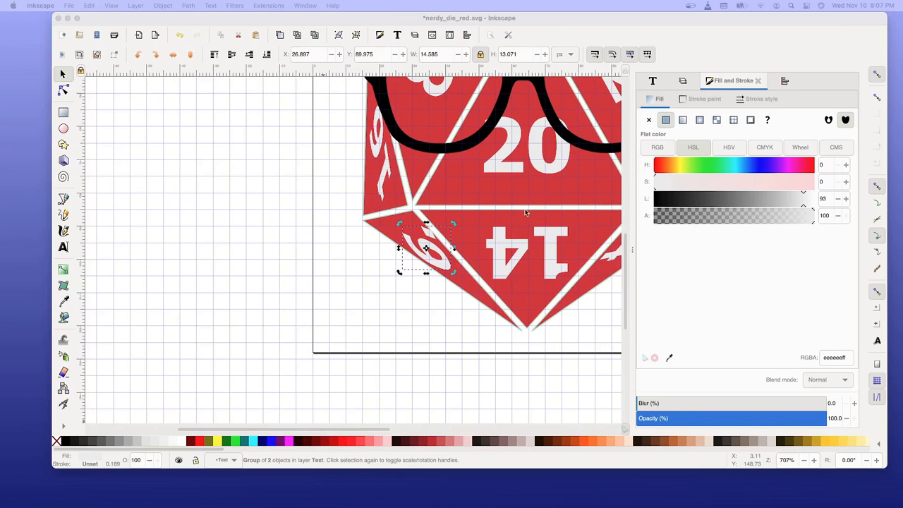
mouse_move(503, 216)
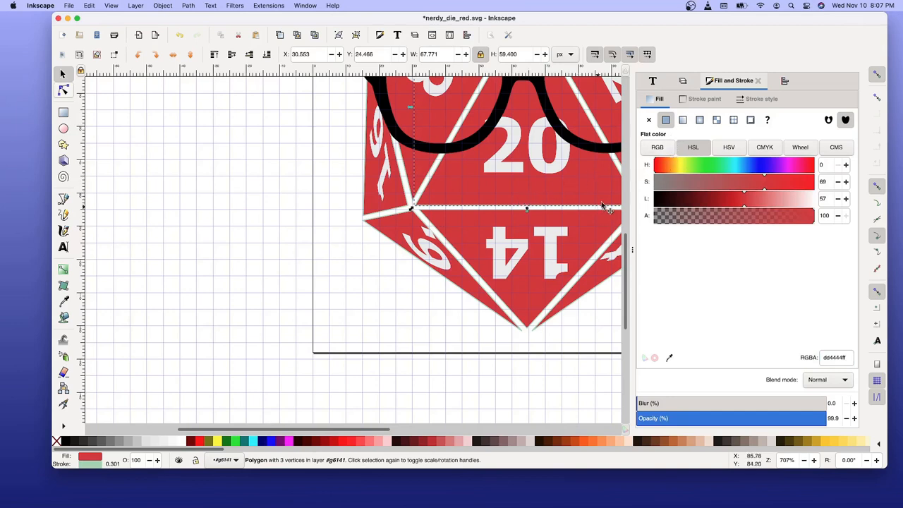
mouse_move(707, 138)
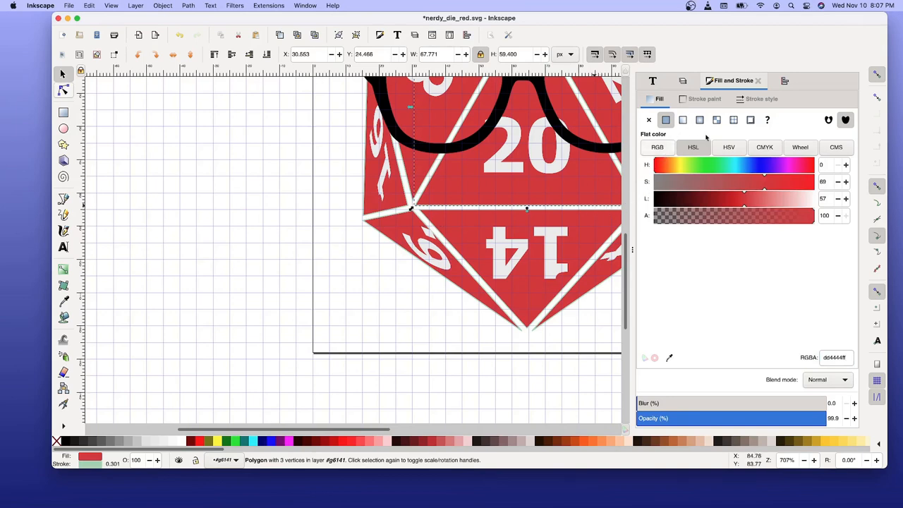
mouse_move(647, 381)
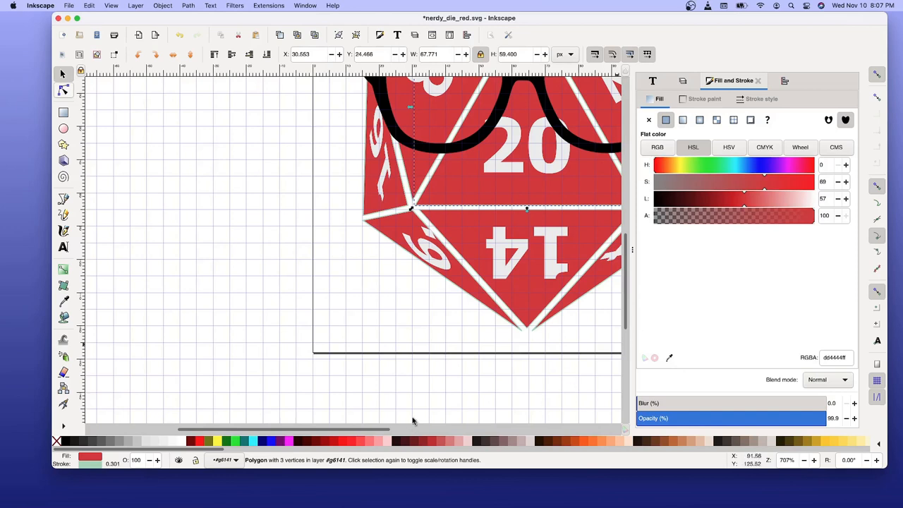
- Replace the face polygon's pale green stroke colour with dark red bb2222ff
click(704, 99)
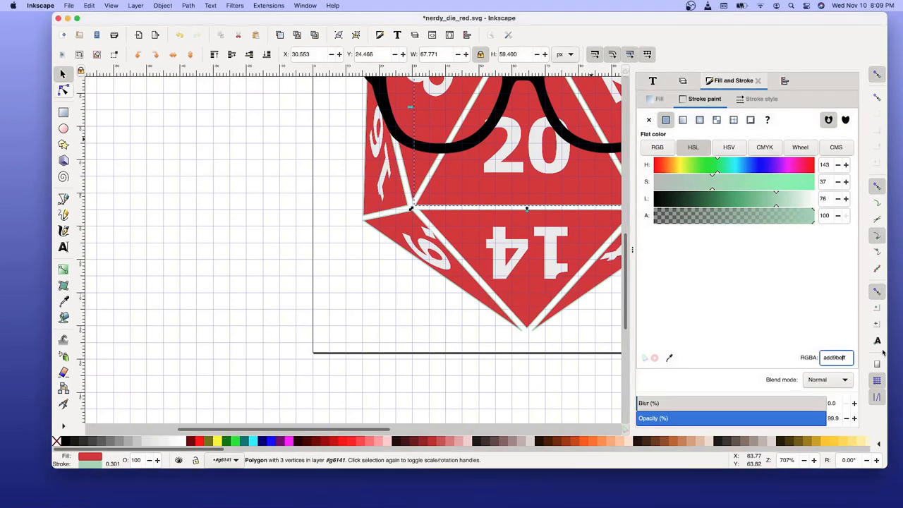
triple_click(836, 358)
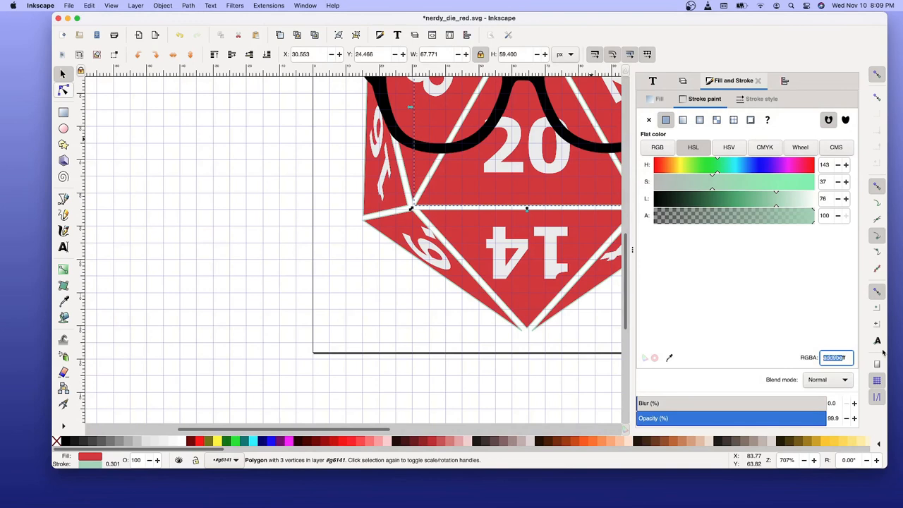
text(bbff)
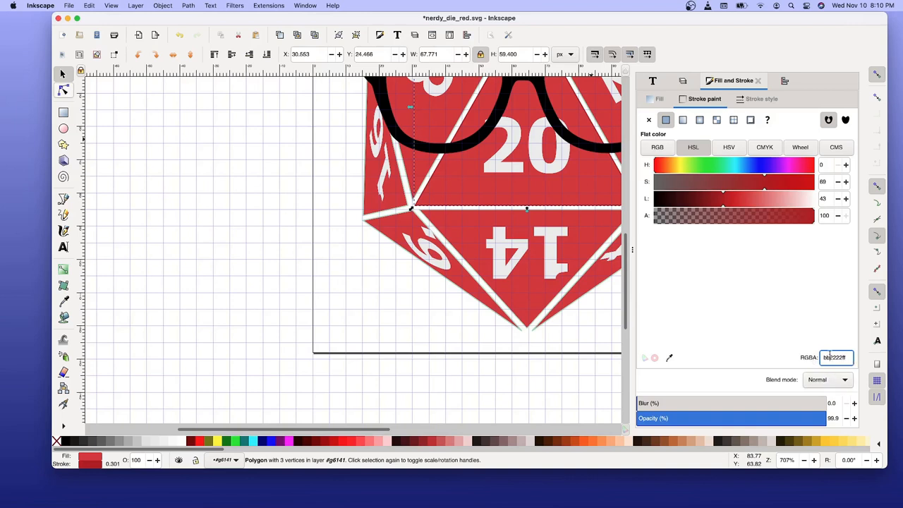
triple_click(836, 357)
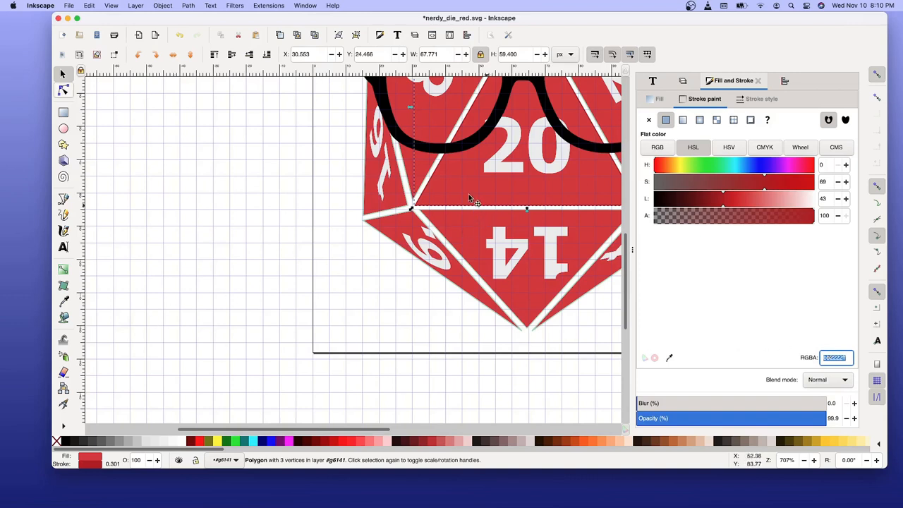
mouse_move(395, 264)
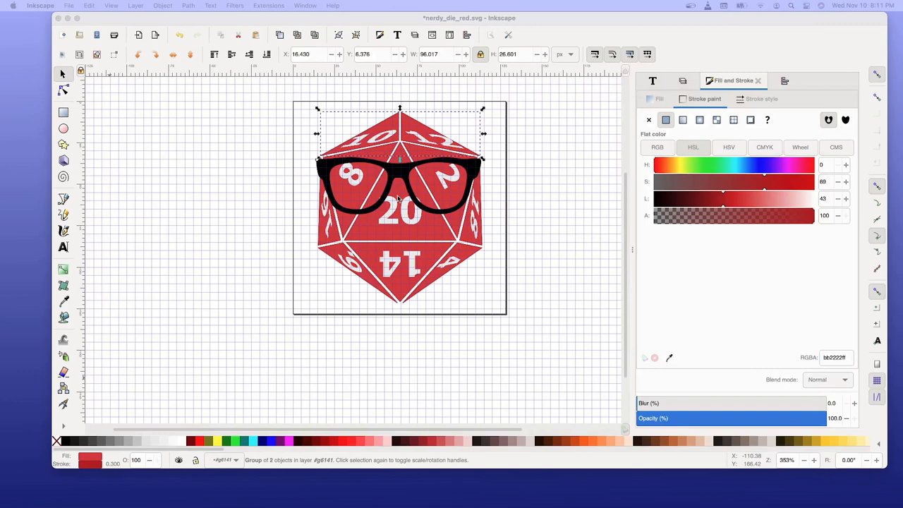
mouse_move(329, 165)
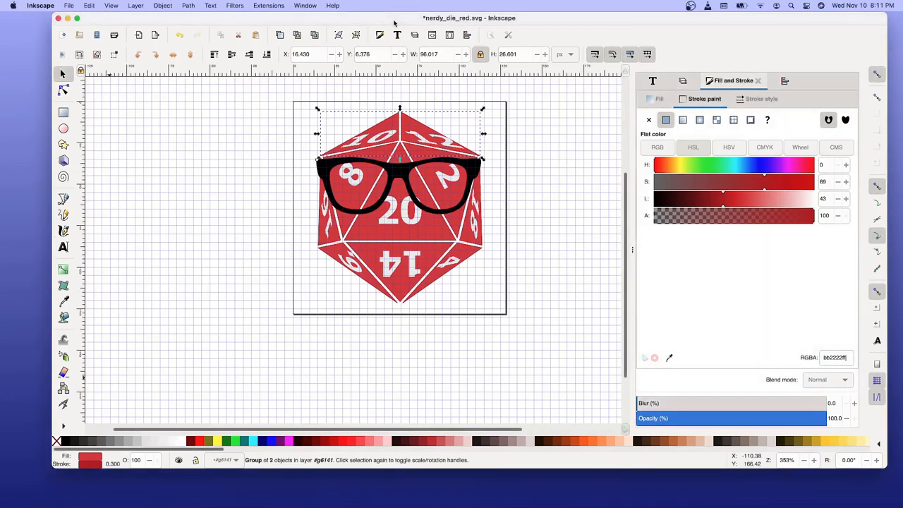
key(cmd+s)
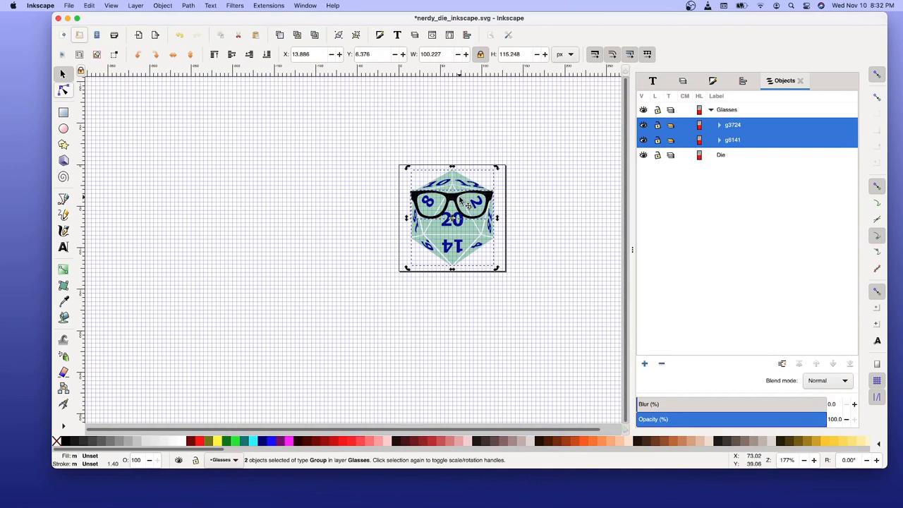
mouse_move(88, 14)
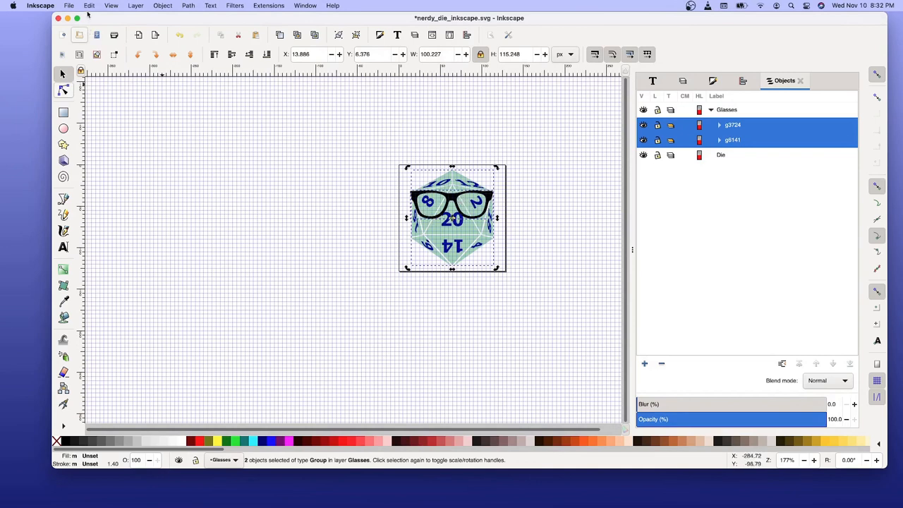
click(89, 5)
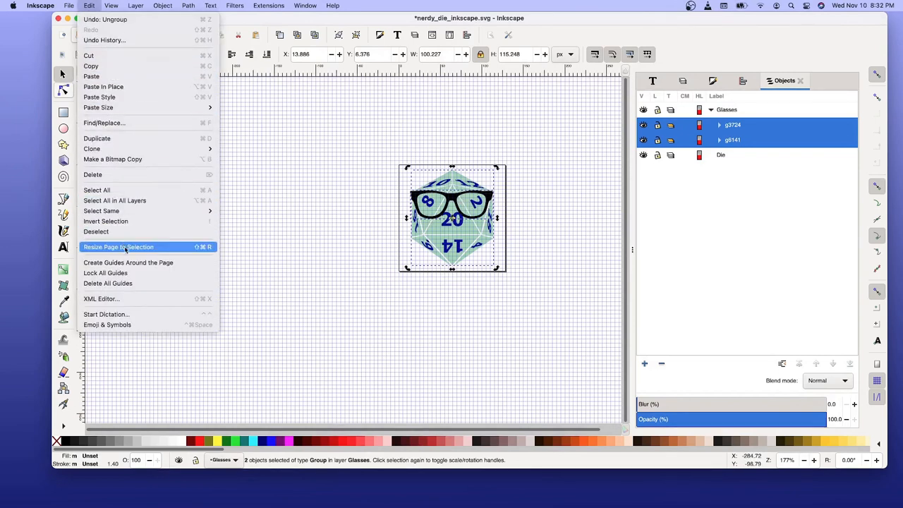
mouse_move(643, 142)
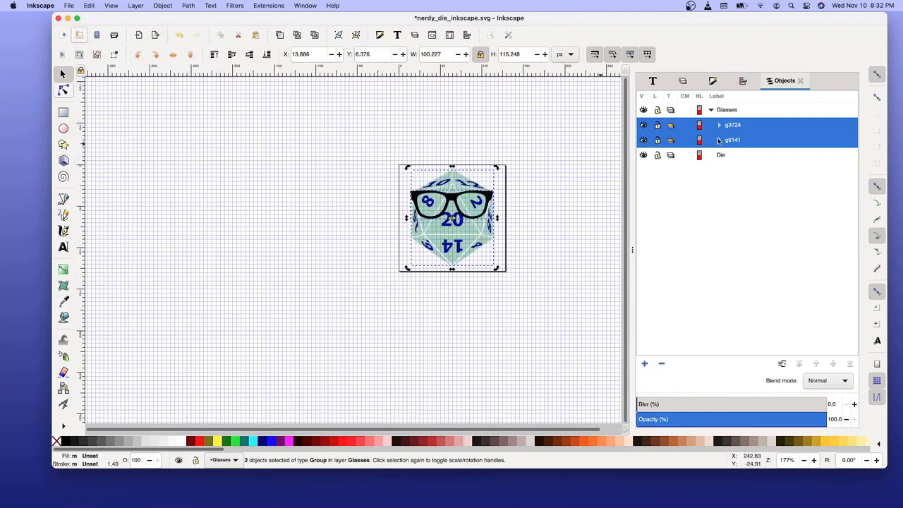
click(719, 140)
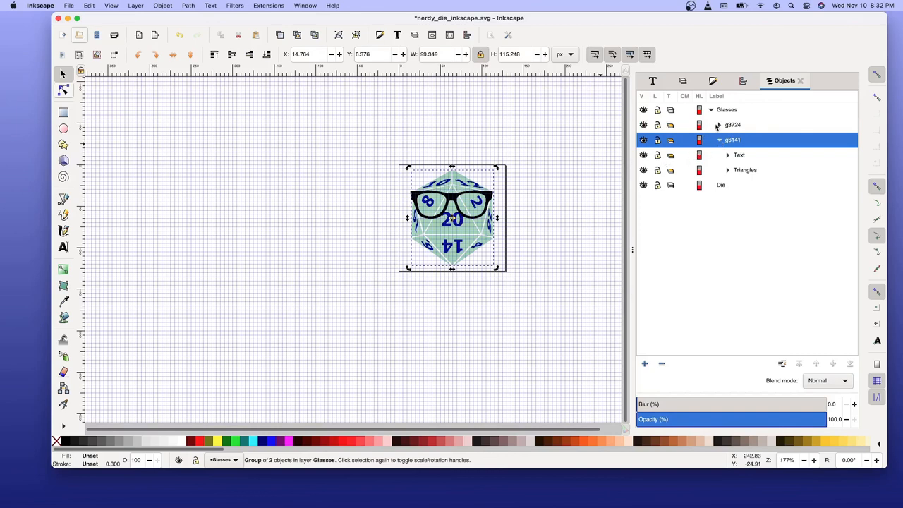
- Expand group g3724 to reveal path2342 and toggle its visibility off and on
click(718, 125)
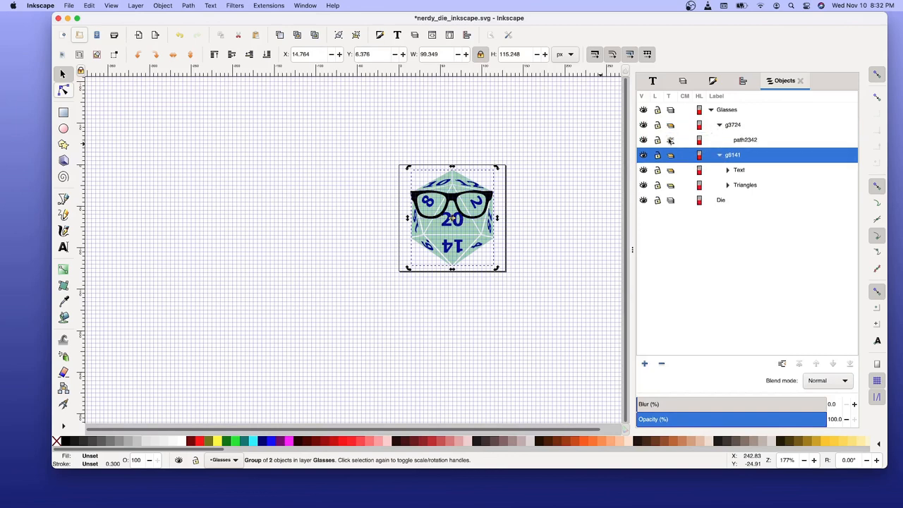
click(643, 140)
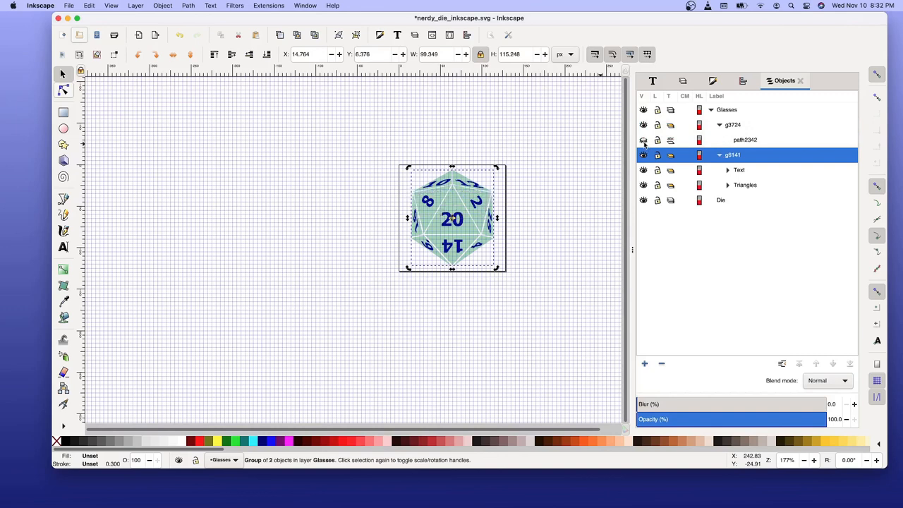
click(643, 139)
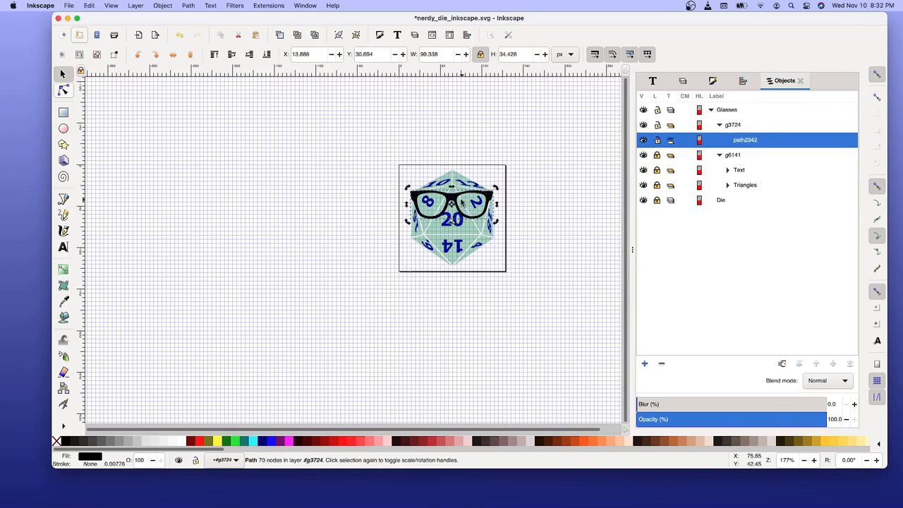
- Set path2342's Y position to 28.694, correcting a mistyped 29.694
click(377, 54)
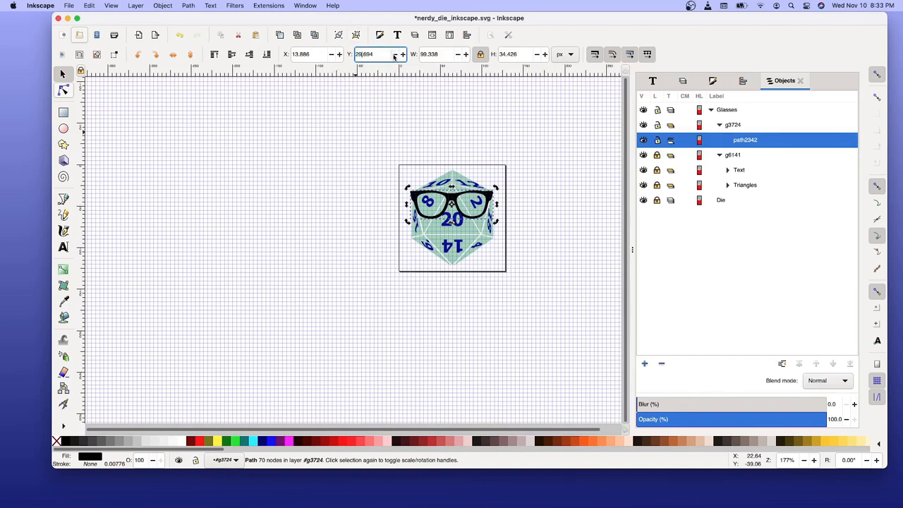
text(29.694)
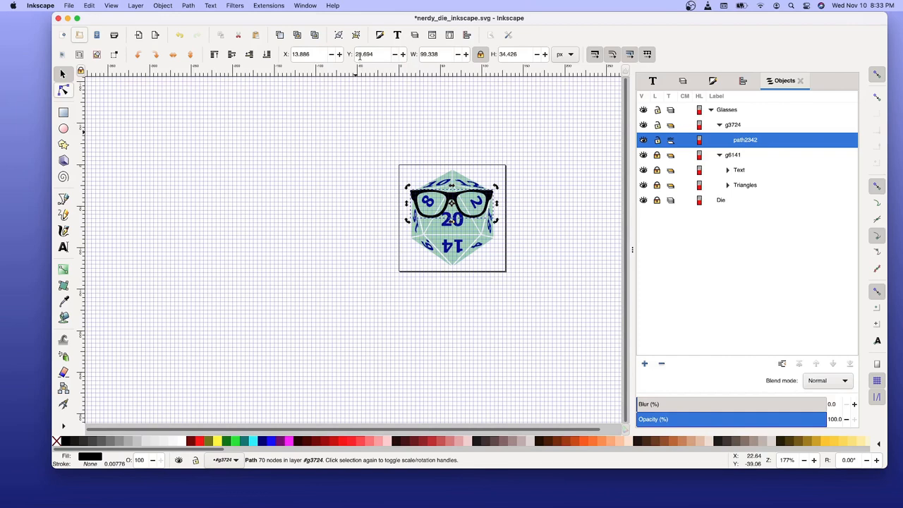
click(374, 54)
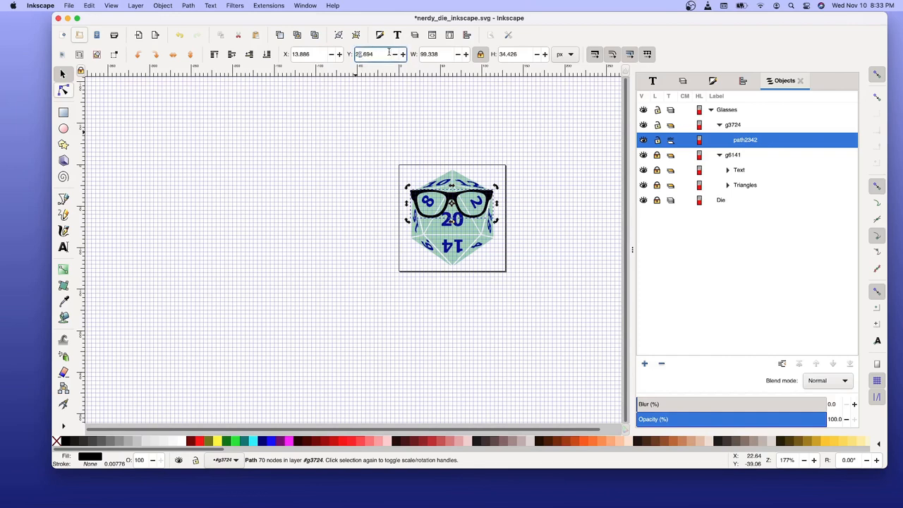
text(28.694)
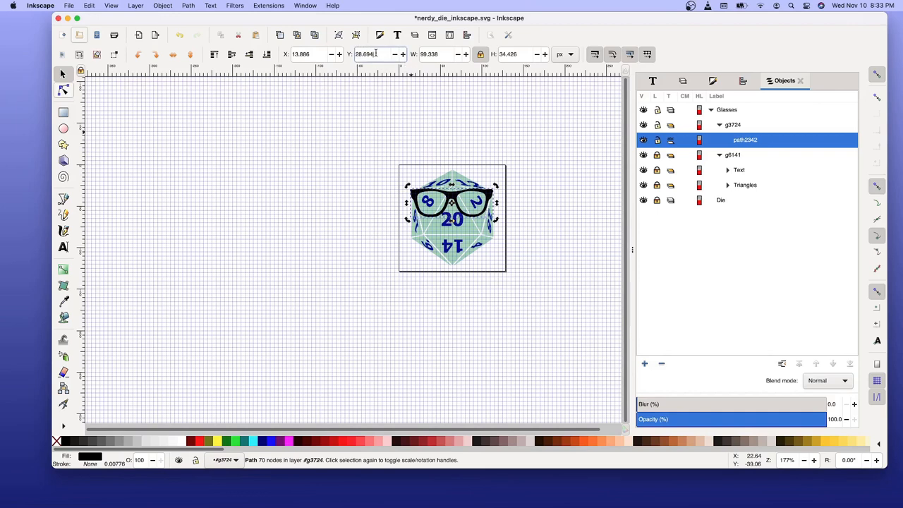
click(376, 54)
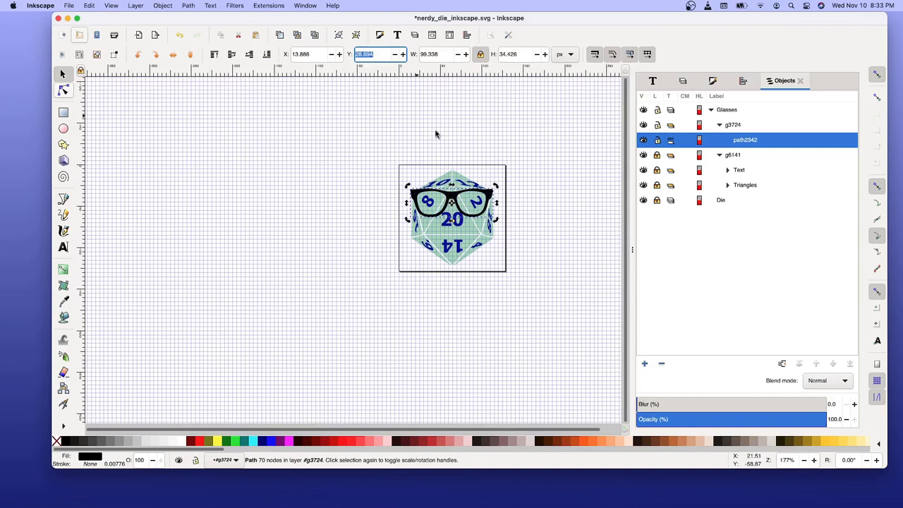
mouse_move(505, 170)
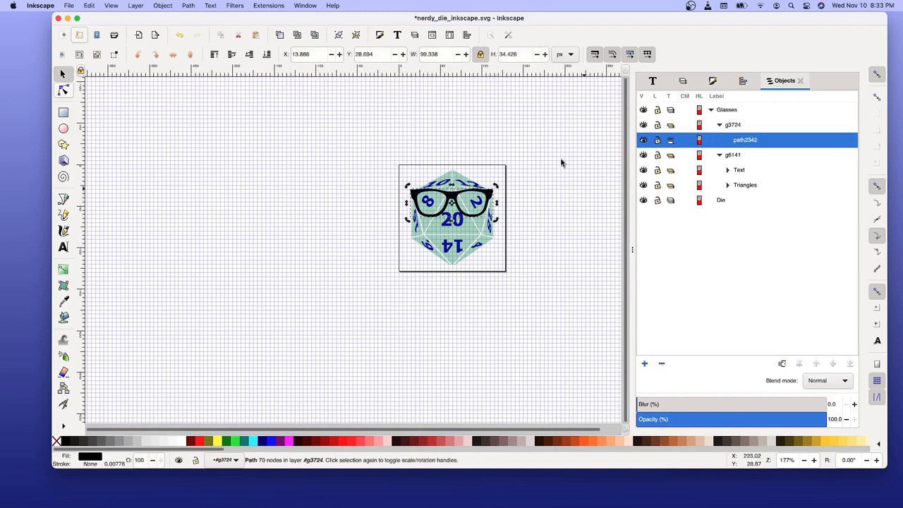
- Browse the Edit, View and Layer menus, then save nerdy_die_inkscape.svg
click(89, 6)
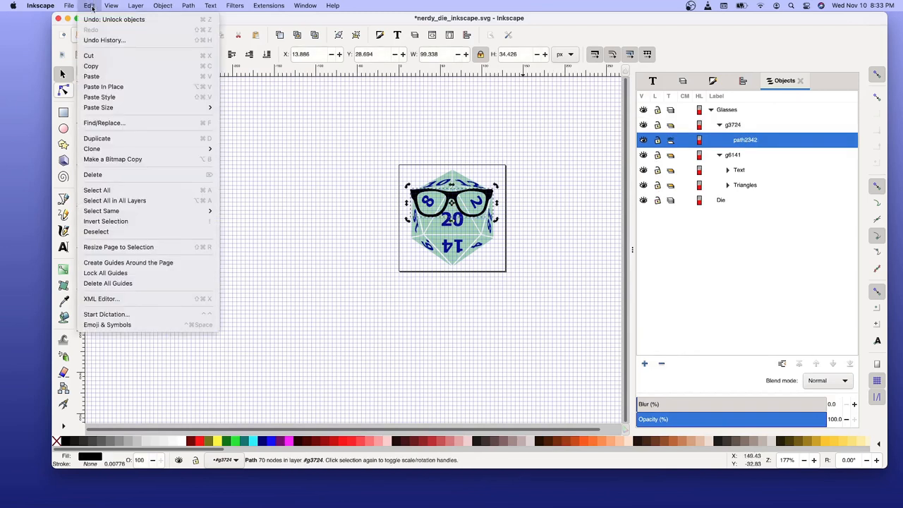
click(111, 6)
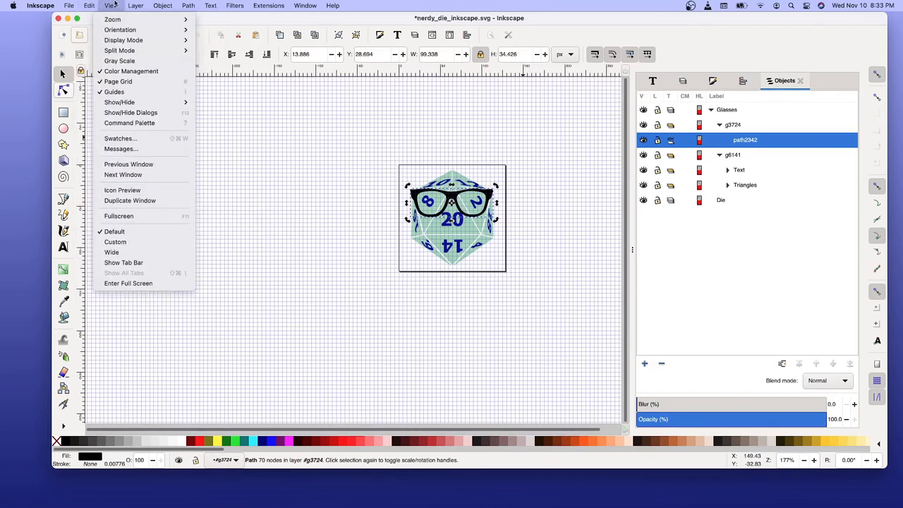
click(135, 6)
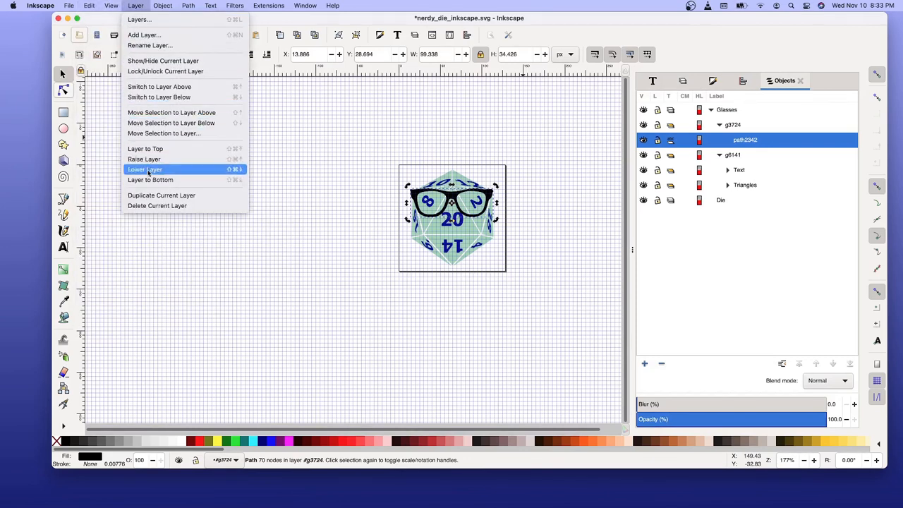
click(210, 5)
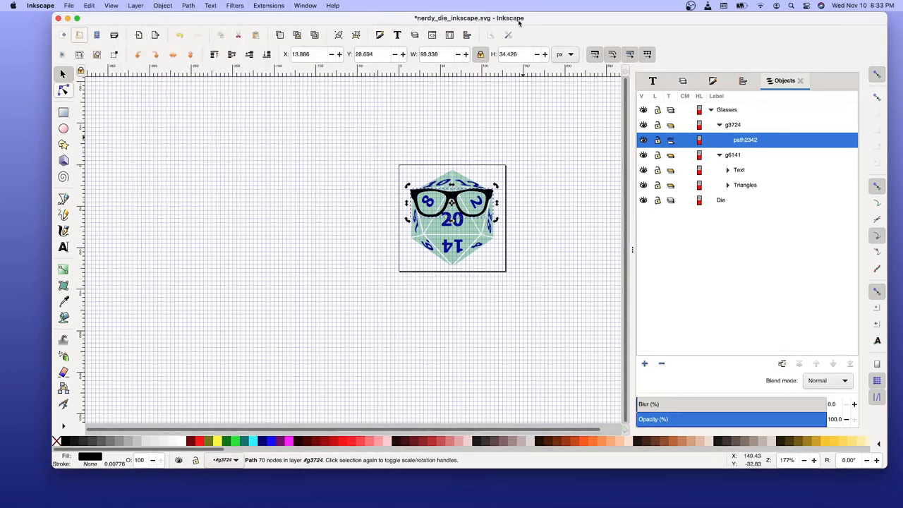
mouse_move(441, 102)
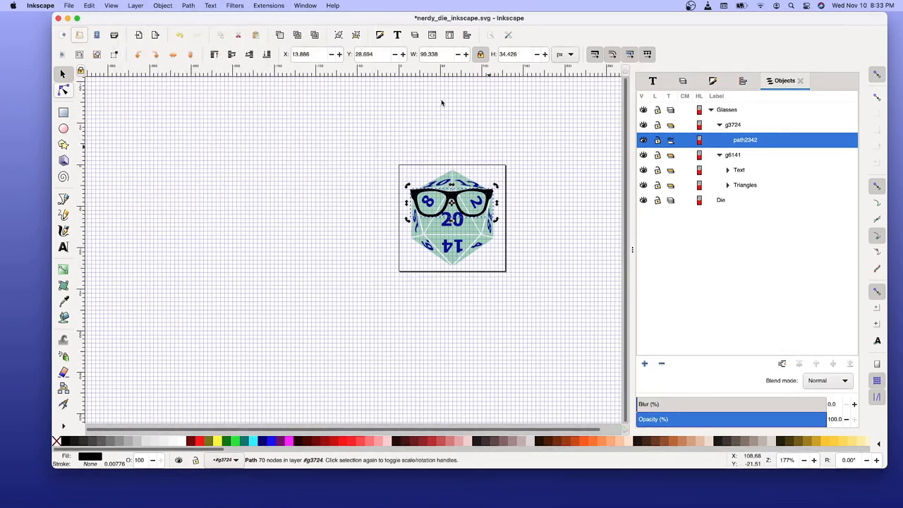
mouse_move(472, 23)
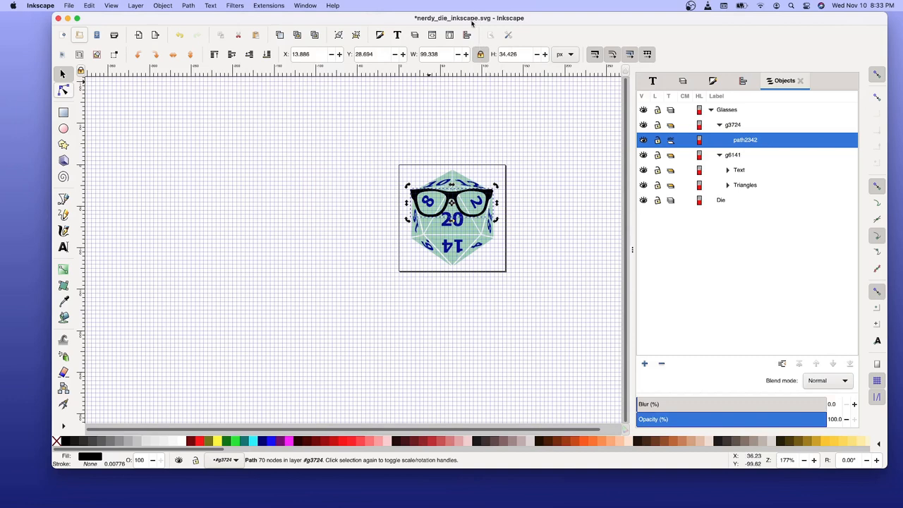
mouse_move(469, 29)
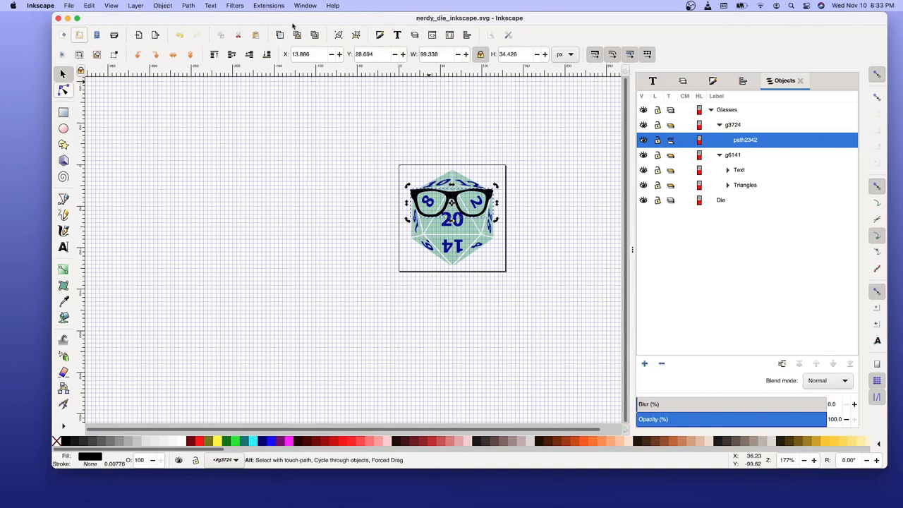
key(cmd+s)
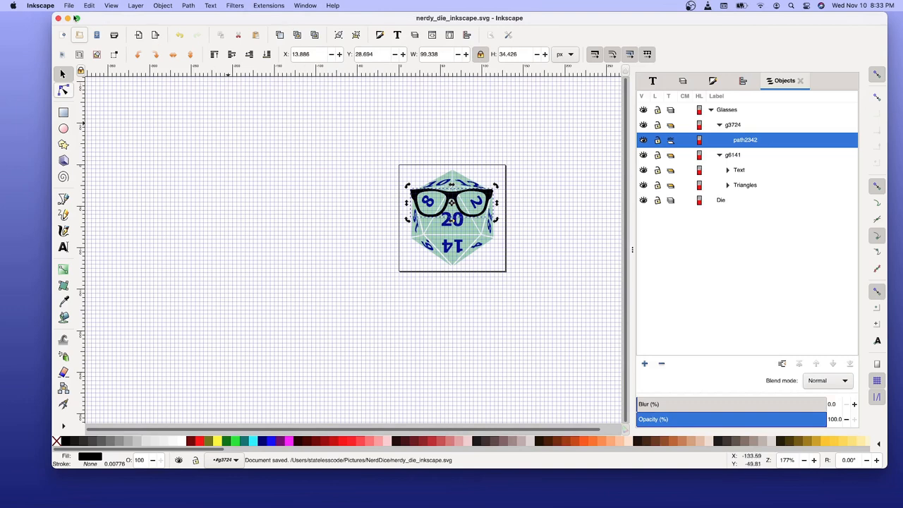
click(69, 5)
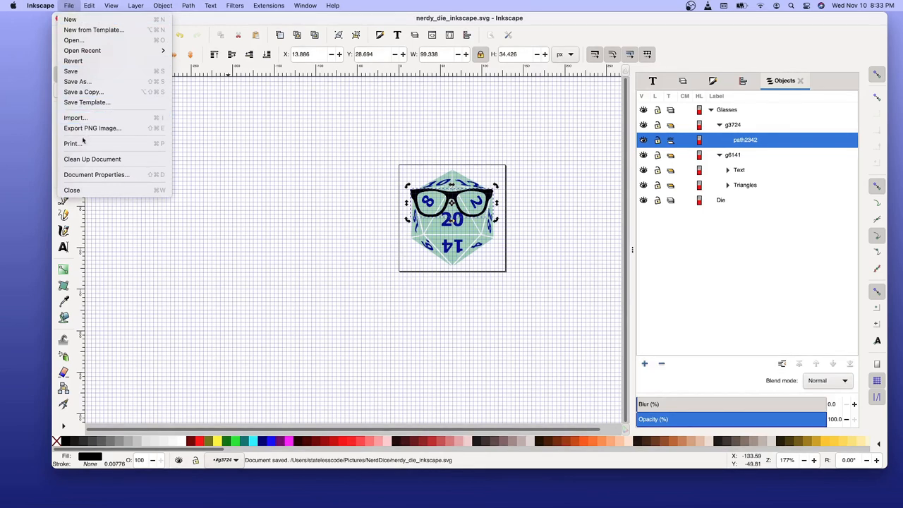
- Create a blank document, then open nerdy_die_red.svg from the NerdDice folder
click(70, 19)
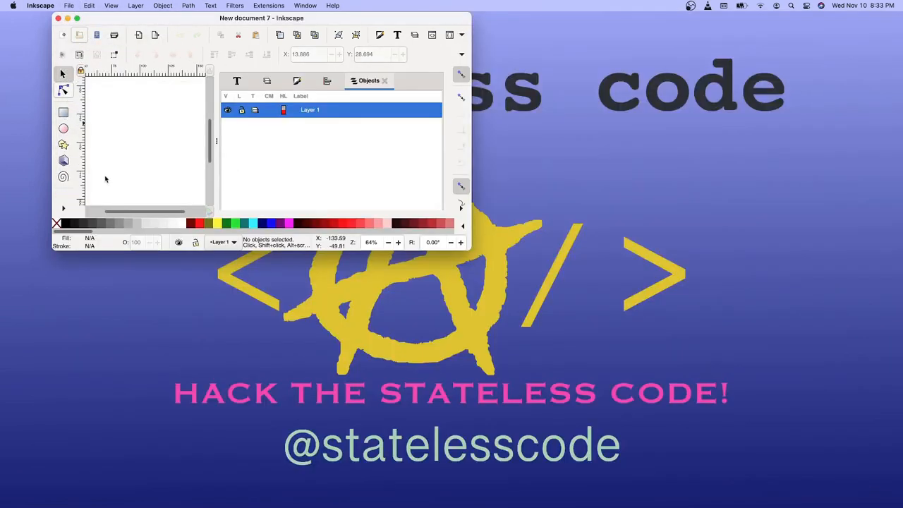
click(69, 6)
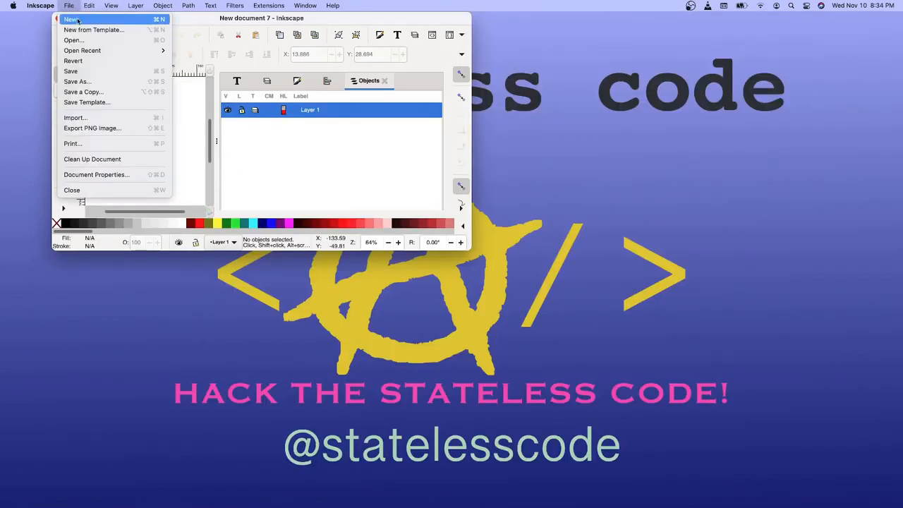
click(70, 19)
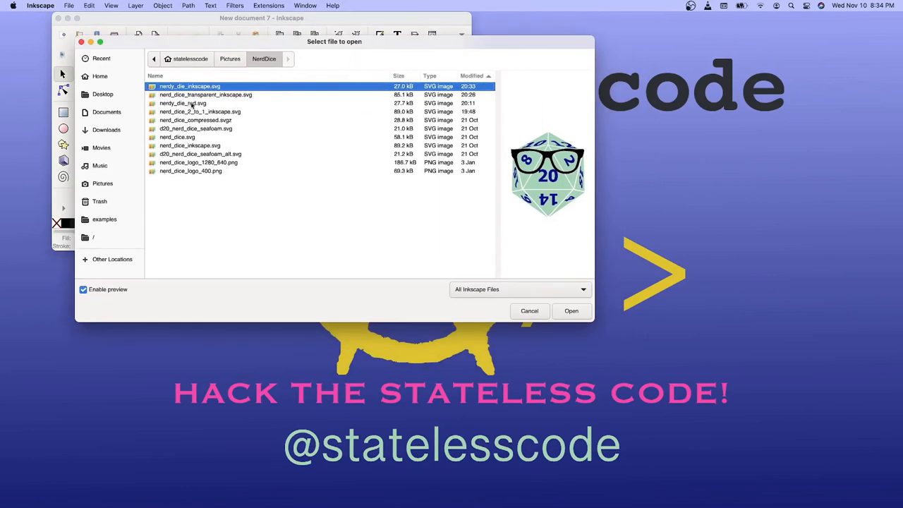
click(183, 103)
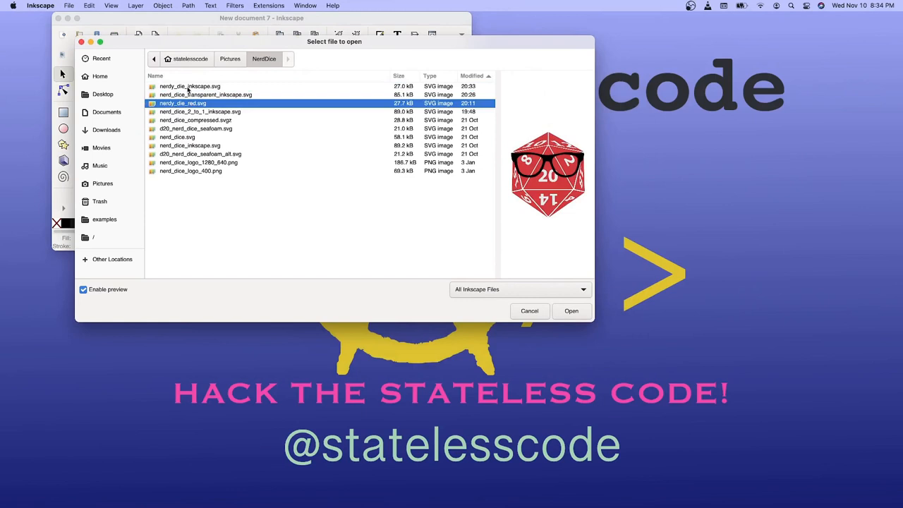
click(189, 86)
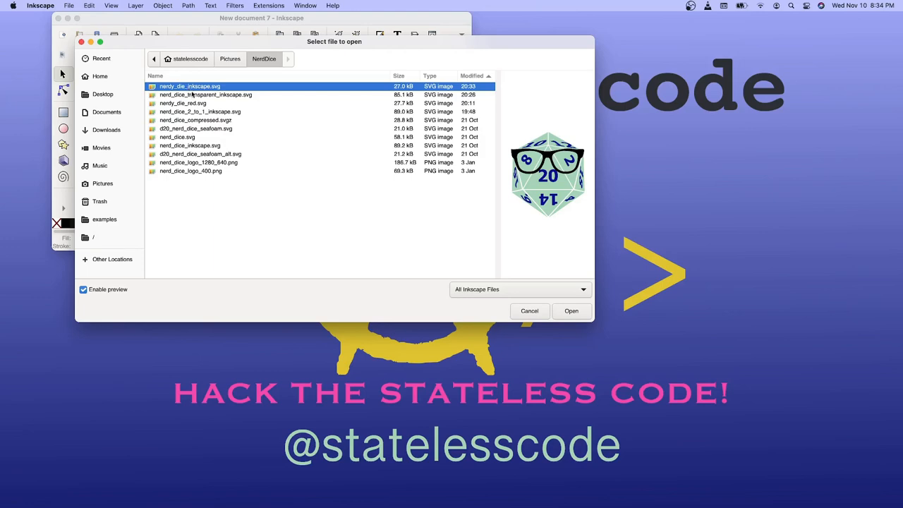
click(571, 311)
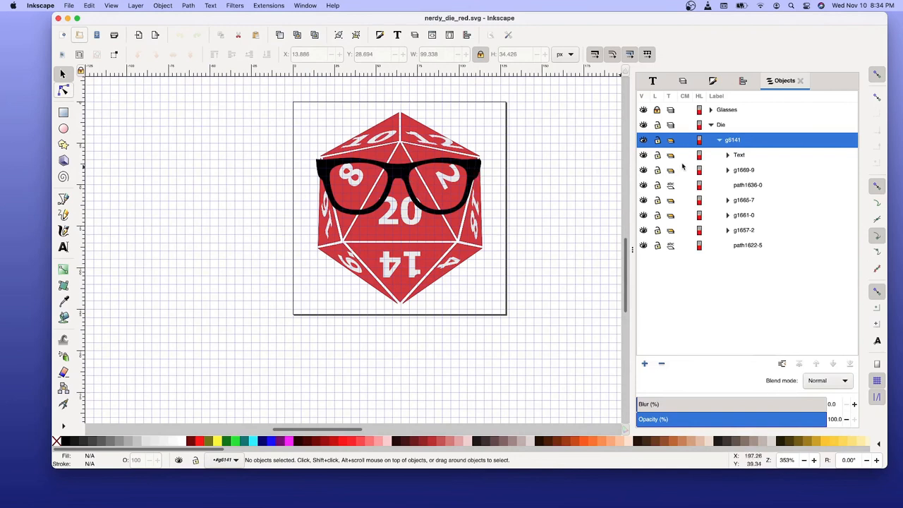
mouse_move(664, 186)
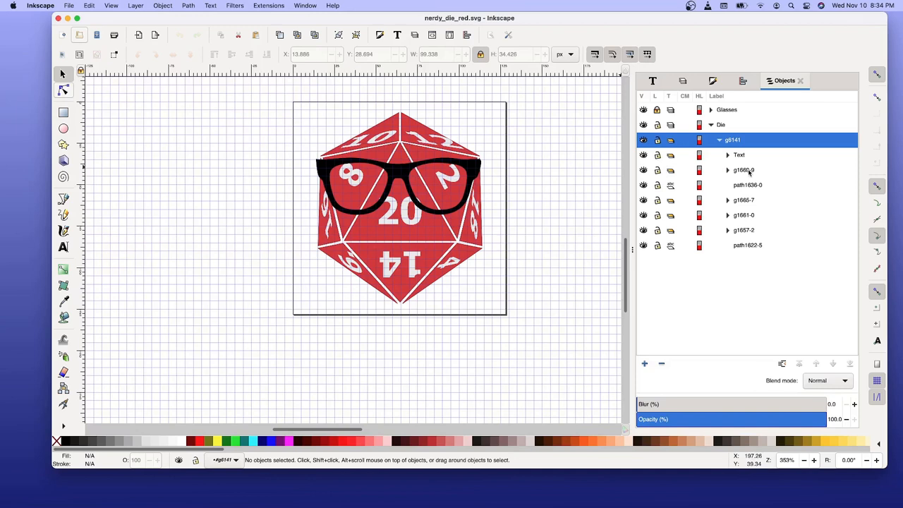
click(743, 170)
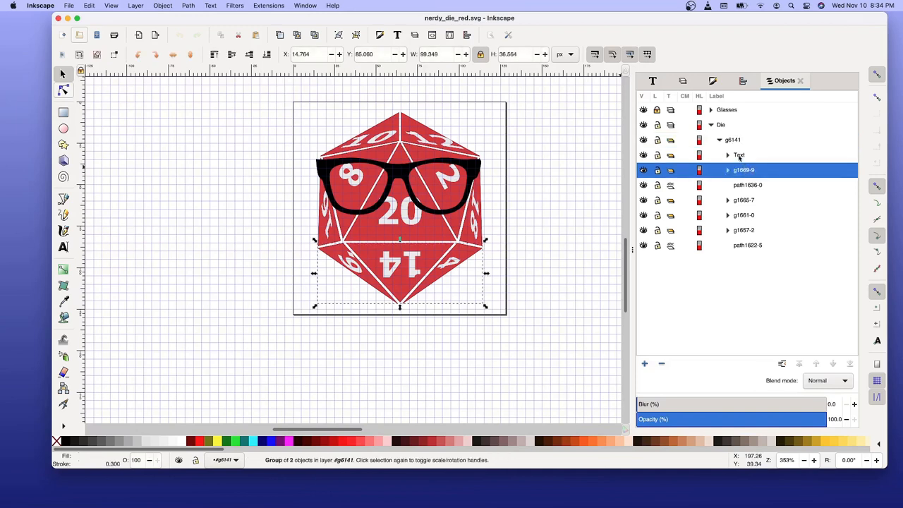
click(738, 155)
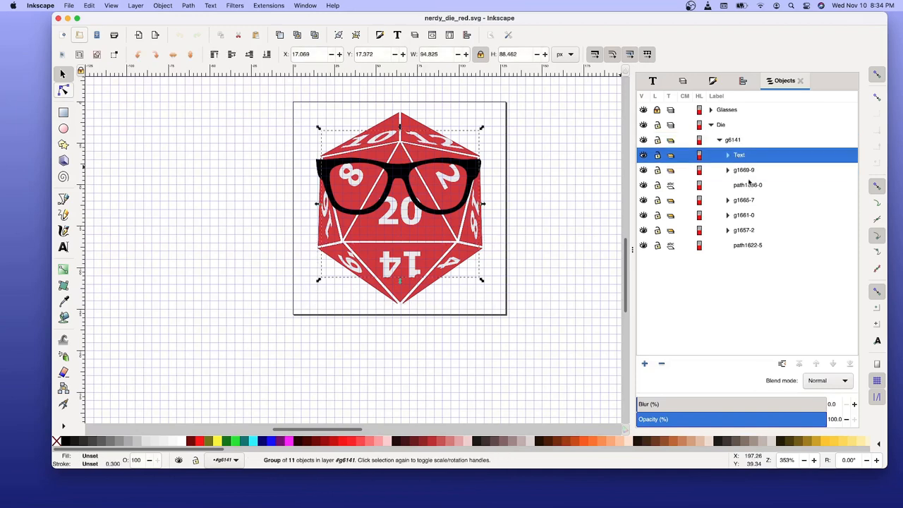
click(747, 185)
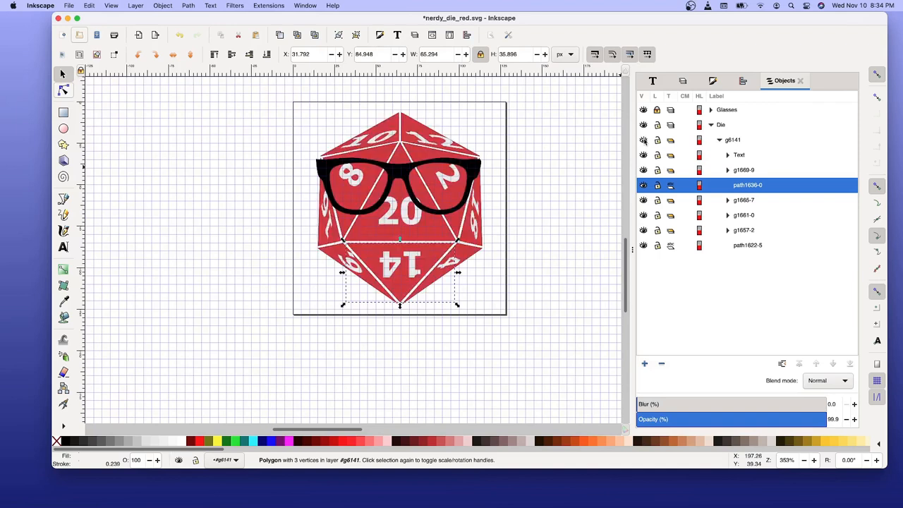
click(642, 140)
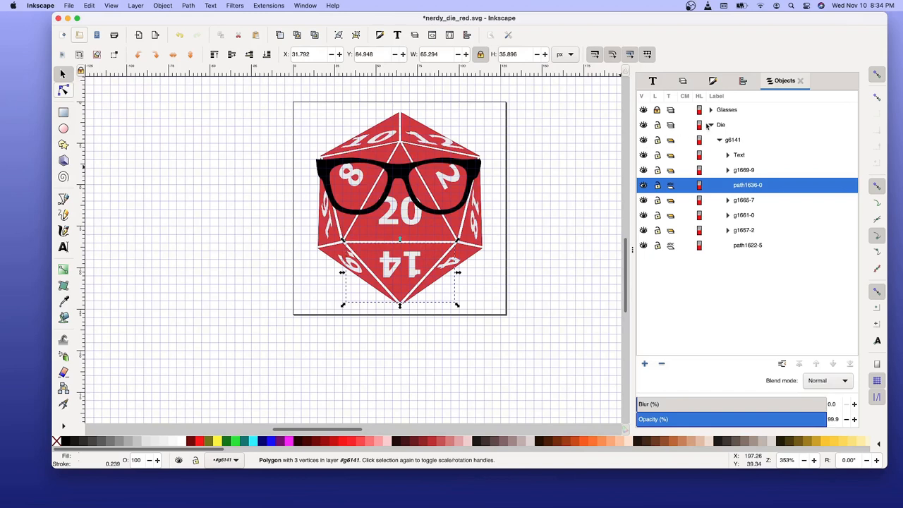
click(727, 109)
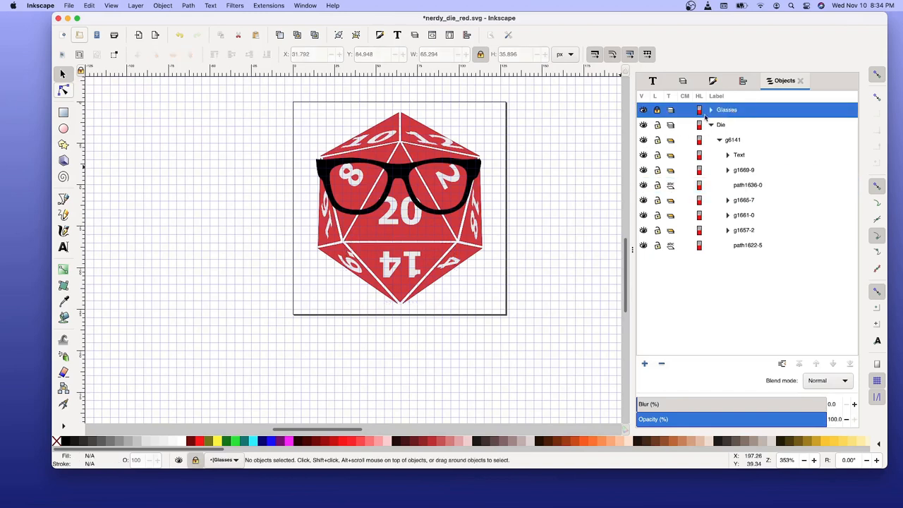
click(643, 109)
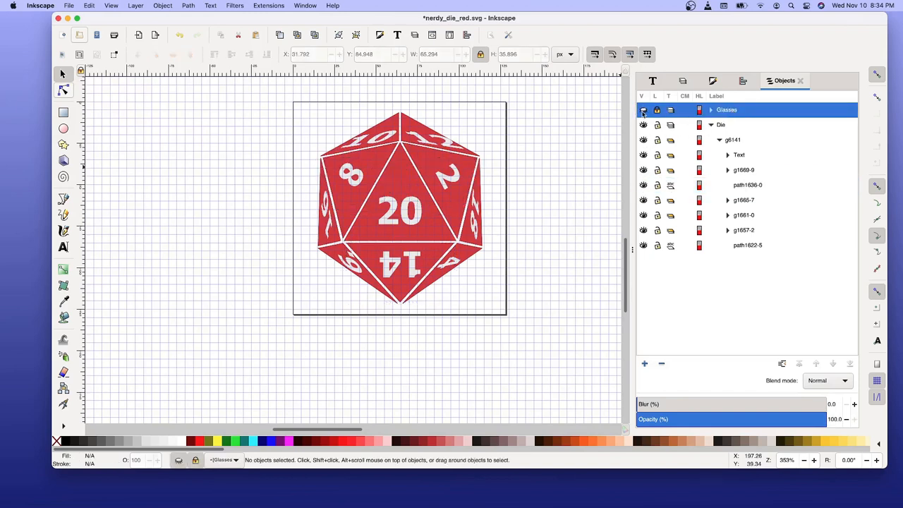
click(643, 110)
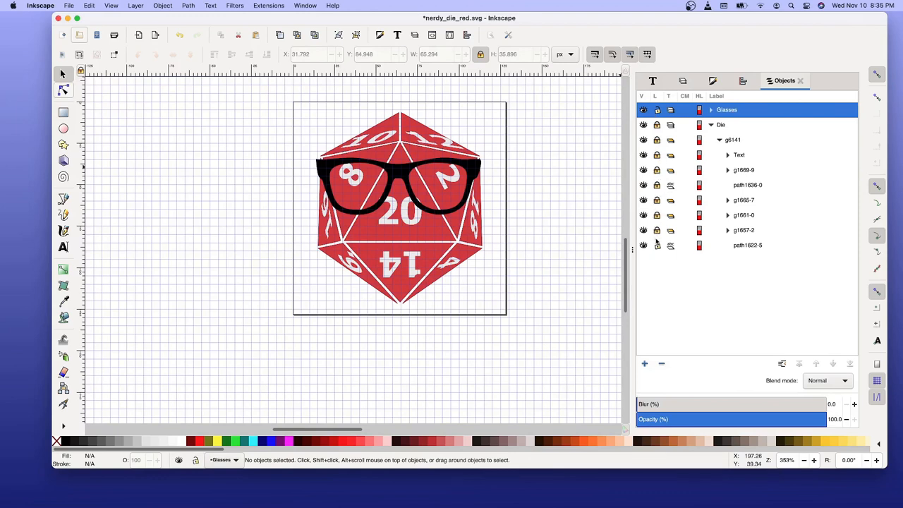
- Change the red die's glasses group Y from 33.694 to 28.694 and save
click(399, 176)
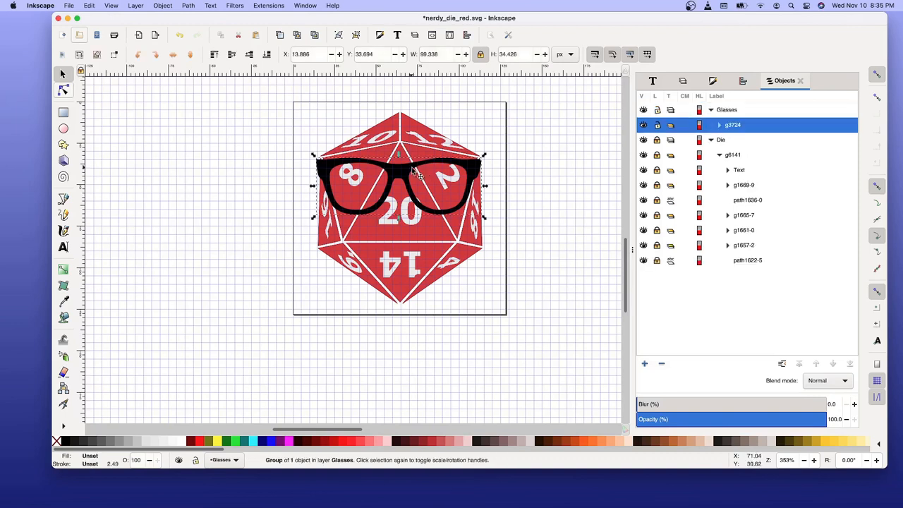
click(374, 55)
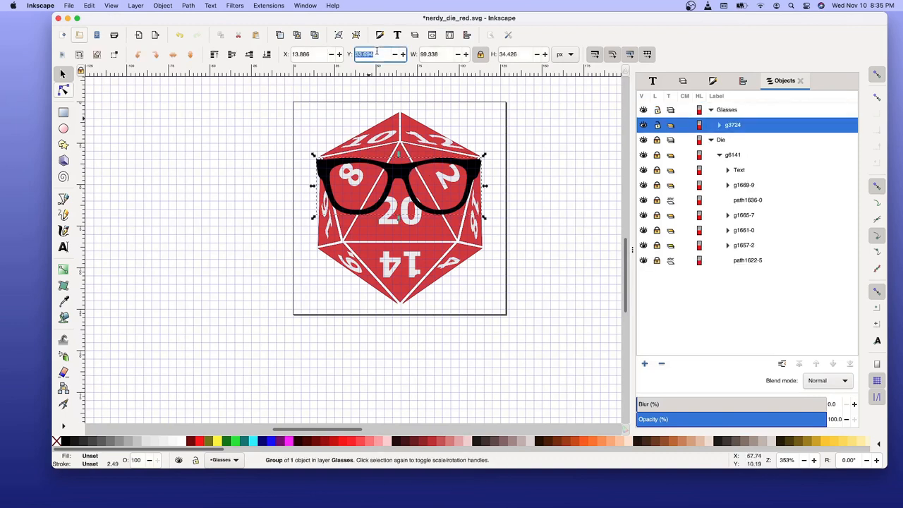
drag(399, 177, 357, 254)
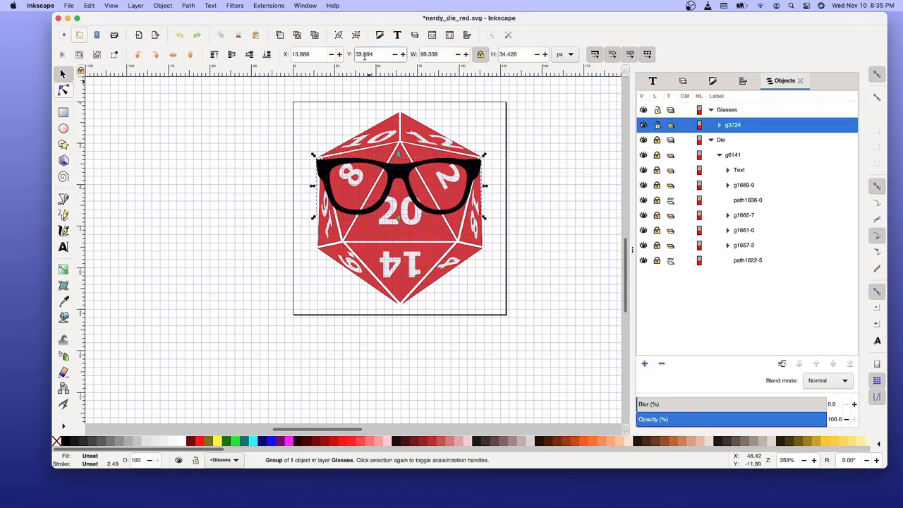
click(364, 54)
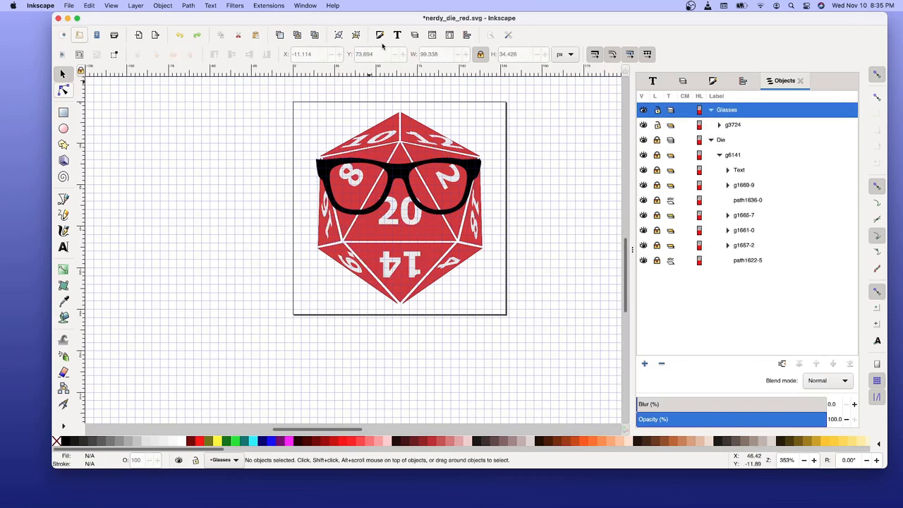
mouse_move(394, 170)
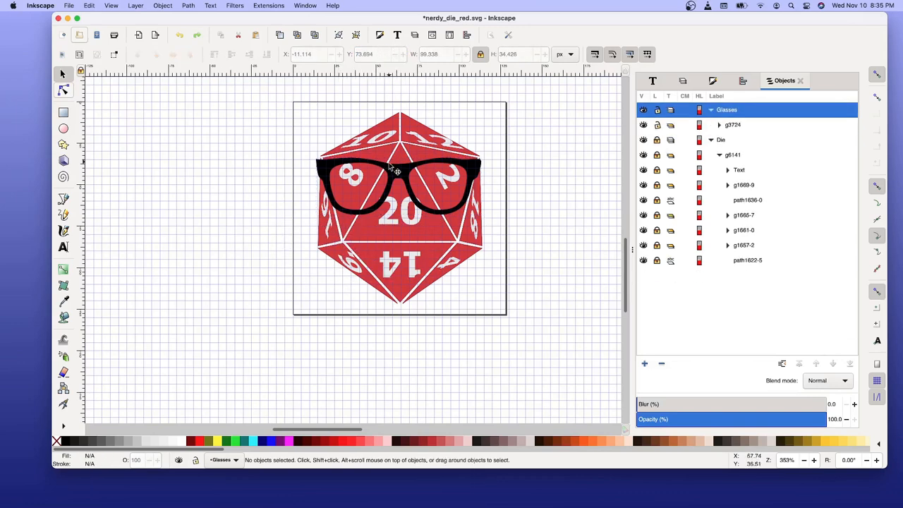
click(398, 169)
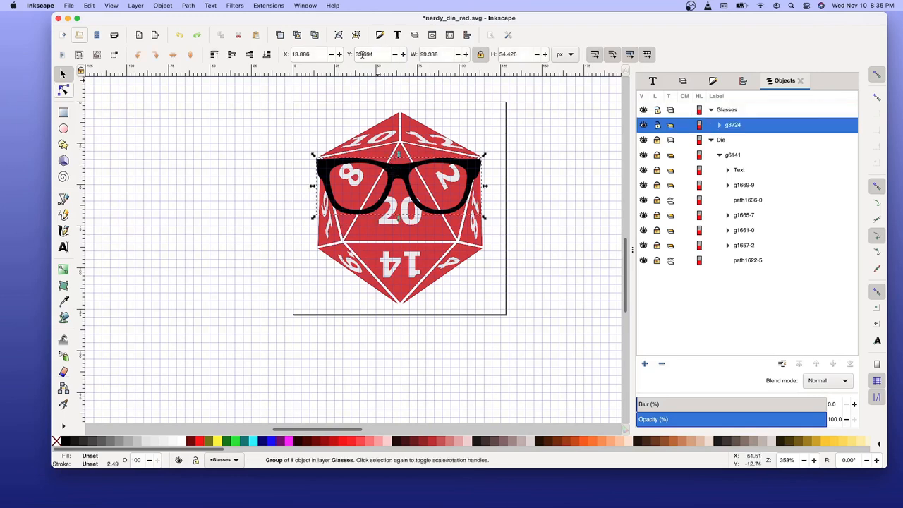
click(370, 54)
text(28.694)
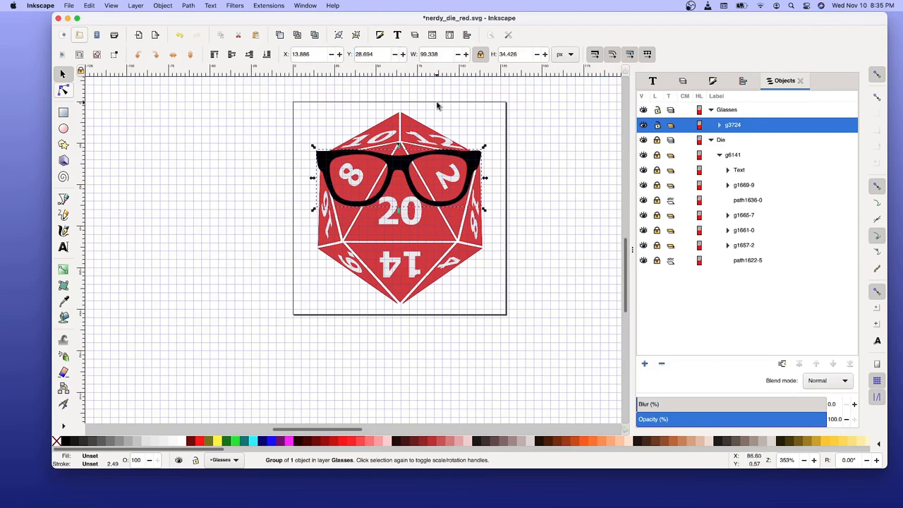
key(cmd+s)
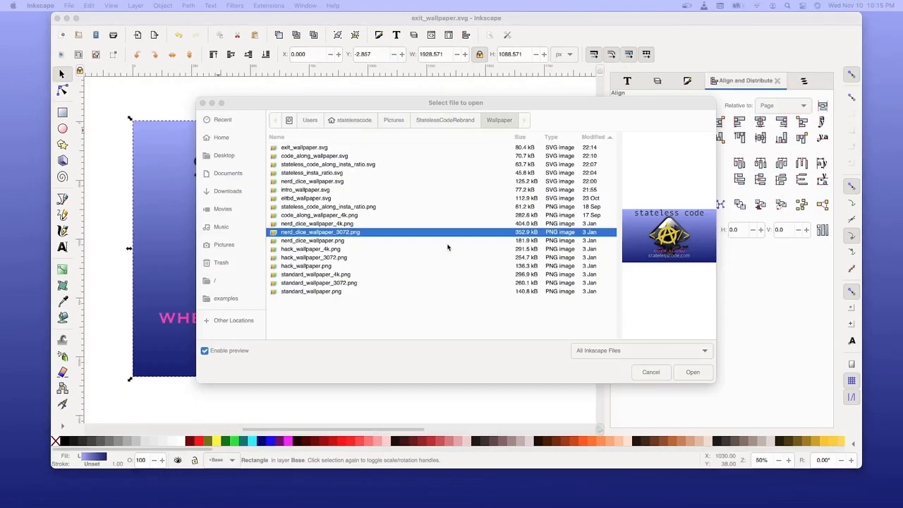
mouse_move(333, 201)
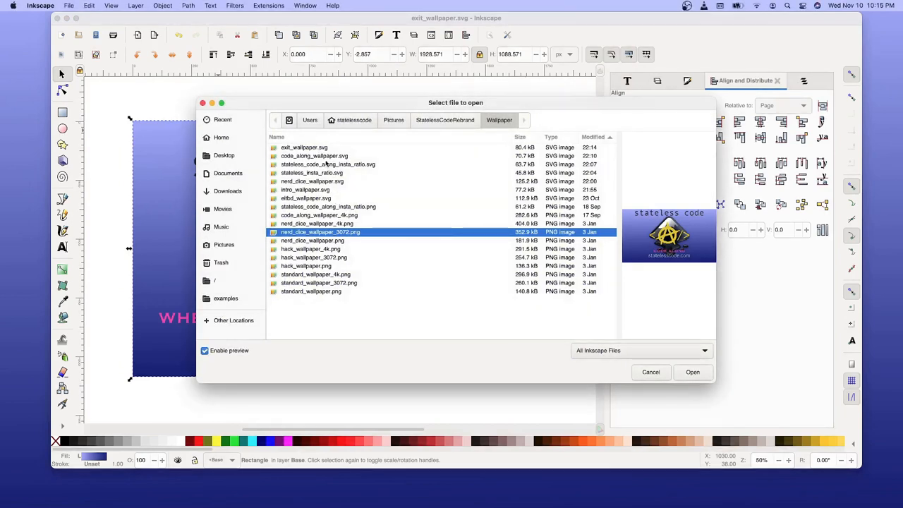
- Pick exit_wallpaper.svg in the Wallpaper folder and dismiss the file list menu
click(304, 147)
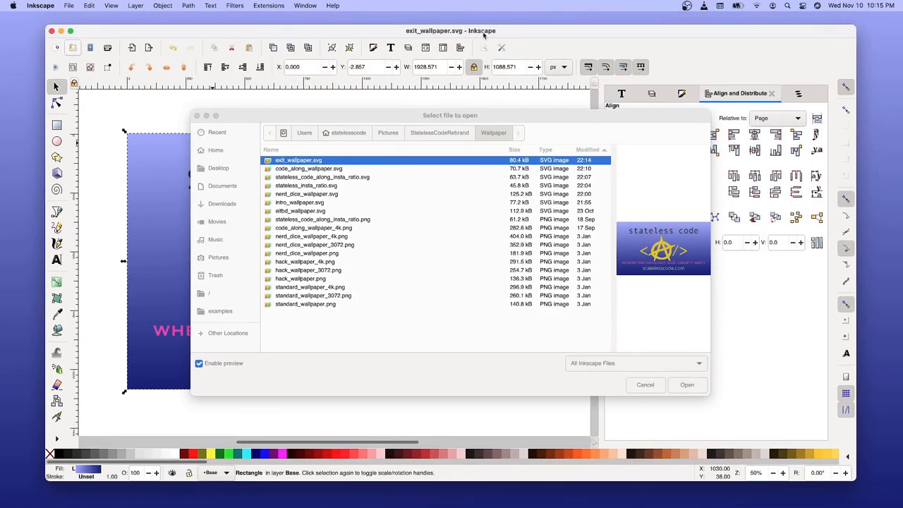
right_click(313, 244)
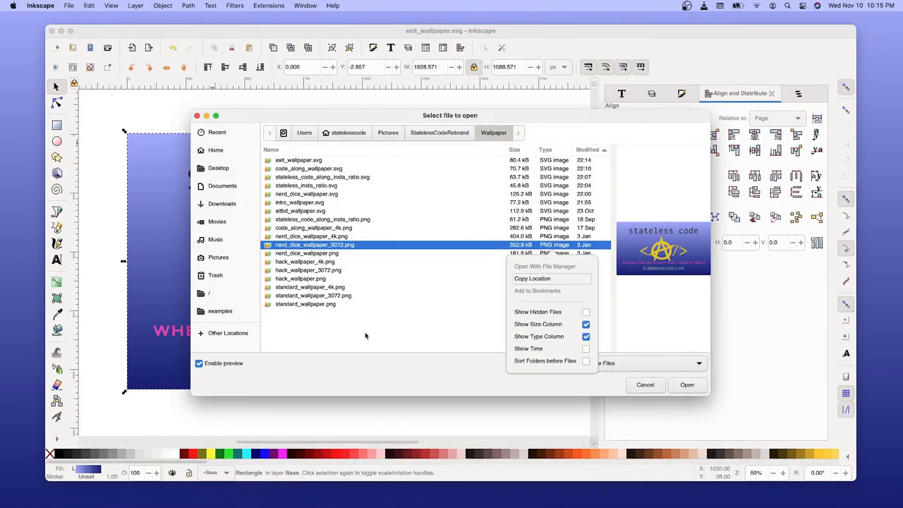
click(644, 384)
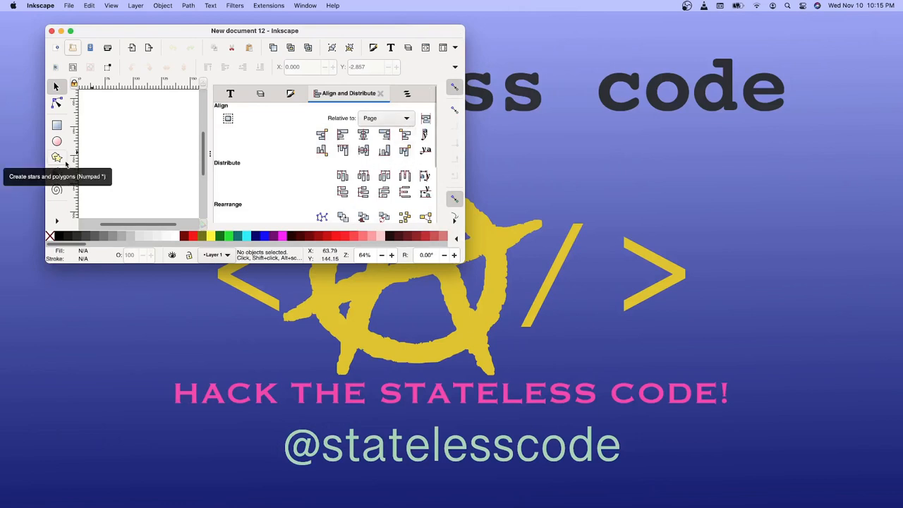
- Search Spotlight for GIMP by typing 'giphy', then leave the search with Escape
key(cmd+space)
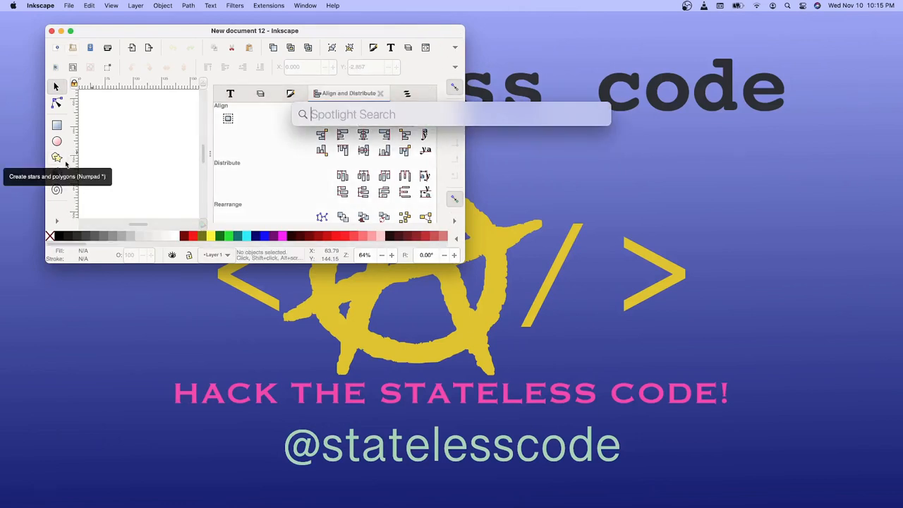
text(giphy)
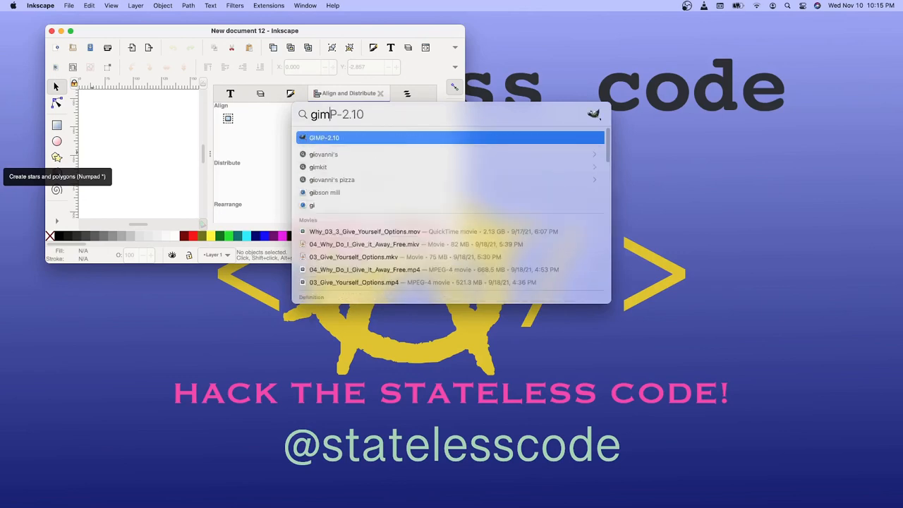
key(Escape)
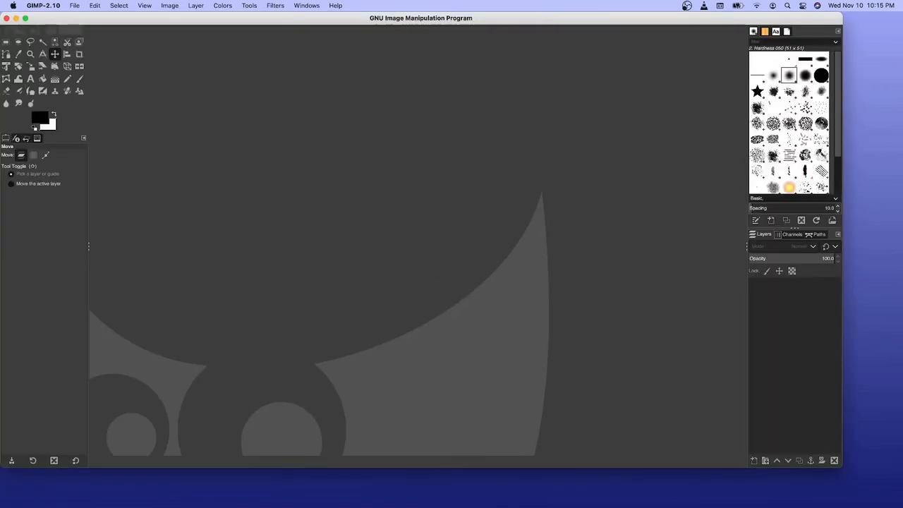
- Bring up GIMP's open-image dialog and browse into the Pictures folder
click(74, 6)
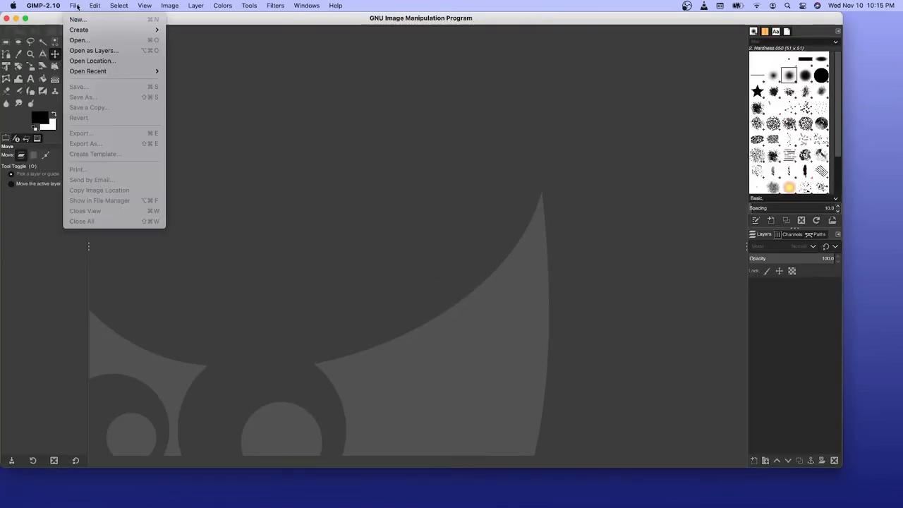
click(79, 39)
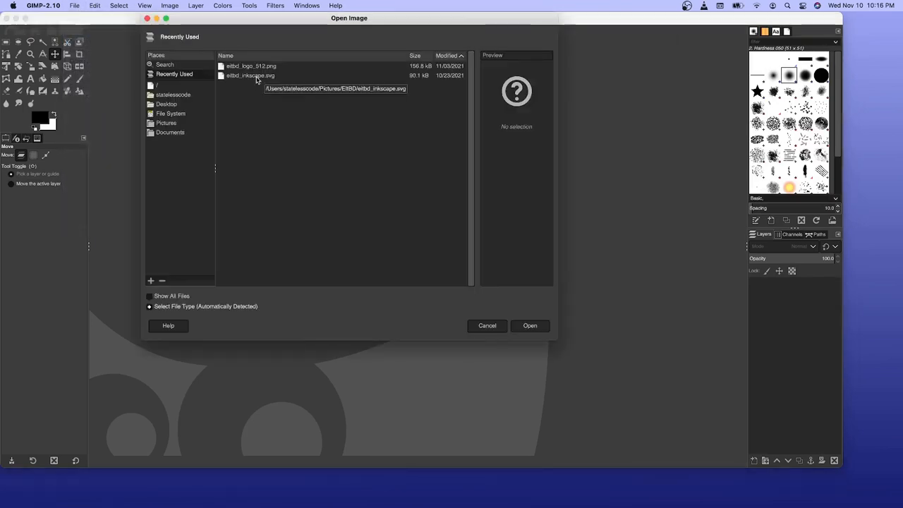
mouse_move(175, 87)
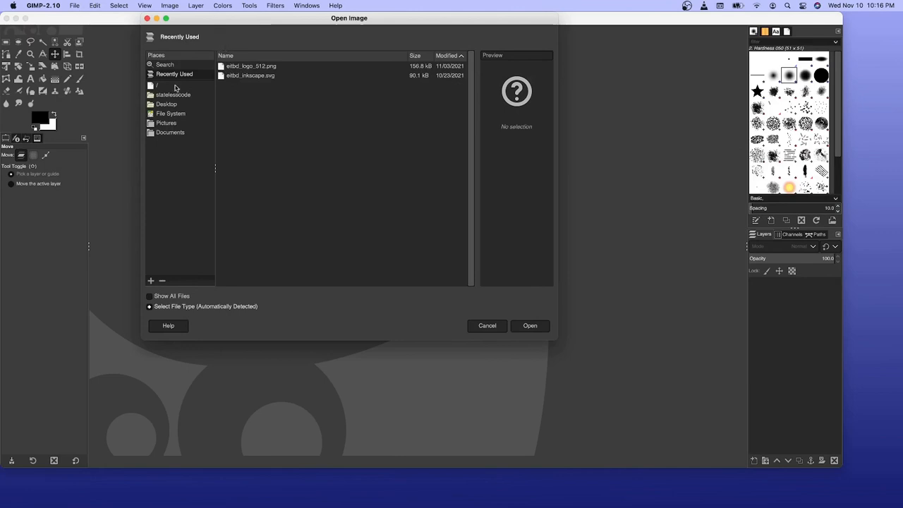
mouse_move(175, 126)
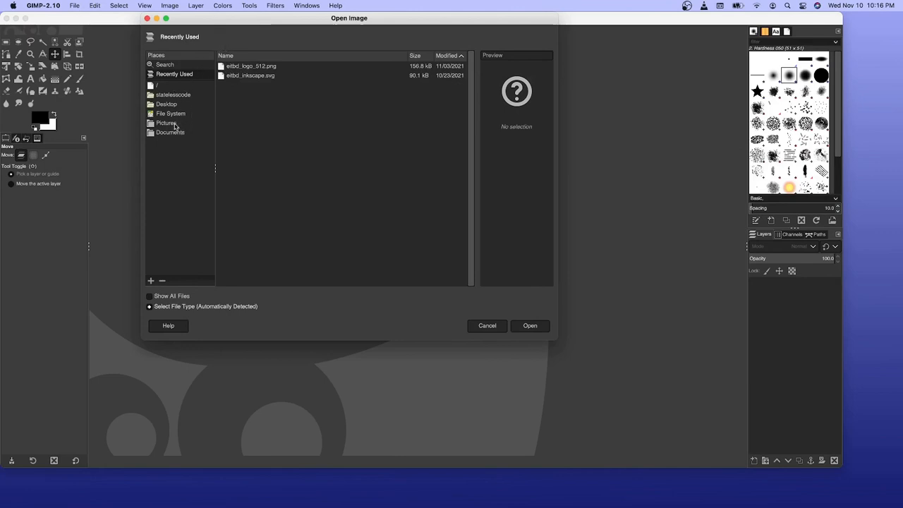
click(173, 94)
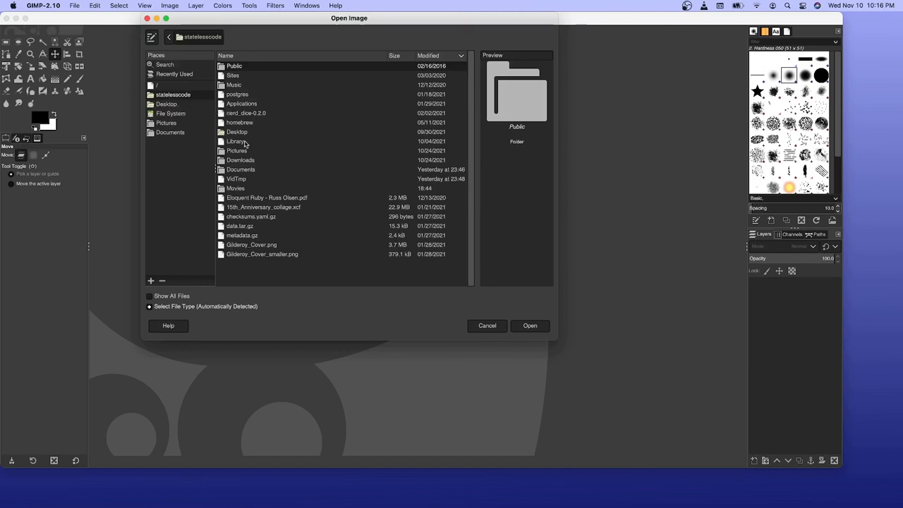
mouse_move(238, 151)
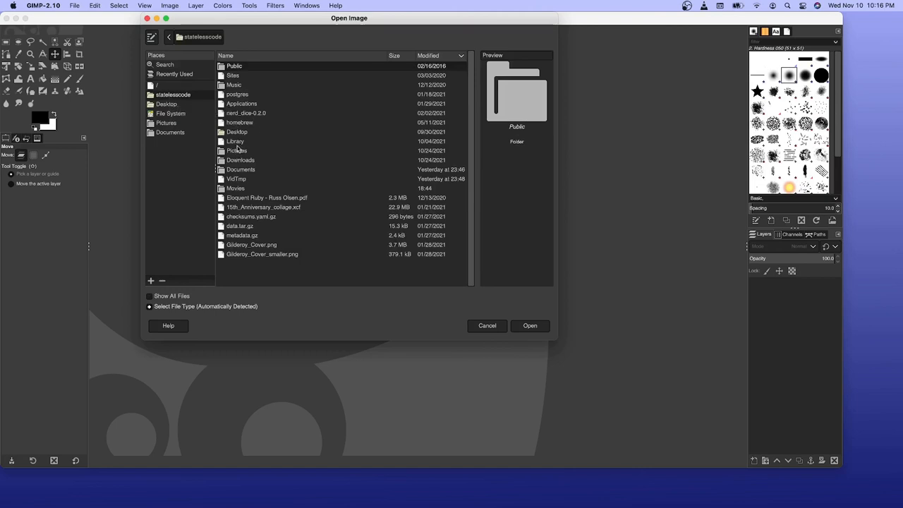
click(235, 141)
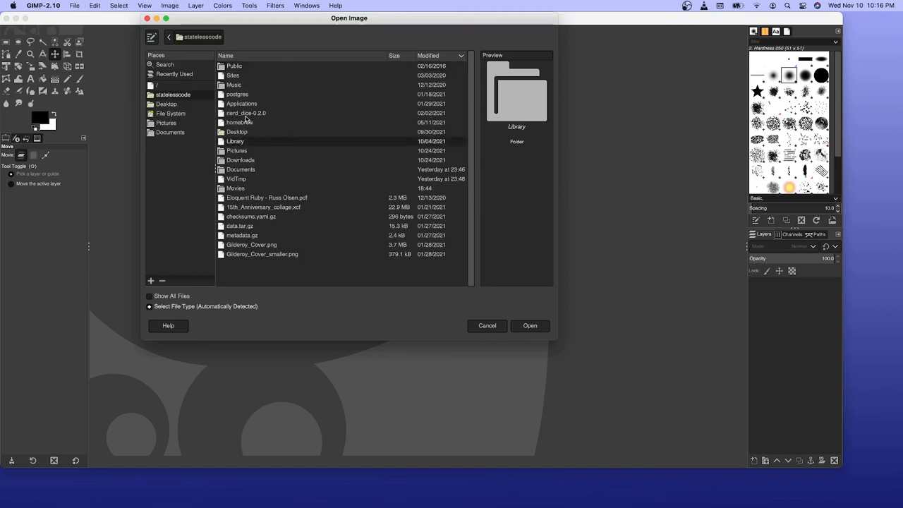
click(236, 150)
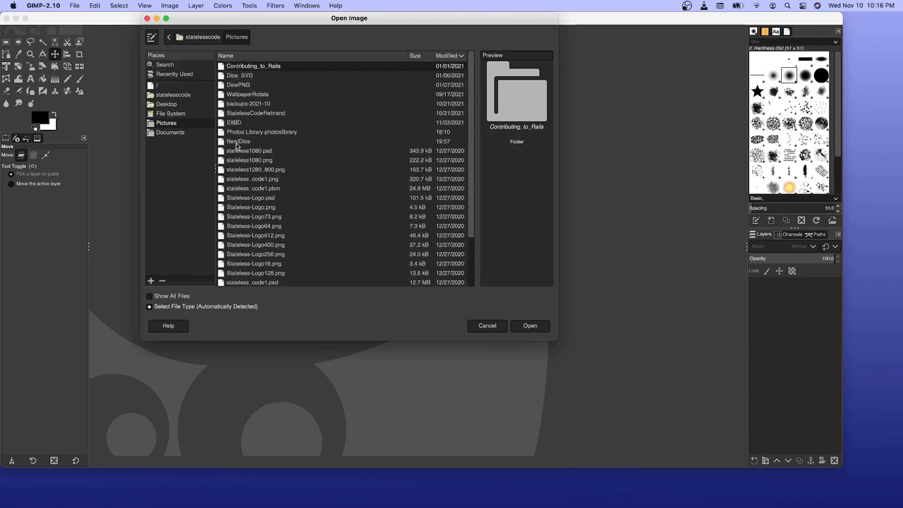
- From StatelessCodeRebrand/Wallpaper, select and open exit_wallpaper.svg
double_click(255, 113)
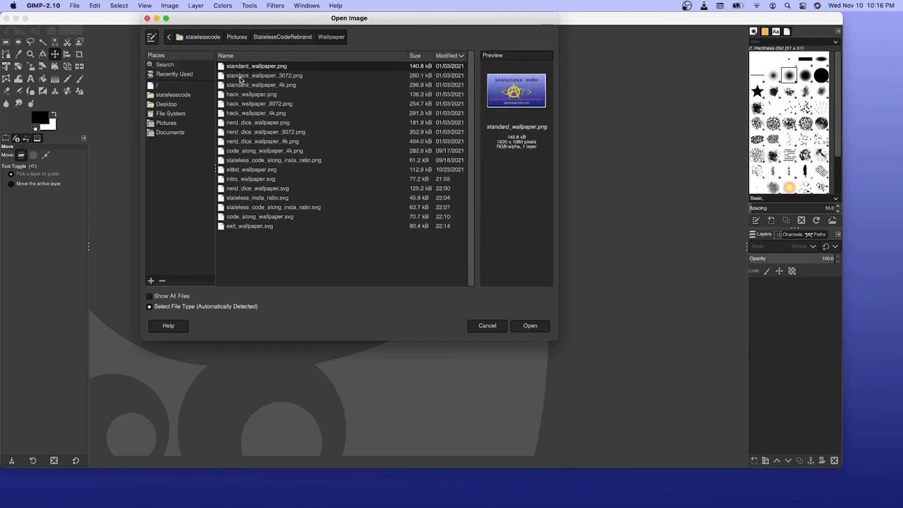
mouse_move(252, 77)
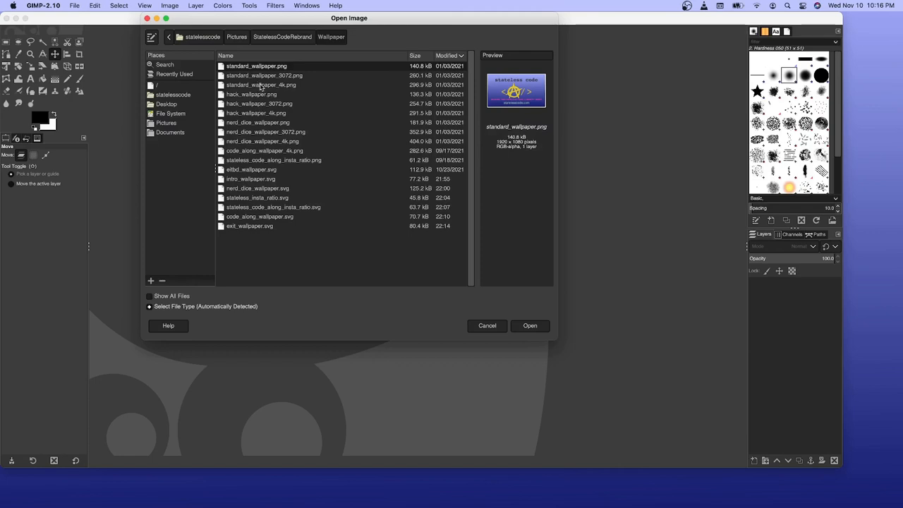
mouse_move(262, 199)
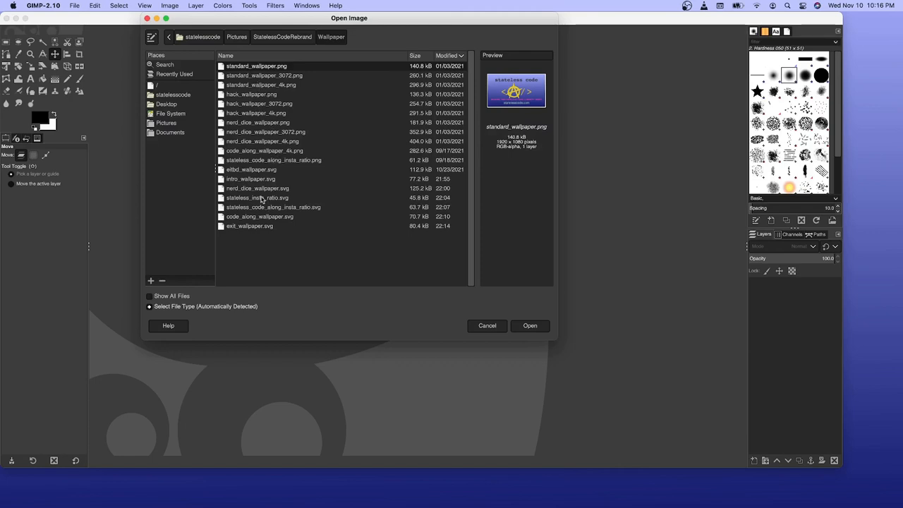
mouse_move(266, 192)
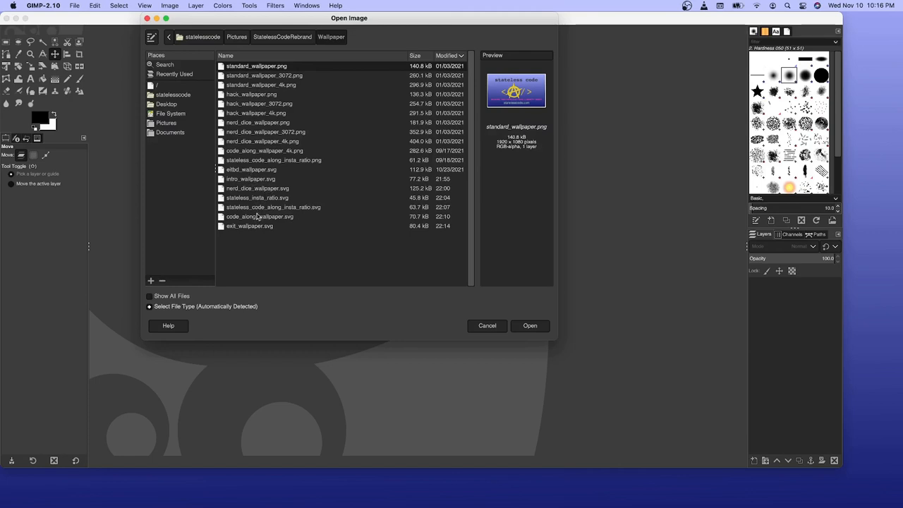
mouse_move(254, 231)
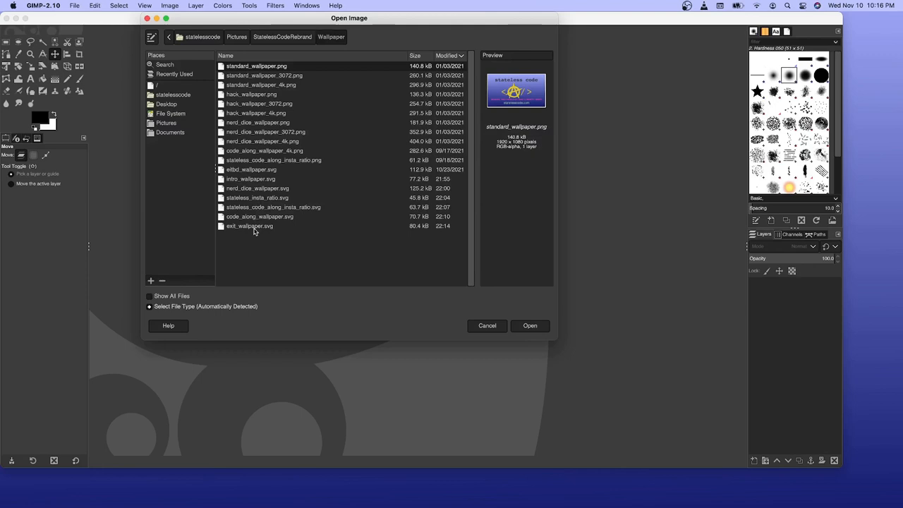
click(250, 226)
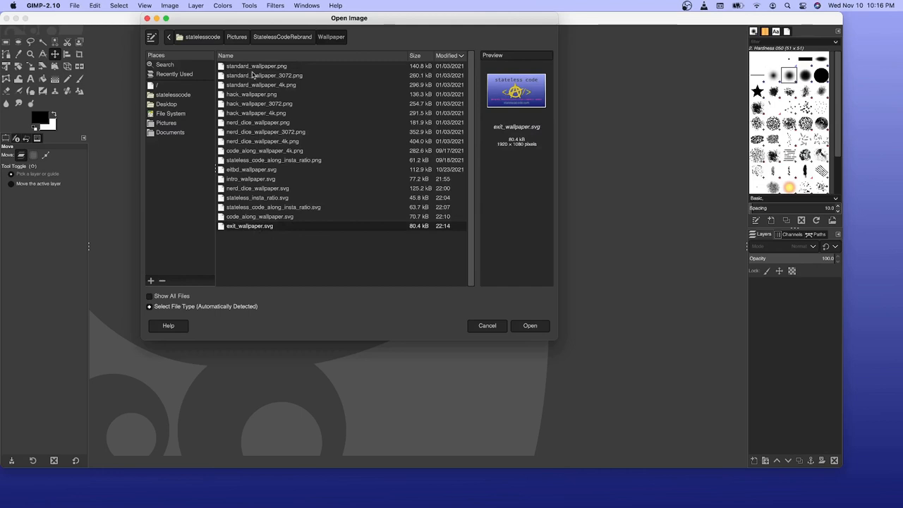
click(264, 76)
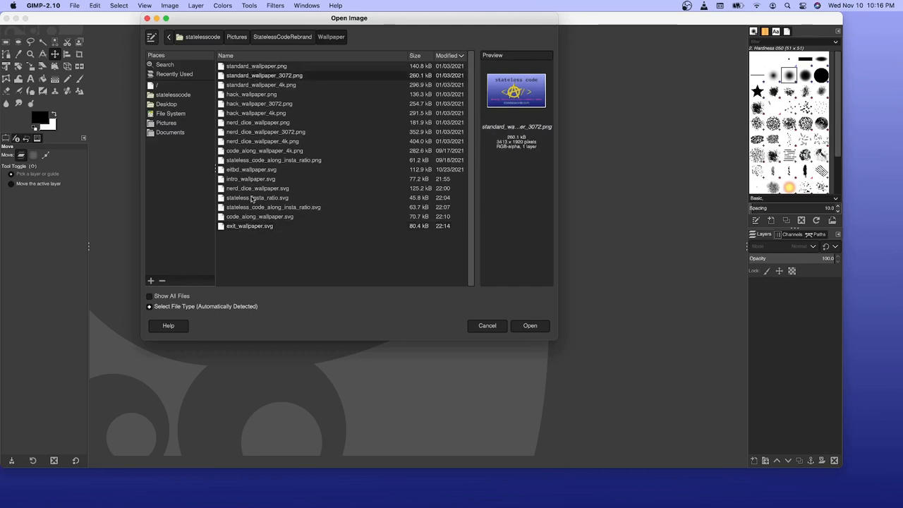
click(250, 226)
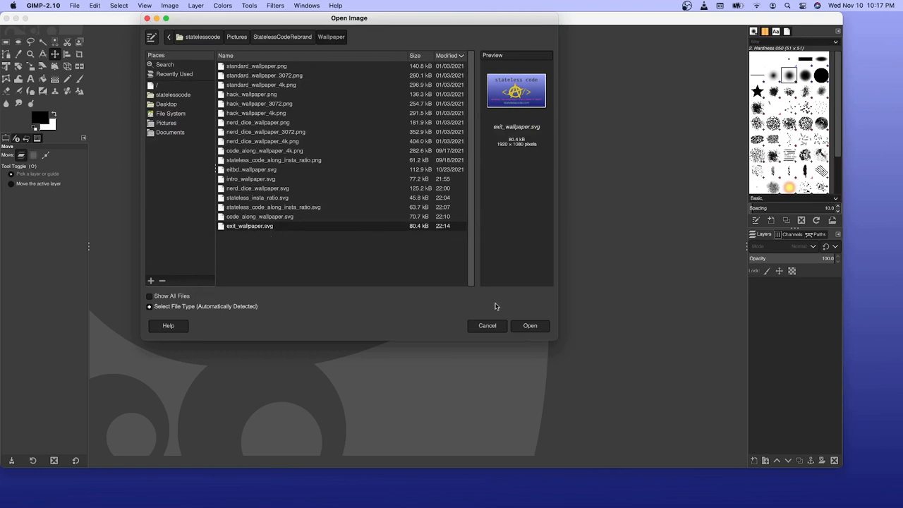
click(529, 325)
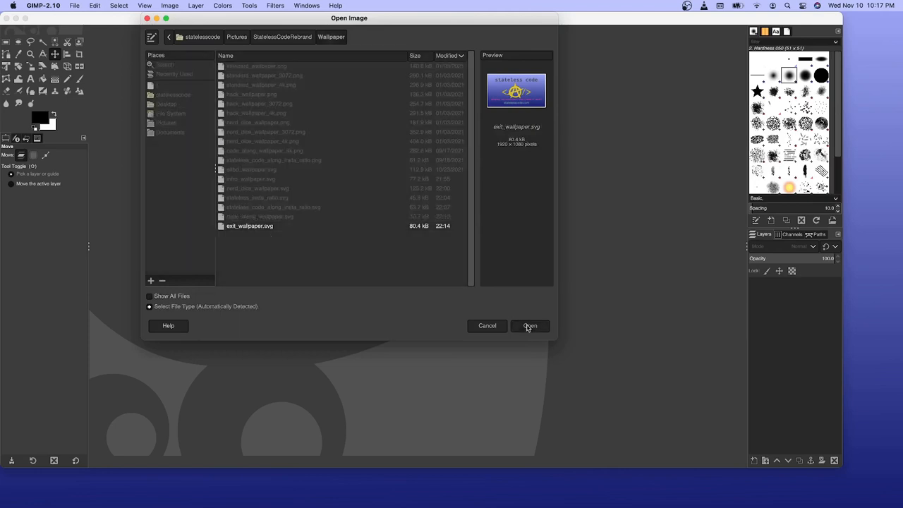
- Render exit_wallpaper.svg with width 3840 (height 2160) as a single layer
click(530, 325)
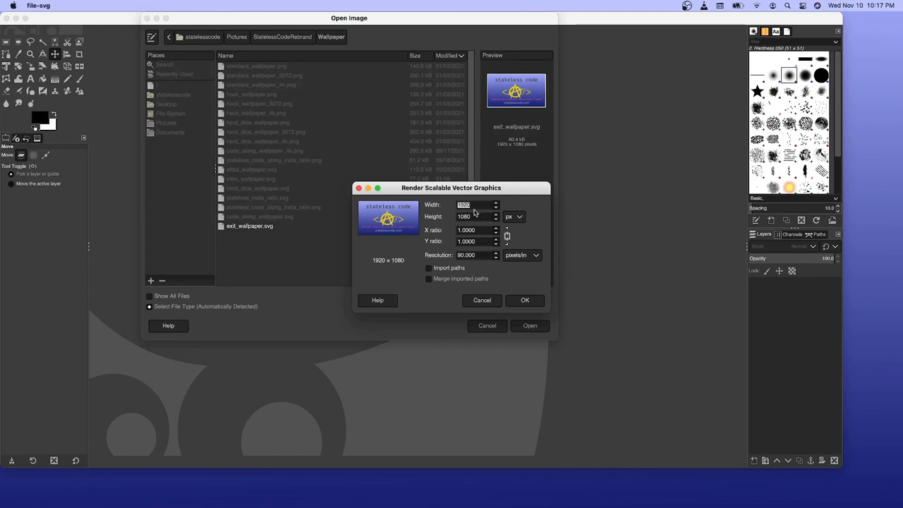
text(3840)
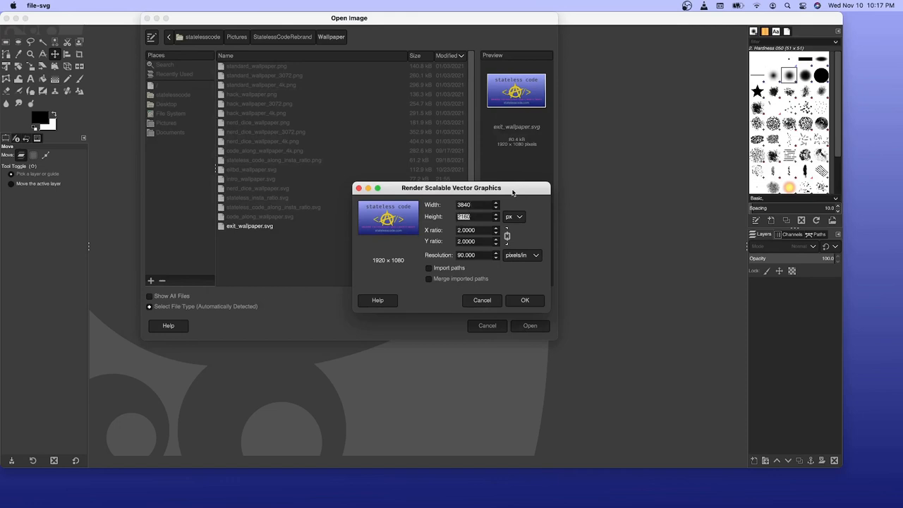
mouse_move(531, 291)
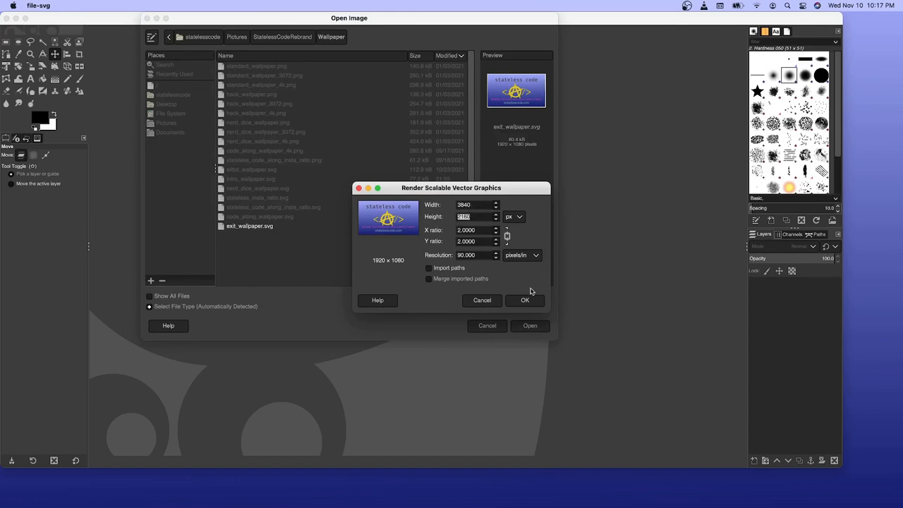
click(525, 300)
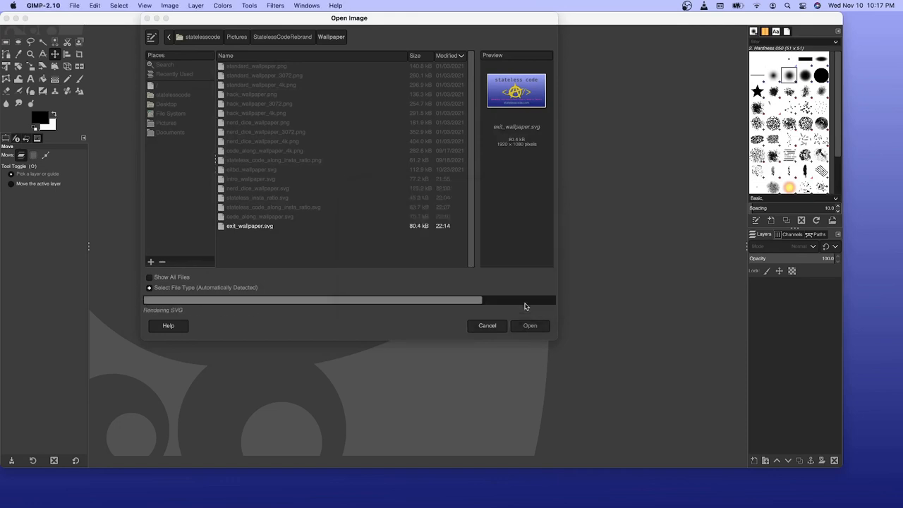
click(529, 325)
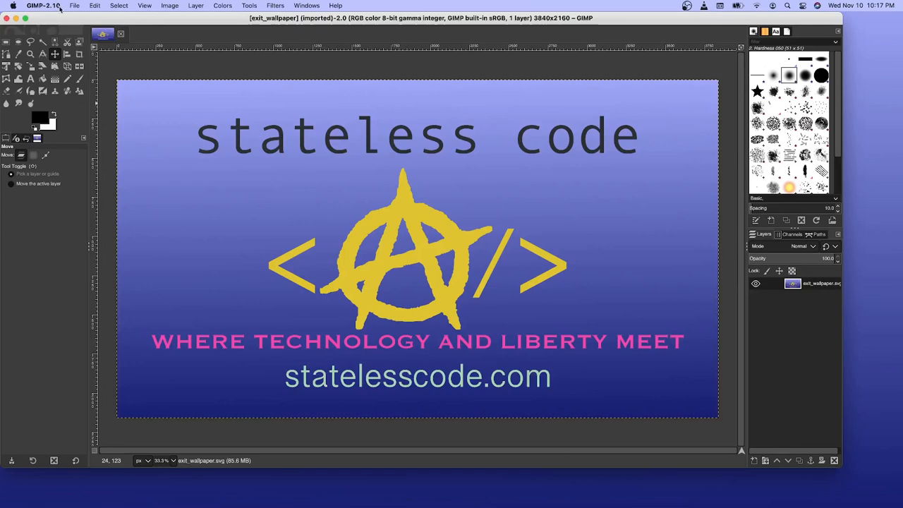
- Export the image under the name standard_wallpaper_4k.png
click(74, 6)
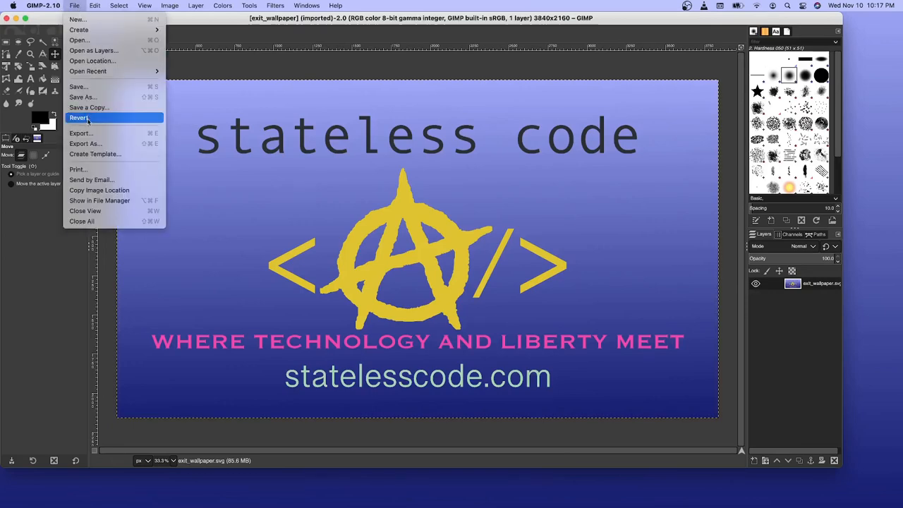
click(85, 144)
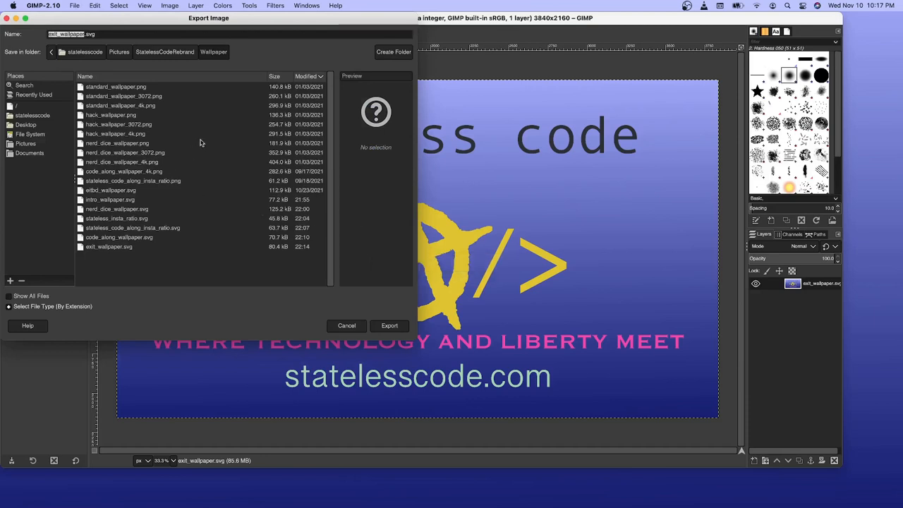
mouse_move(135, 112)
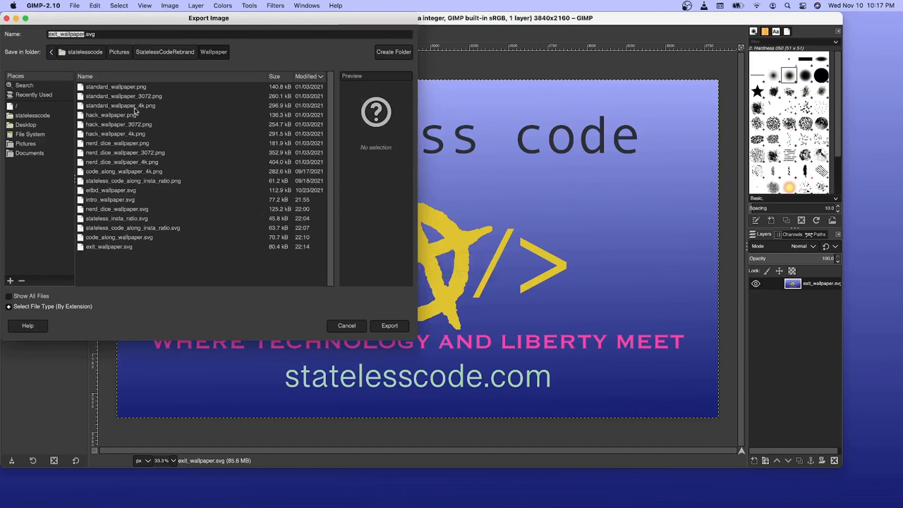
click(120, 105)
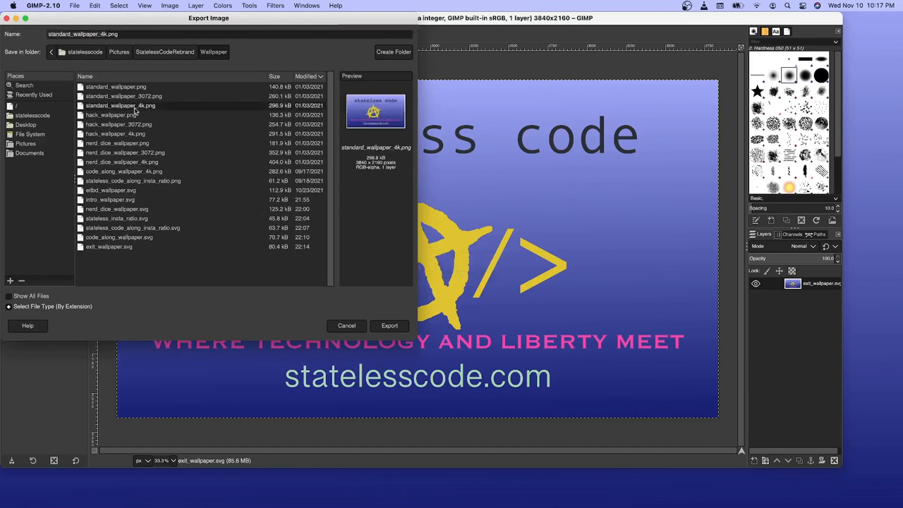
mouse_move(166, 140)
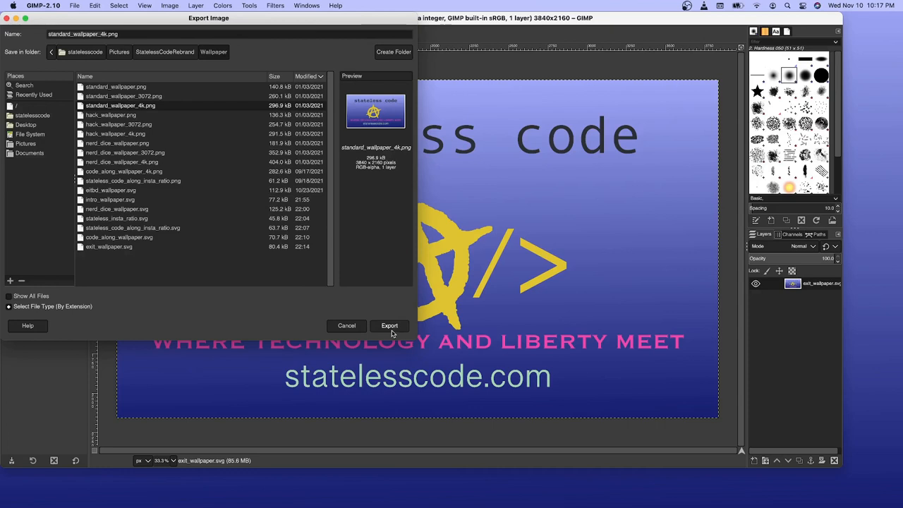
click(390, 325)
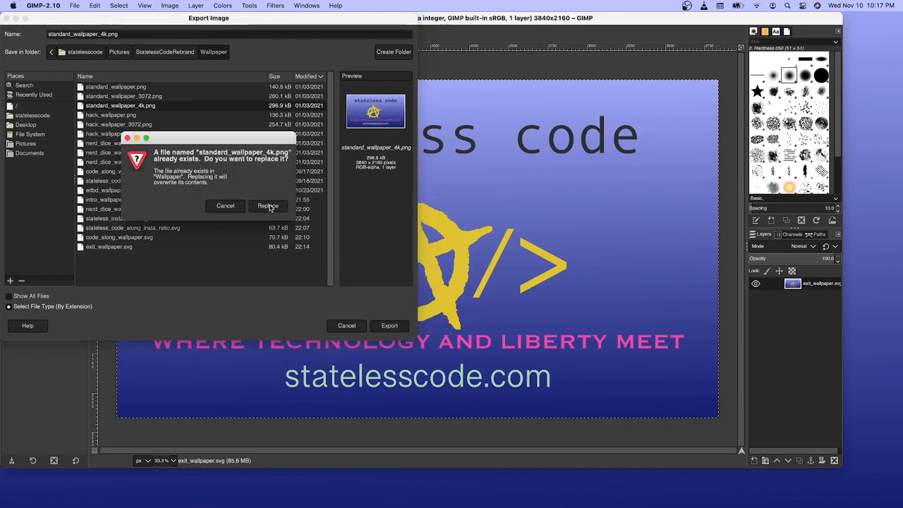
- Confirm replacing the existing PNG and accept the PNG export settings
click(268, 205)
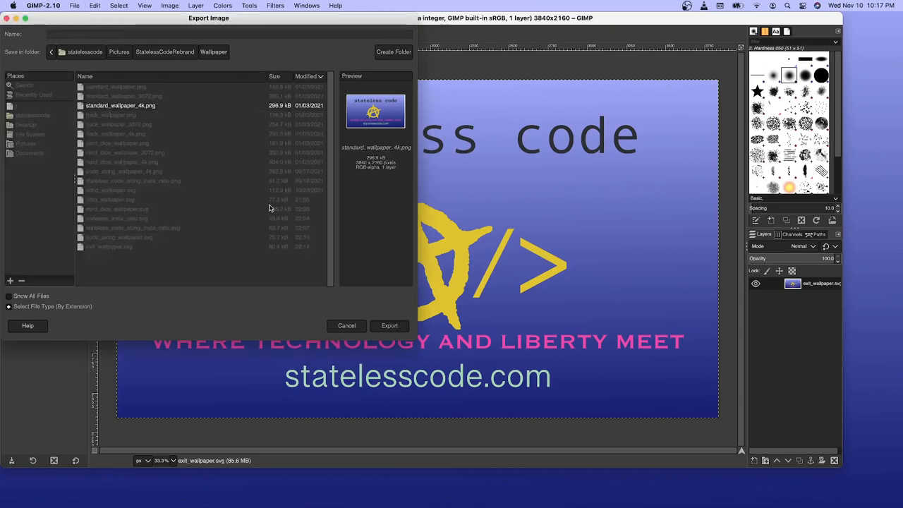
click(389, 325)
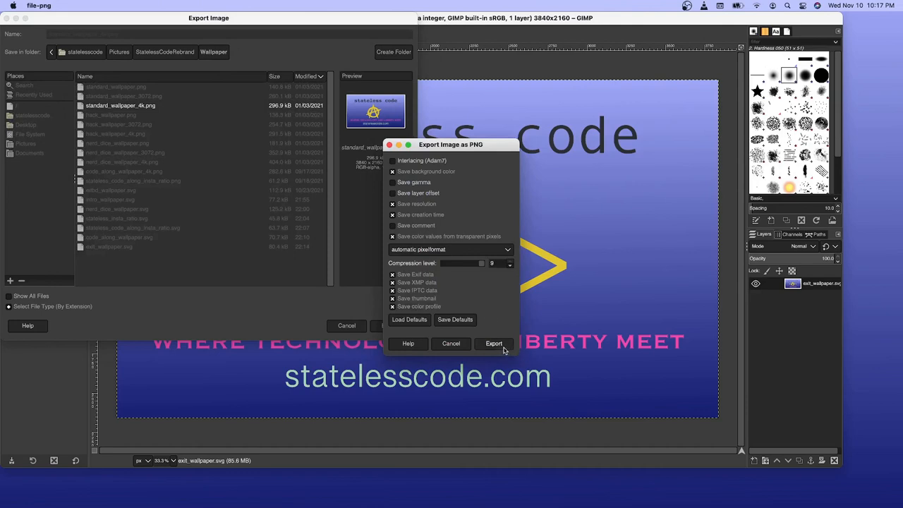
click(494, 343)
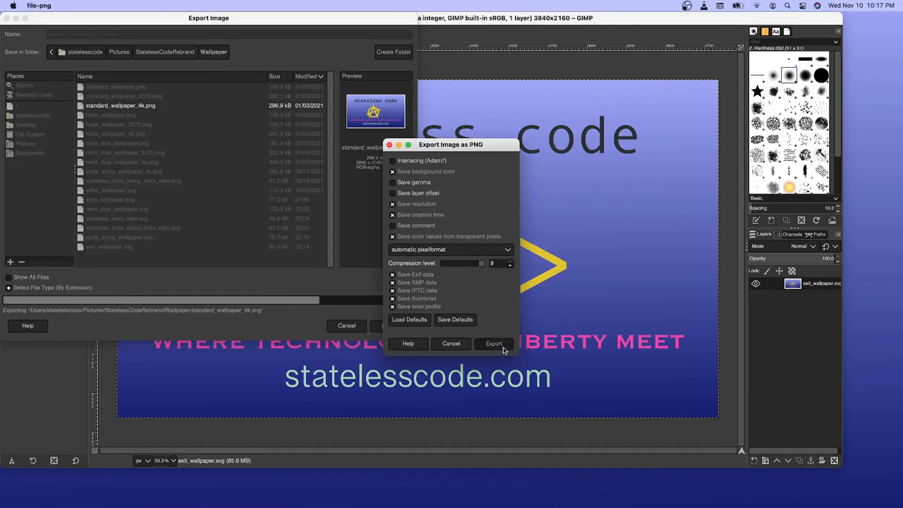
click(493, 343)
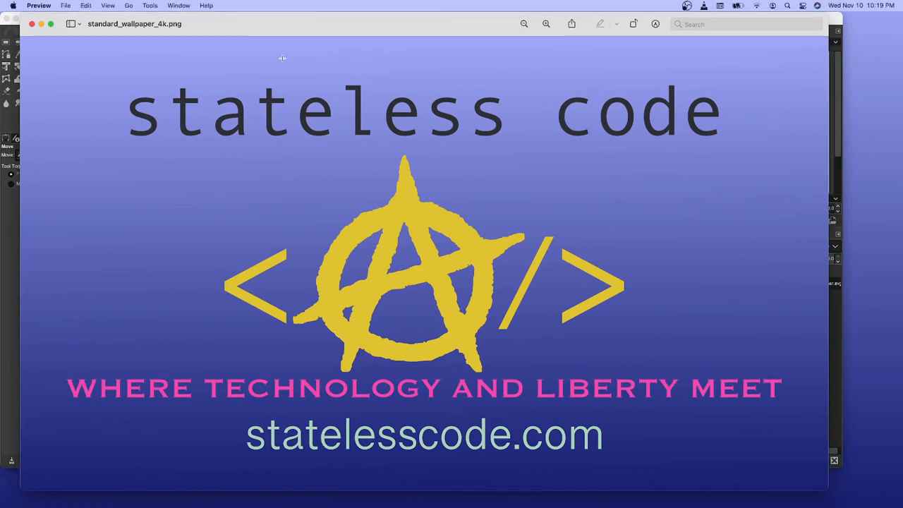
mouse_move(288, 42)
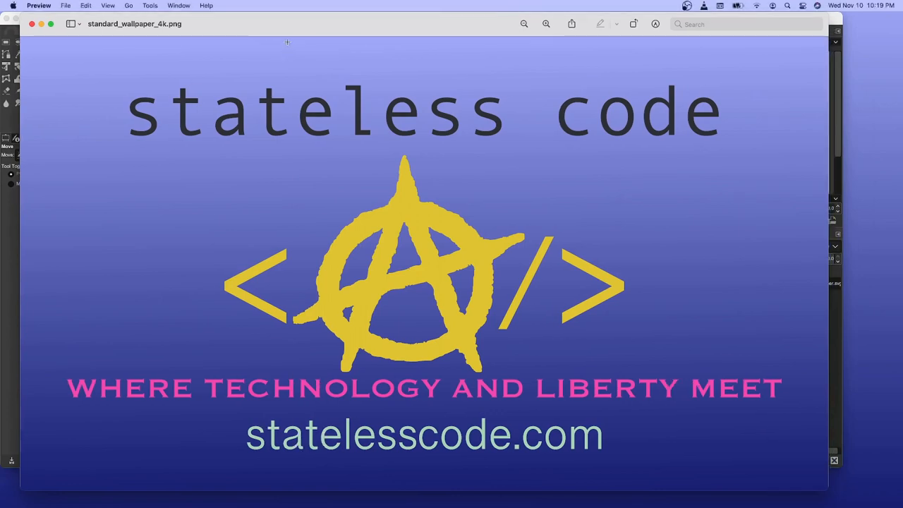
mouse_move(281, 30)
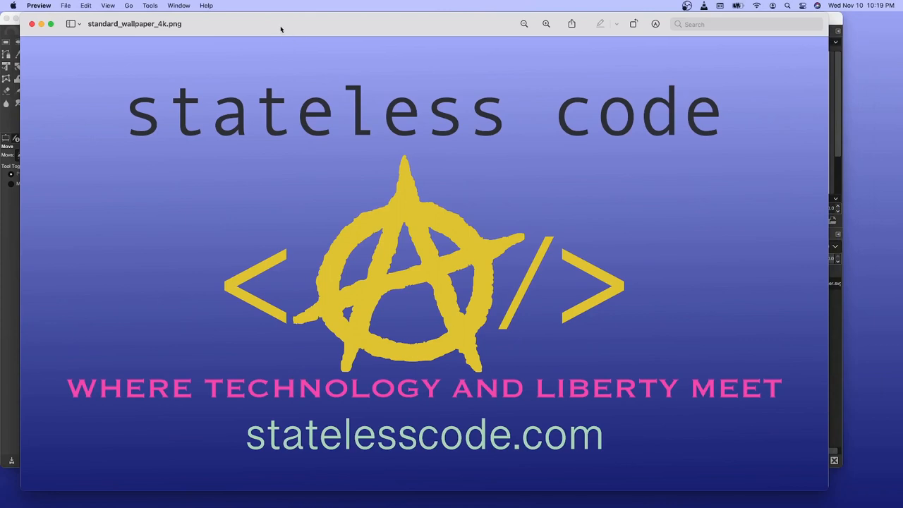